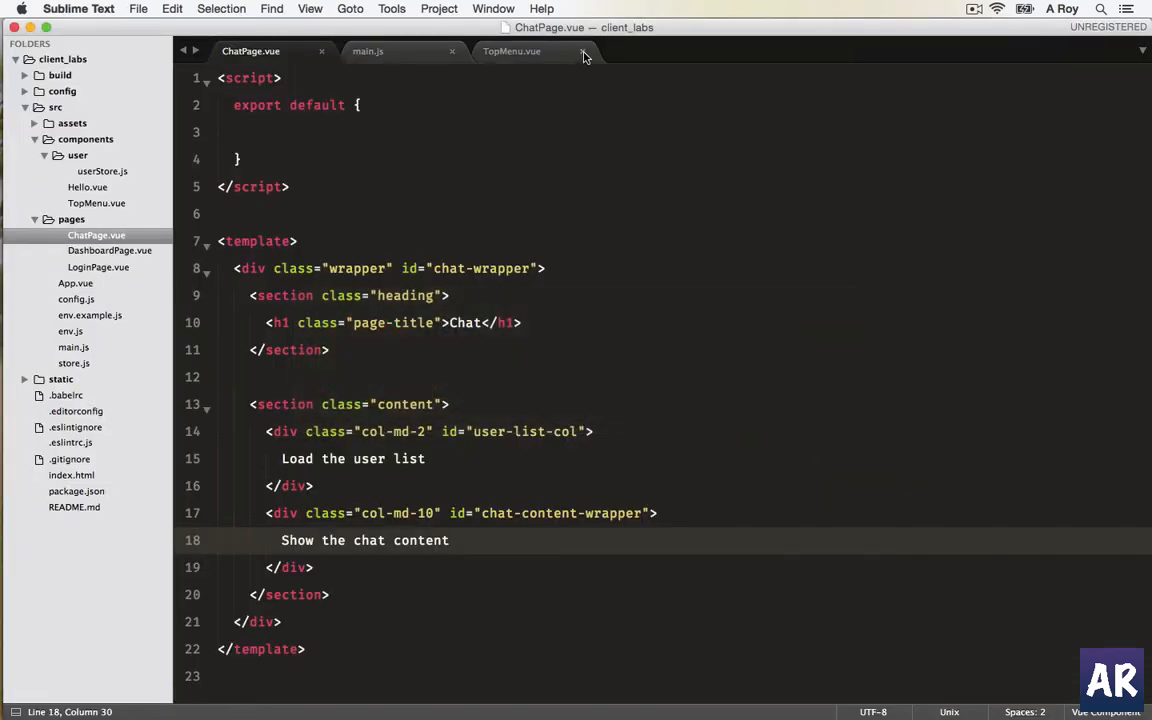
Close TopMenu.vue and create the new file src/components/chat/ChatUserList.vue.
left_click(584, 51)
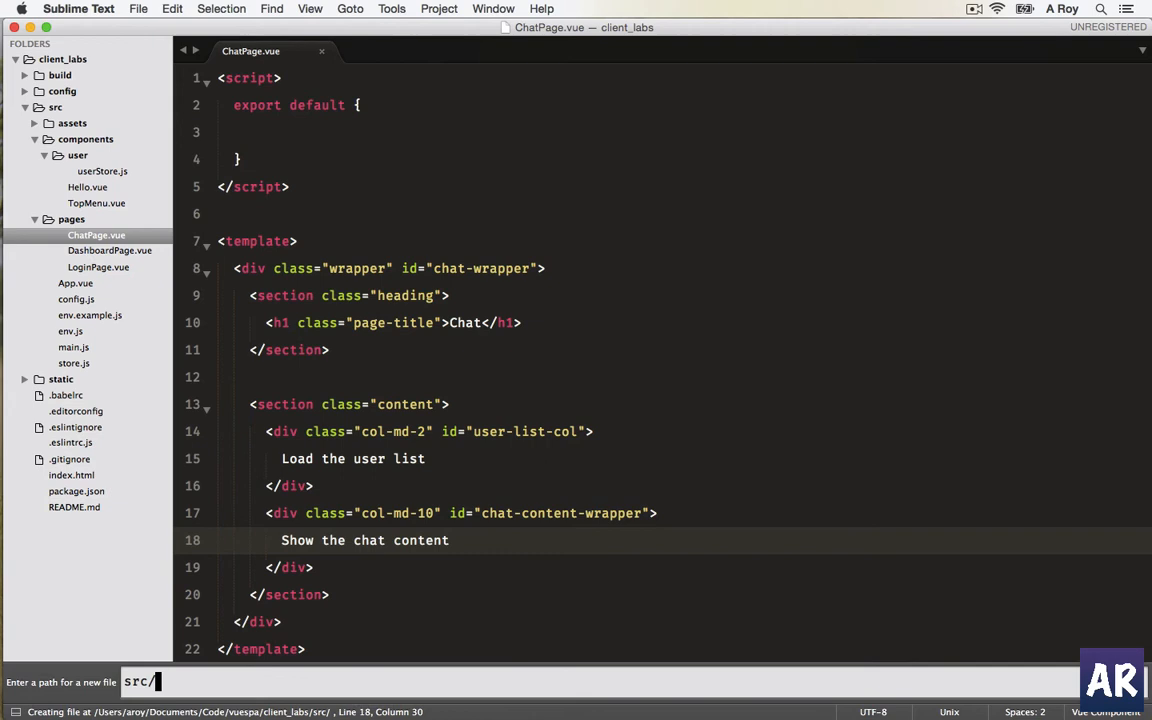
type("components/")
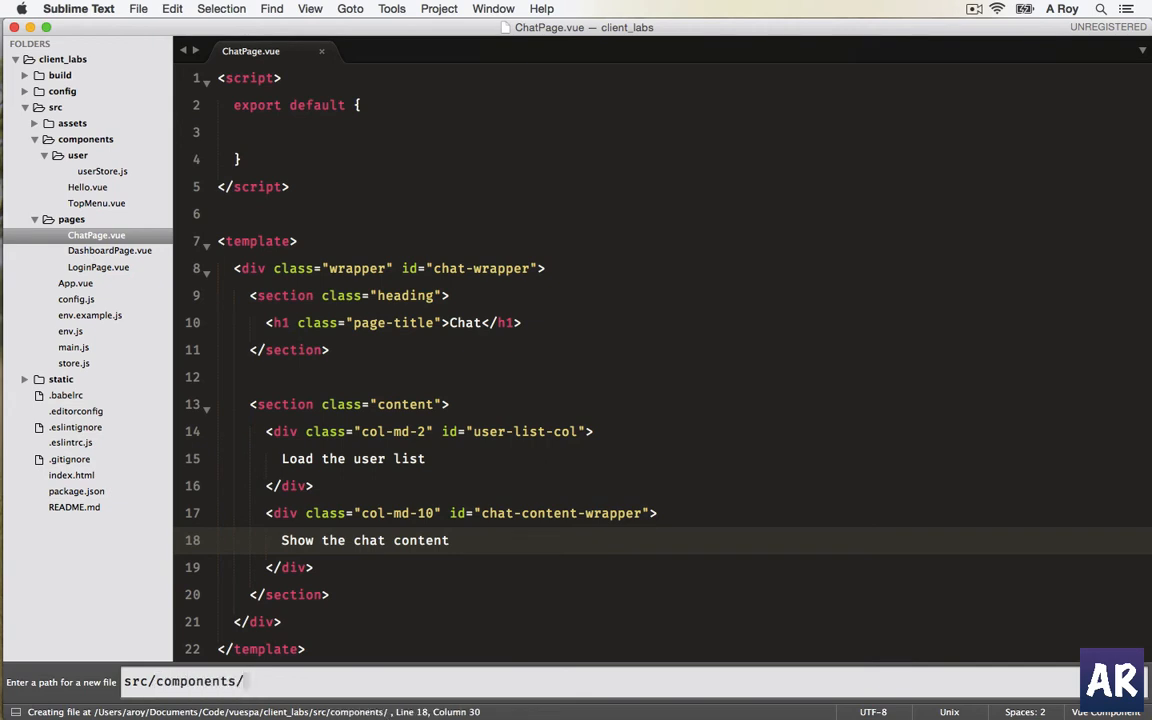
type("chat")
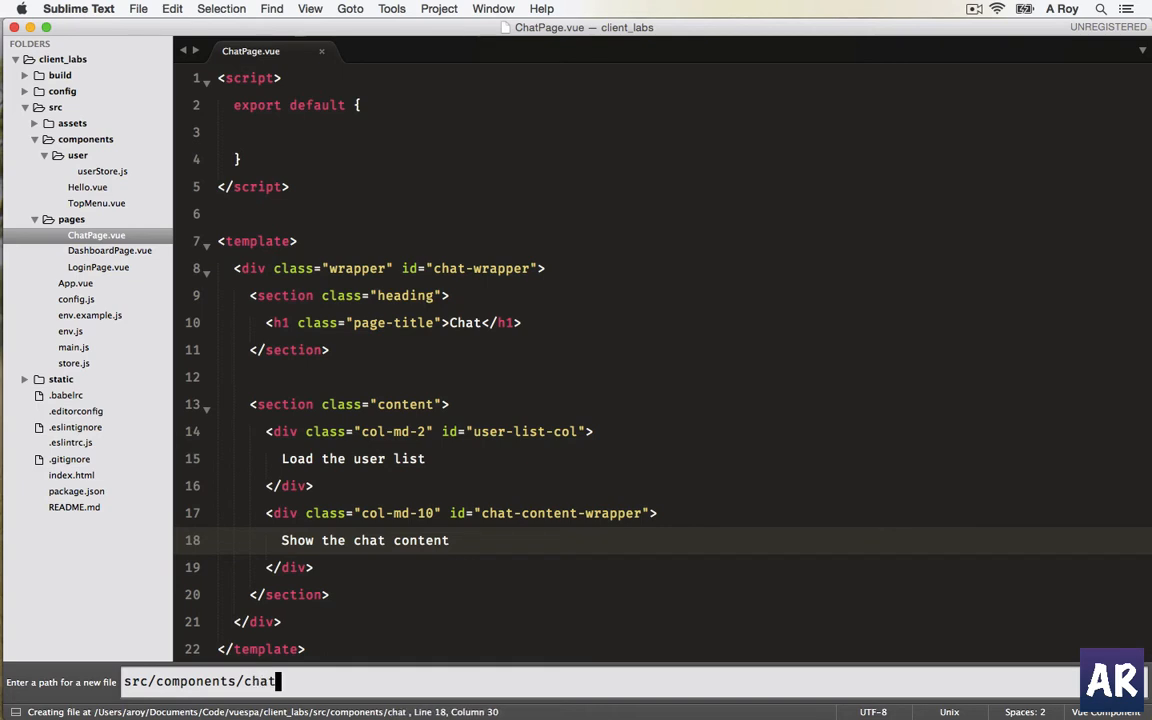
type("/Chat")
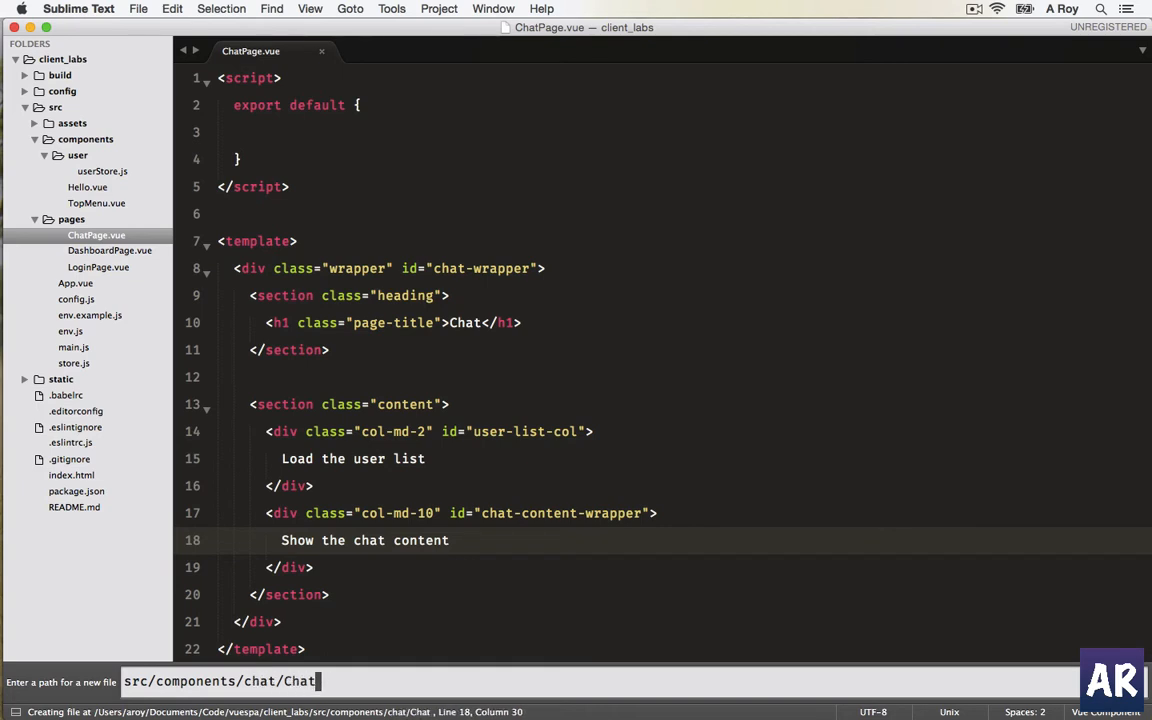
type("User")
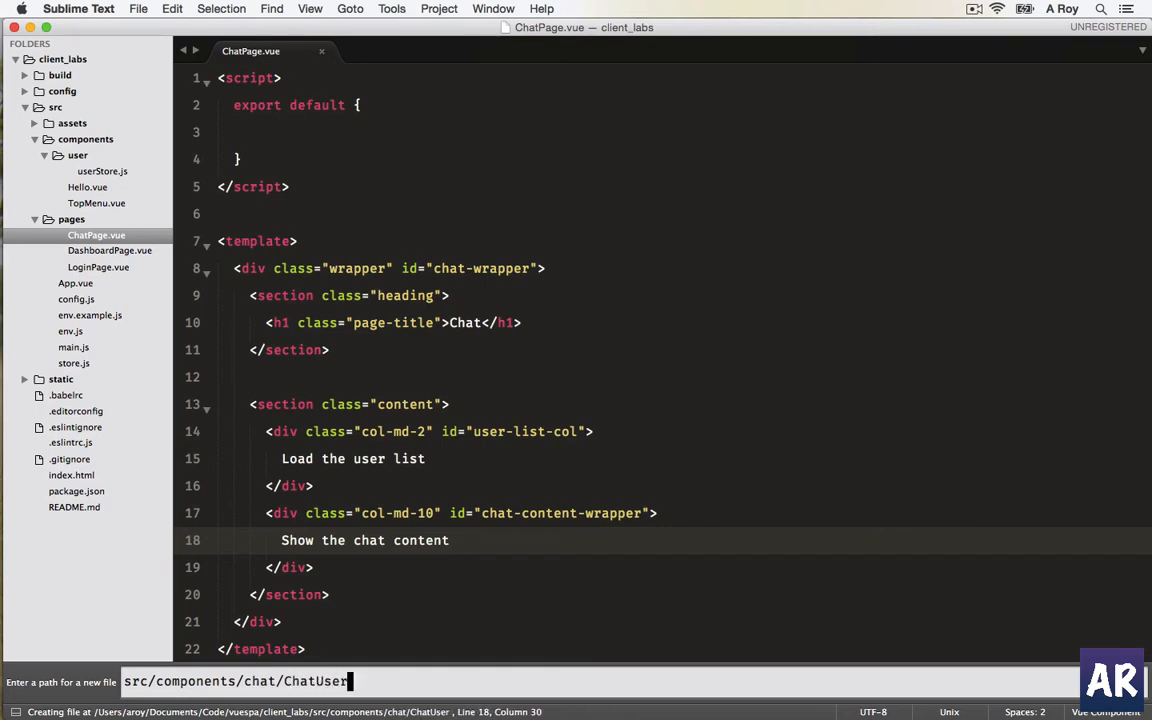
key("enter")
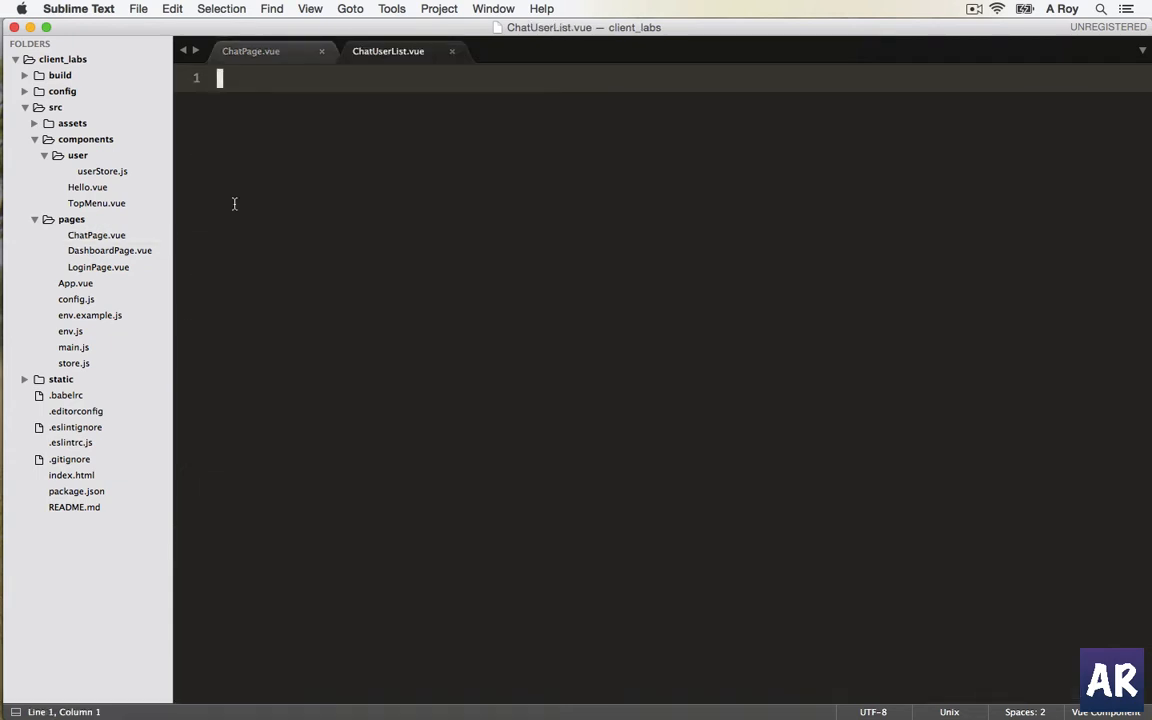
Add a script block and expand div.wrapper#chat-user-list-wrapper, with an empty line inside.
type("<script>")
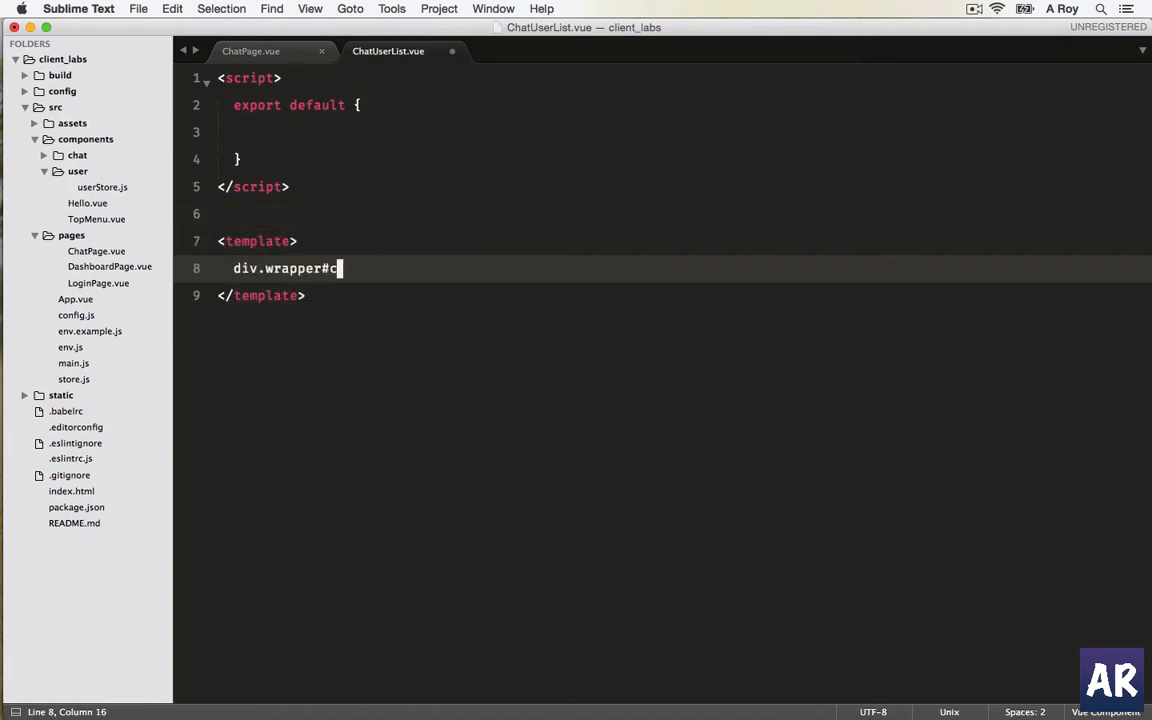
key("tab")
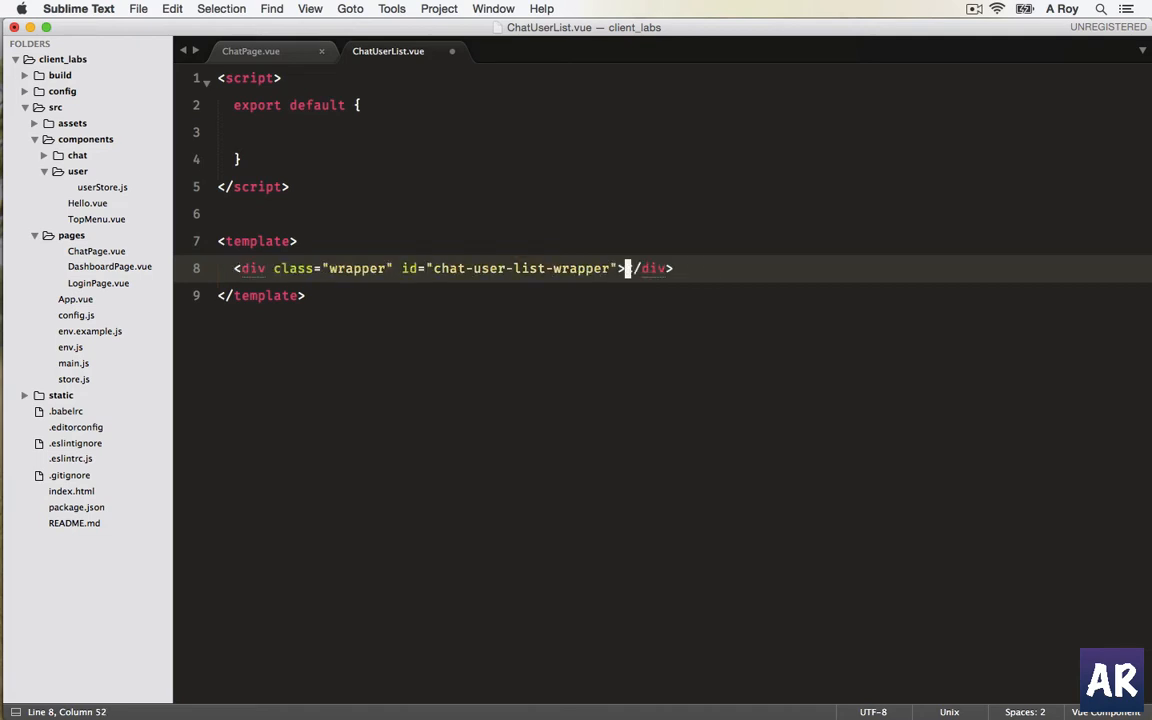
key("enter")
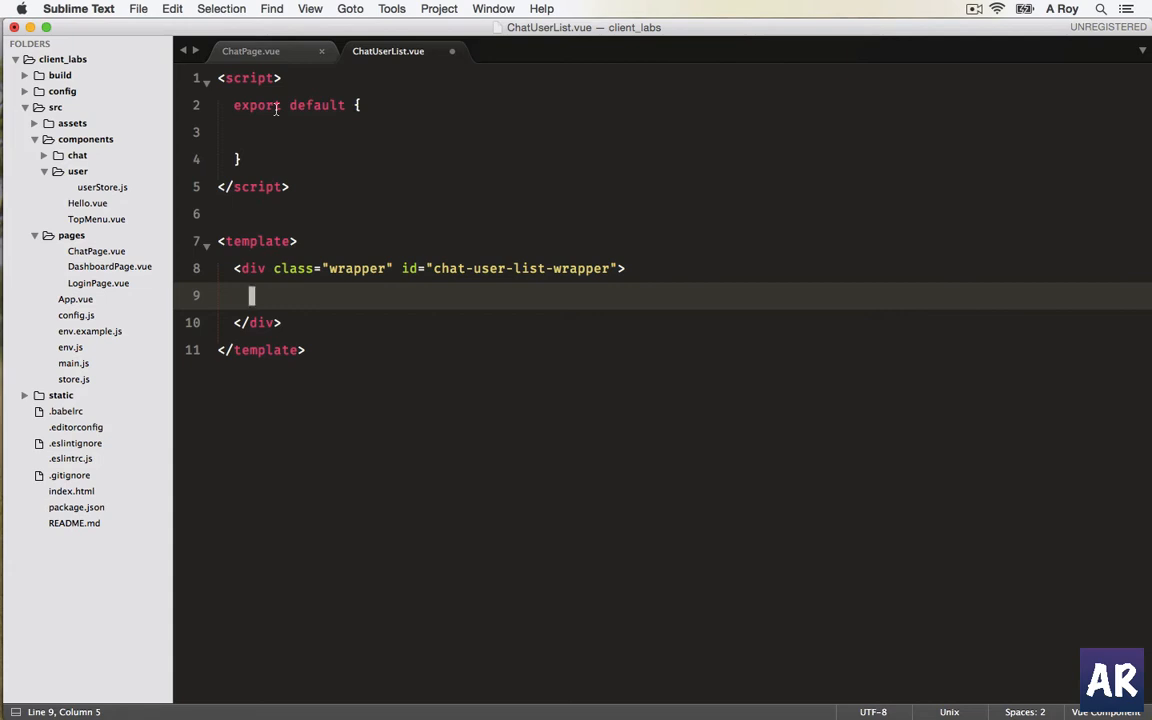
mouse_move(391, 174)
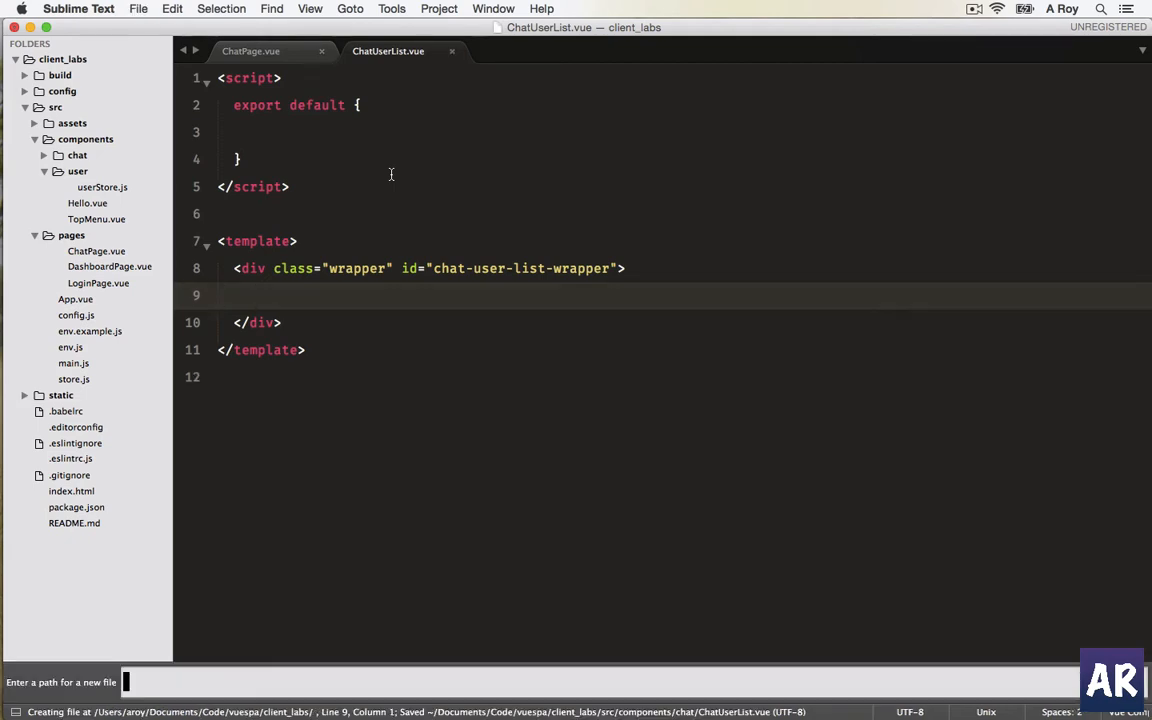
Create the file src/components/chat/chatStore.js via the new-file path prompt.
type("src/")
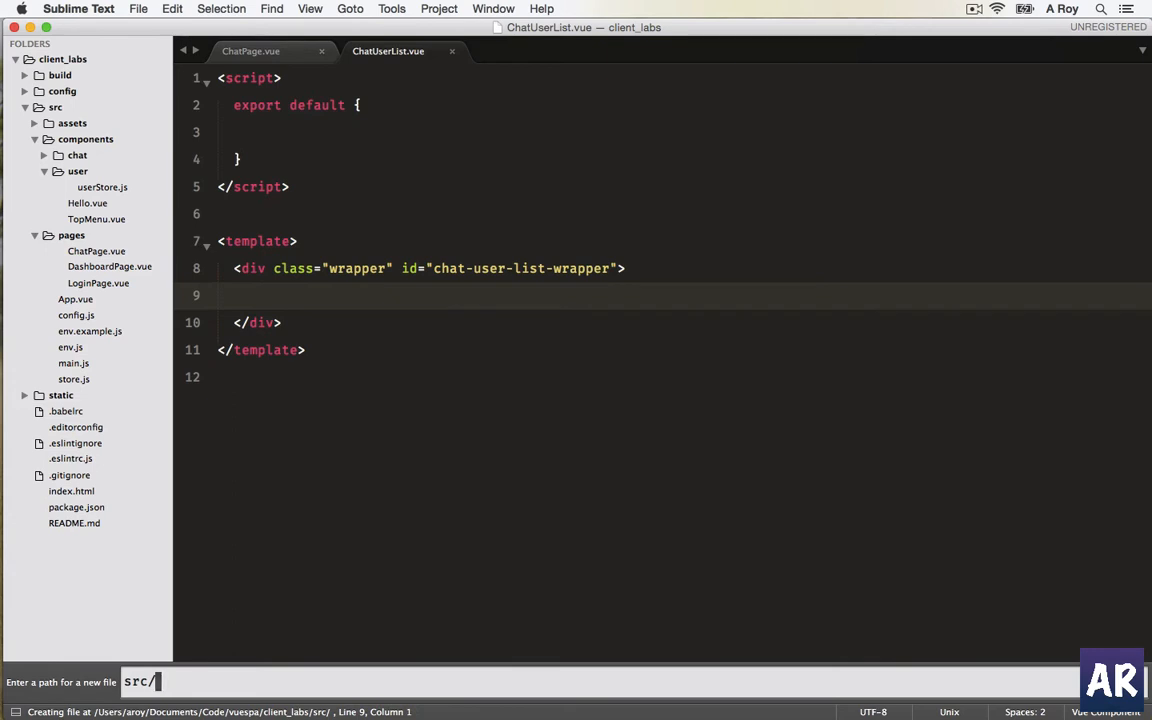
type("components/cha")
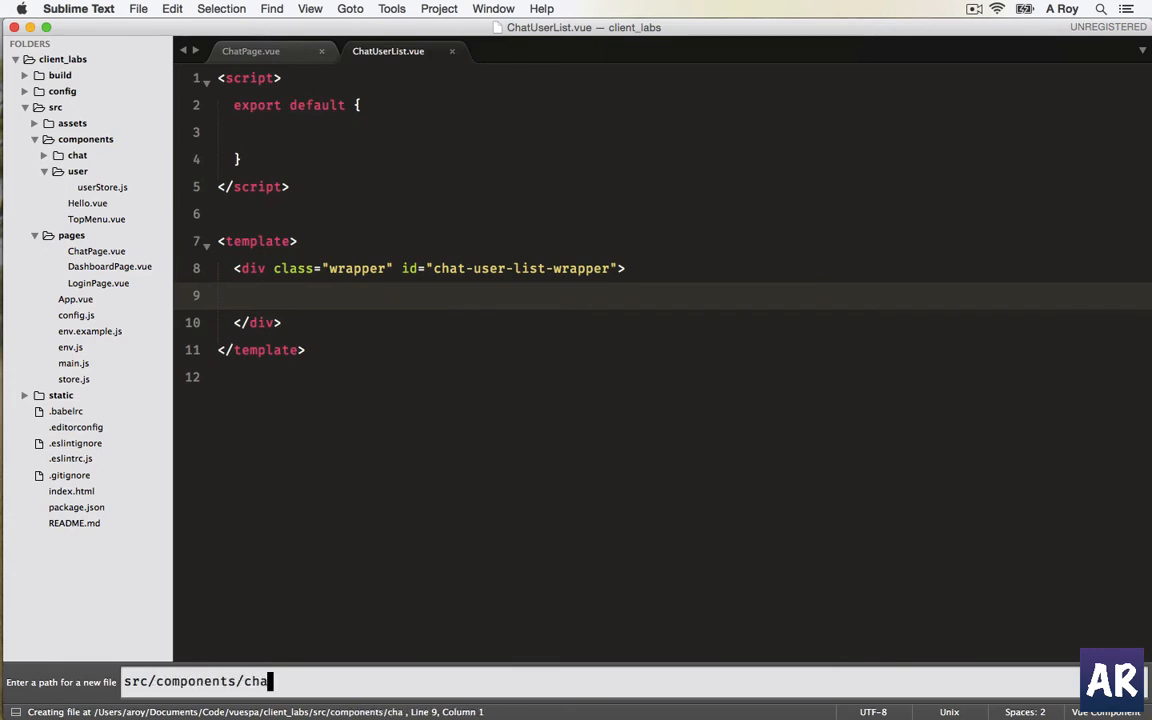
type("t/")
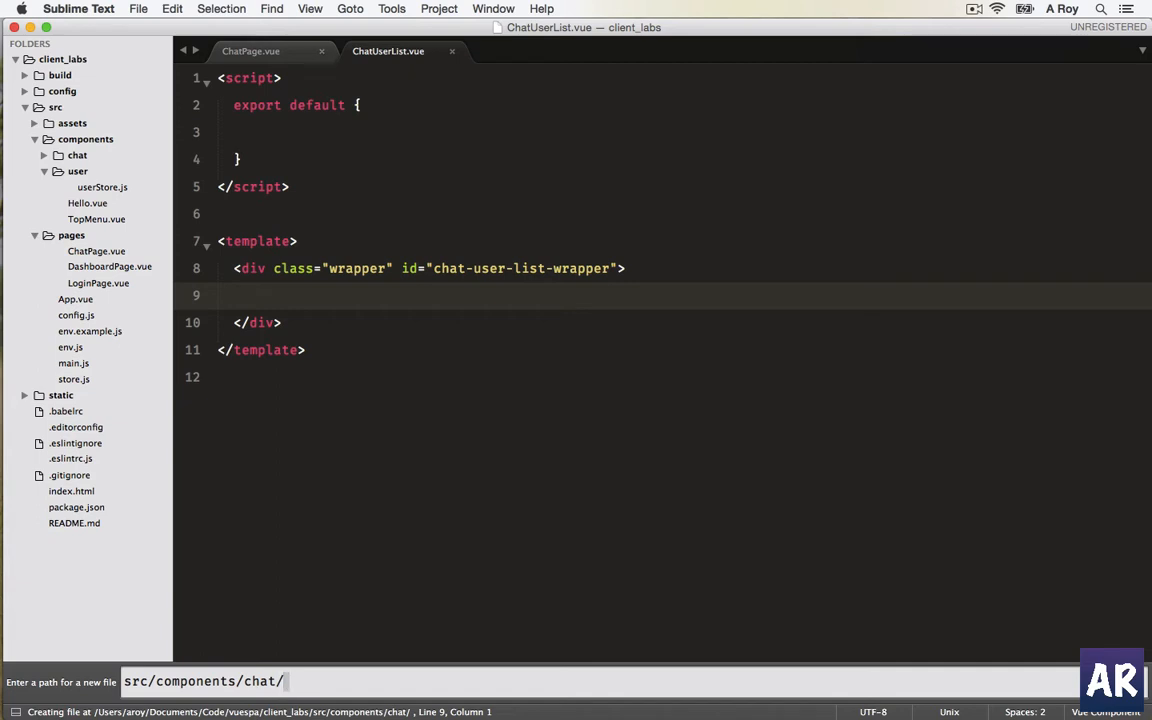
type("chatStore")
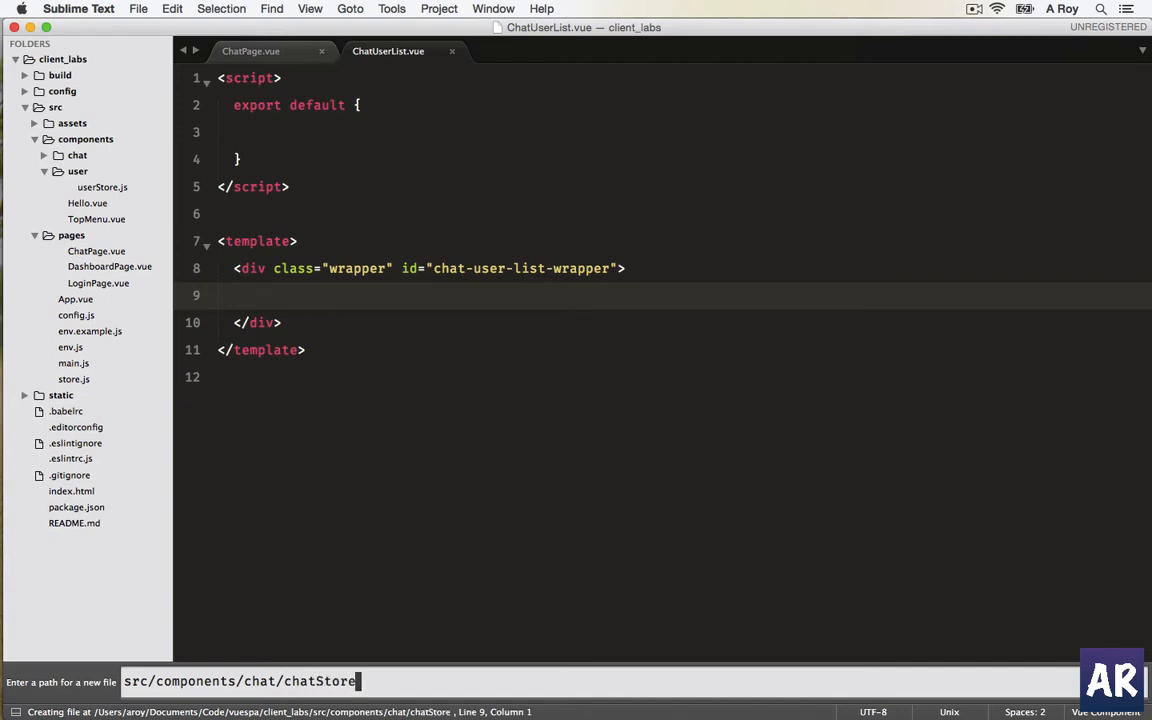
key("enter")
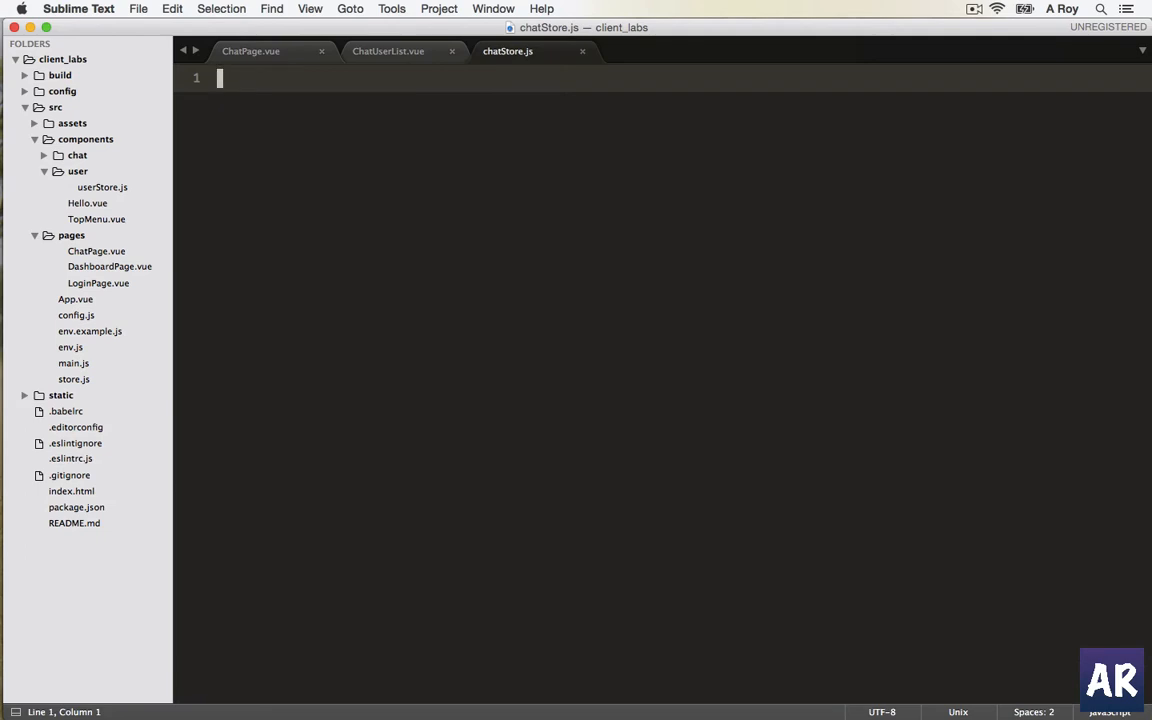
Declare const state, mutations and actions objects, with state holding userList: {}.
type("const")
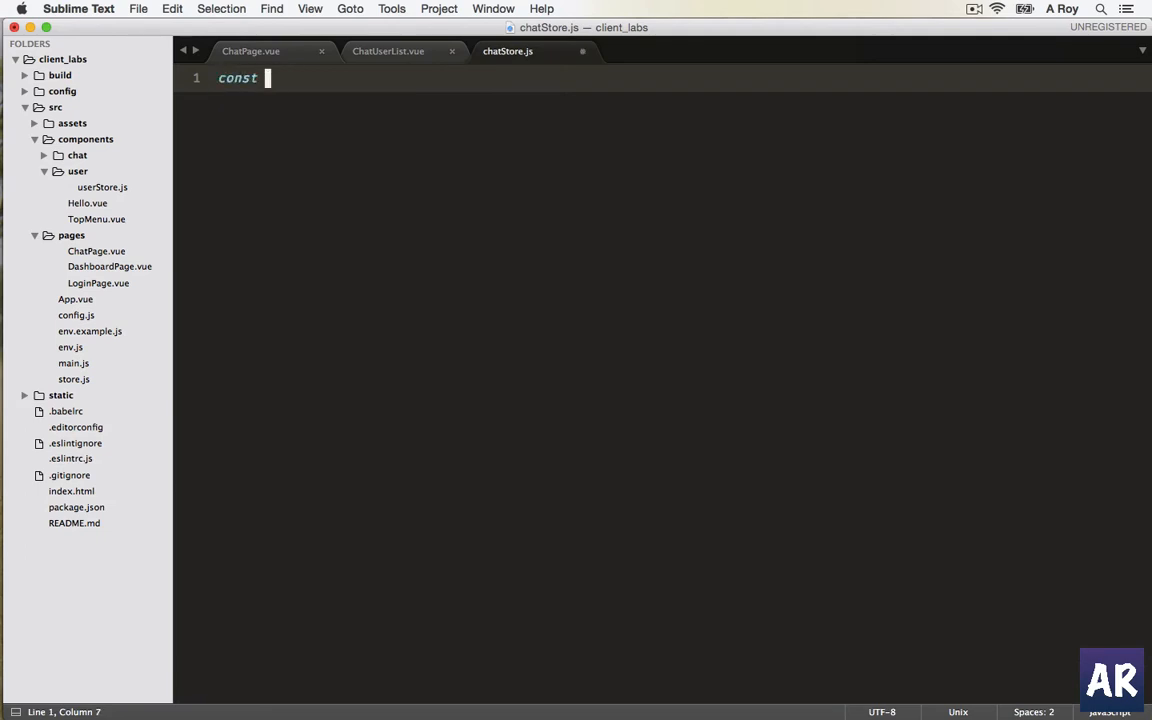
type("state = {")
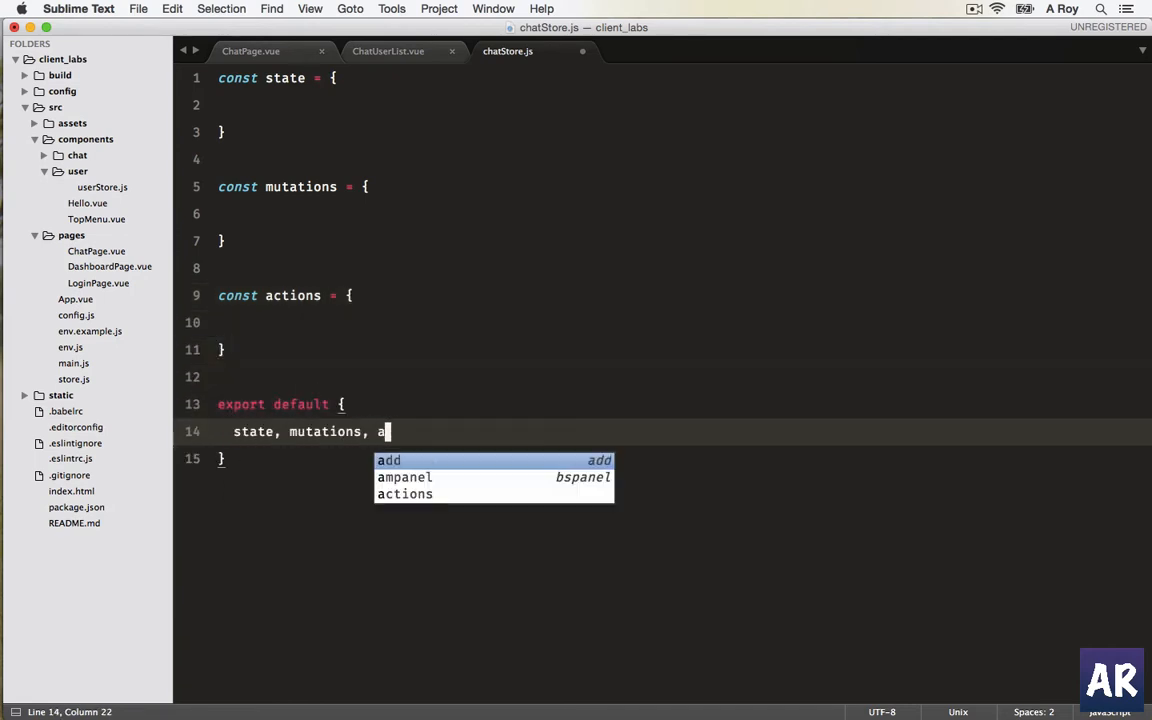
type("ctions")
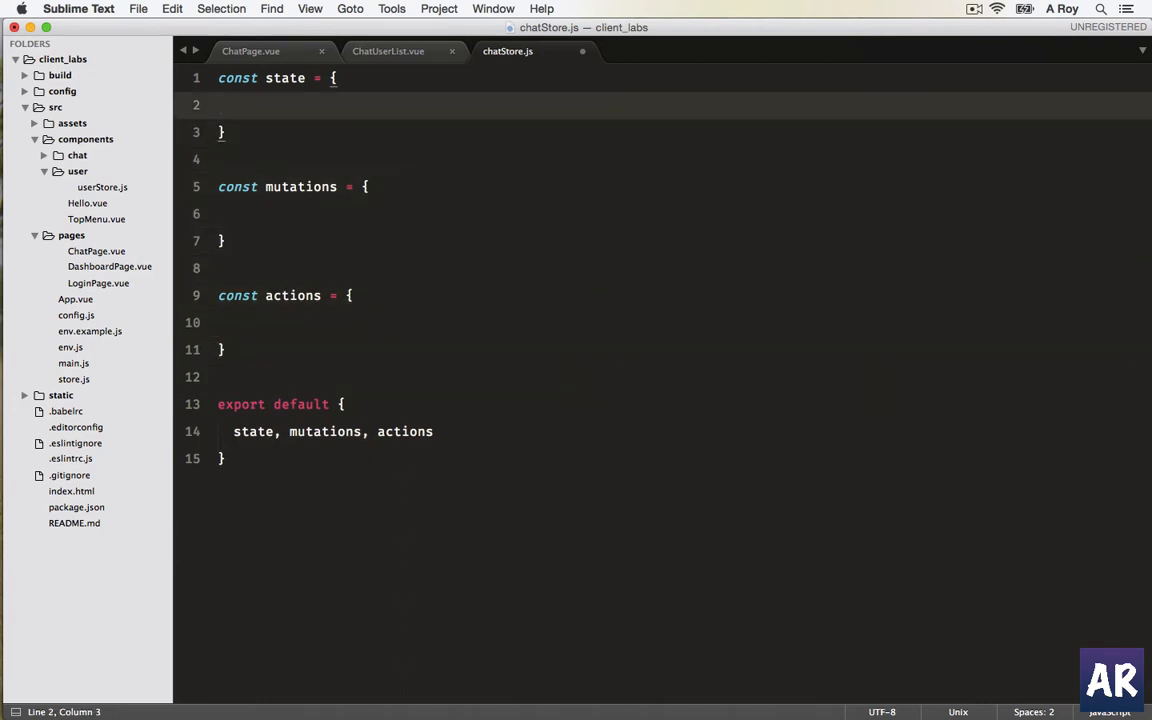
type("userKi")
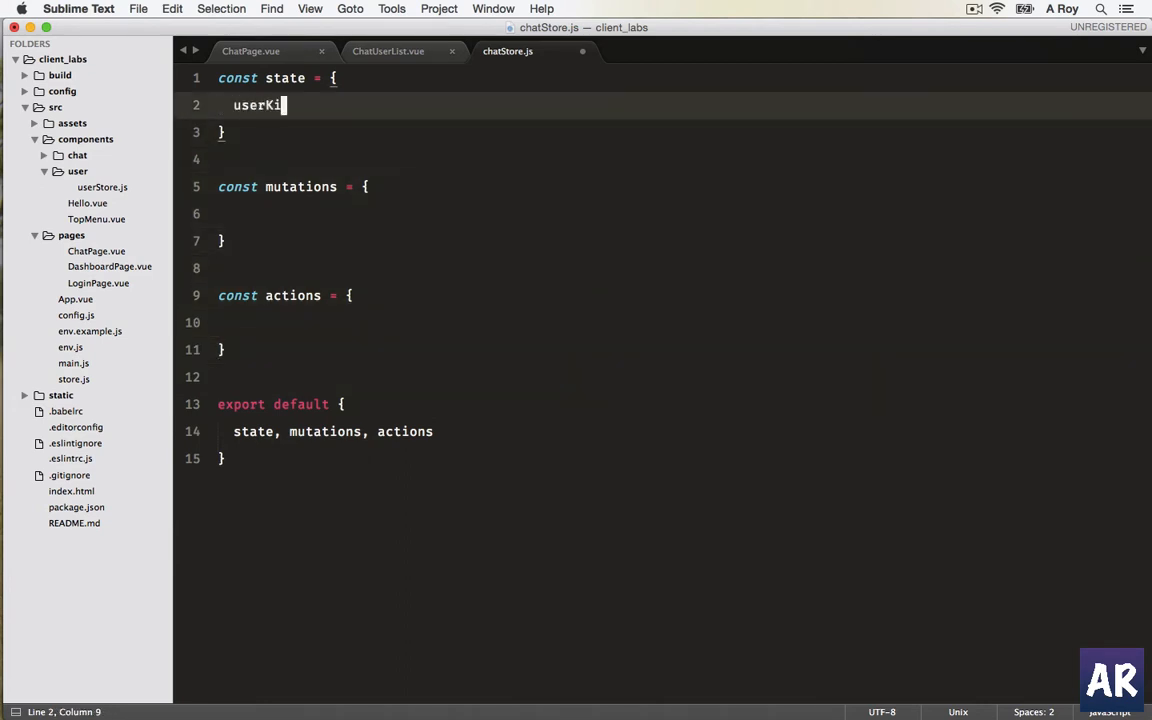
type("List:")
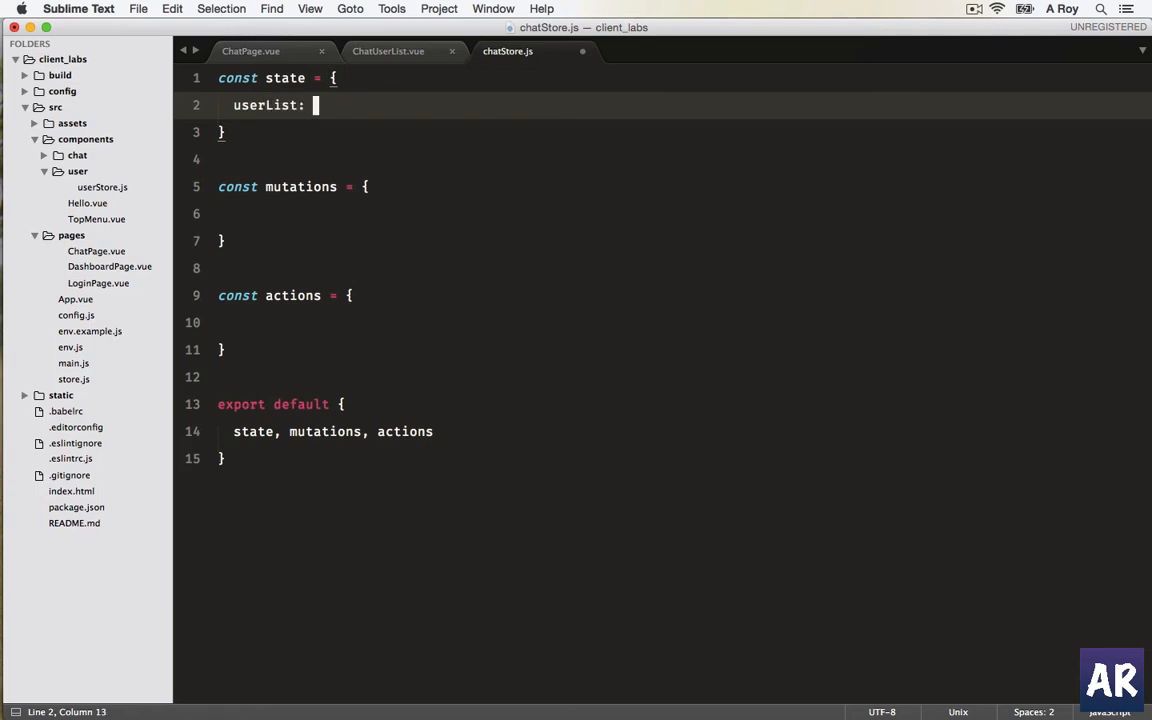
type("{}")
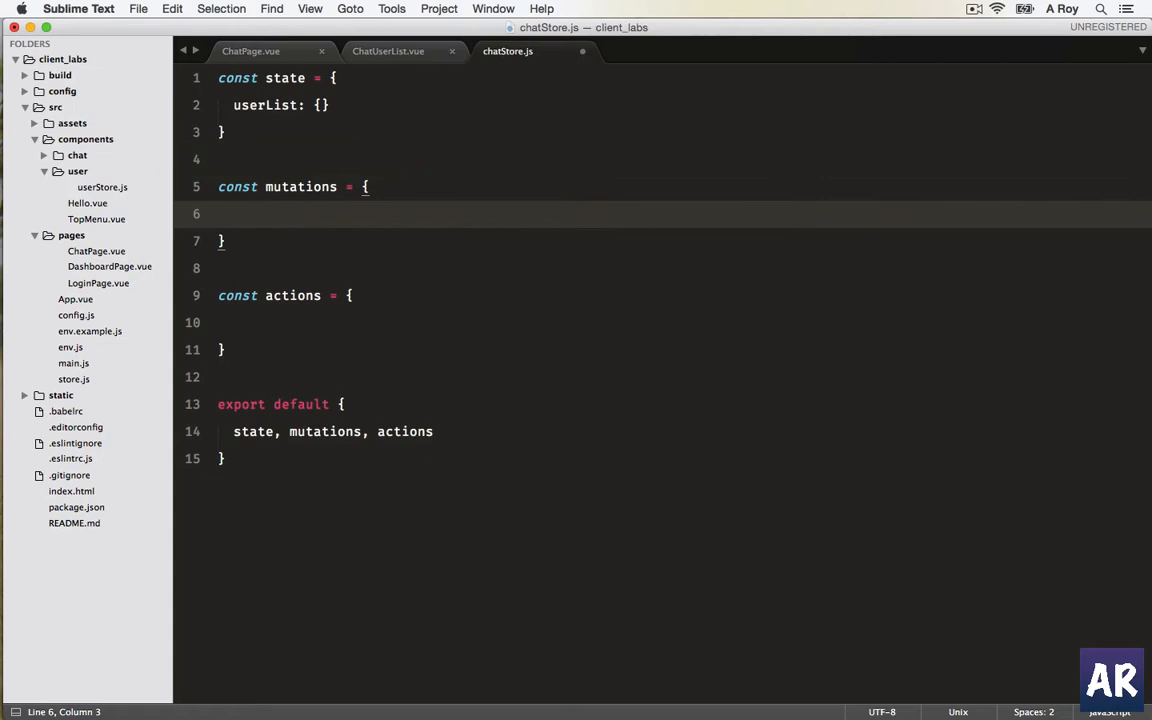
Add a SET_USER_LIST (state, userList) mutation that sets state.userList = userList.
type("SET")
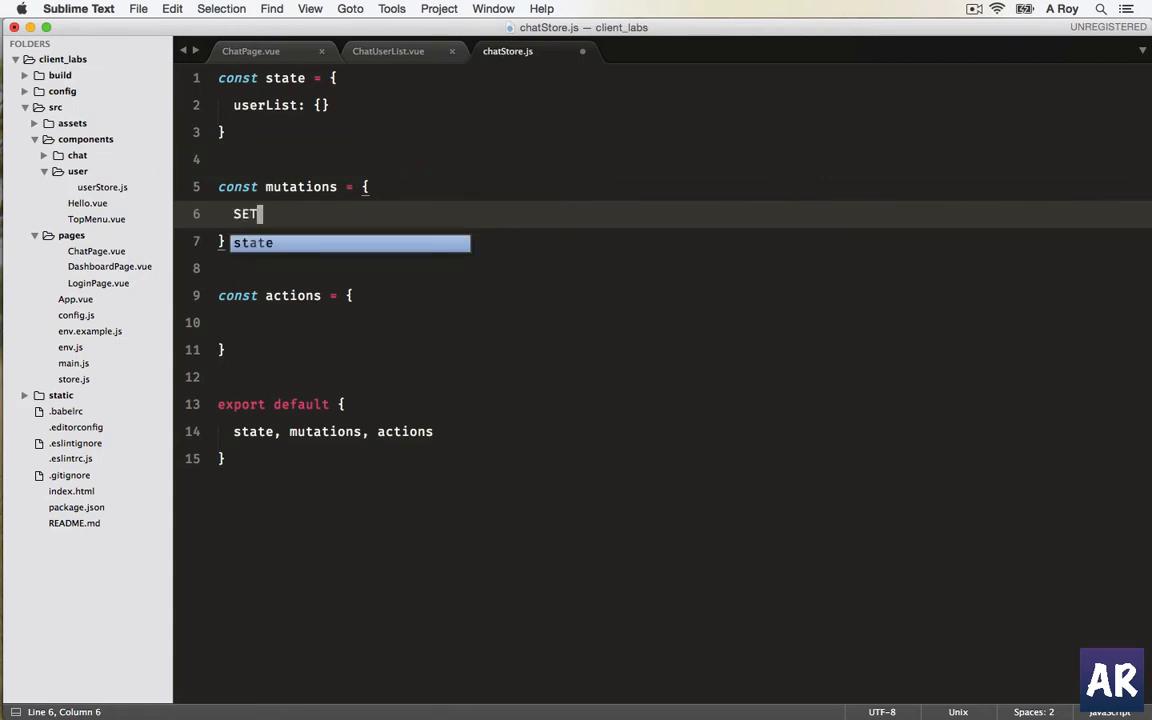
type("_USER_LI")
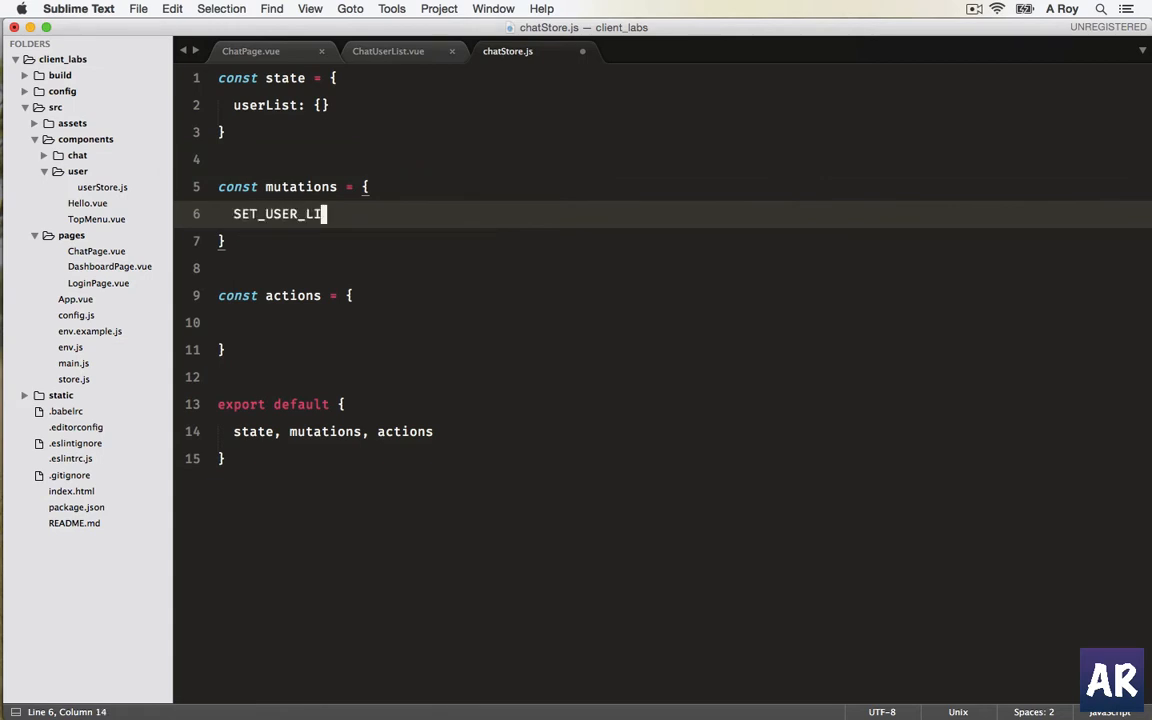
type("ST")
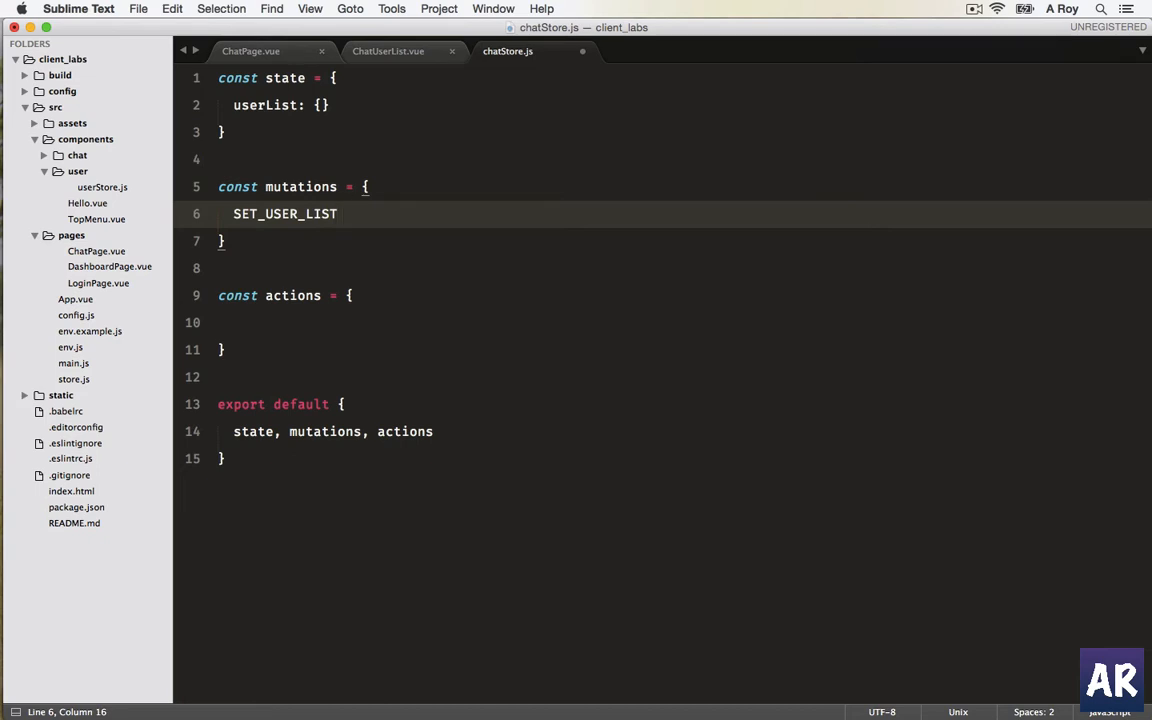
type("(state)")
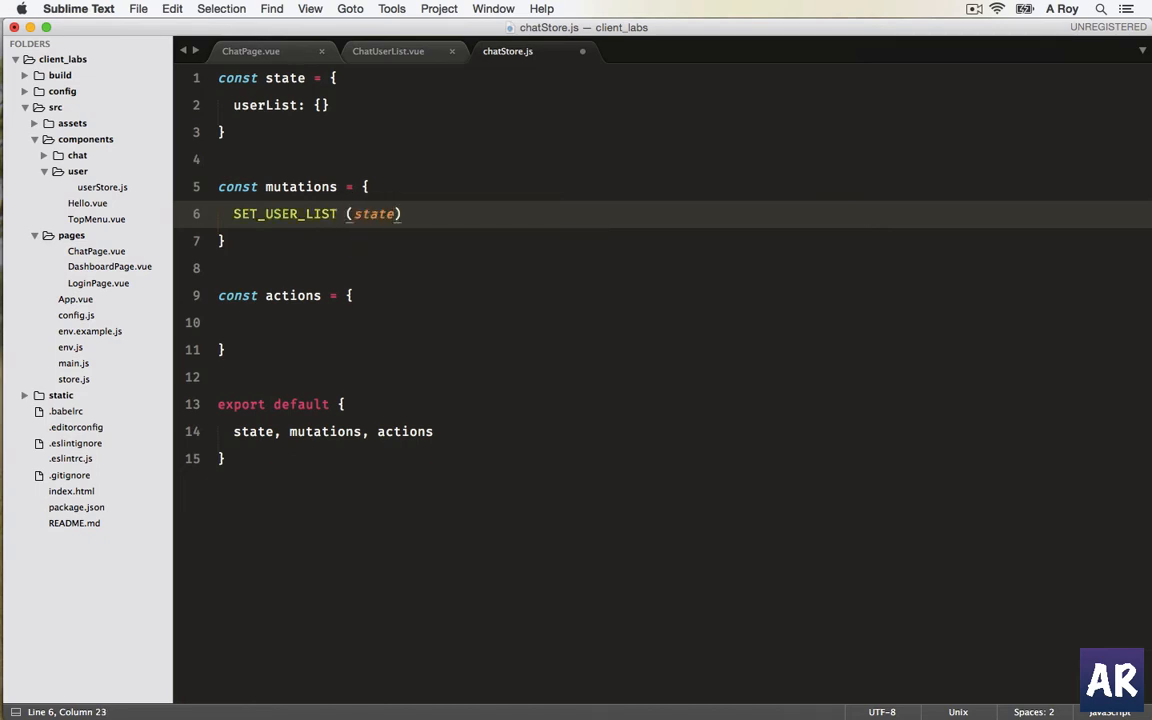
type(", userList")
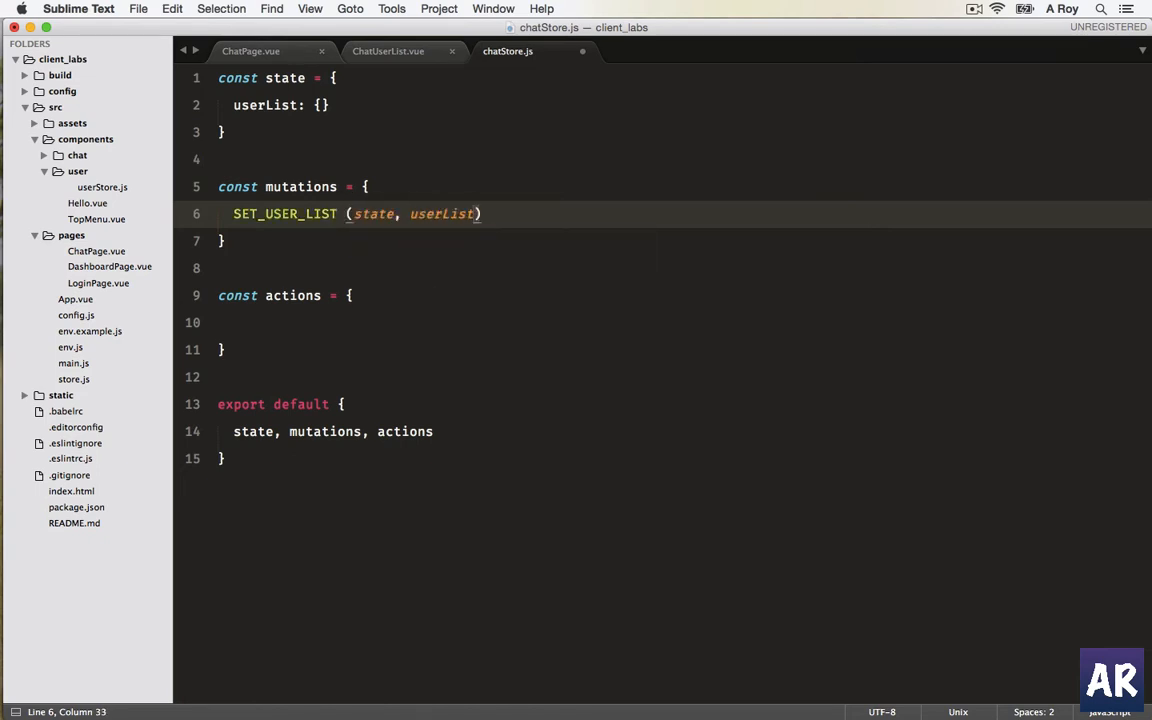
type("state.userList =")
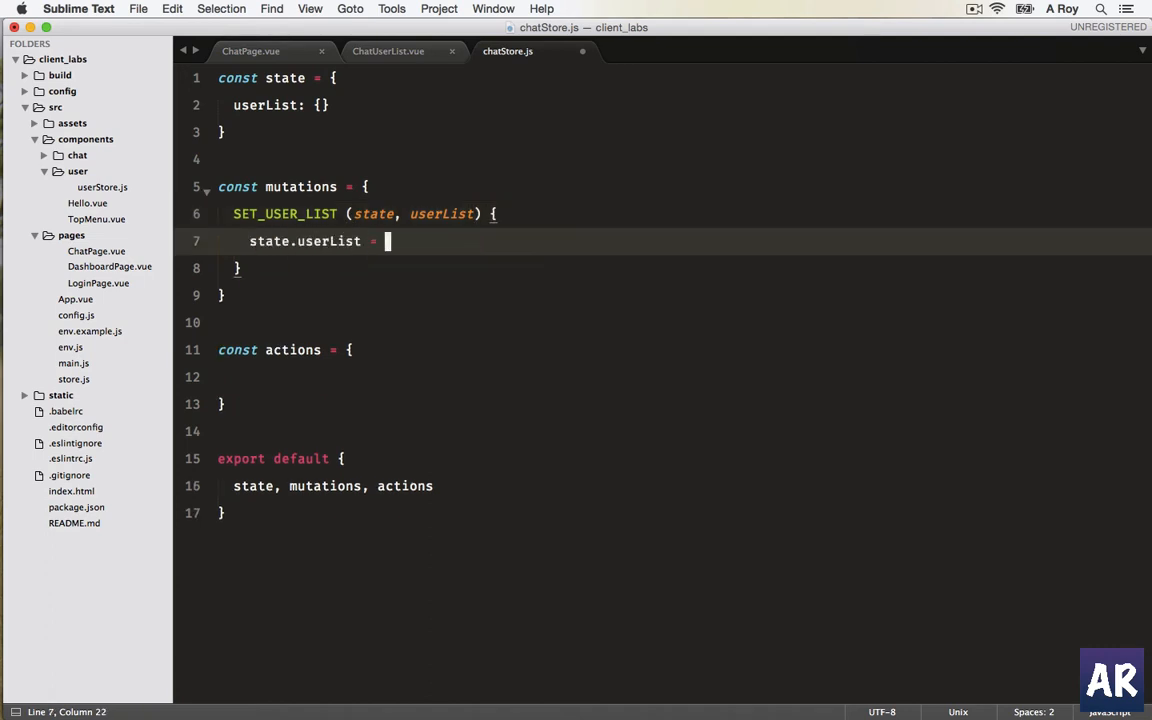
type("userList")
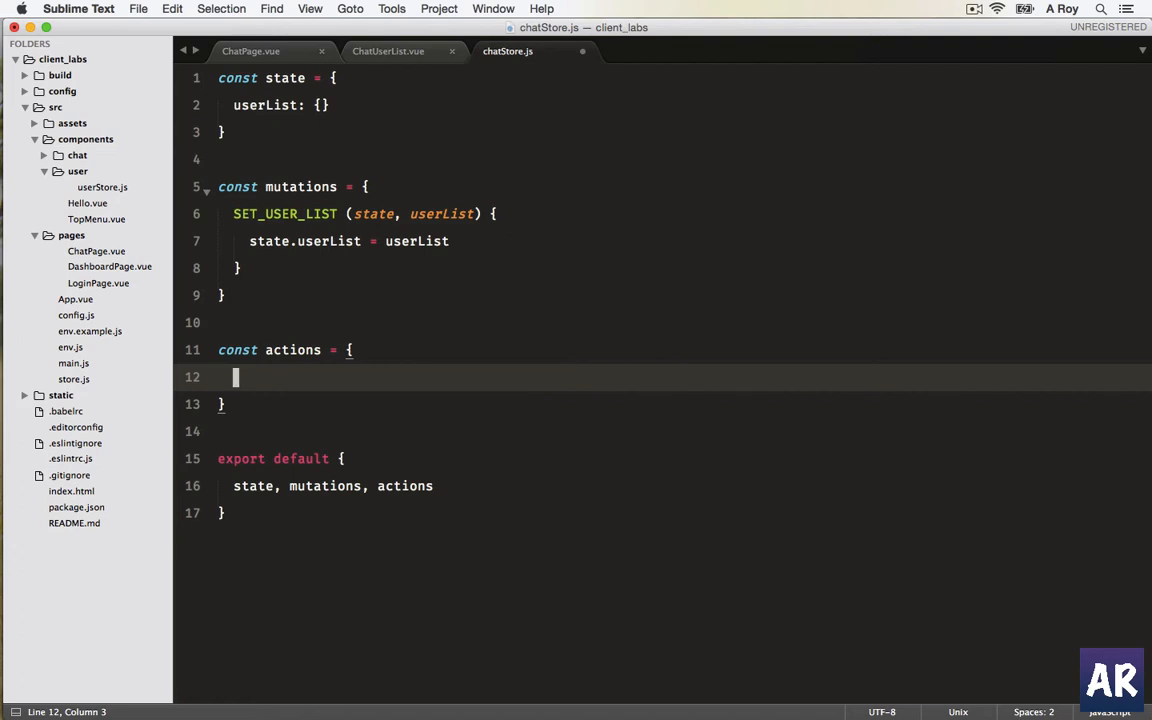
Add a setUserList action taking ({commit}, userList) parameters.
type("setUser")
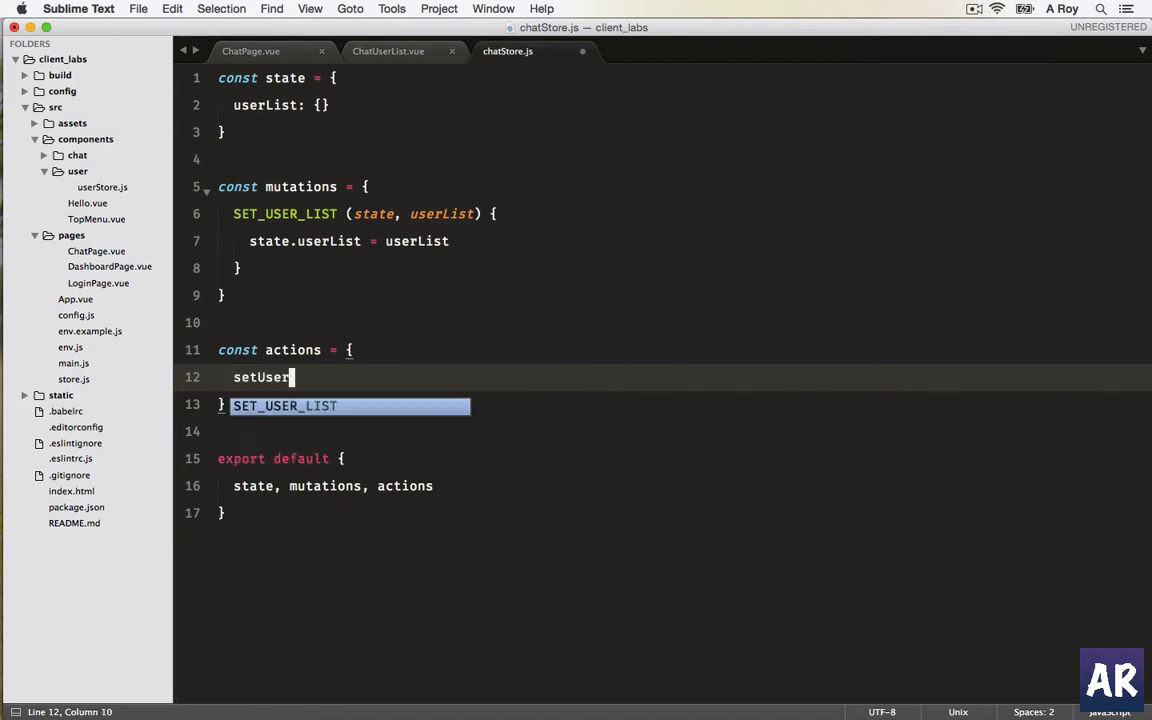
type("List: (")
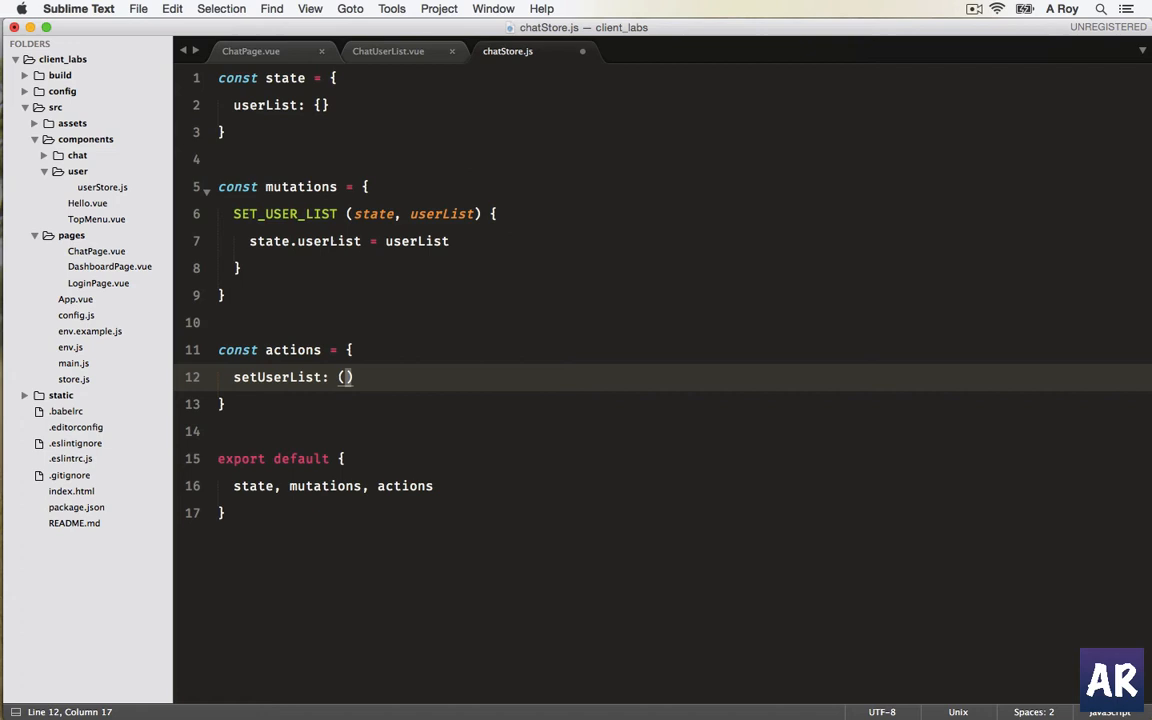
type("{commit}")
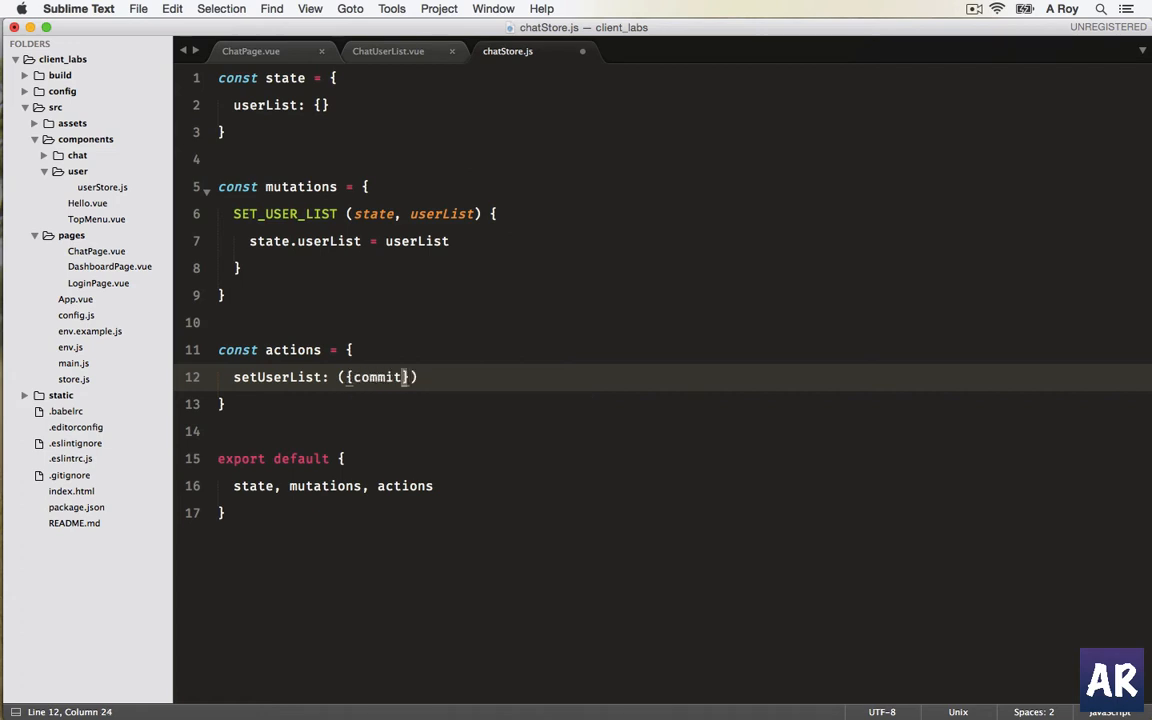
type(", userList")
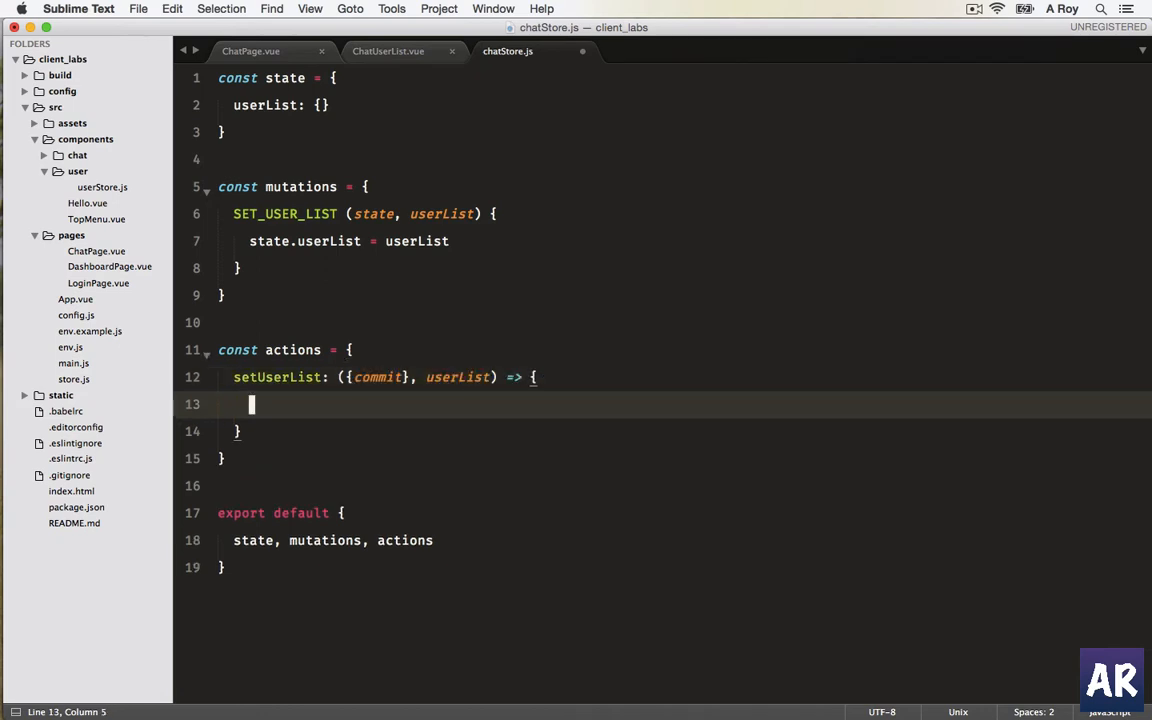
Import Vue from 'vue' and call Vue.http.get(userListUrl) in the action body.
type("import")
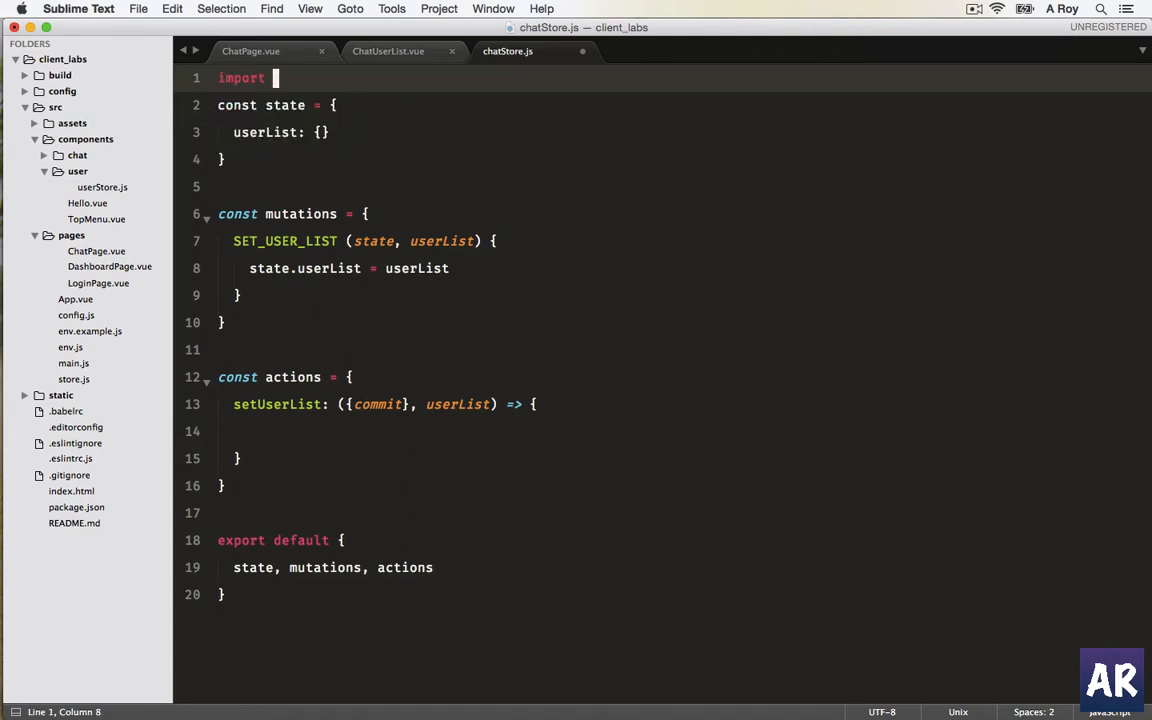
type("Vue from")
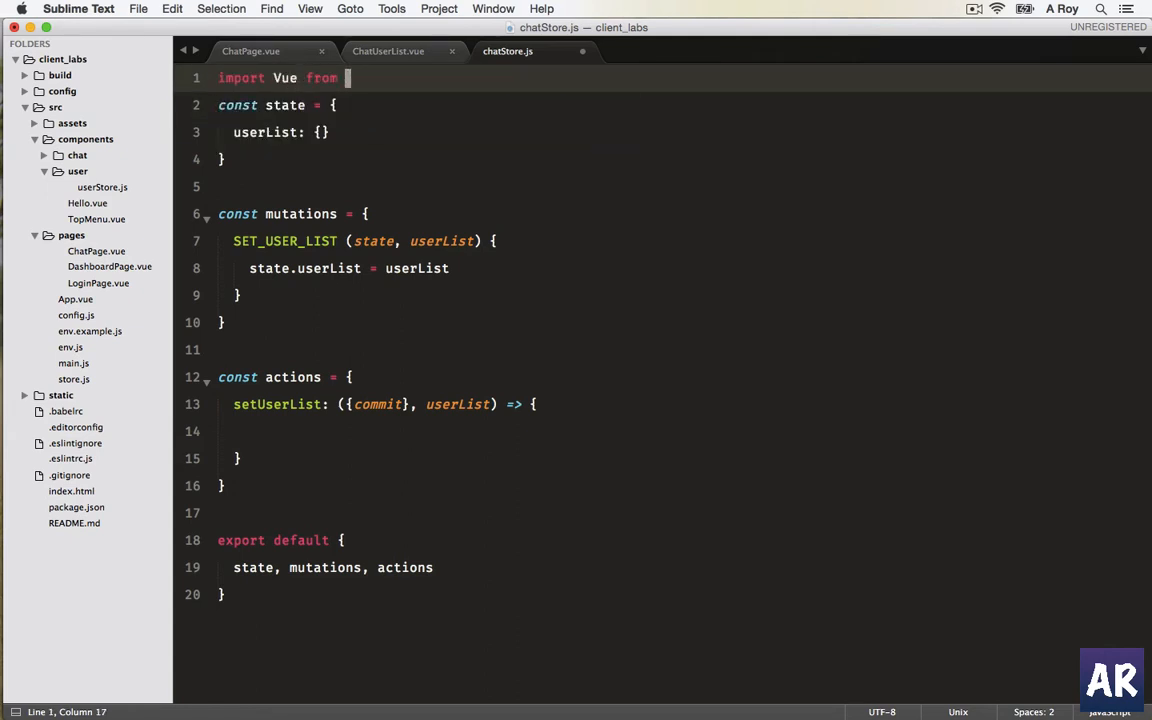
type("'vue'")
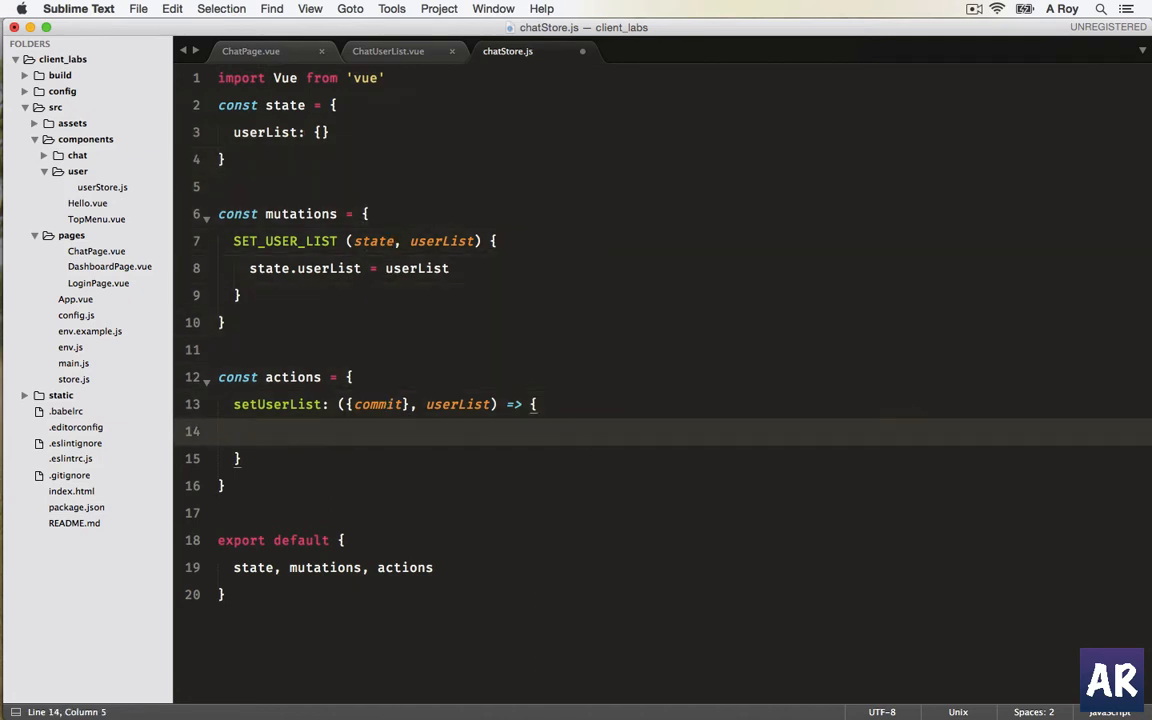
type("Vue.http")
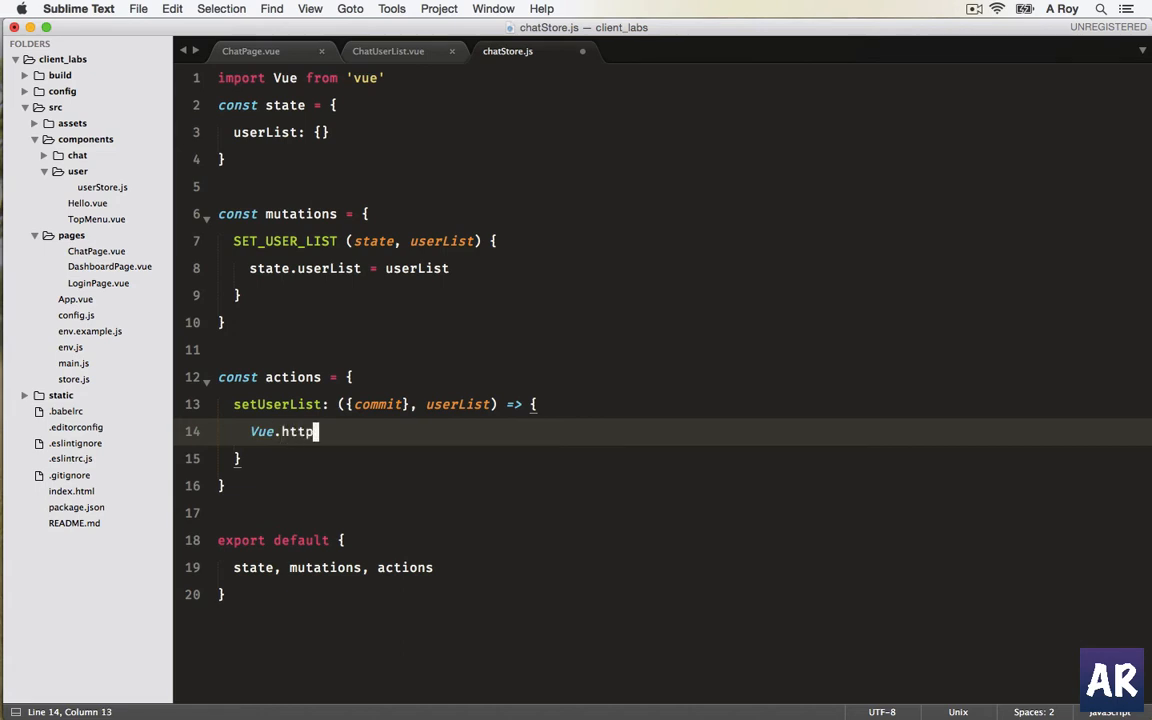
type(".get(")
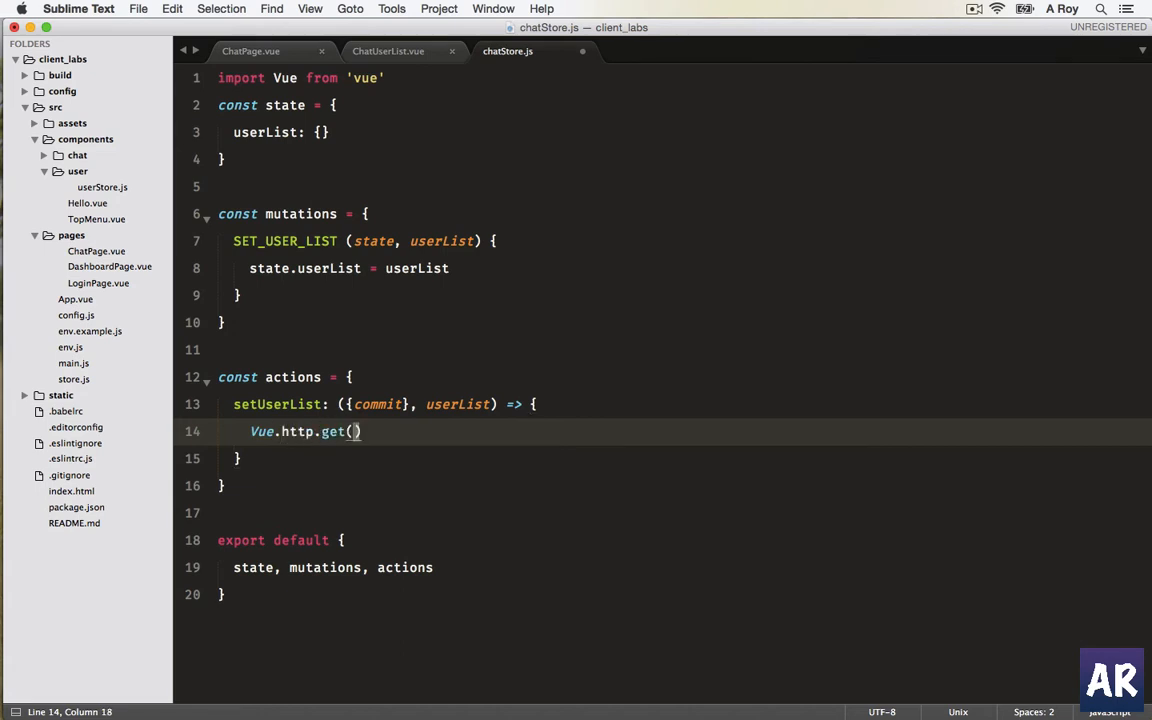
type("user")
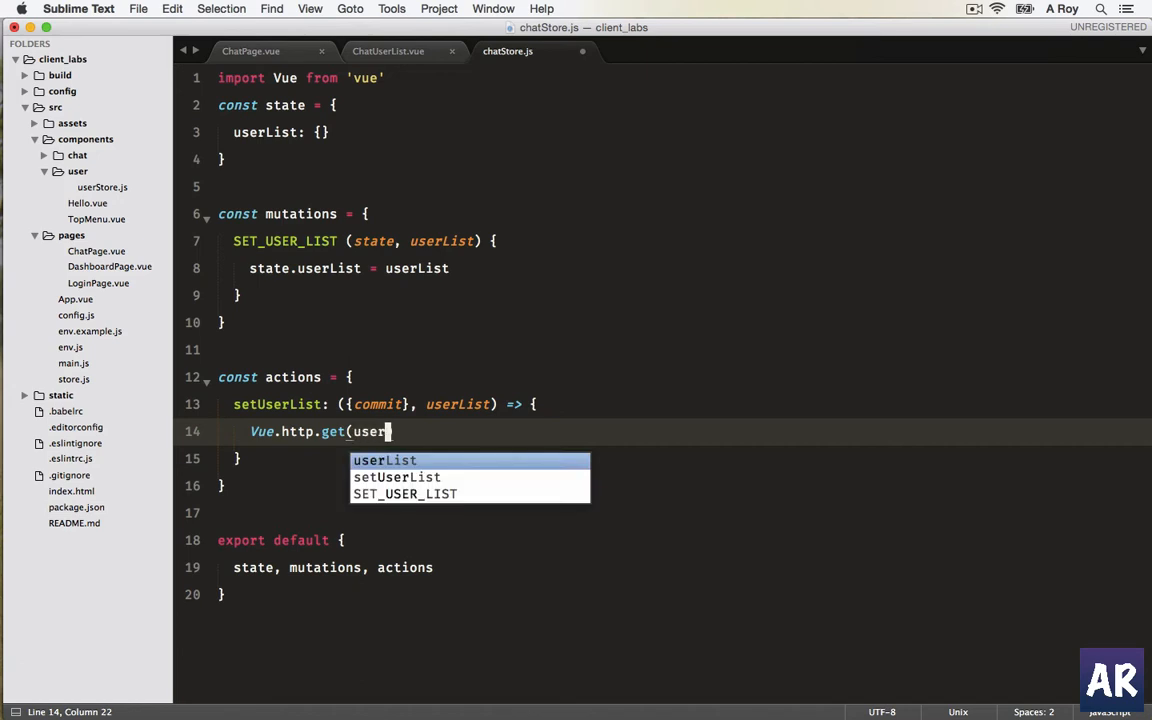
type("ListUrl)")
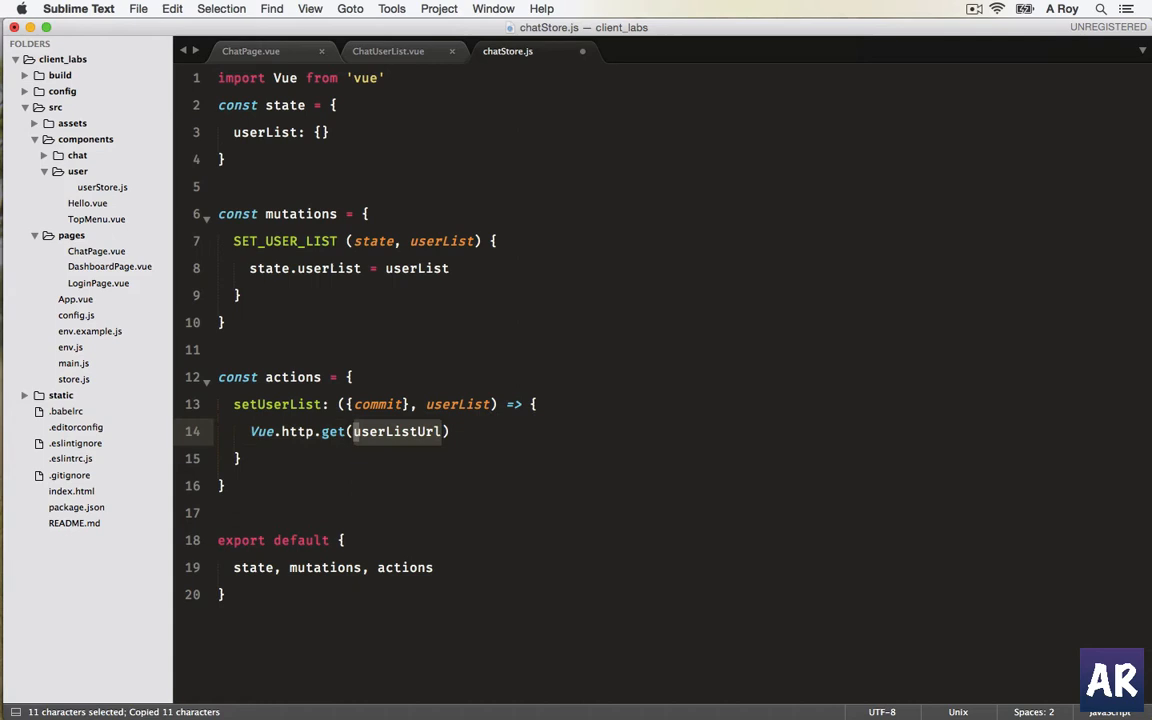
In config.js, add export const userListUrl = apiDomain + 'api/v1/user-list' and save.
left_click(76, 315)
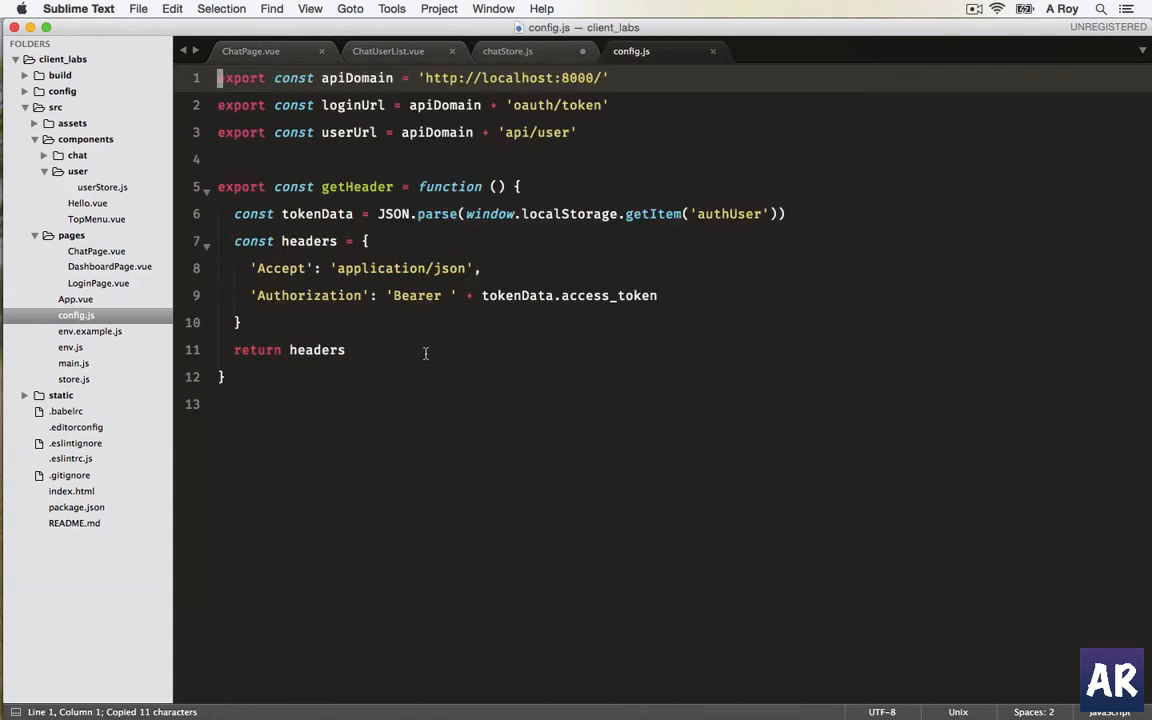
type("export const")
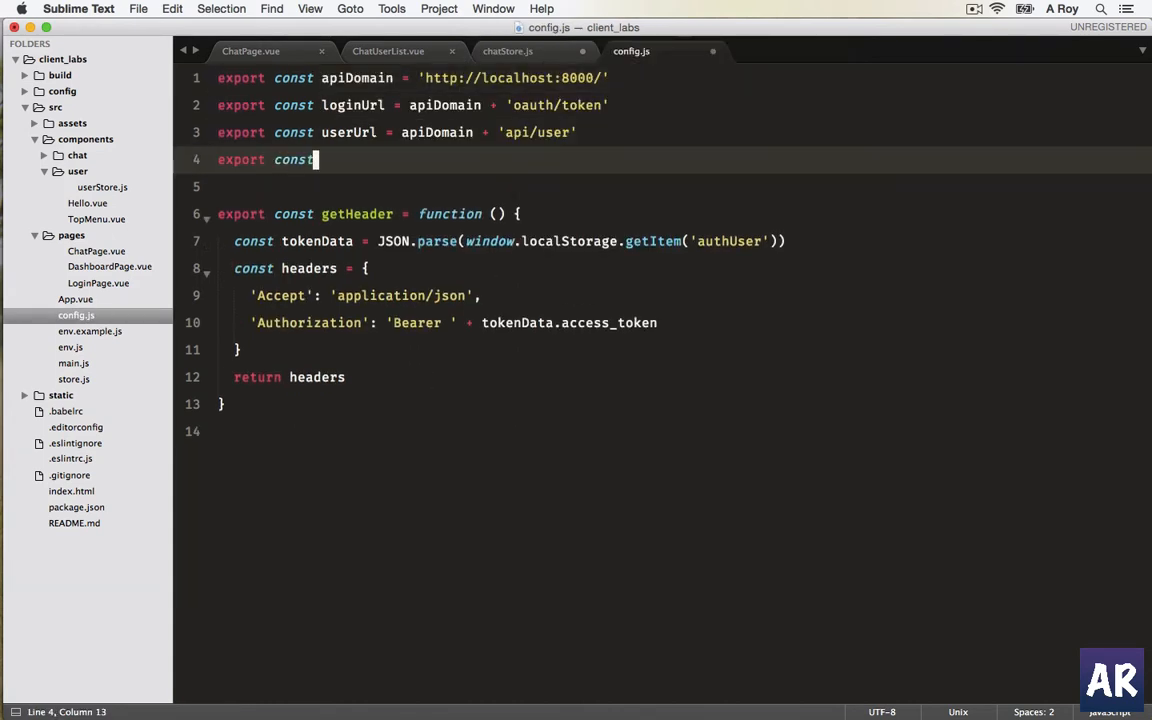
type("userListUrl = apiDomain +")
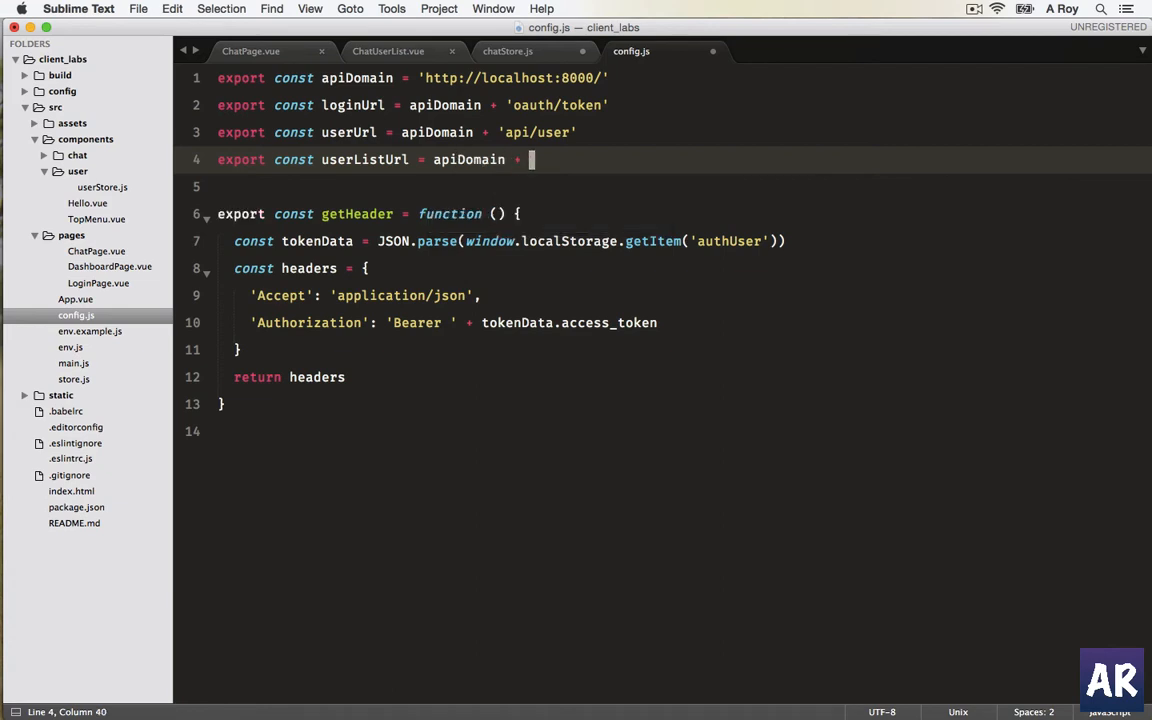
type("'api/")
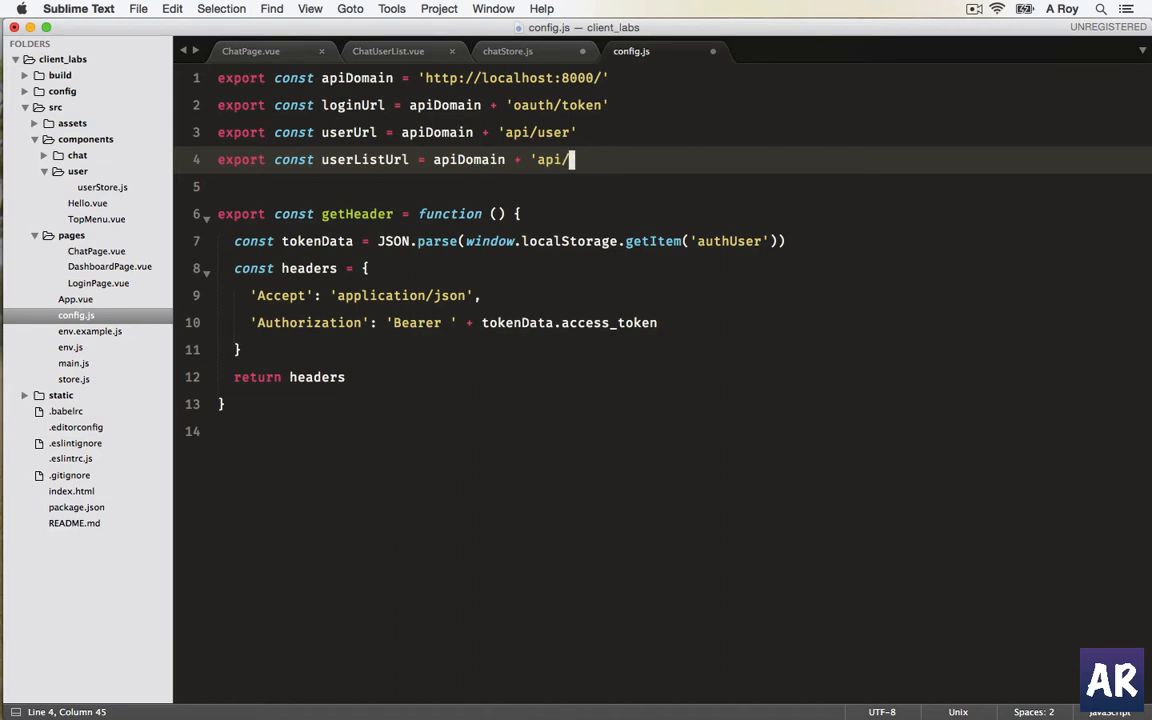
type("v1/")
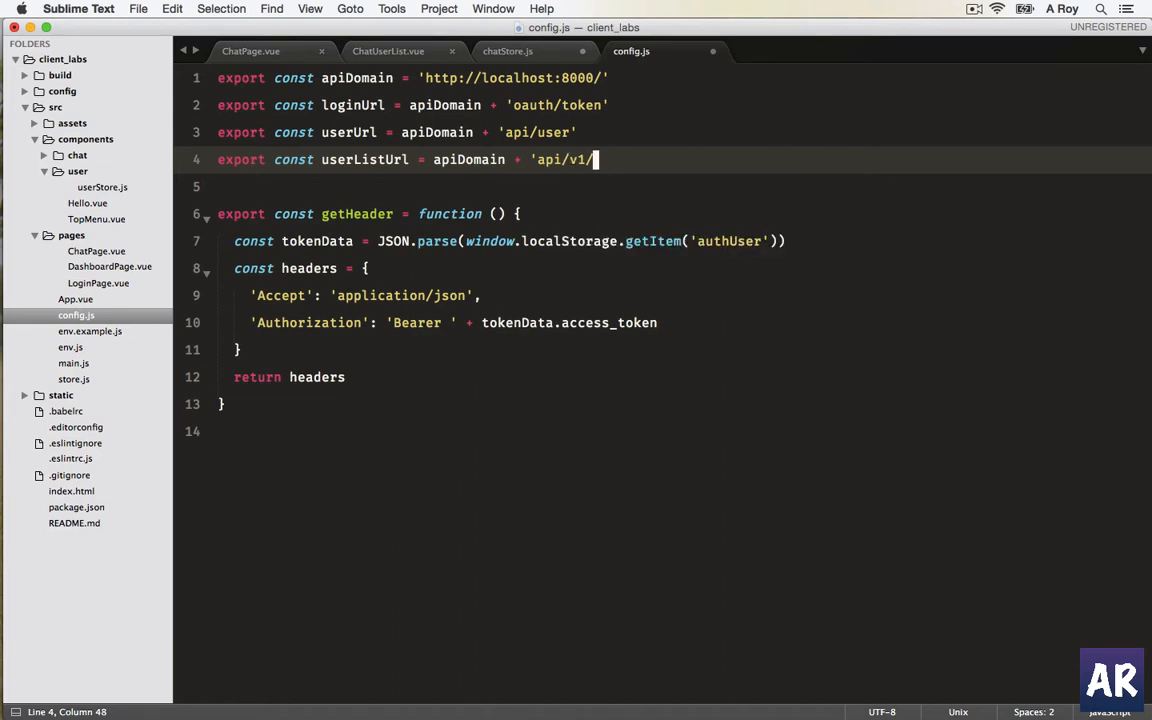
type("user")
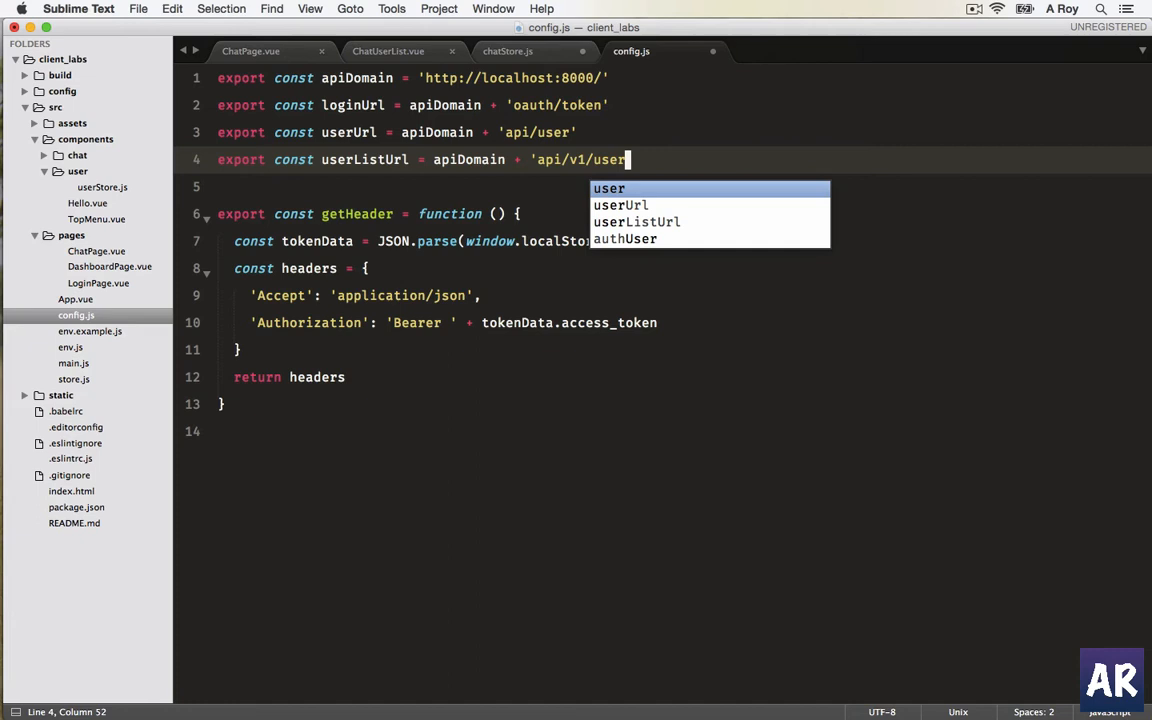
type("-list")
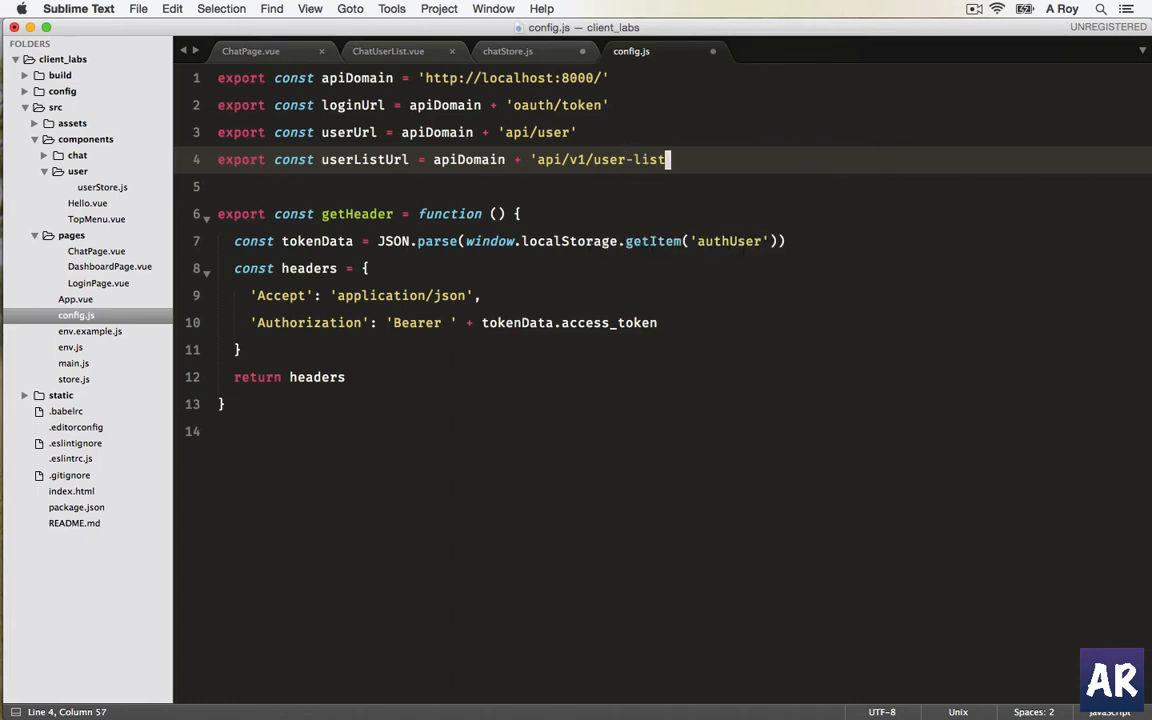
key("cmd+s")
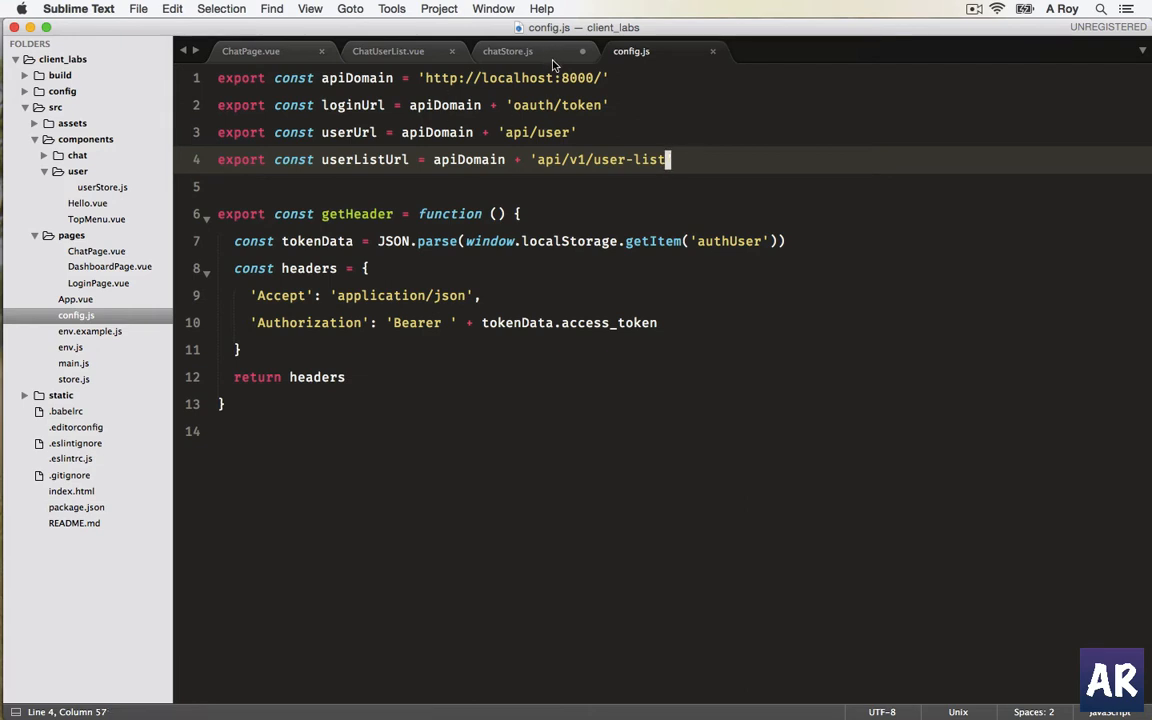
In chatStore.js, add import {userListUrl} from './../../config' on line 2.
left_click(507, 51)
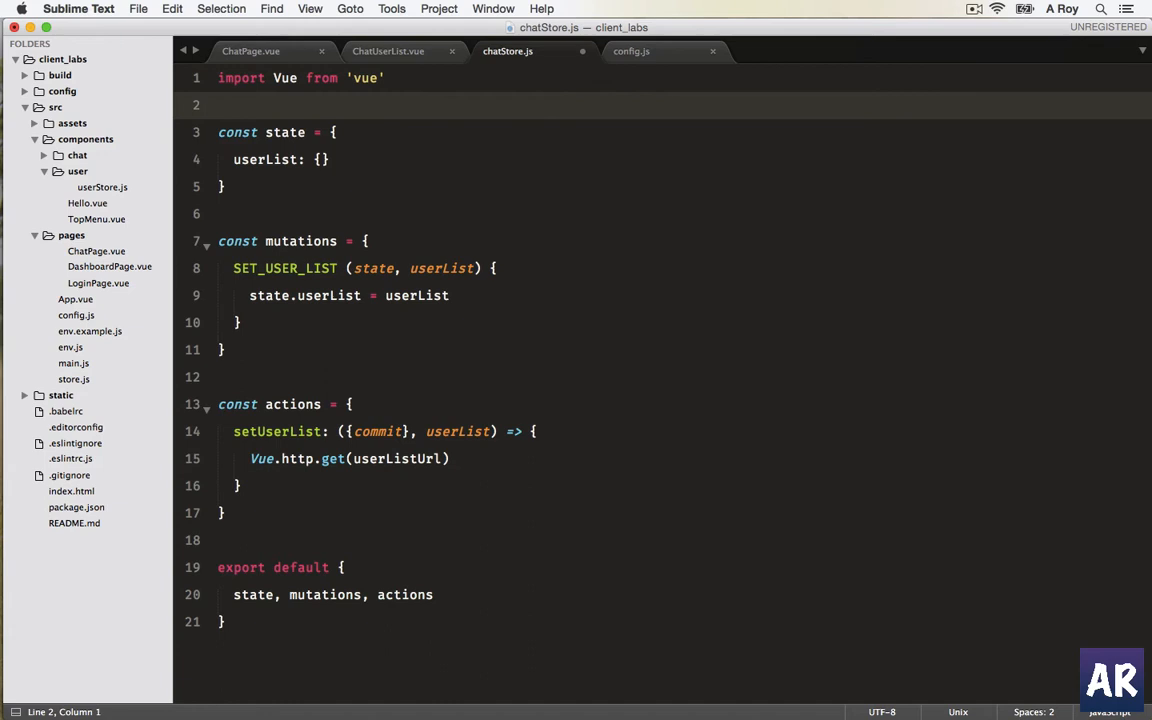
type("import {userListUrl}")
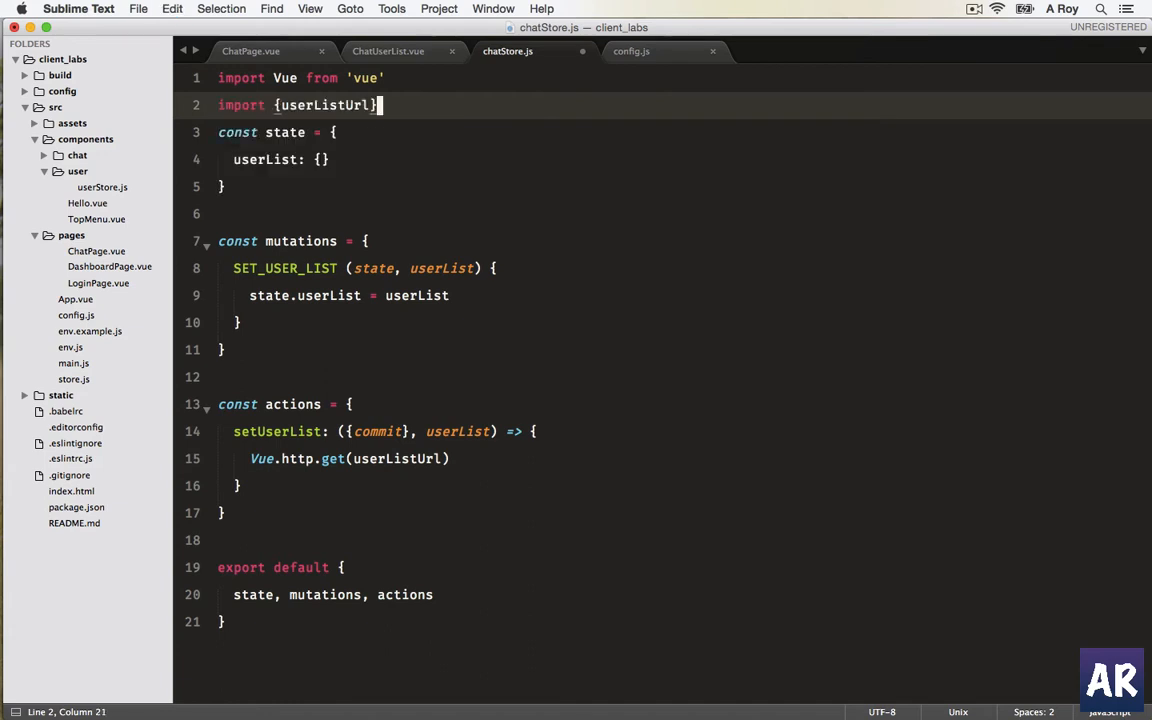
type("from")
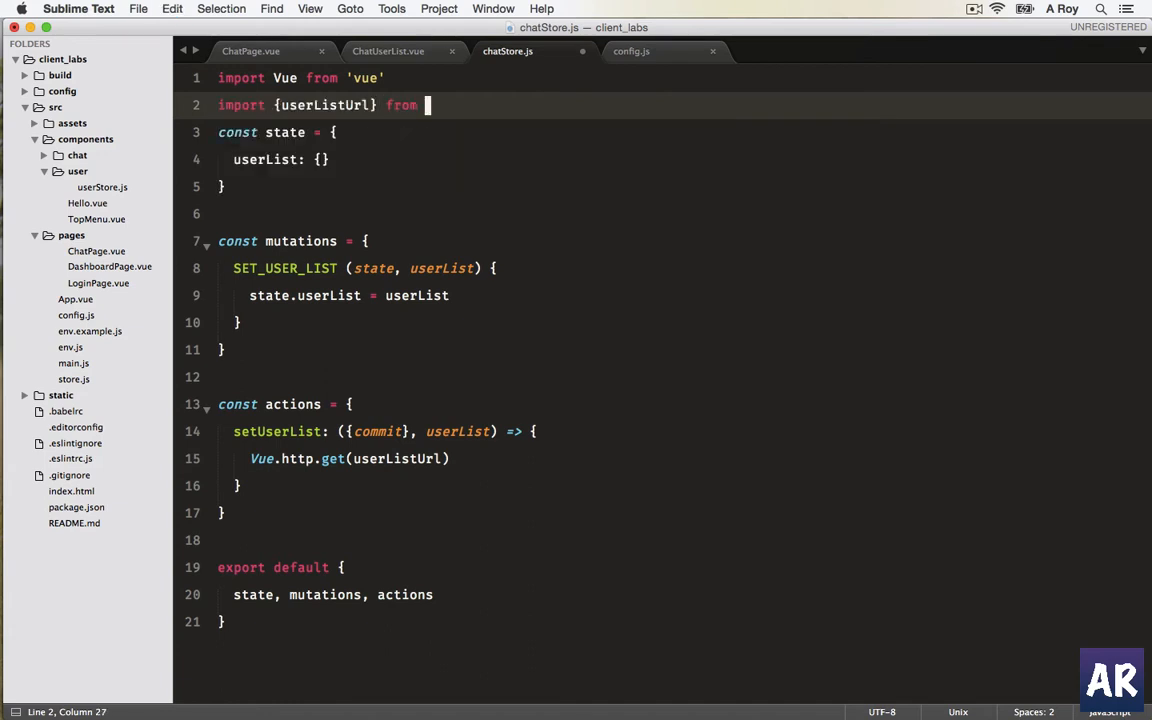
type("'.'")
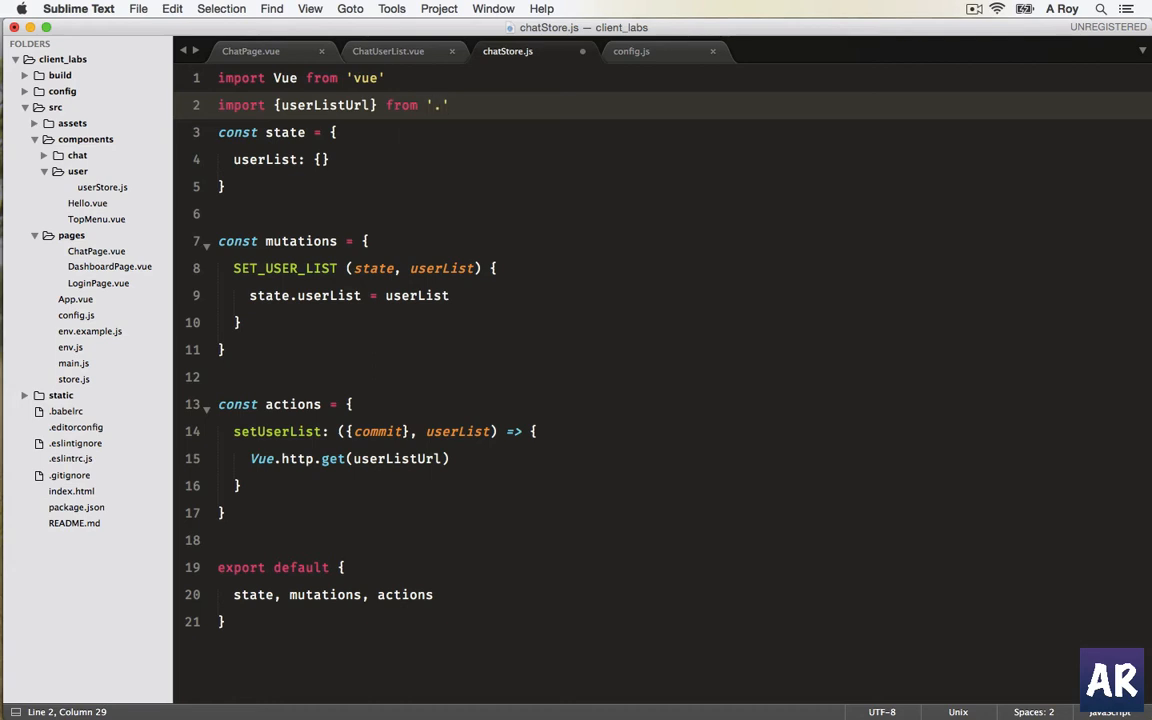
type("/.")
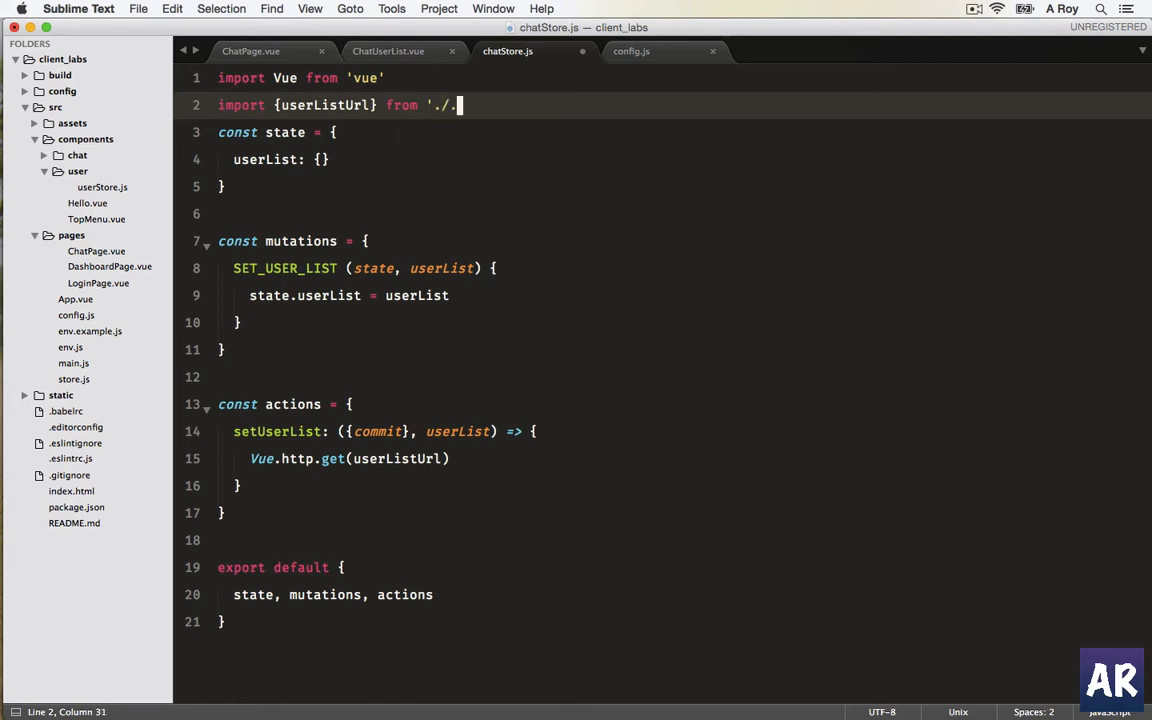
type("./../conf")
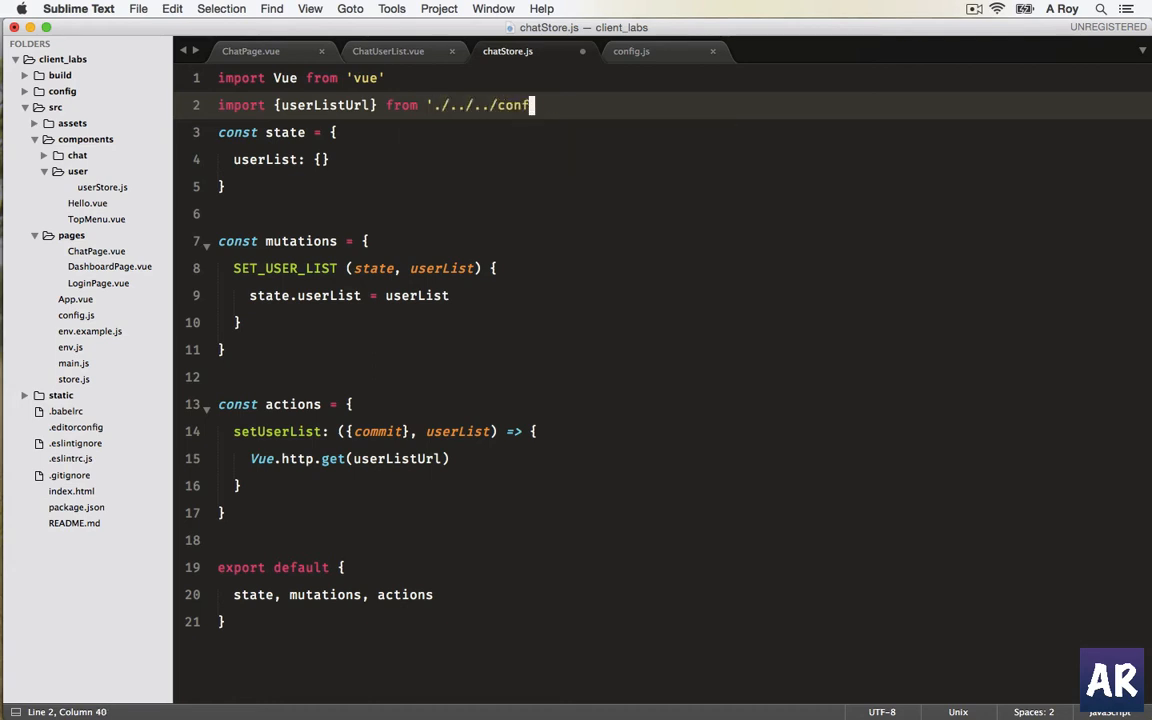
type("ig'")
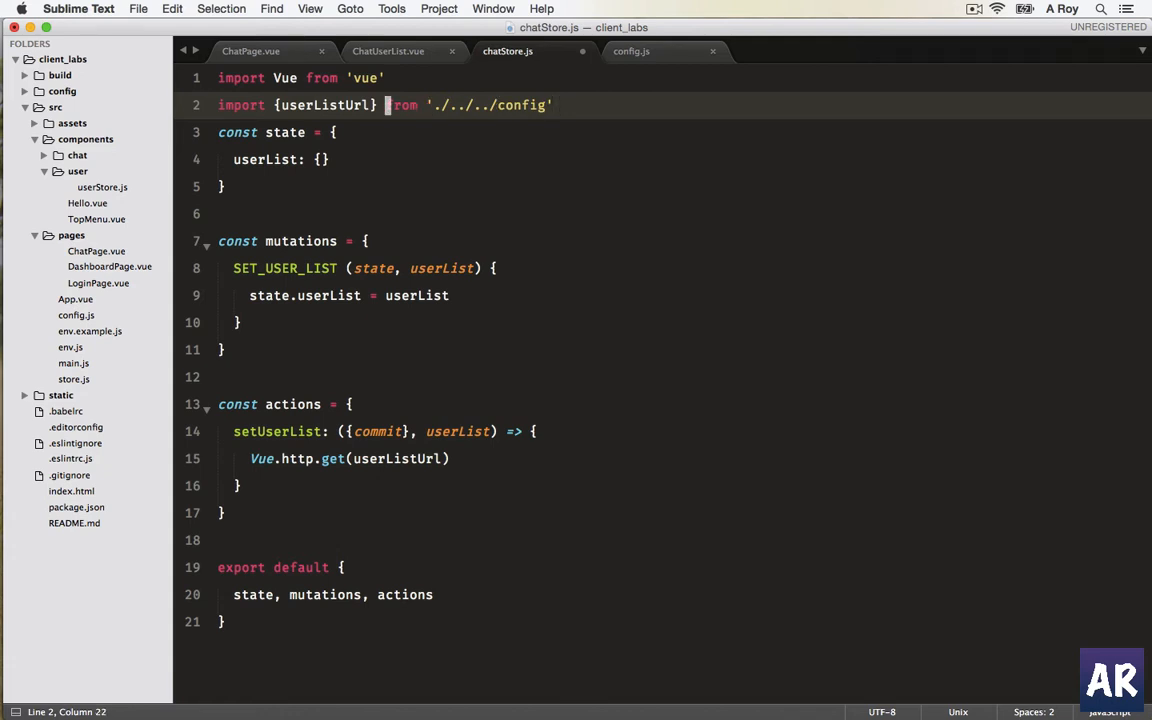
left_click(631, 51)
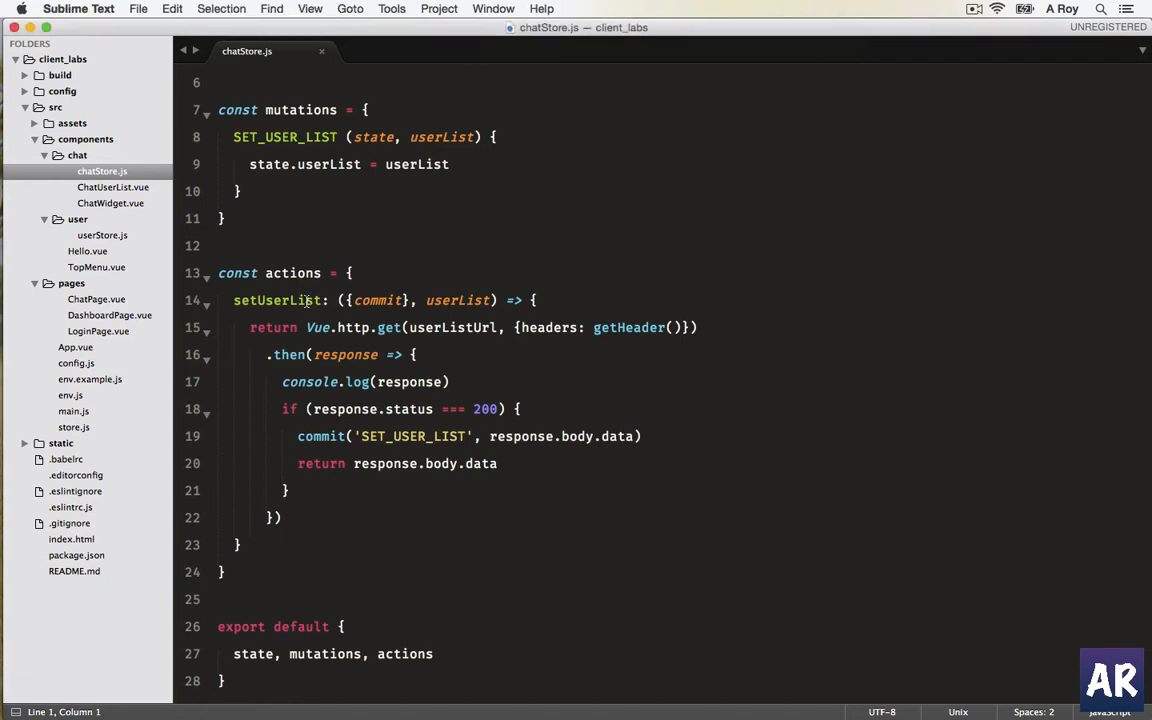
double_click(277, 300)
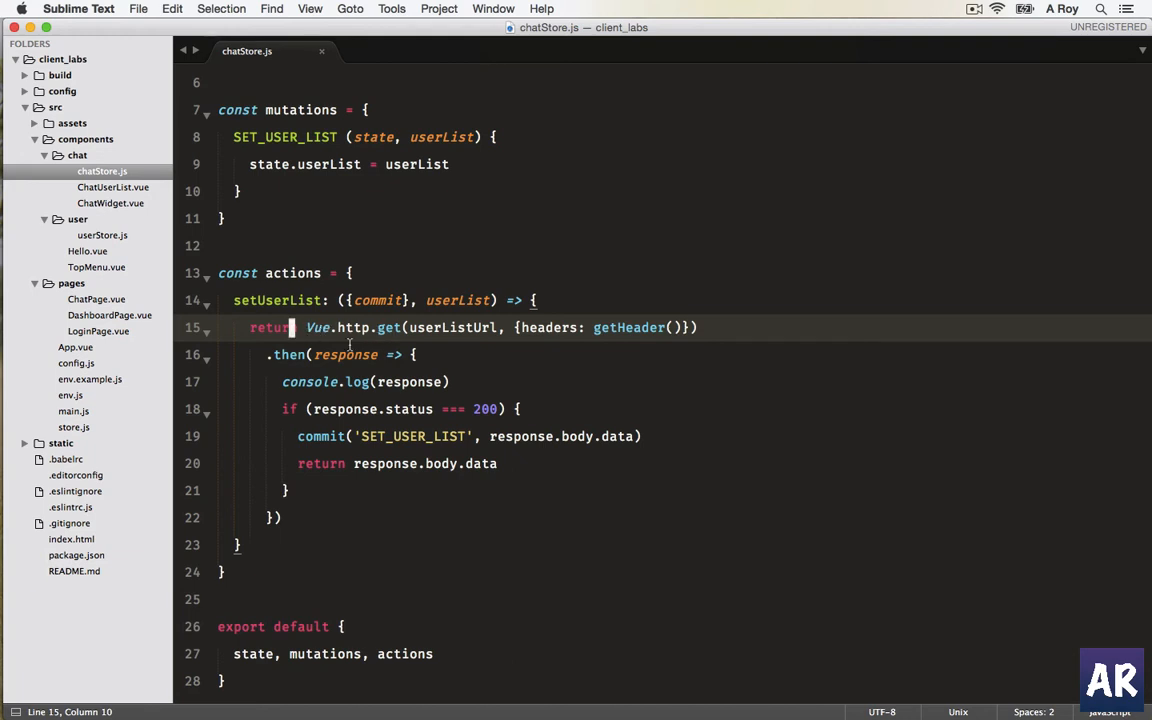
mouse_move(325, 331)
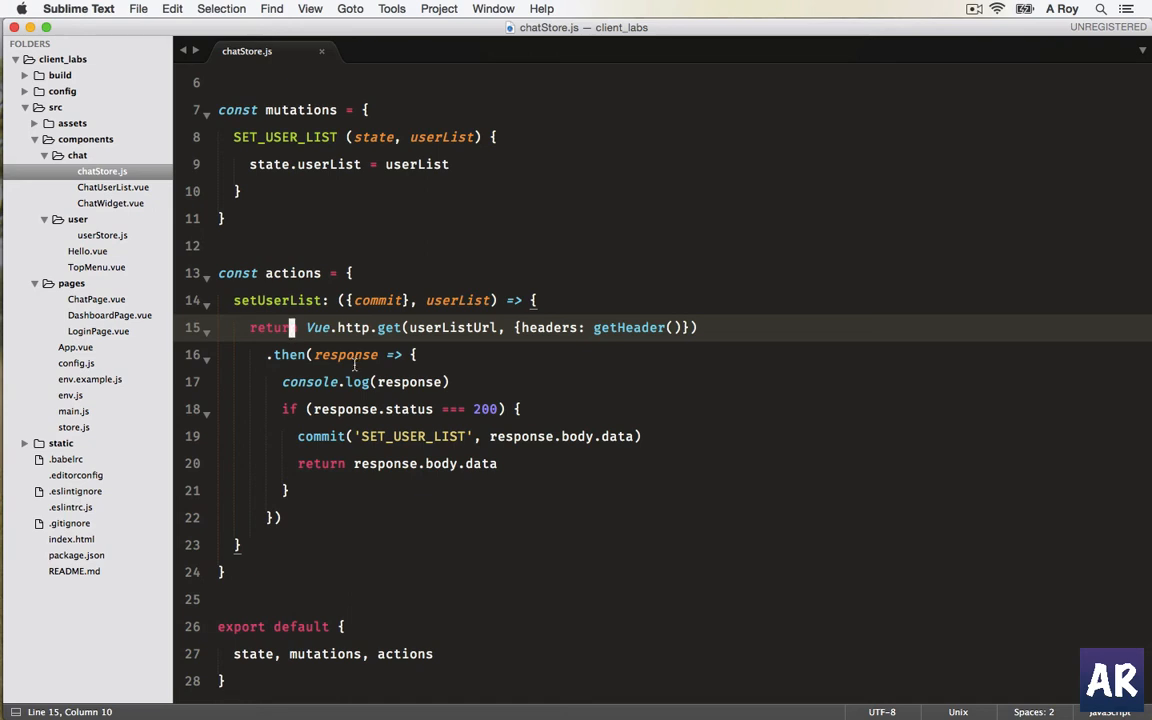
mouse_move(438, 412)
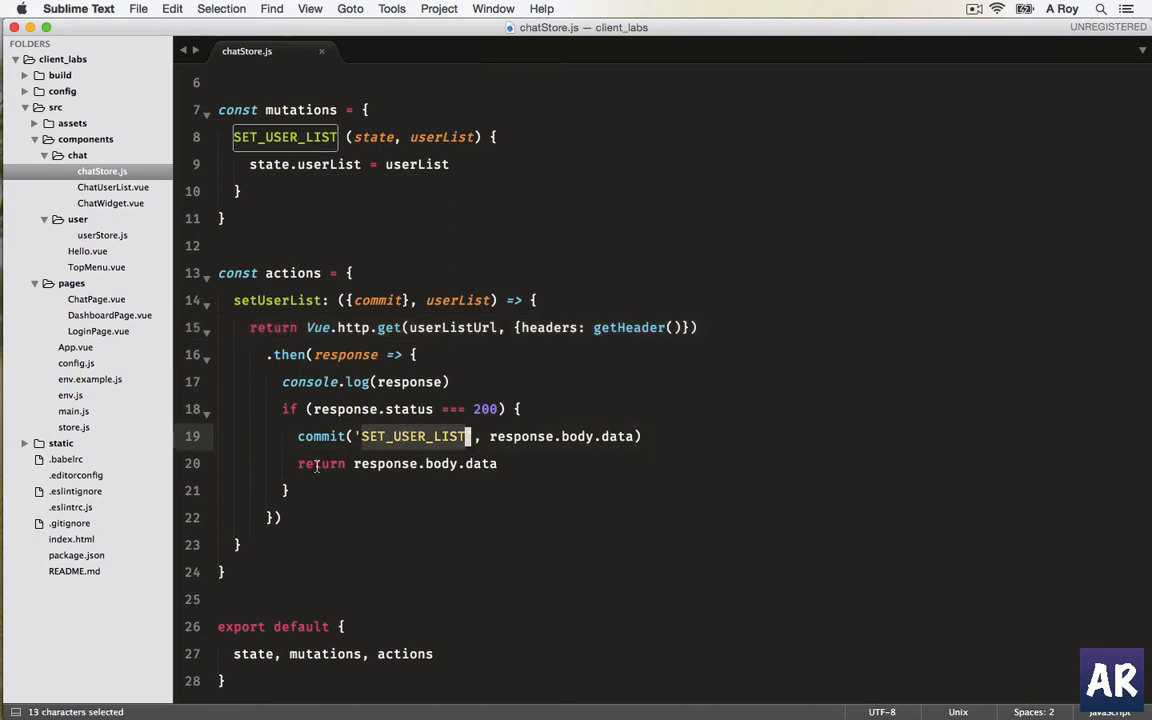
double_click(322, 463)
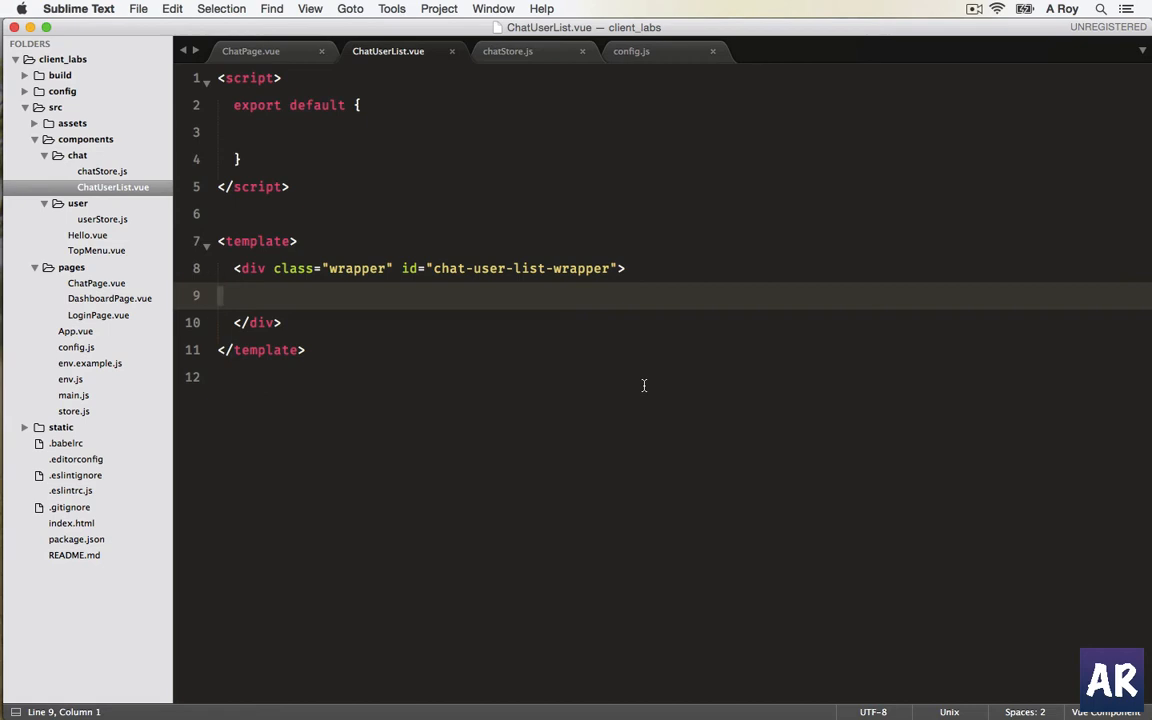
mouse_move(483, 146)
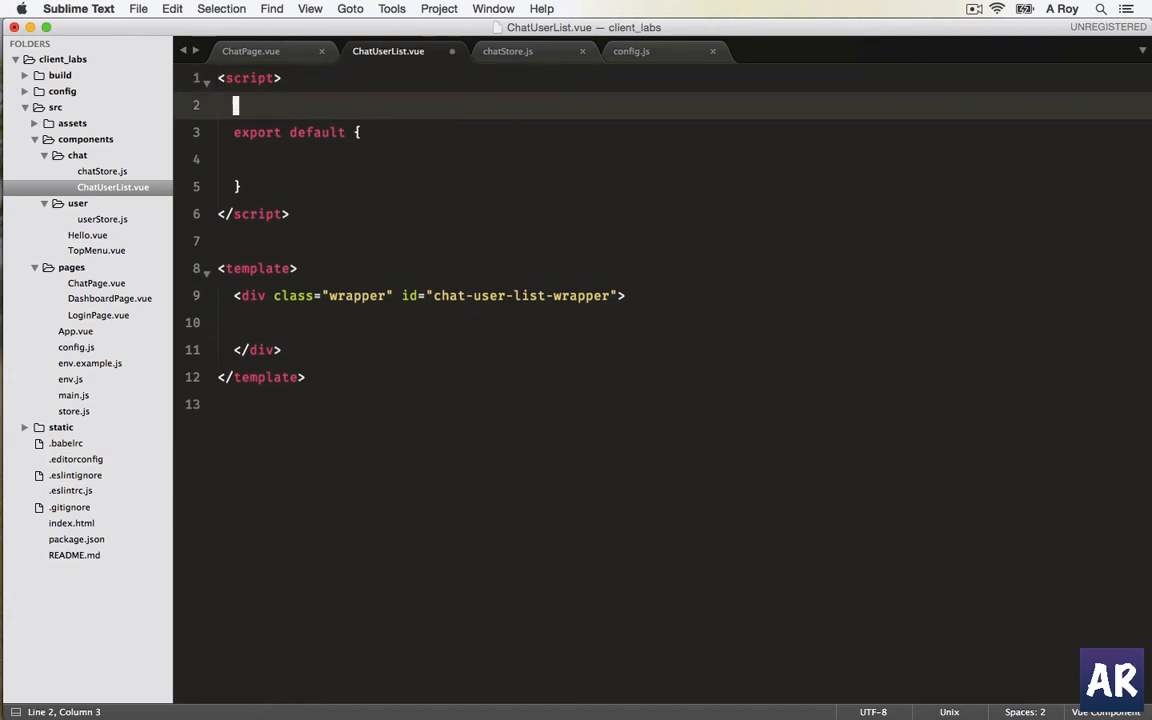
Add import {mapState} from 'vuex' to ChatUserList.vue.
type("imp")
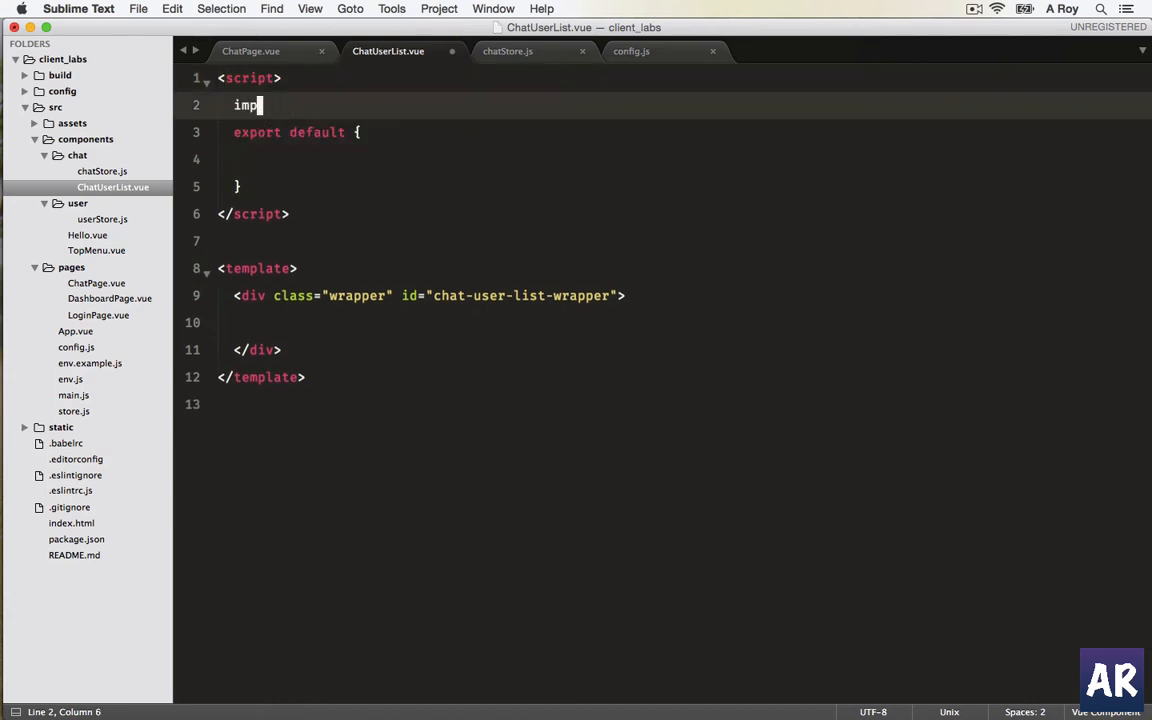
type("ort")
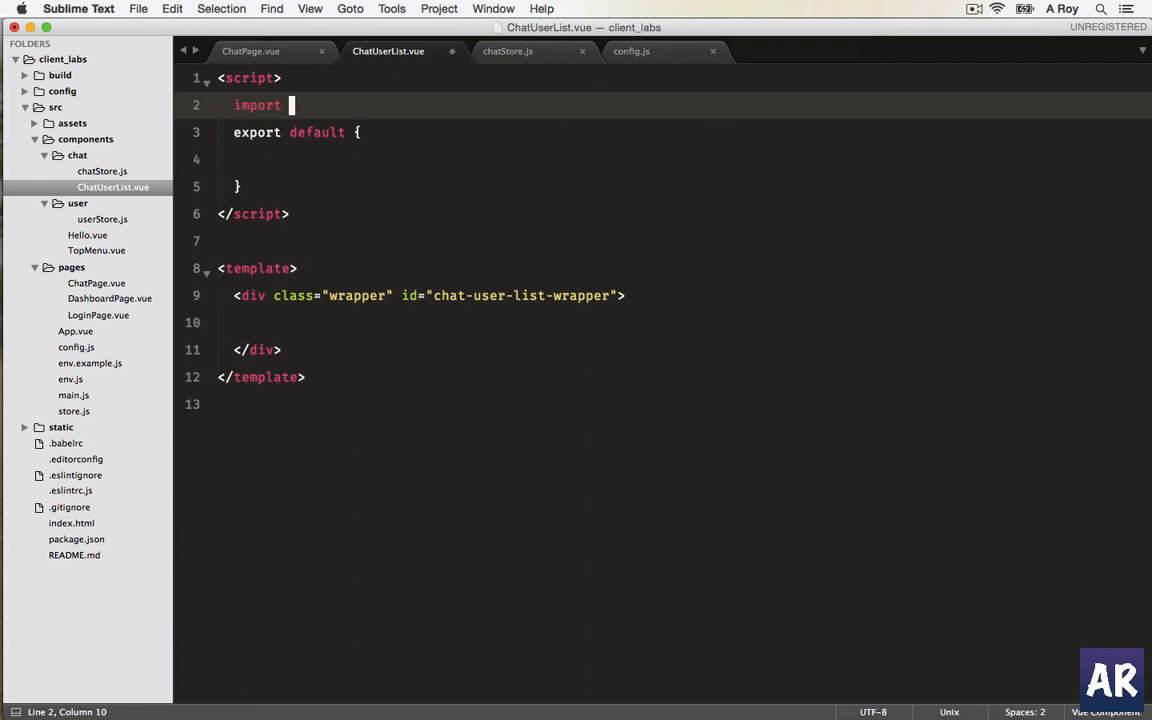
type("{ma")
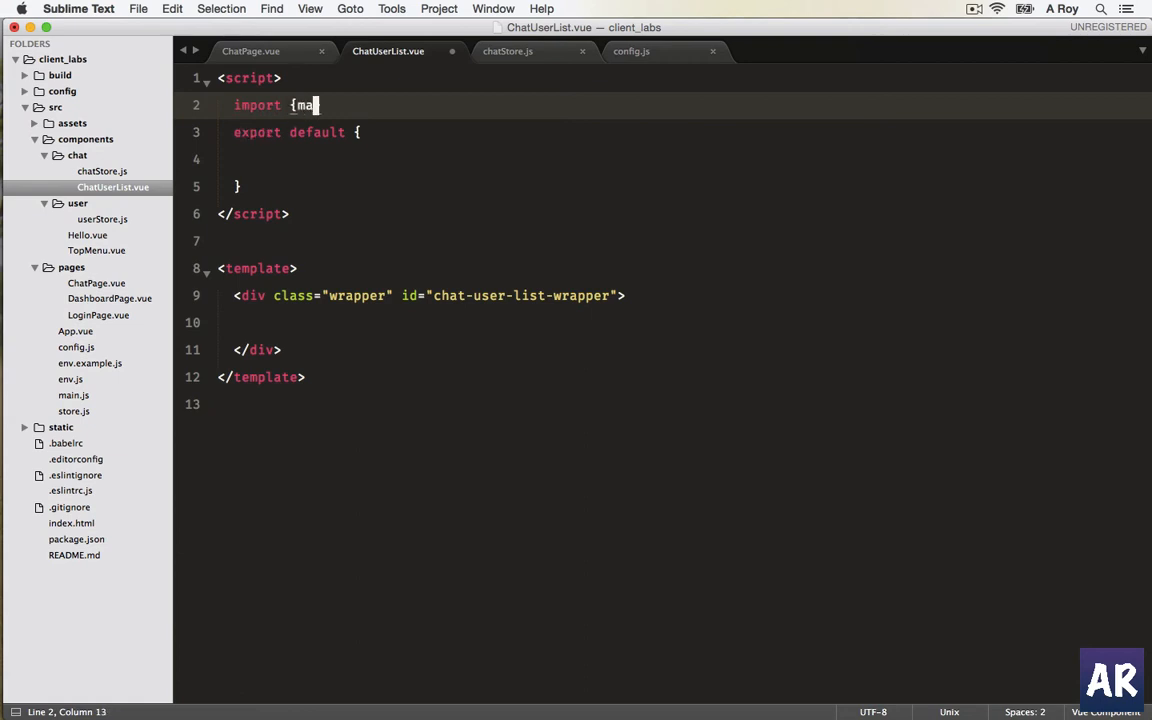
type("pState}")
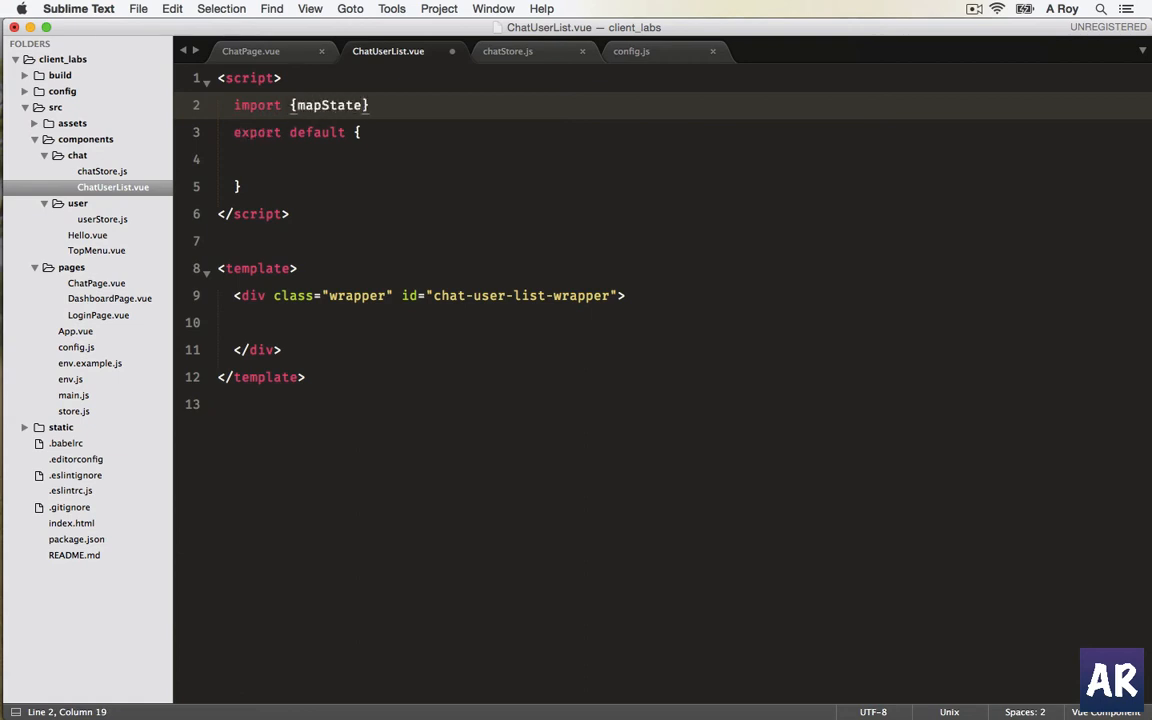
type("o")
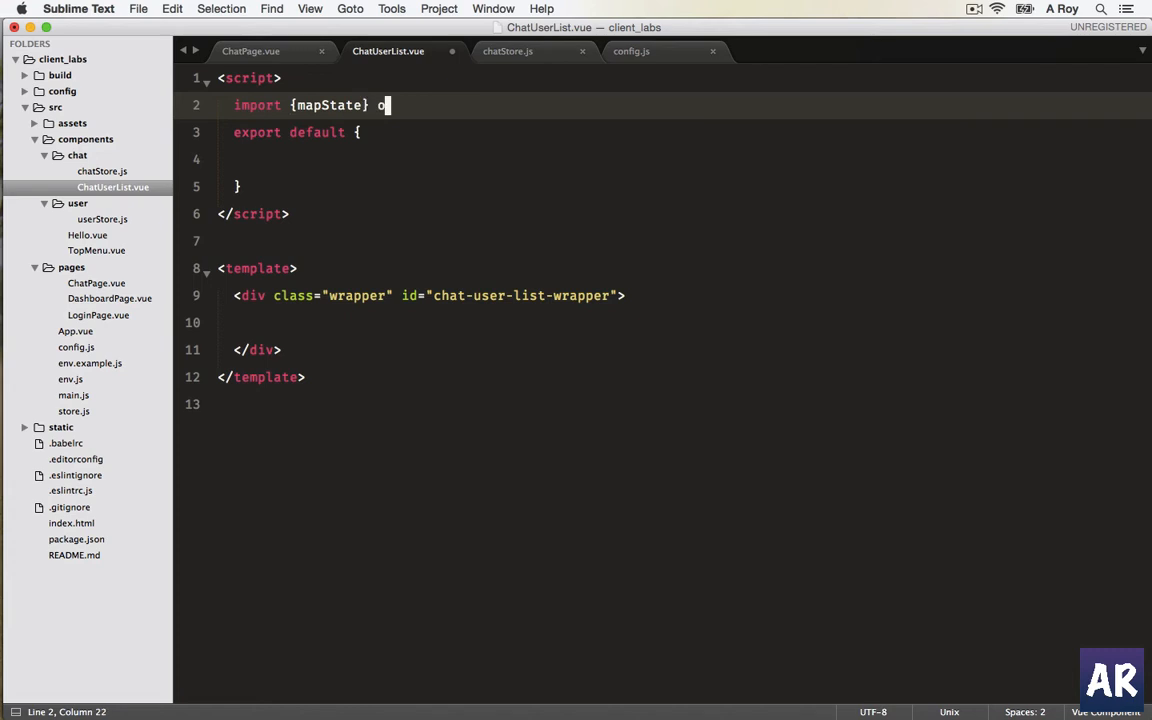
type("from 'vuex")
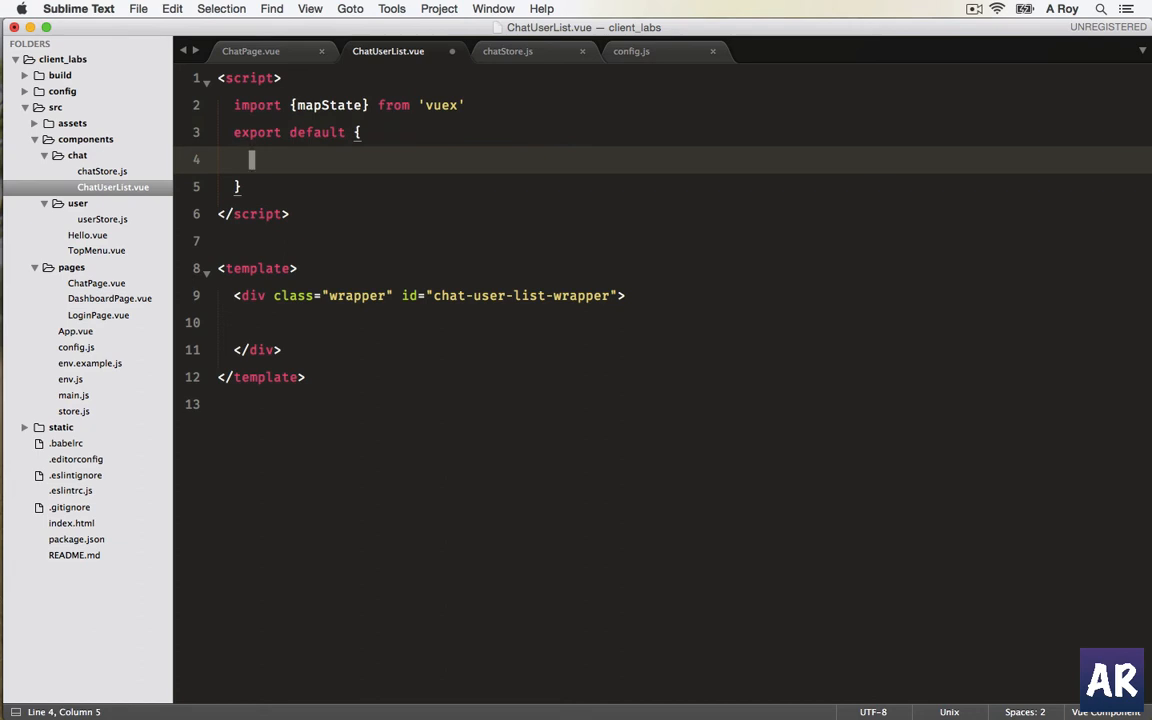
Add computed: { ...mapState({ chatStore: state => state.chatStore }) }.
type("computed: {")
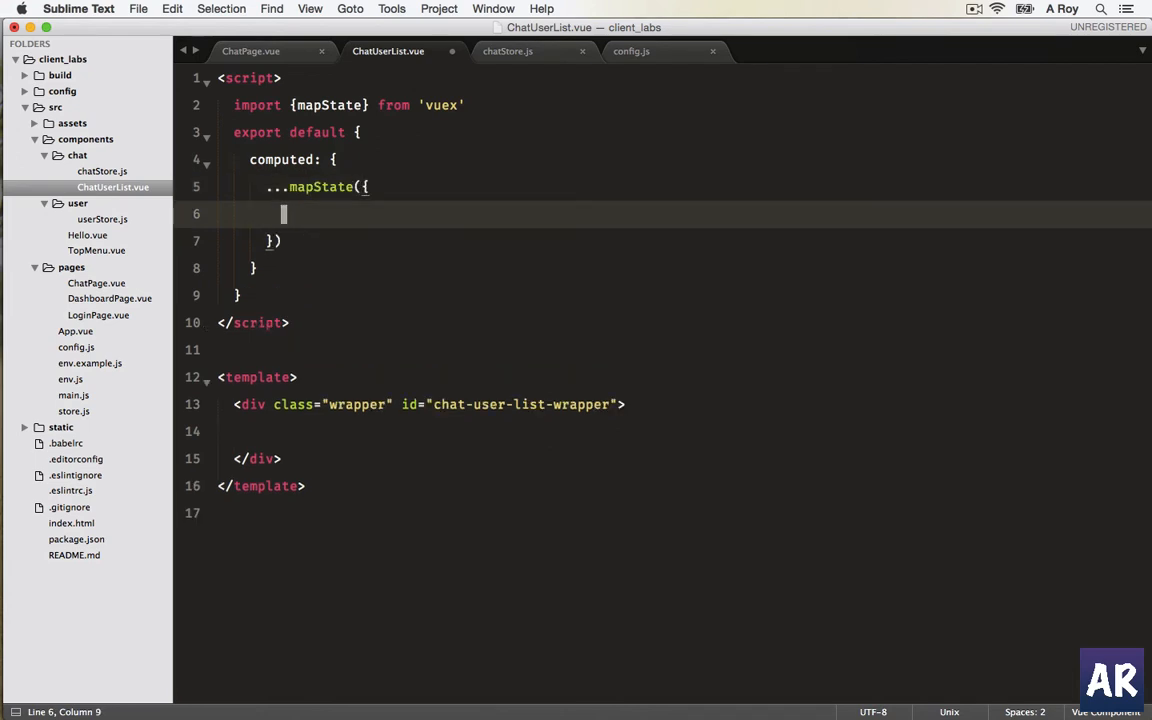
type("chatStore")
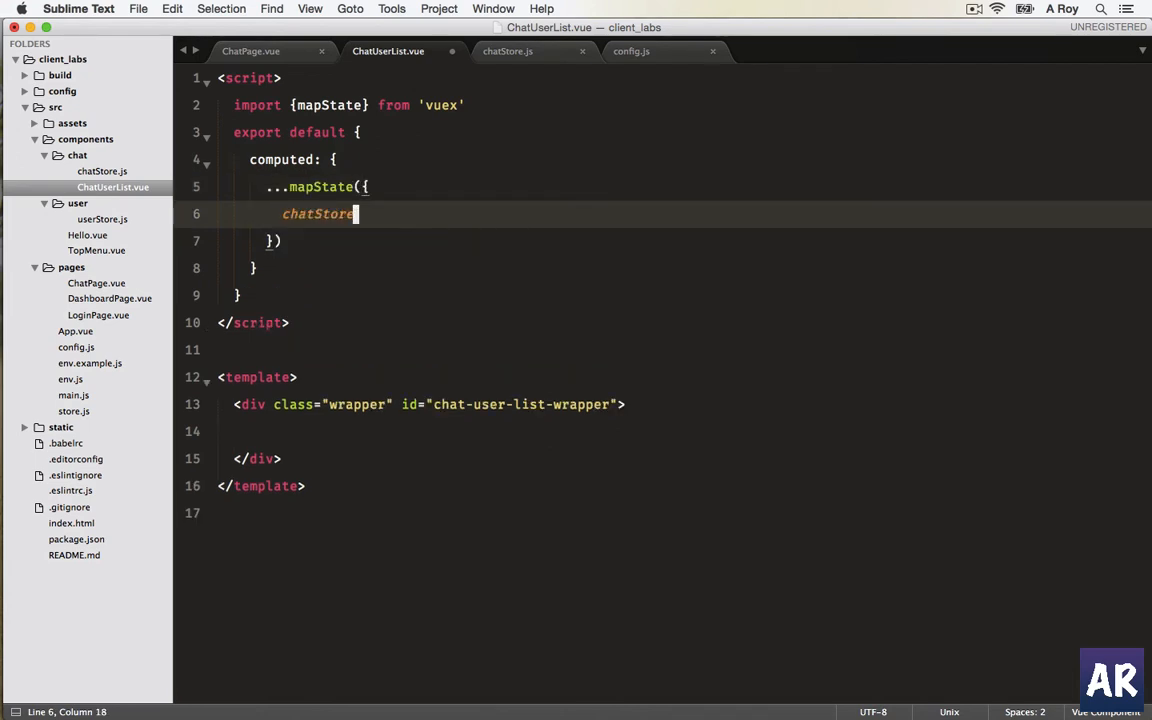
type(": state =>")
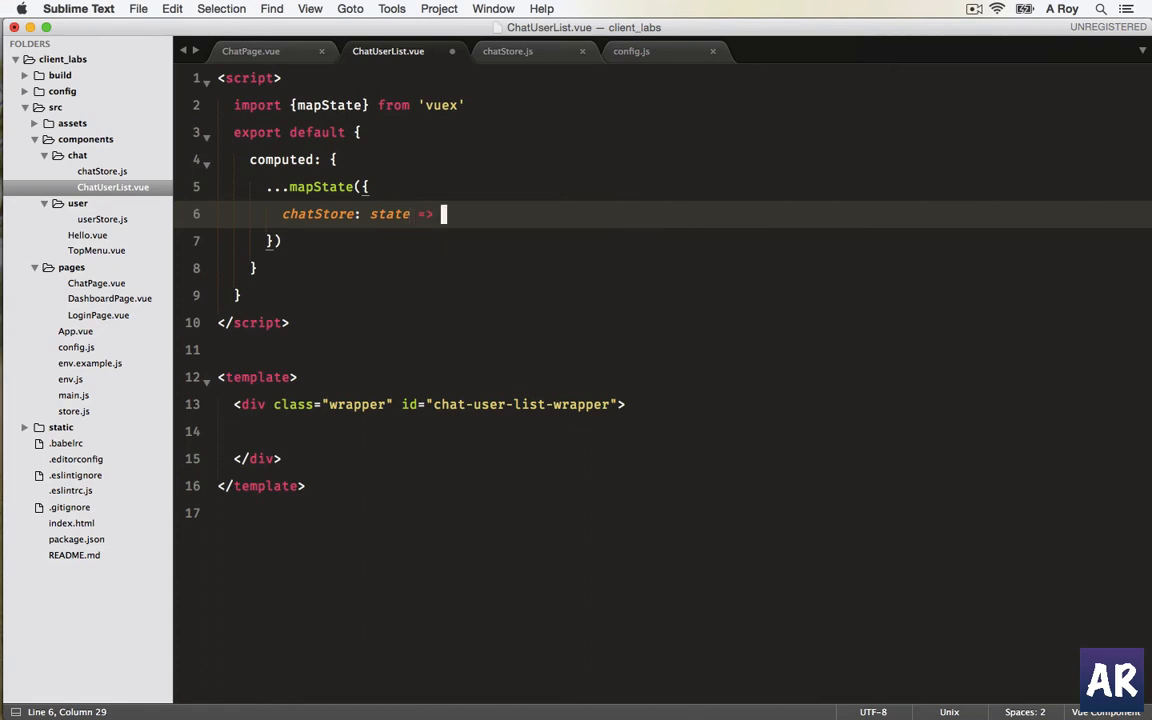
type("state.chatStore")
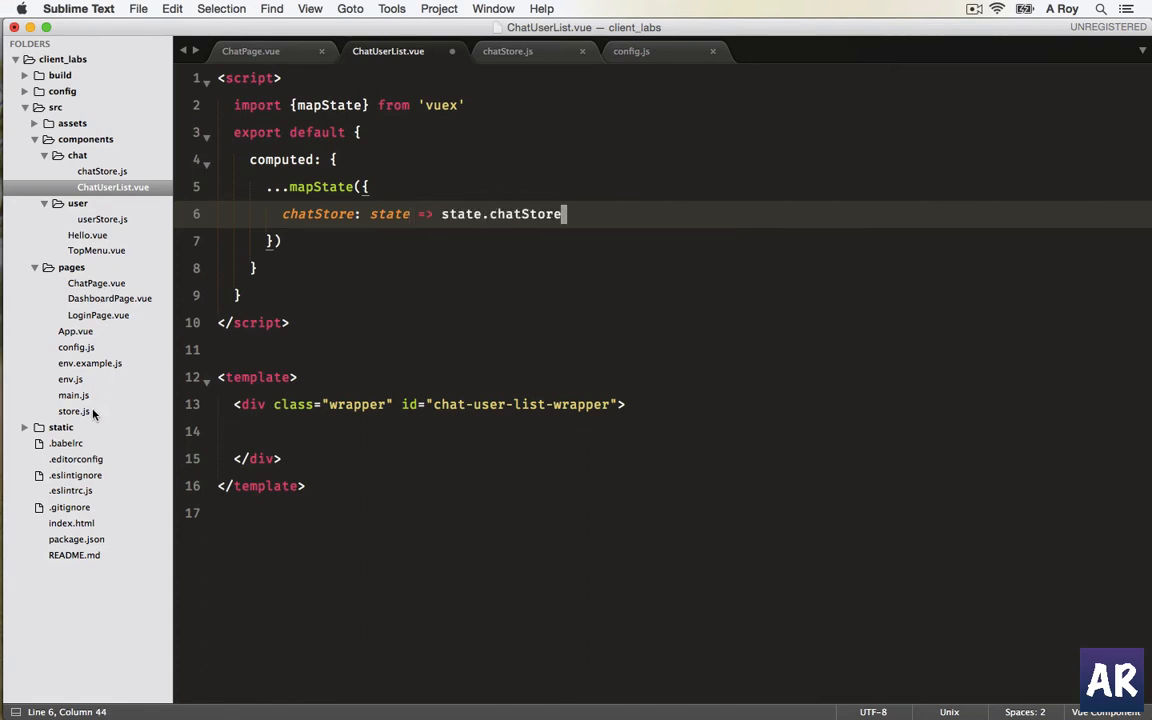
left_click(73, 411)
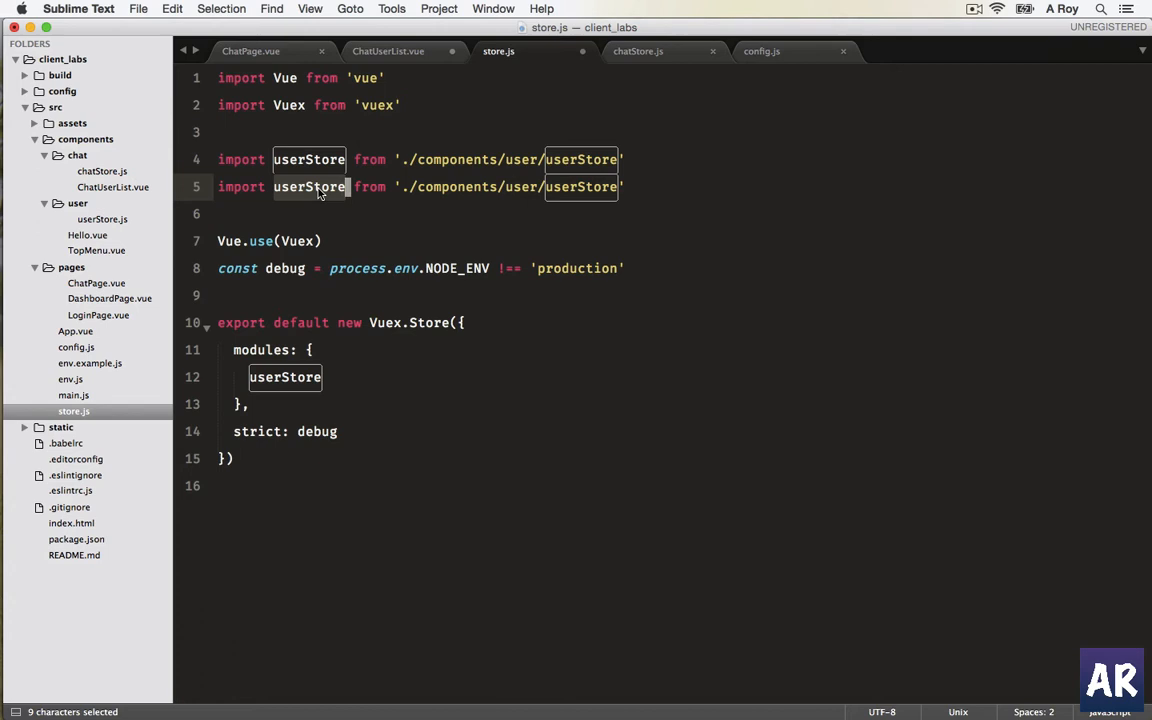
Import chatStore from './components/chat/chatStore' in store.js and add it to modules.
type("chatStore")
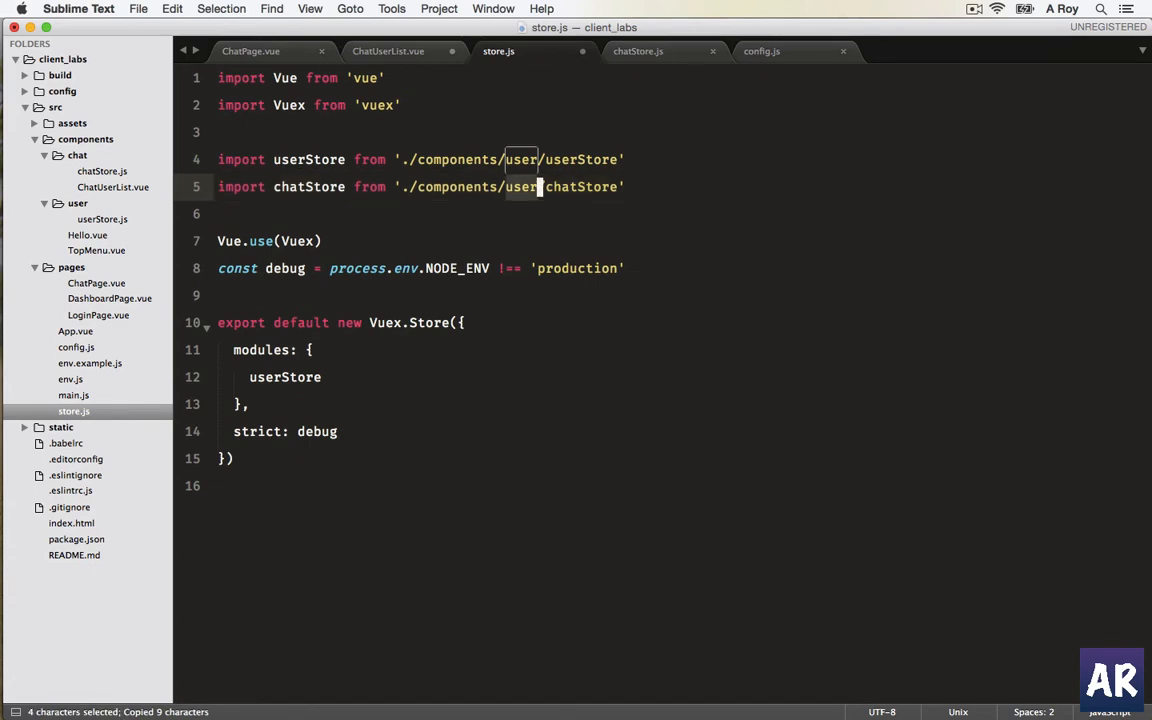
type("chat")
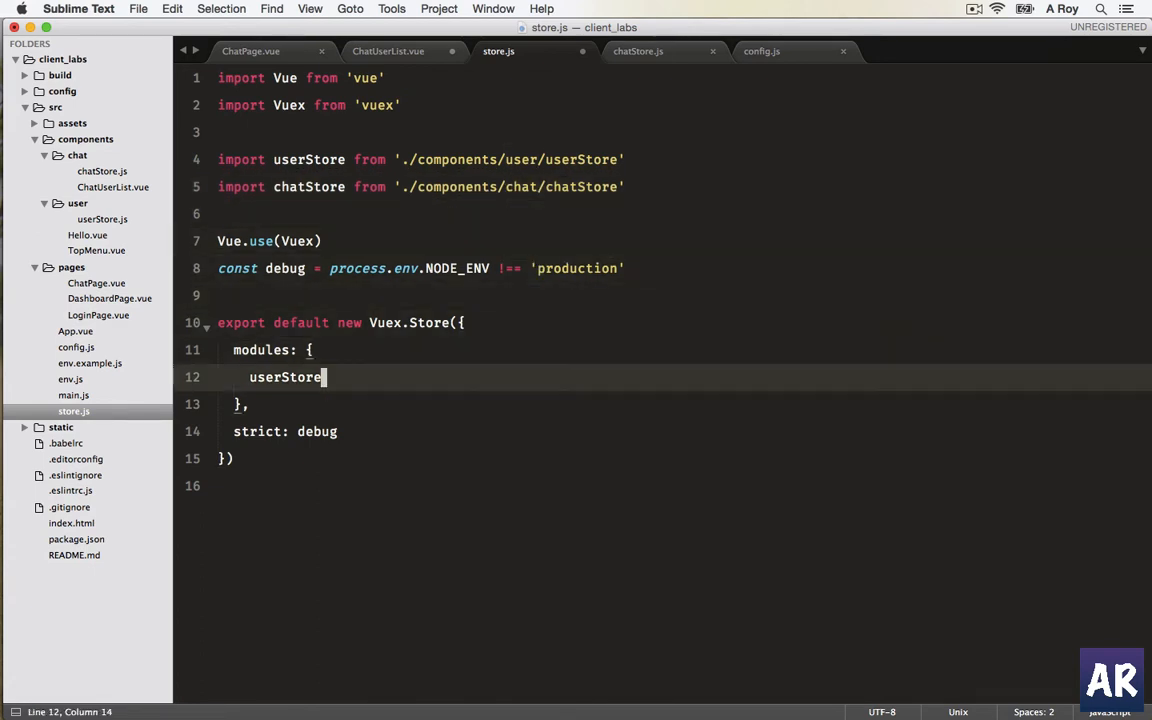
type(", chatS")
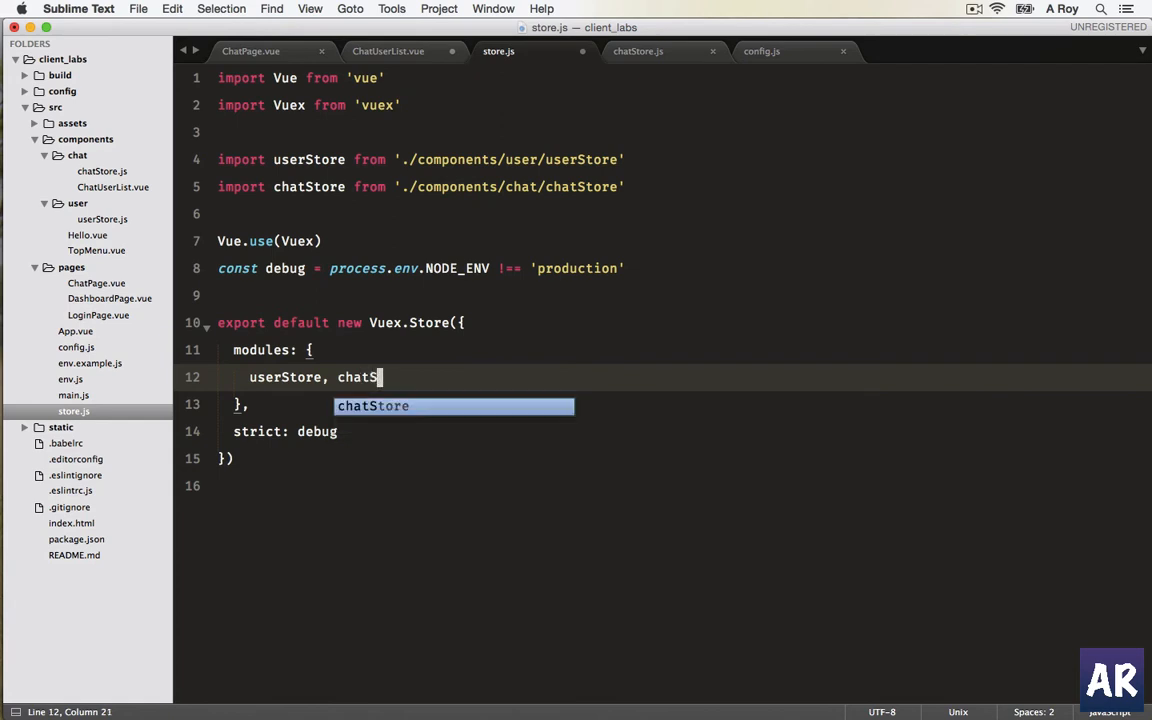
key("Tab")
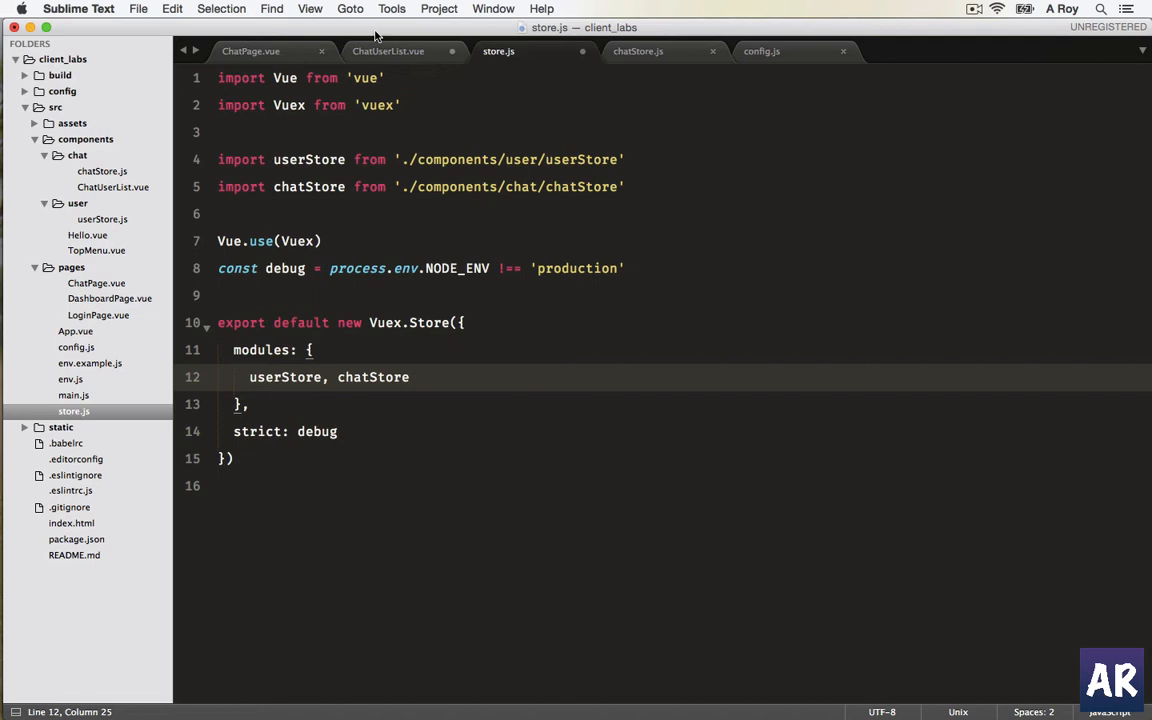
left_click(388, 51)
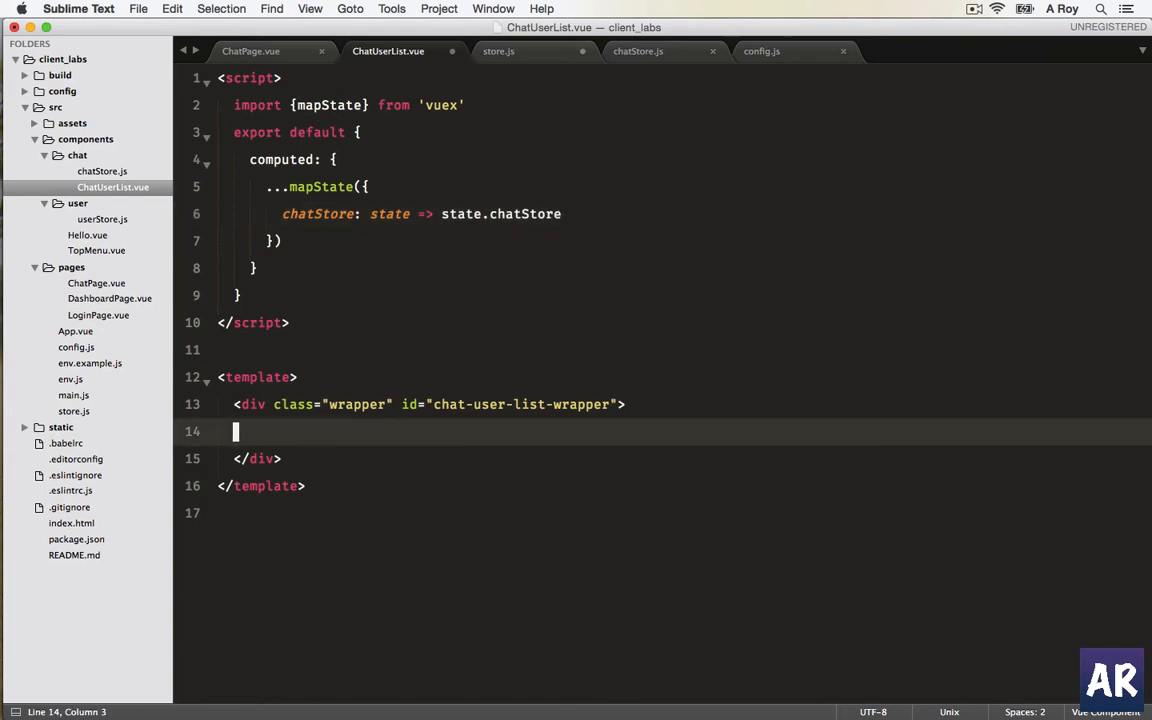
Add <ul><li v-for="user in chatStore.userList">{{user.name}}</li></ul> inside the wrapper div.
type("ul")
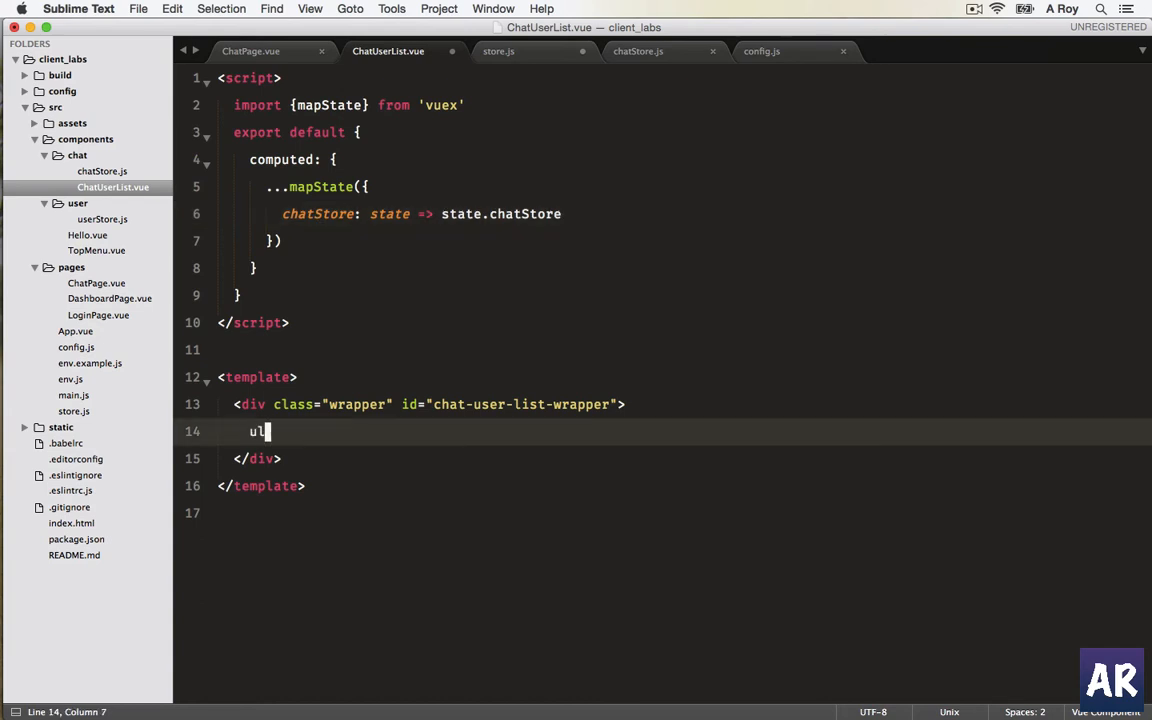
type(">li")
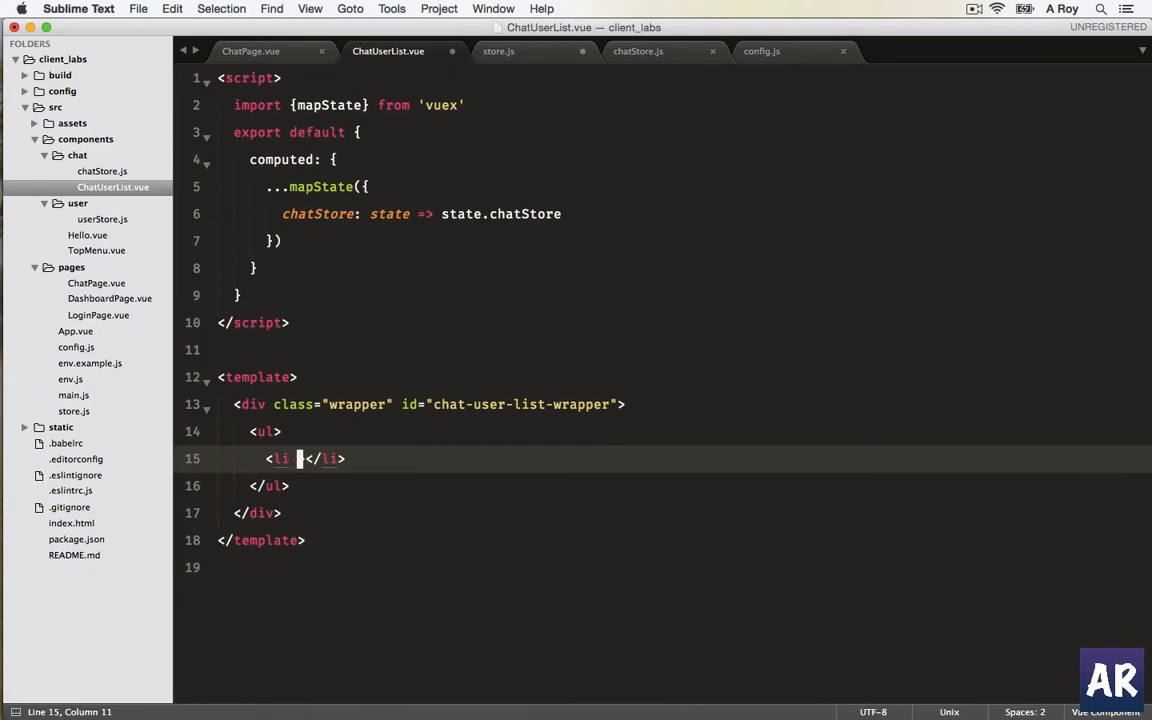
type("v-for=\"user in user\">")
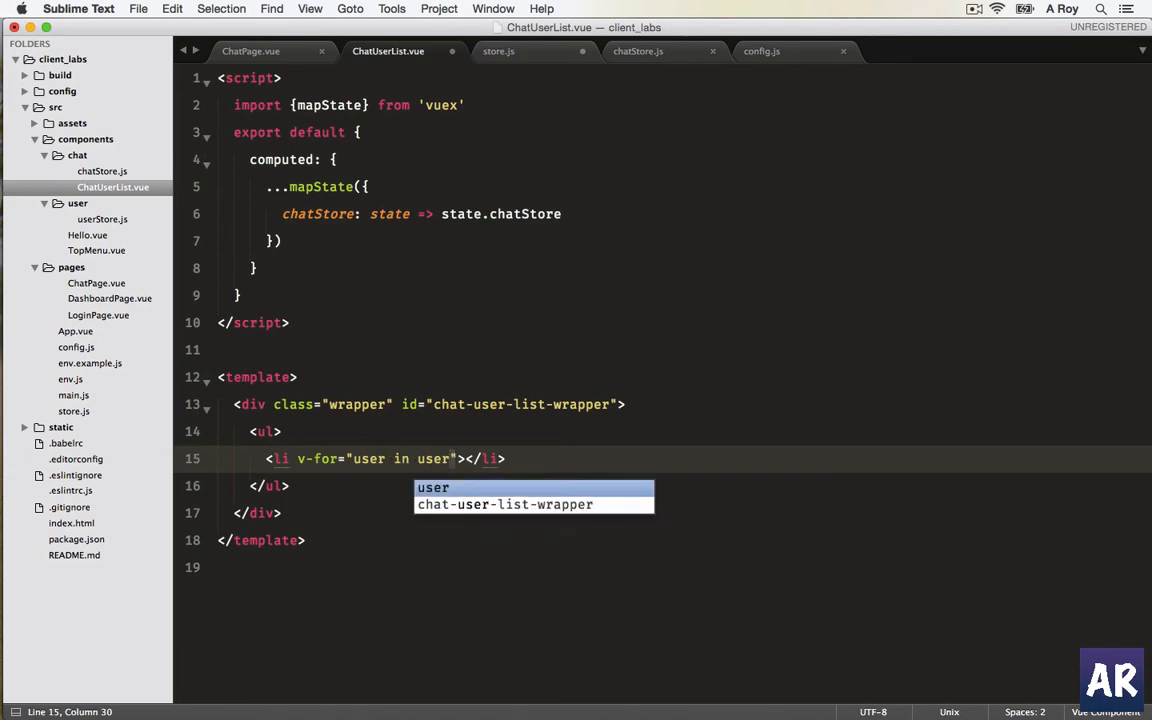
type("chatStore.")
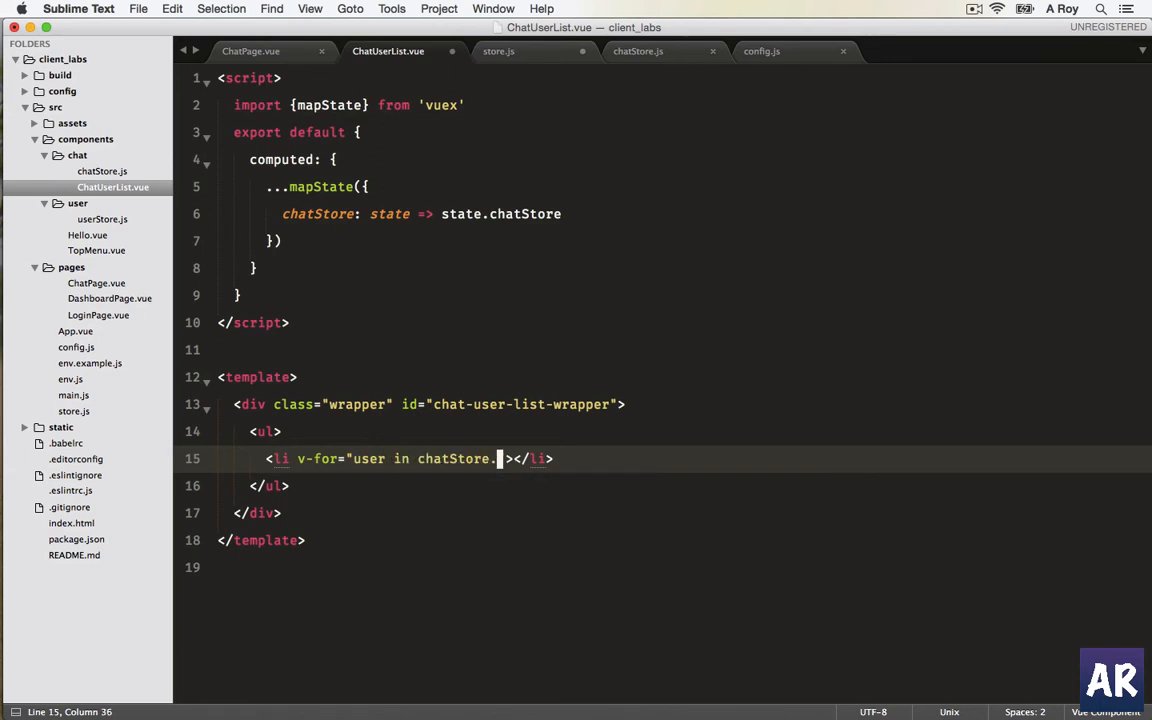
type("userL")
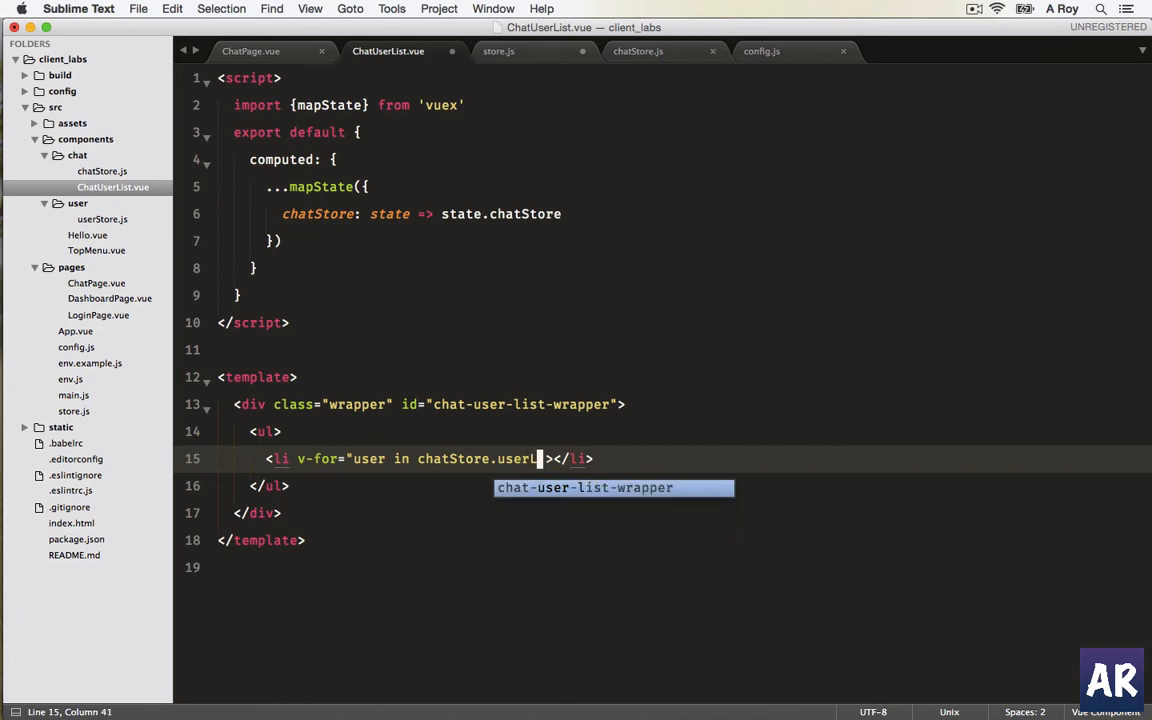
type("ist")
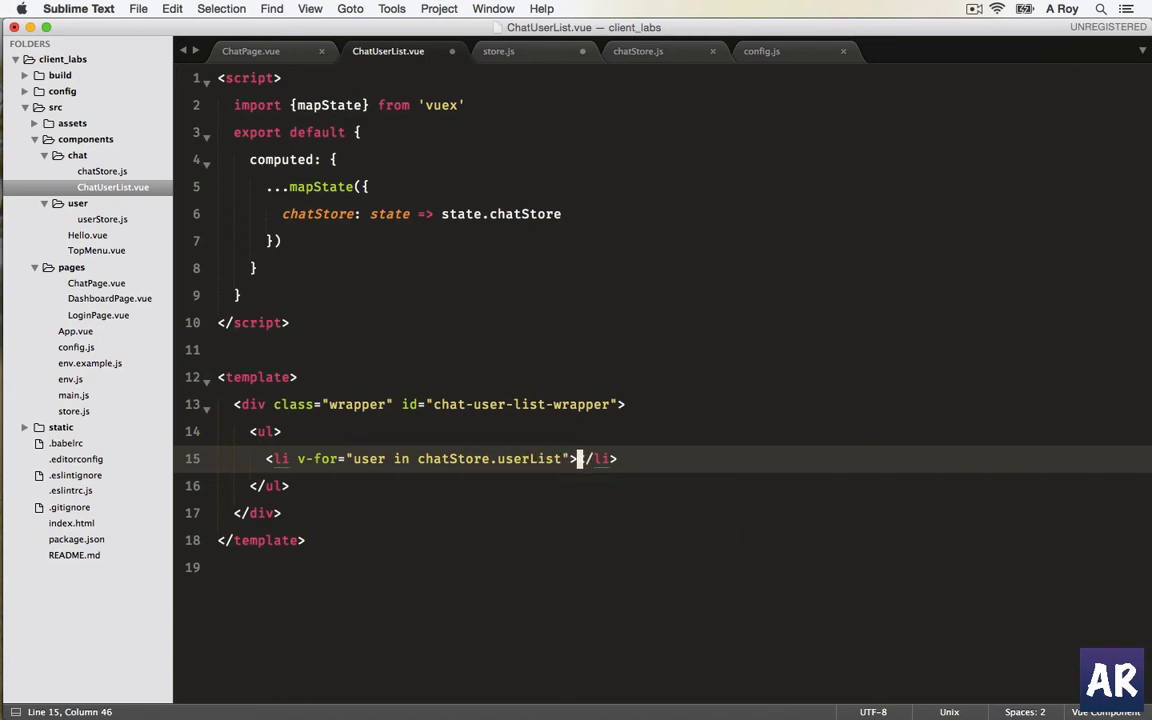
type("{{}}")
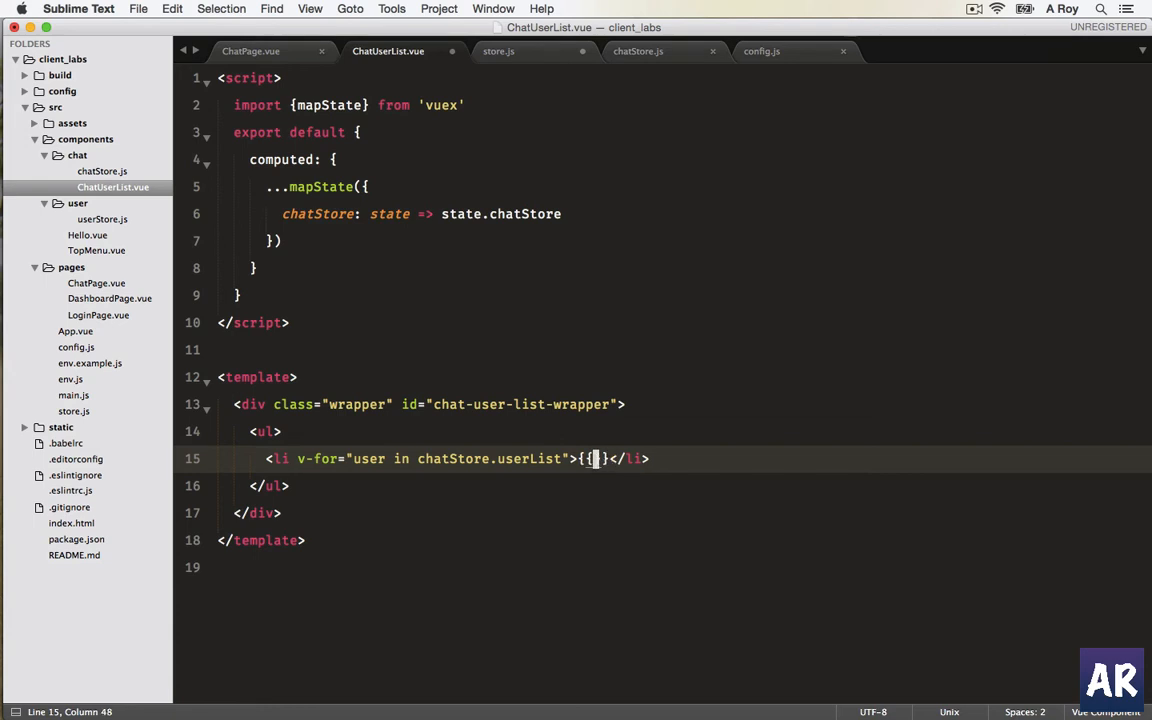
type("user.name")
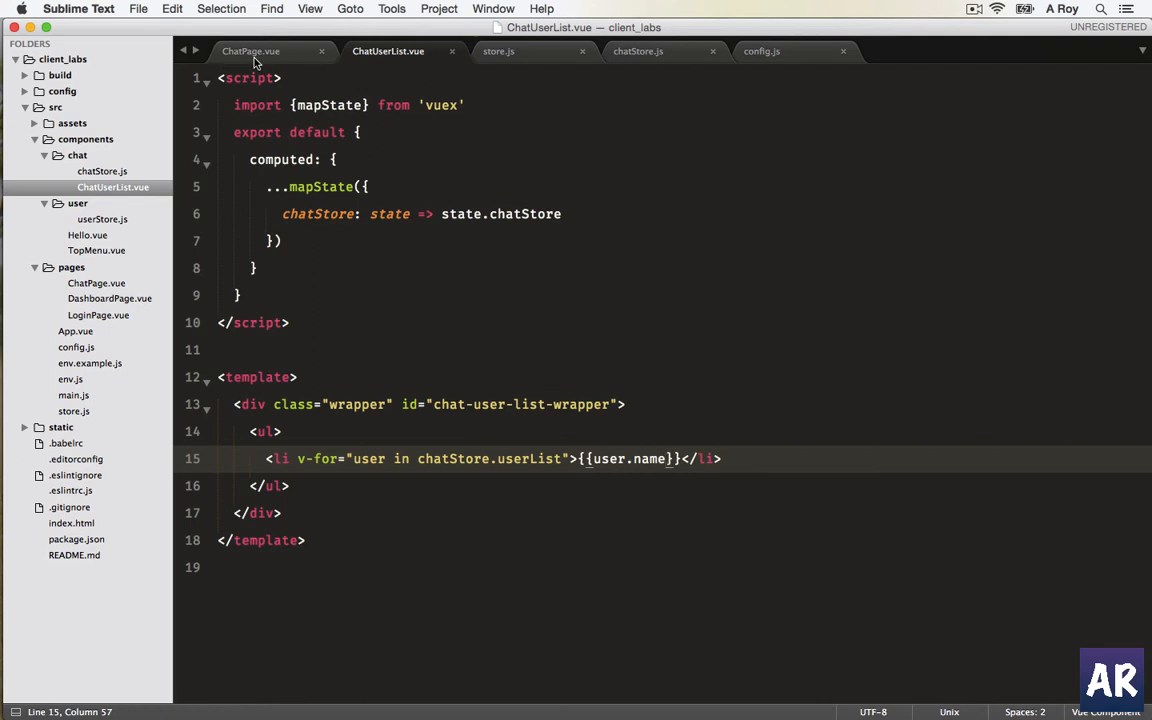
left_click(251, 51)
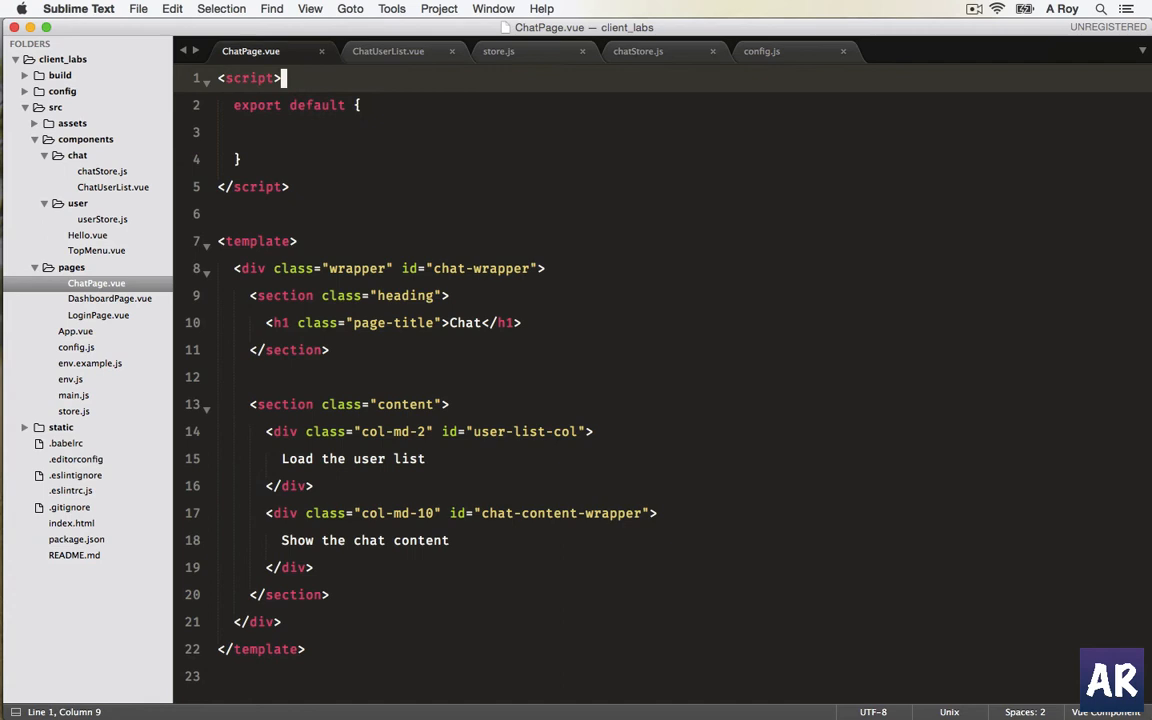
Import ChatUserList from './components/chat/ChatUserList' in ChatPage.vue.
type("import")
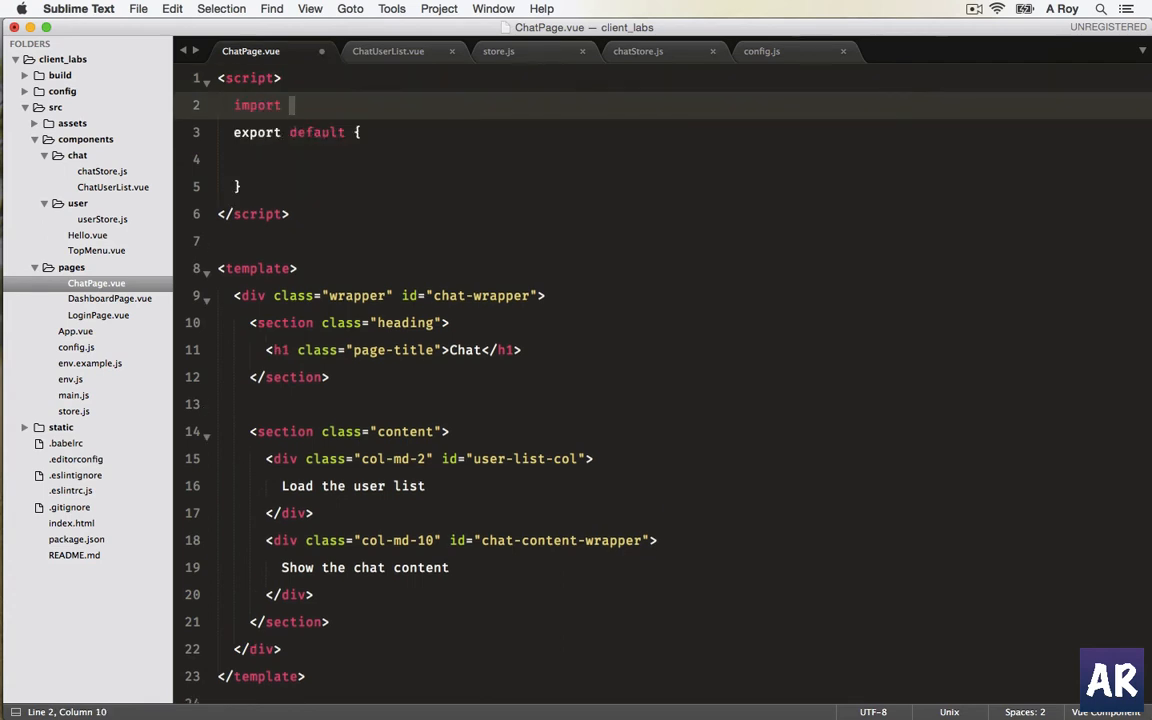
type("ChatUserList from")
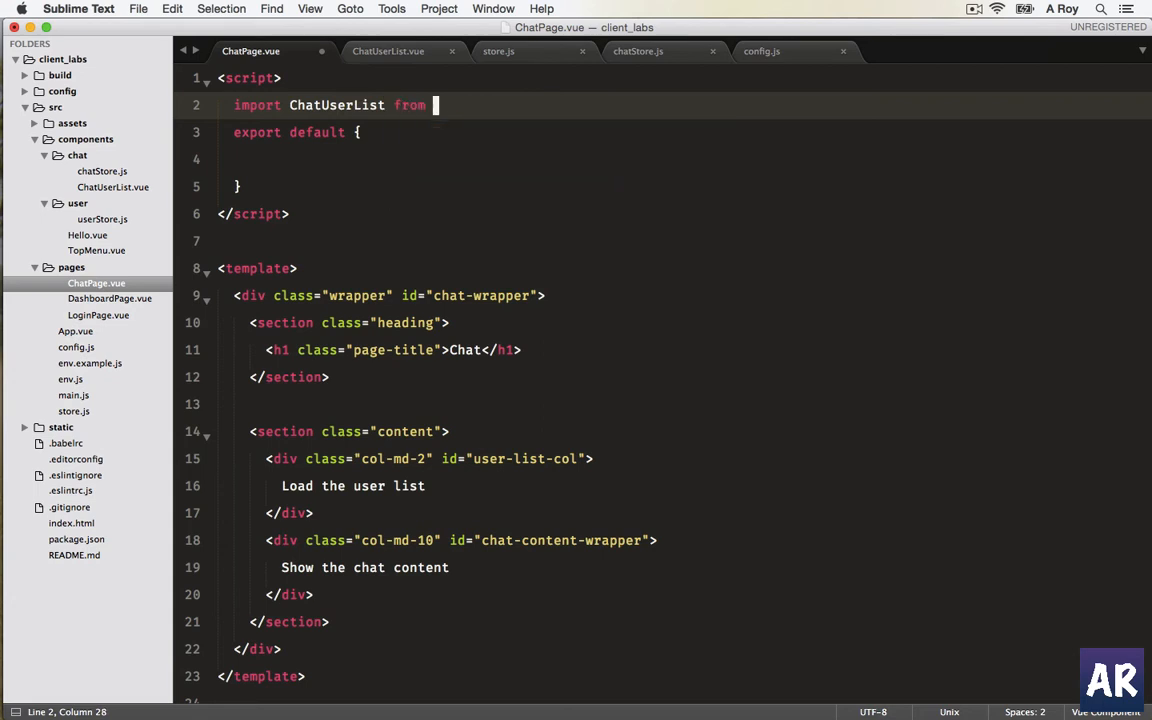
type("'./'")
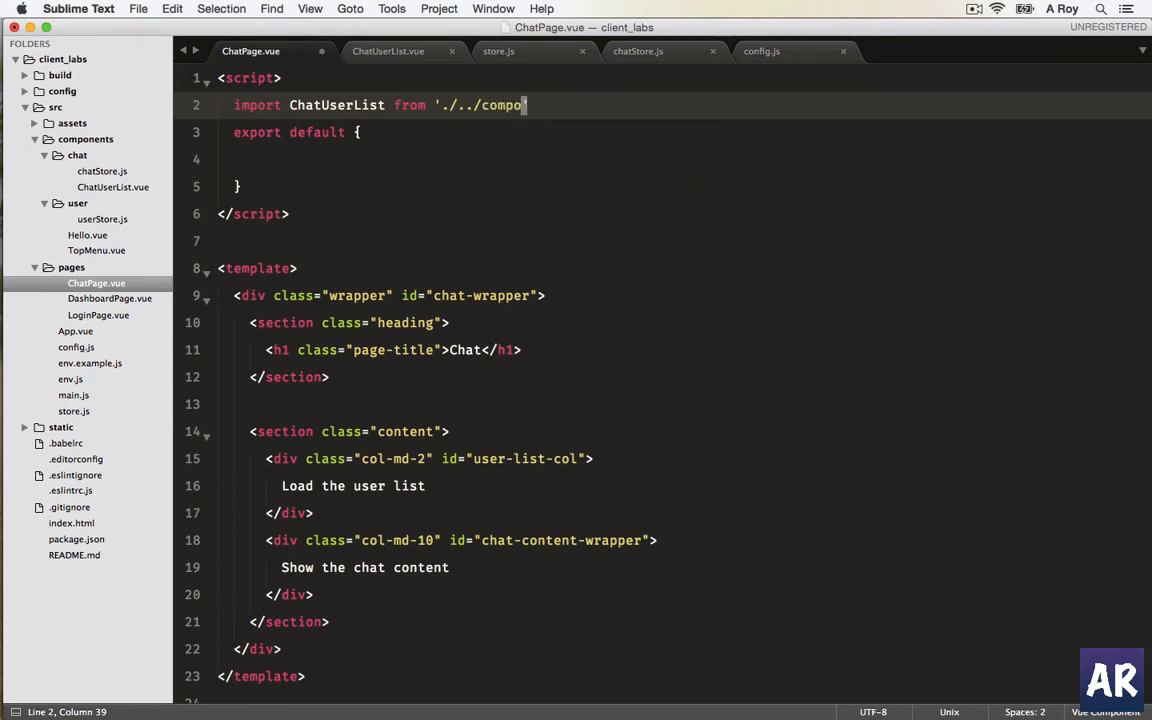
type("nents/chat")
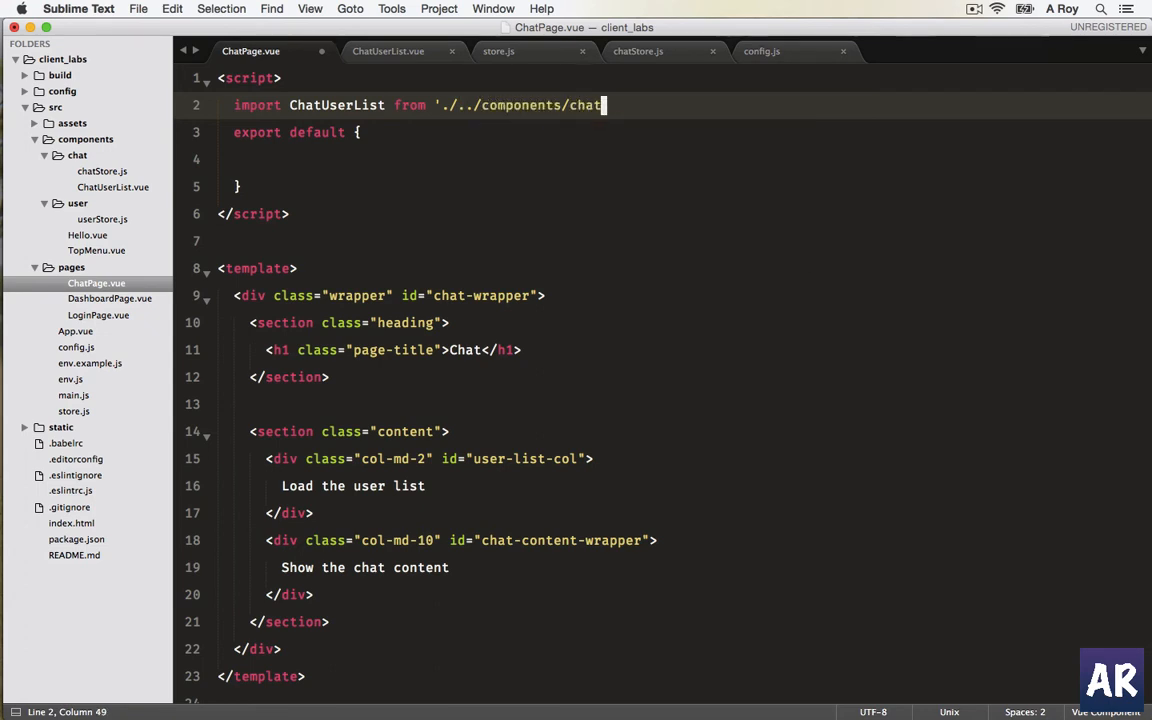
type("ChatUserList'")
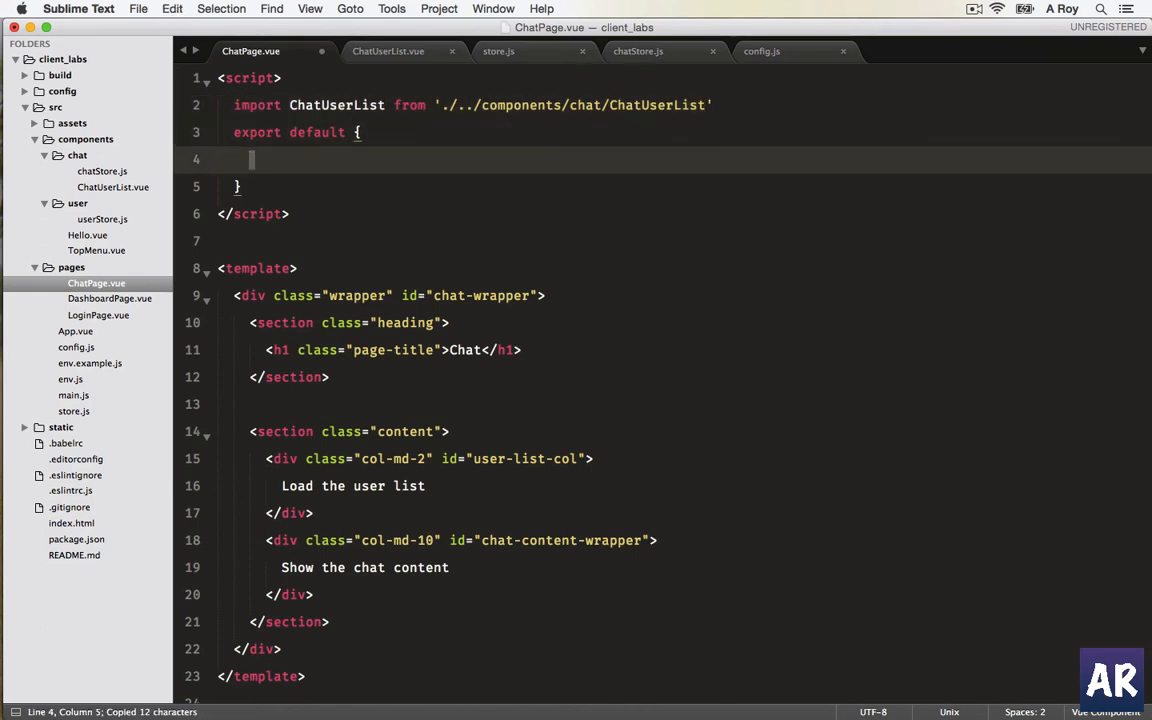
Register 'user-list': ChatUserList in components and replace the placeholder with <user-list></user-list>.
type("components: {")
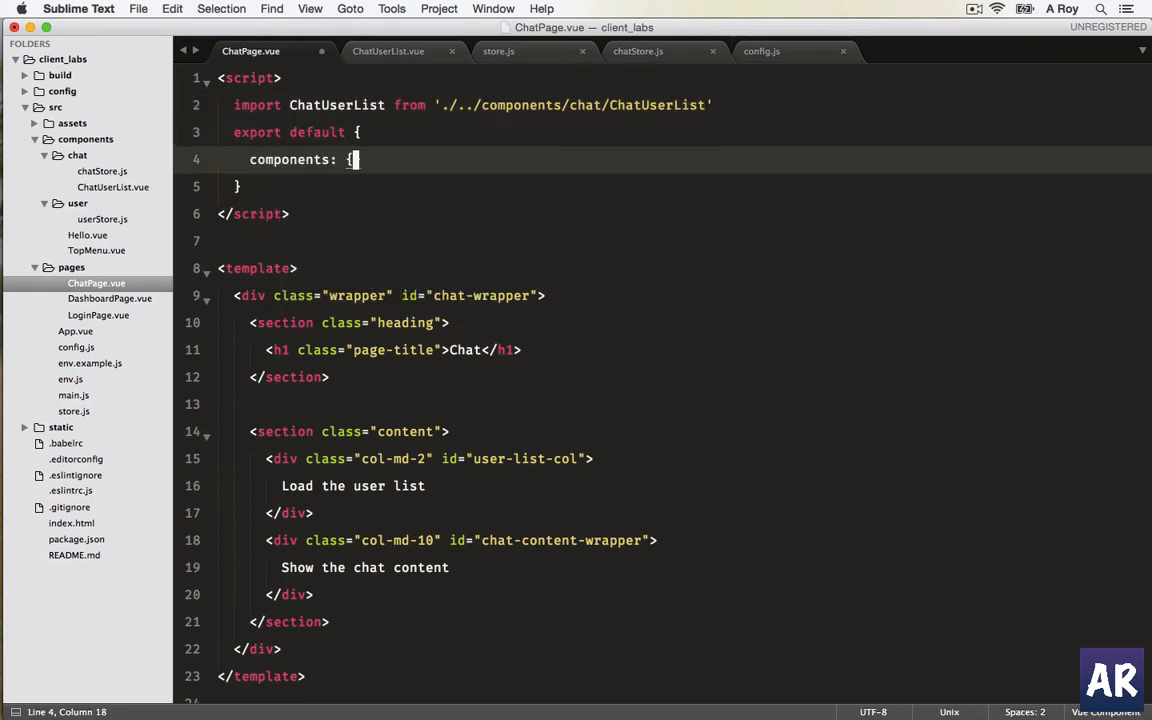
key("enter")
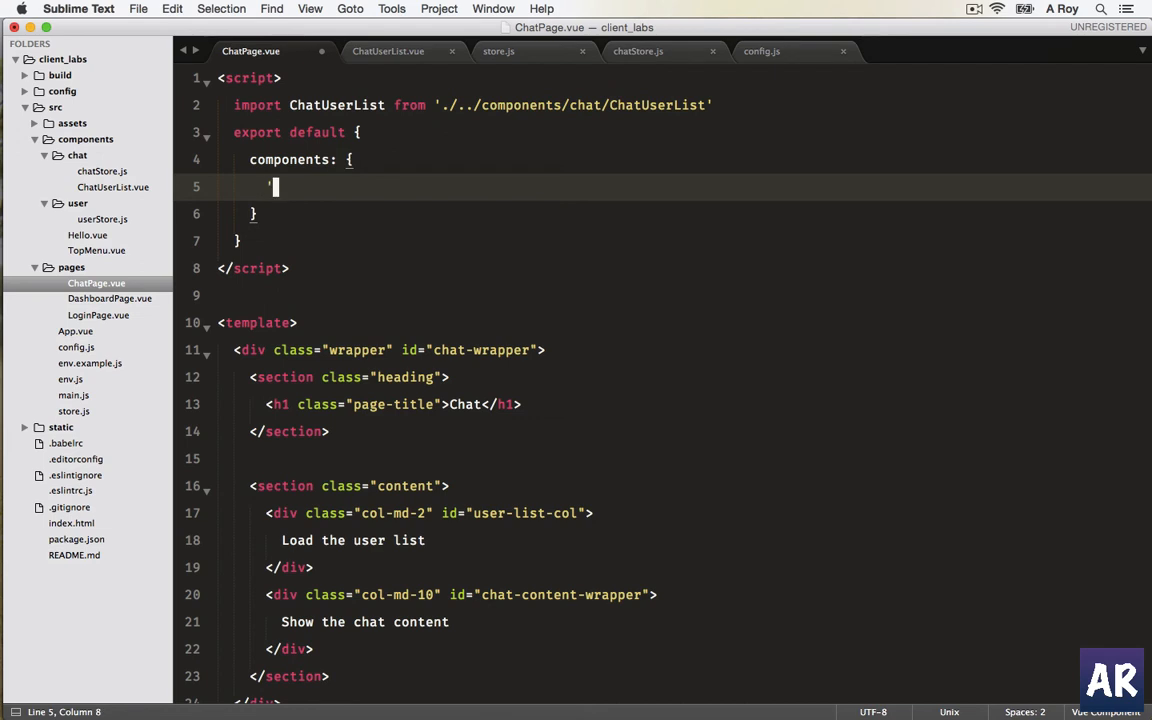
type("user-list':")
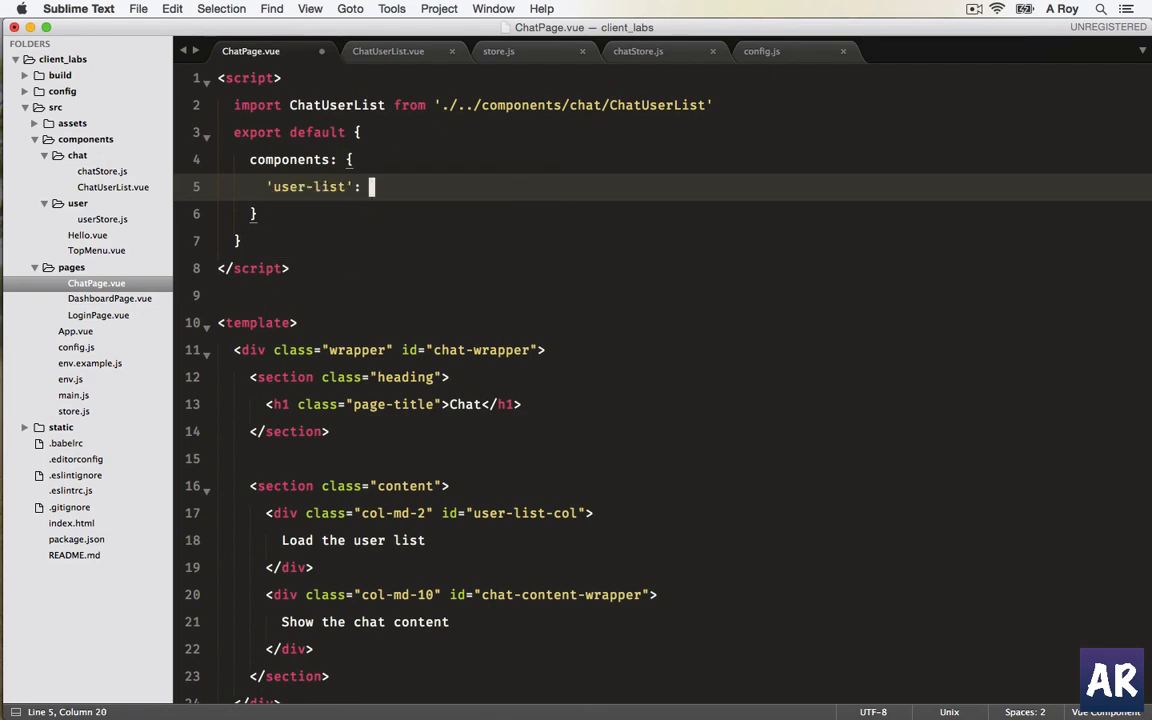
type("ChatUserList")
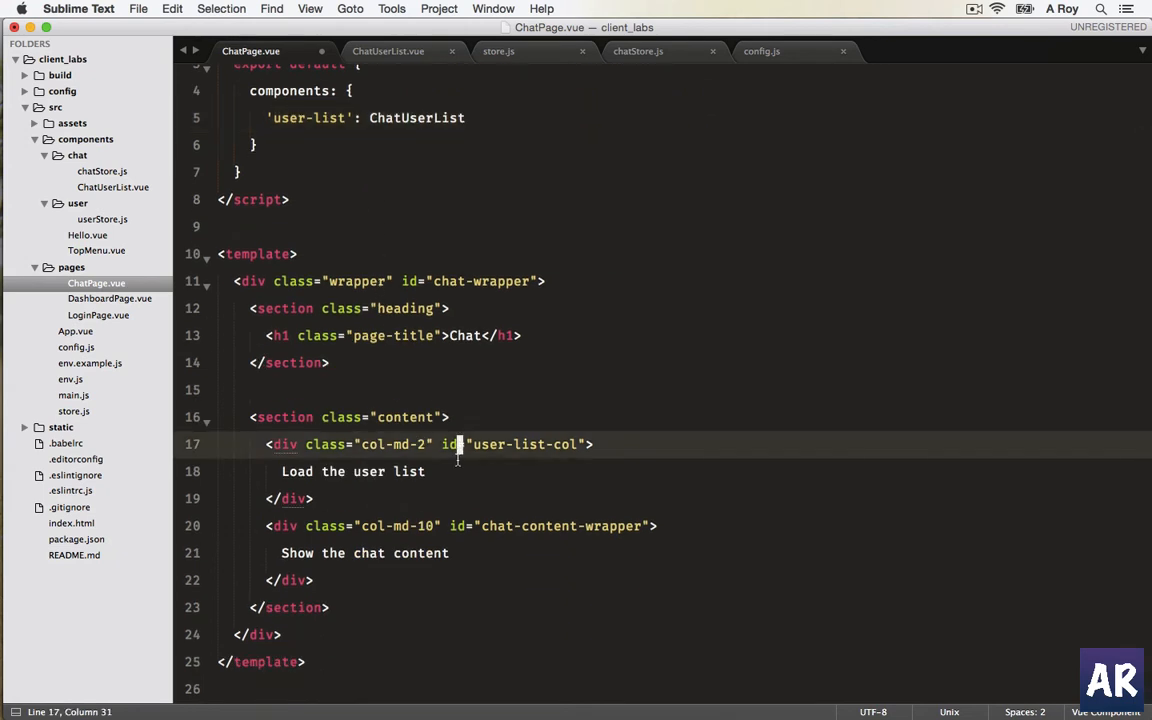
type("<user-list></user-list>")
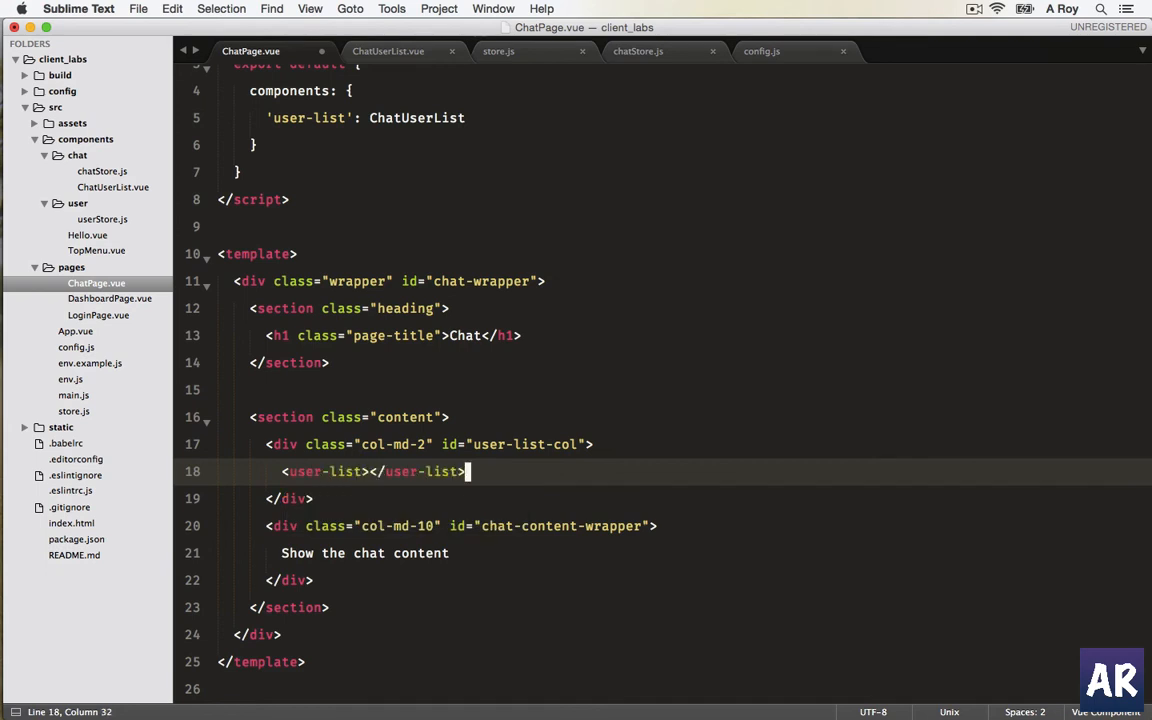
key("cmd+s")
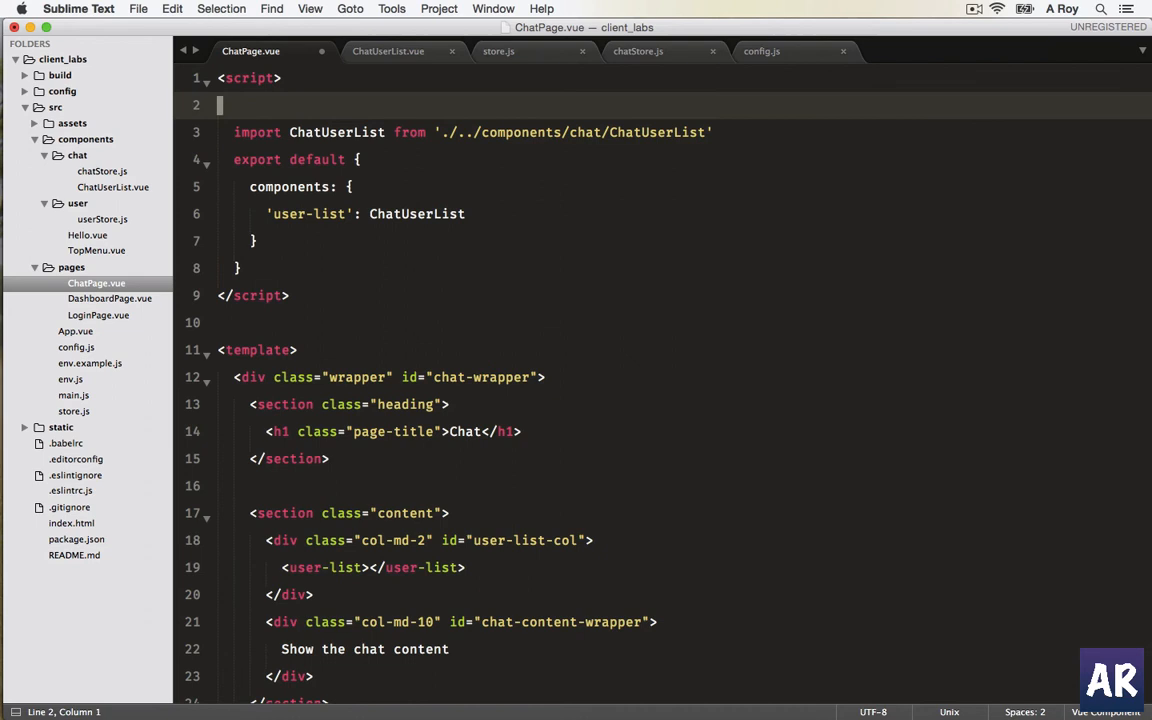
Import {mapState} from 'vuex' and add a created hook calling this.$store.dispatch.
type("import")
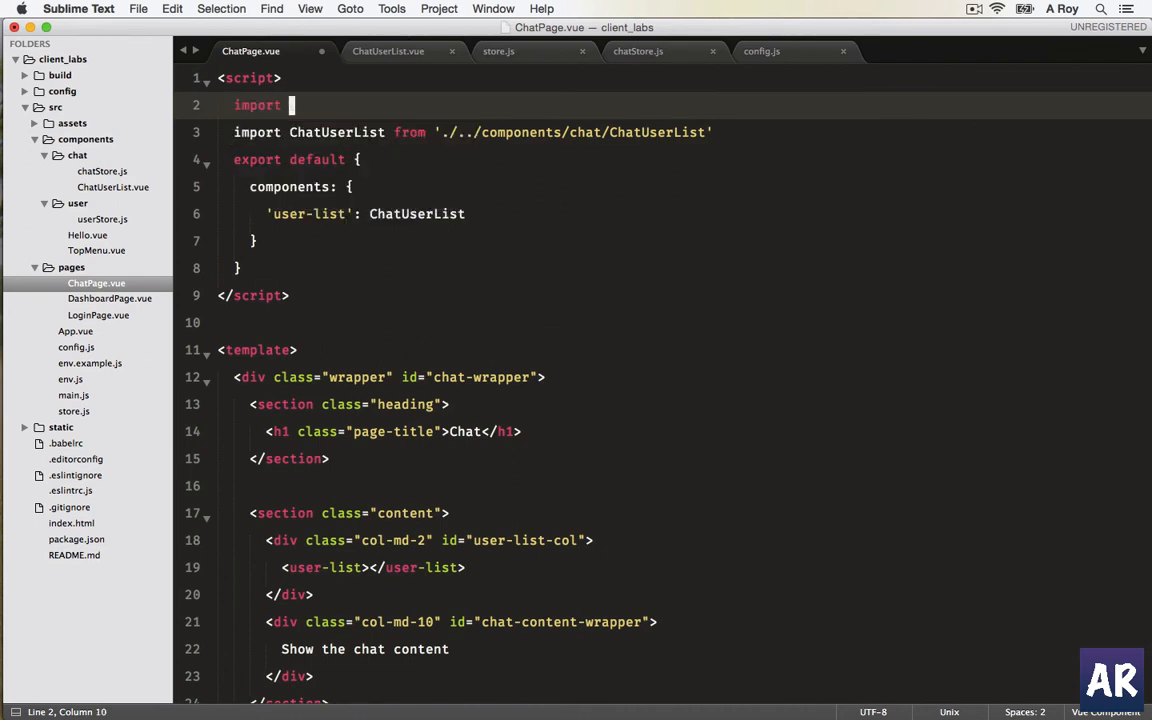
type("{mapState} from 'vuex")
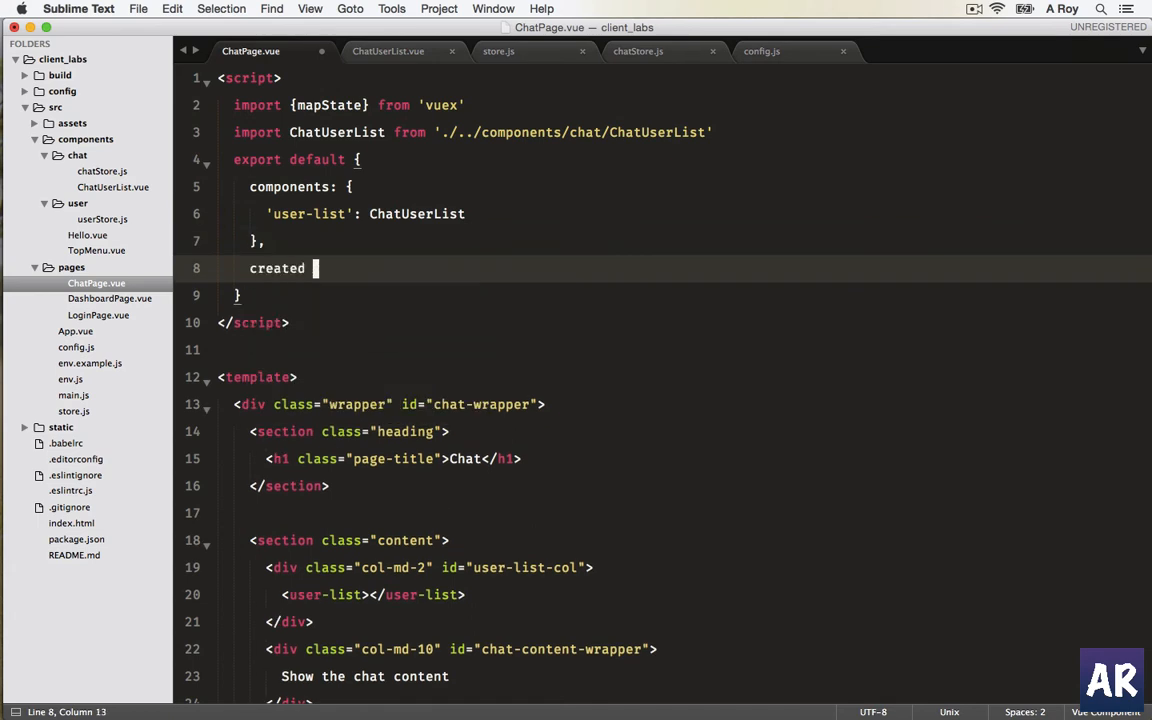
type("() {")
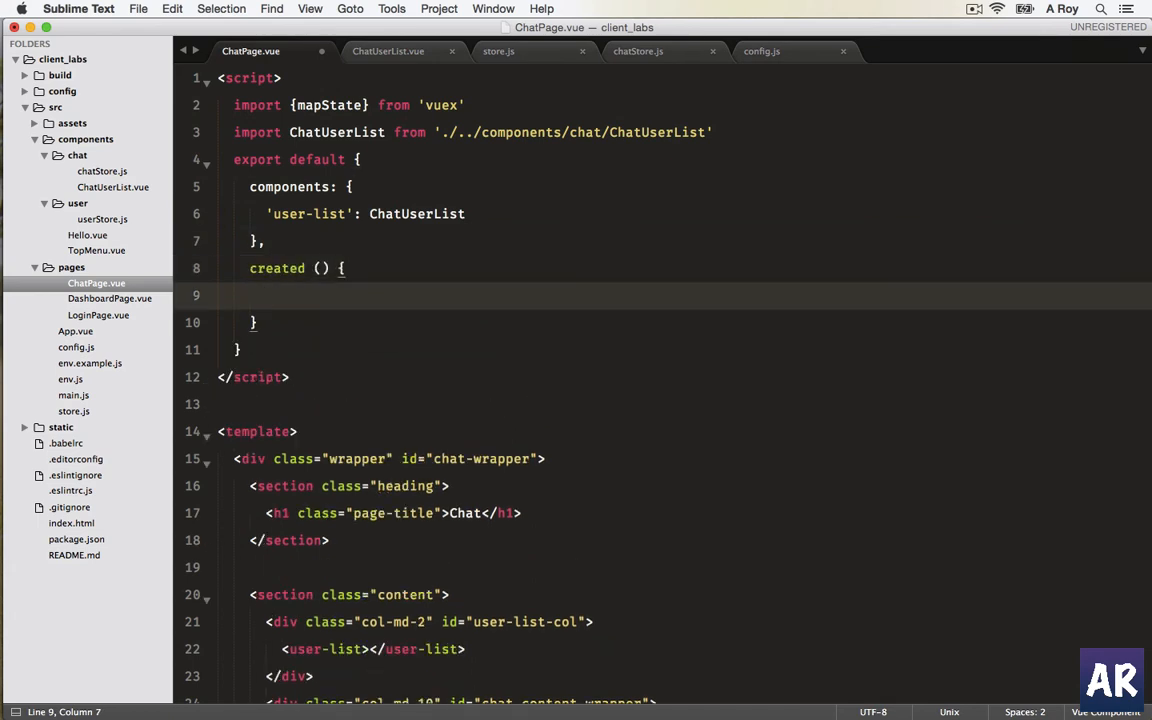
type("this.$s")
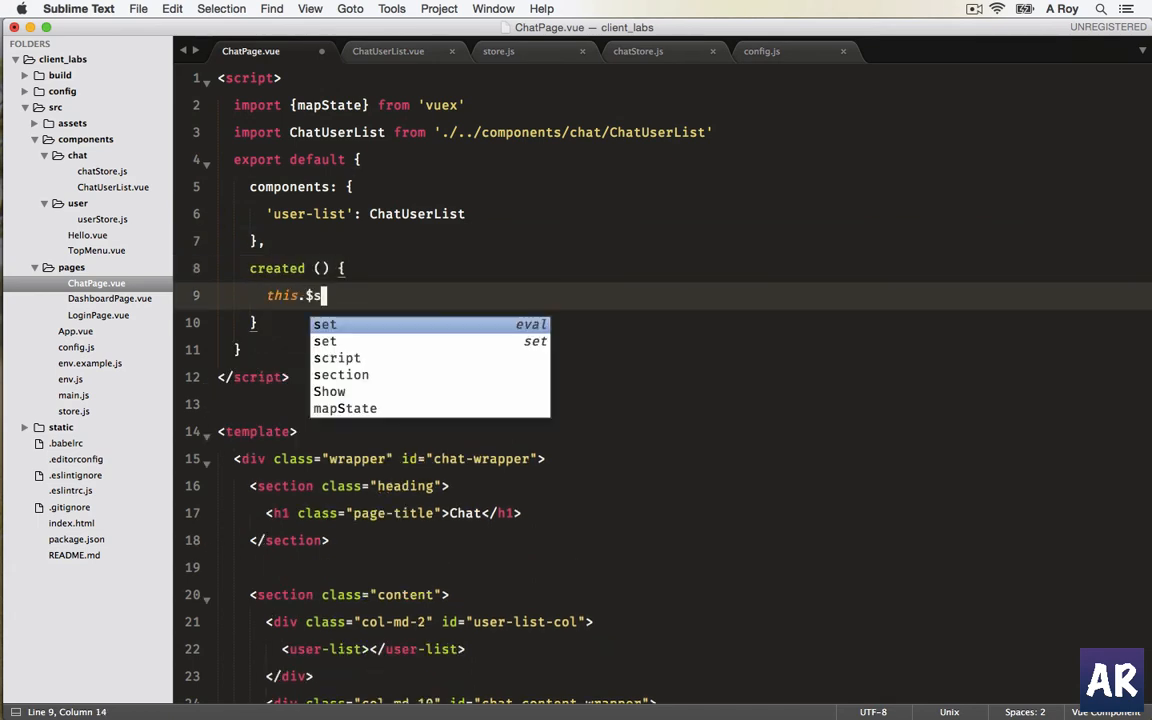
type("tore.")
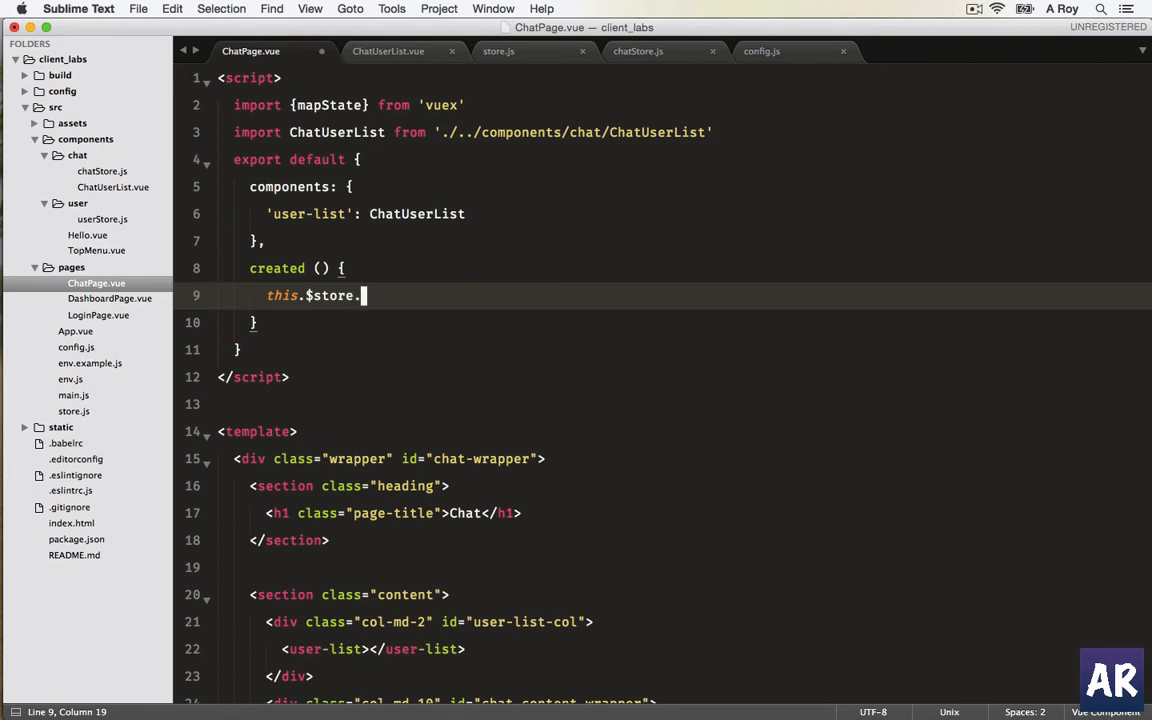
type("dispatch(")
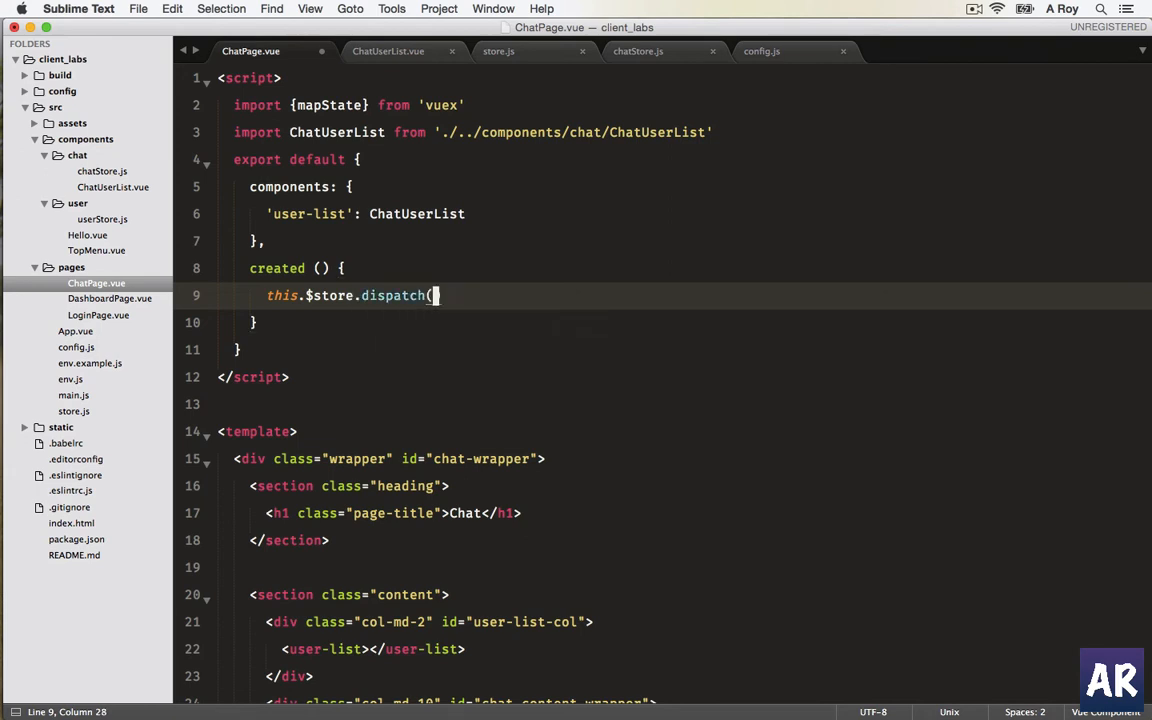
Dispatch the 'setUserList' action, checked in chatStore.js, and start a computed block.
type("'")
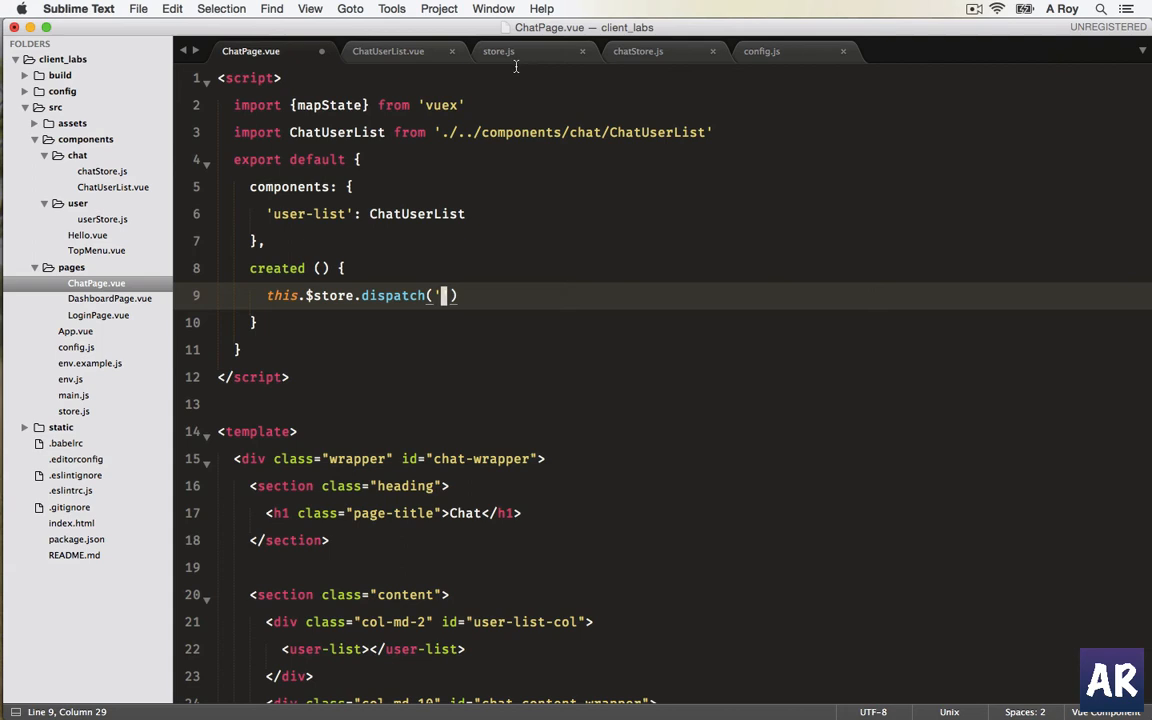
left_click(638, 51)
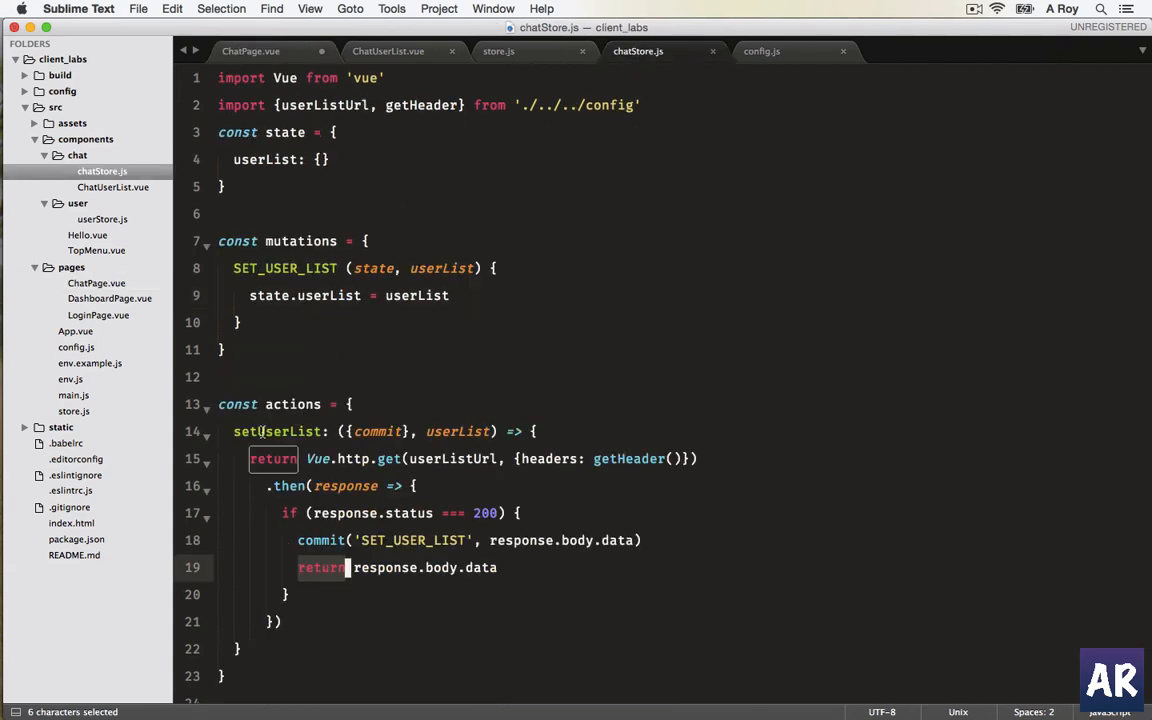
left_click(251, 51)
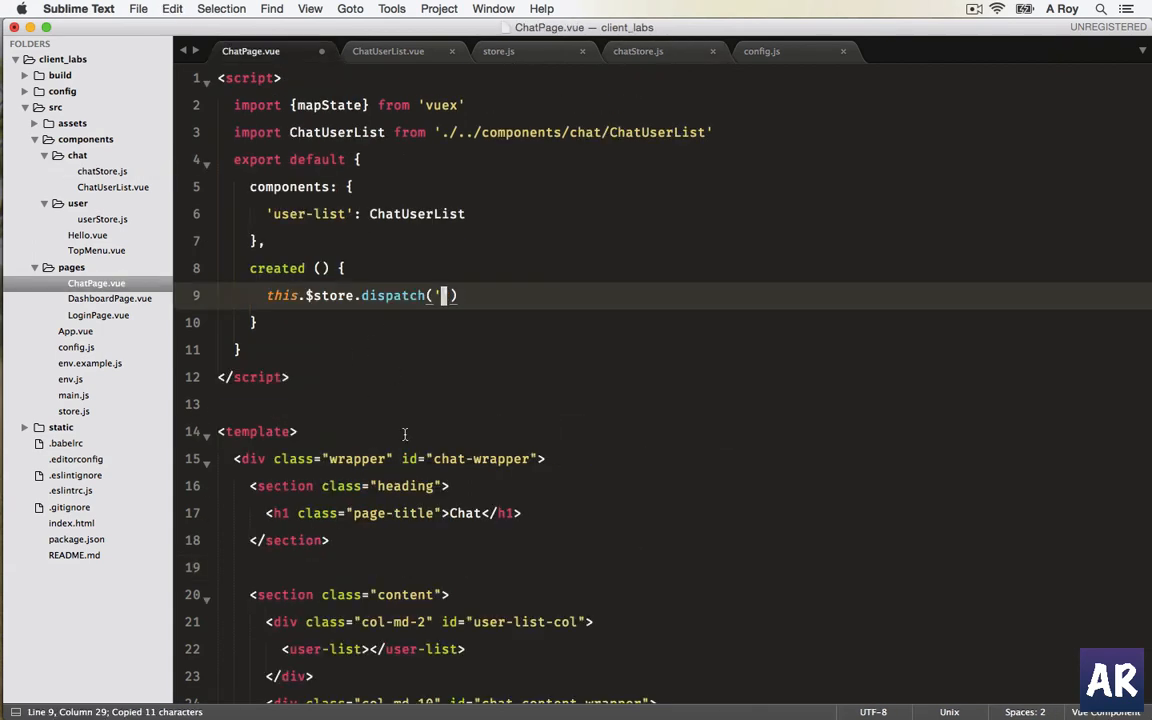
type("setUserList")
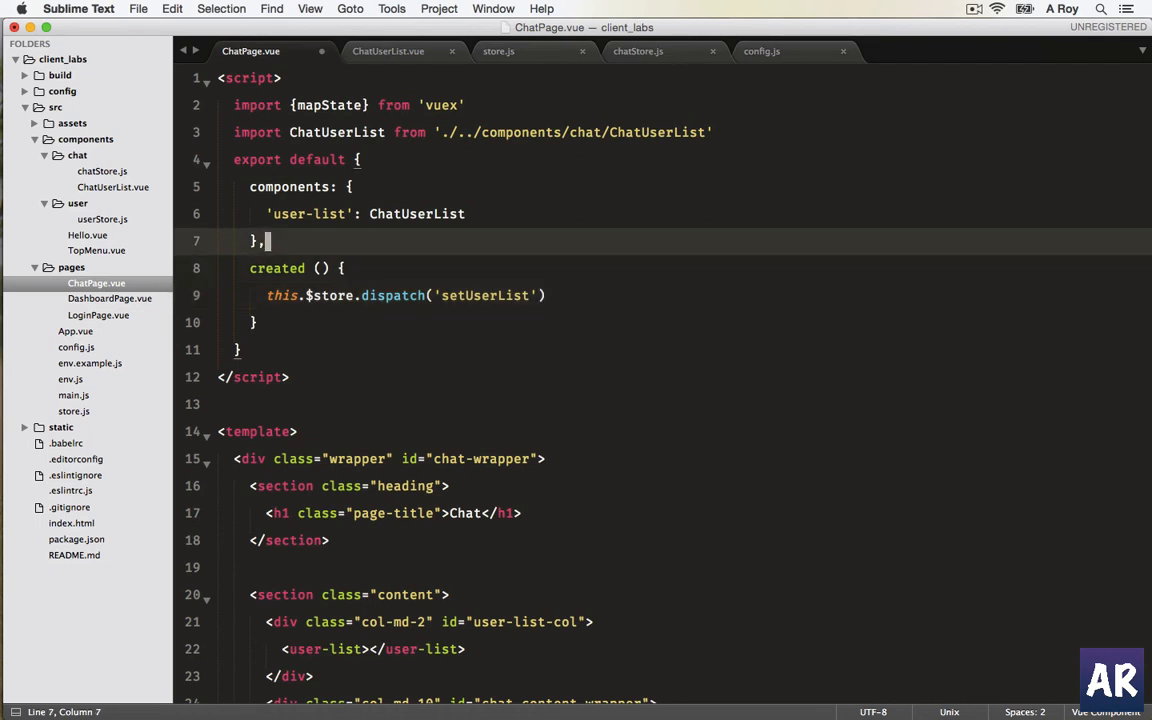
type("computed: {")
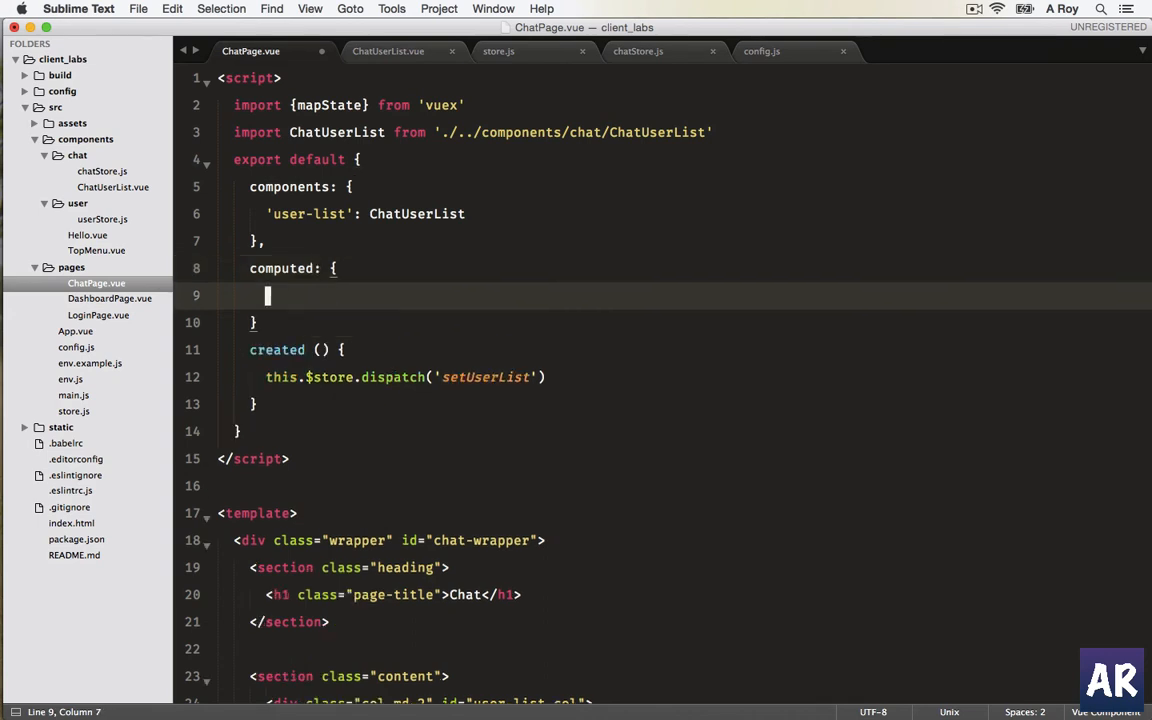
Add ...mapState({ chatStore: state => state.chatStore }) to computed, copied from ChatUserList.vue.
type(",")
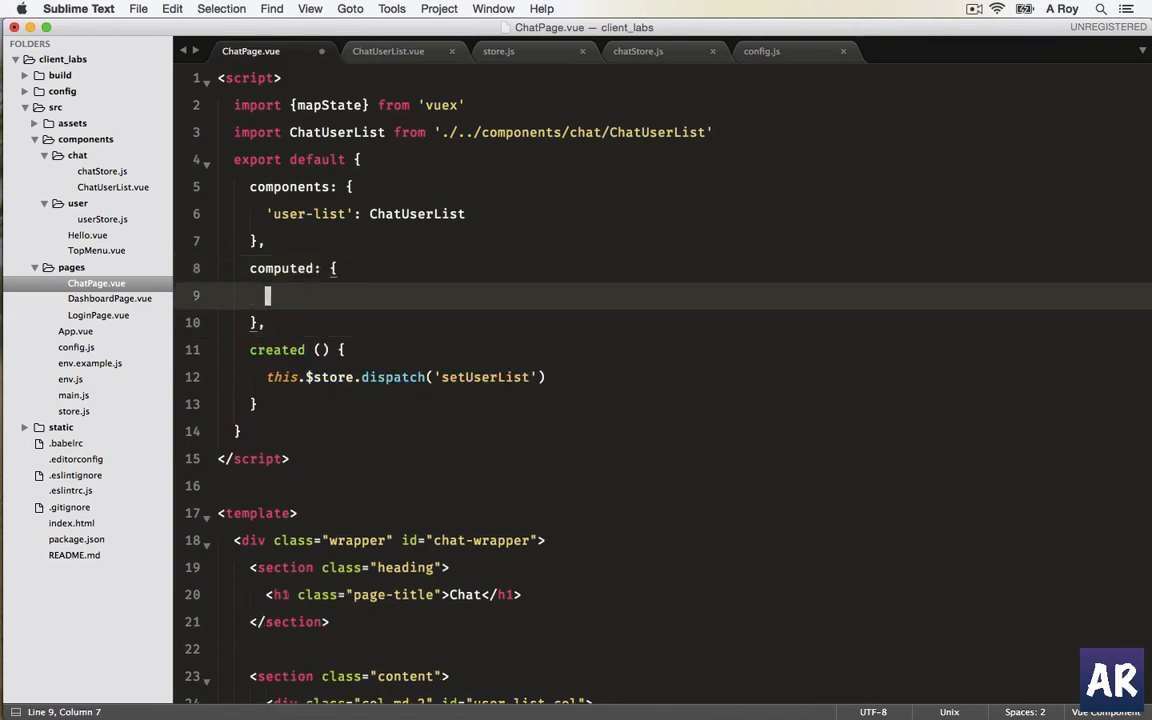
type("...mapState(")
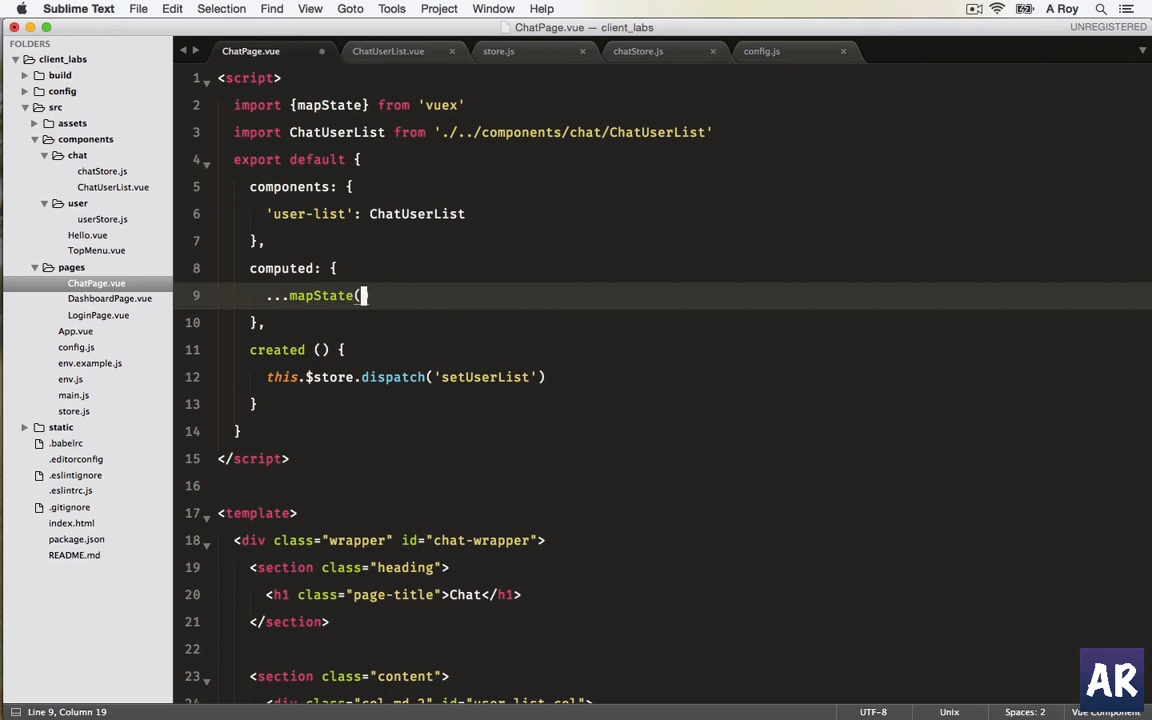
type("{")
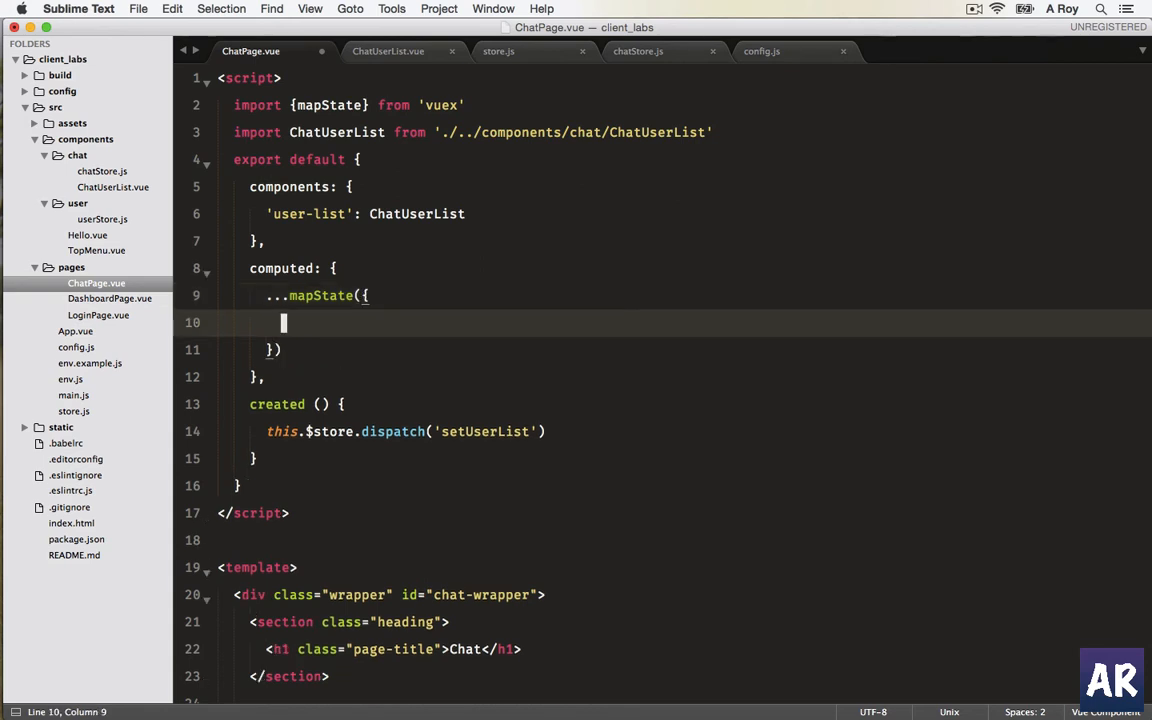
left_click(388, 51)
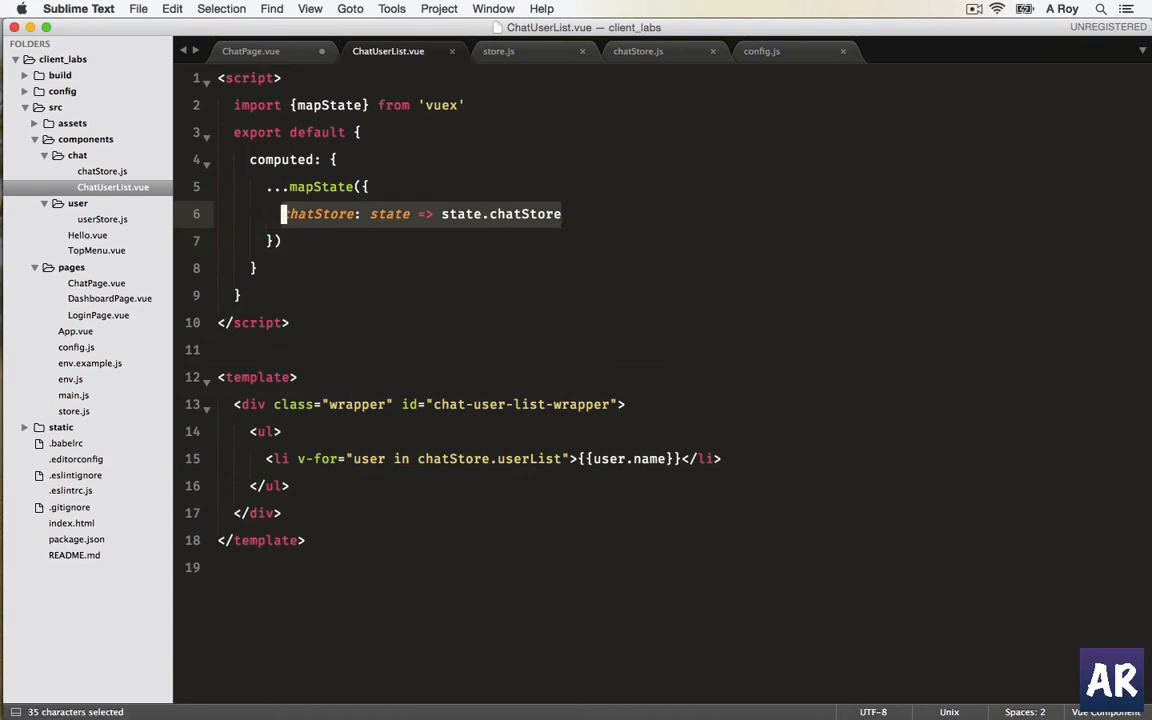
left_click(251, 51)
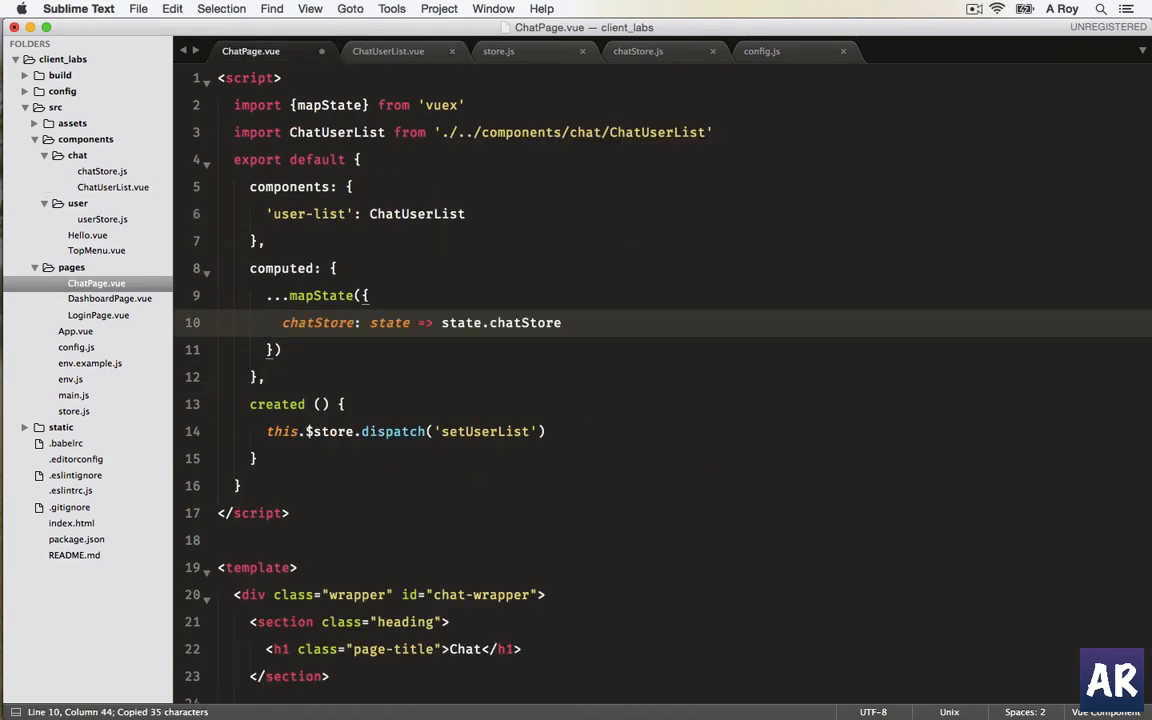
mouse_move(512, 461)
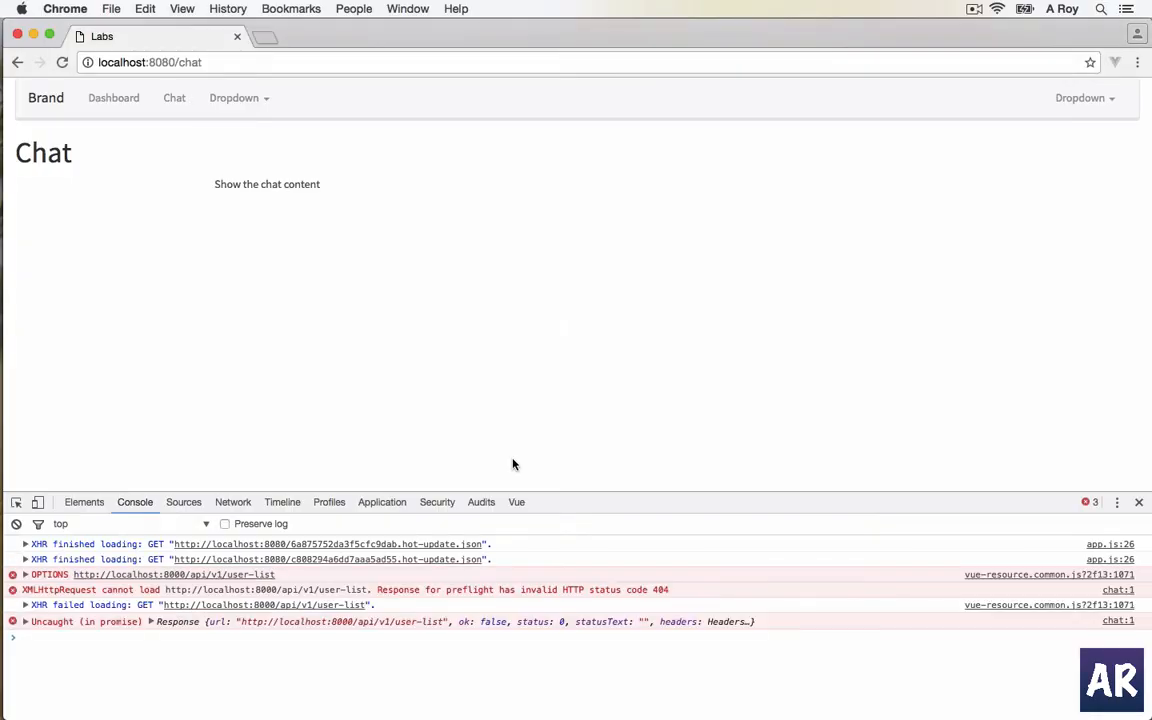
mouse_move(541, 599)
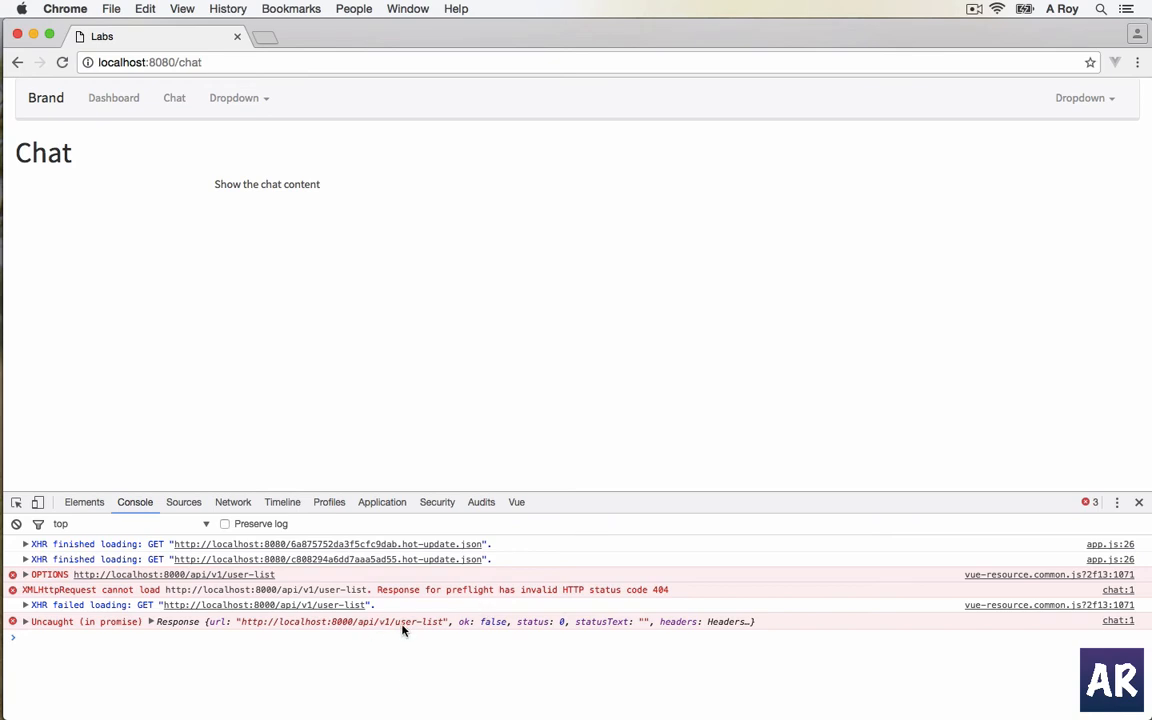
mouse_move(490, 375)
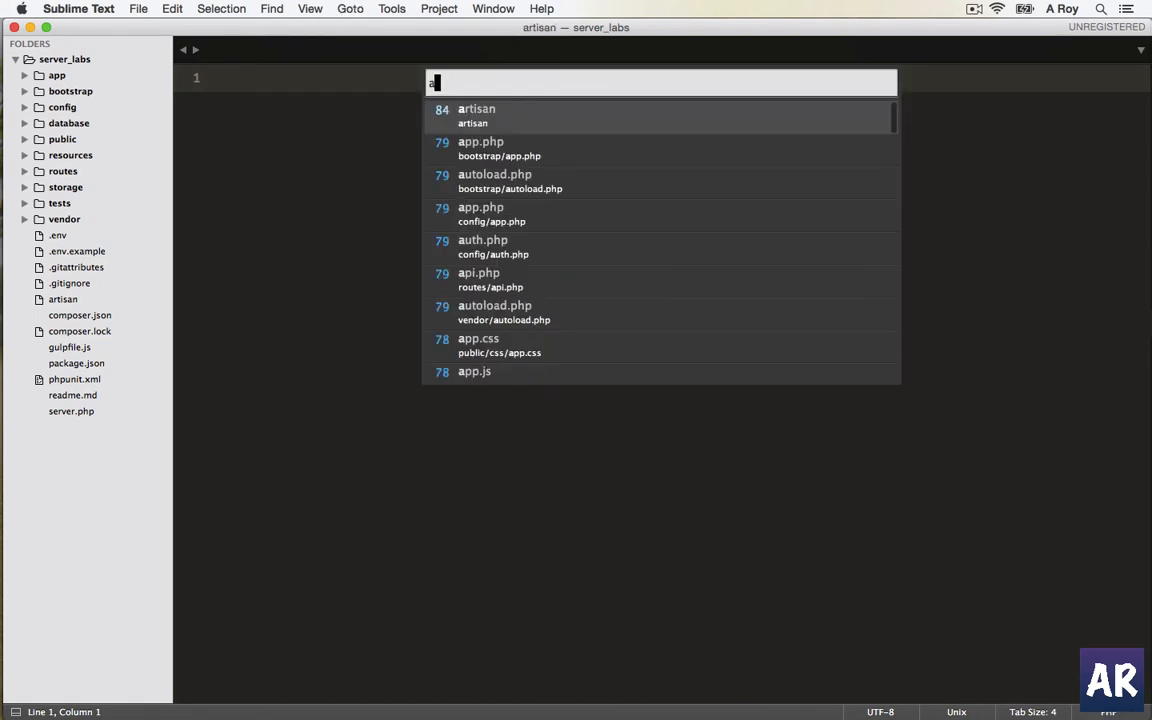
In routes/api.php, start a Route::group with prefix v1 and auth:api middleware.
left_click(478, 279)
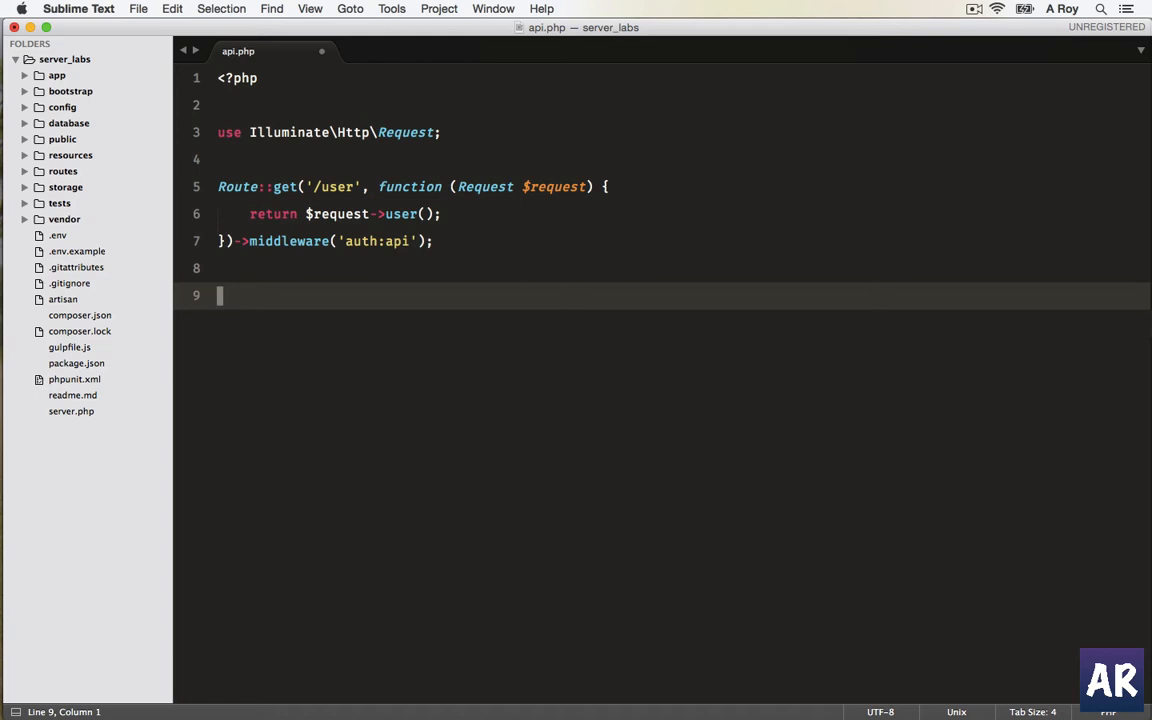
type("Route:")
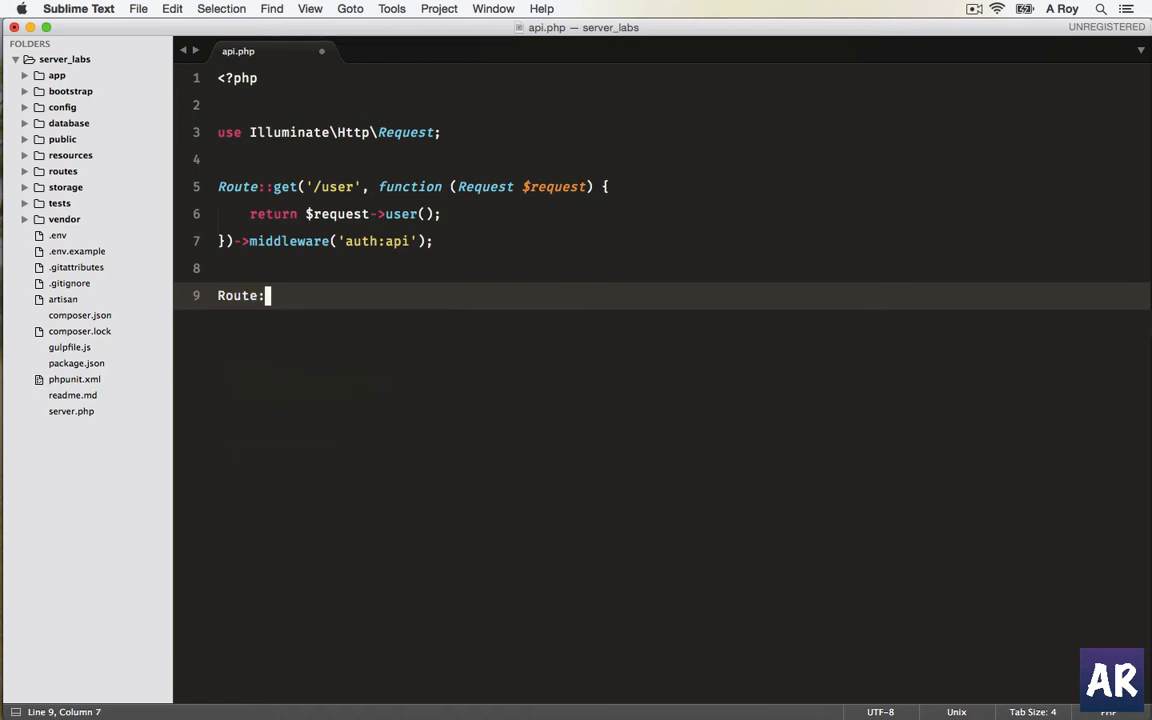
type(":group([")
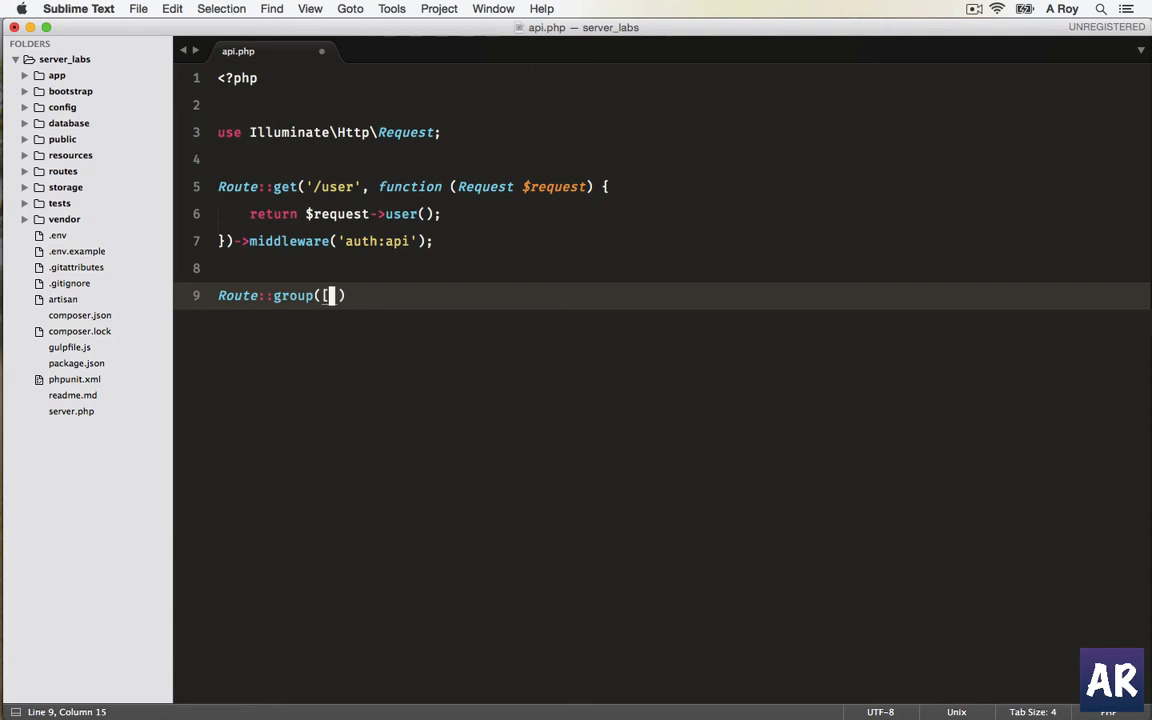
type("'prefix '")
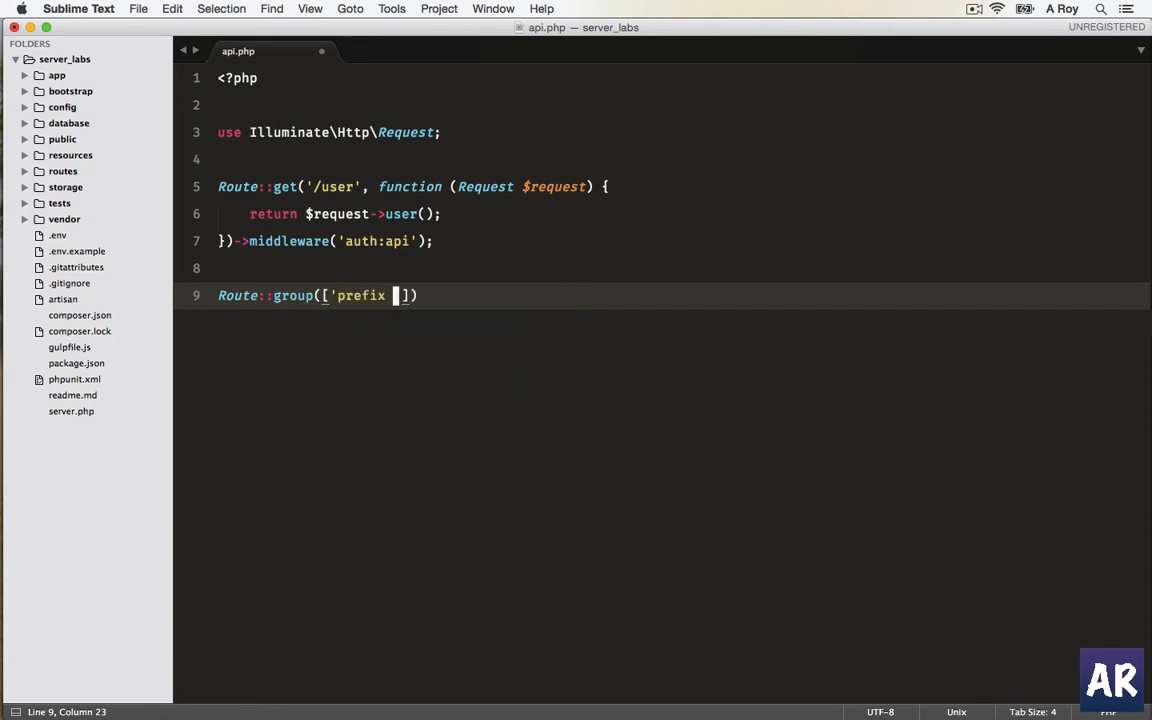
key("backspace")
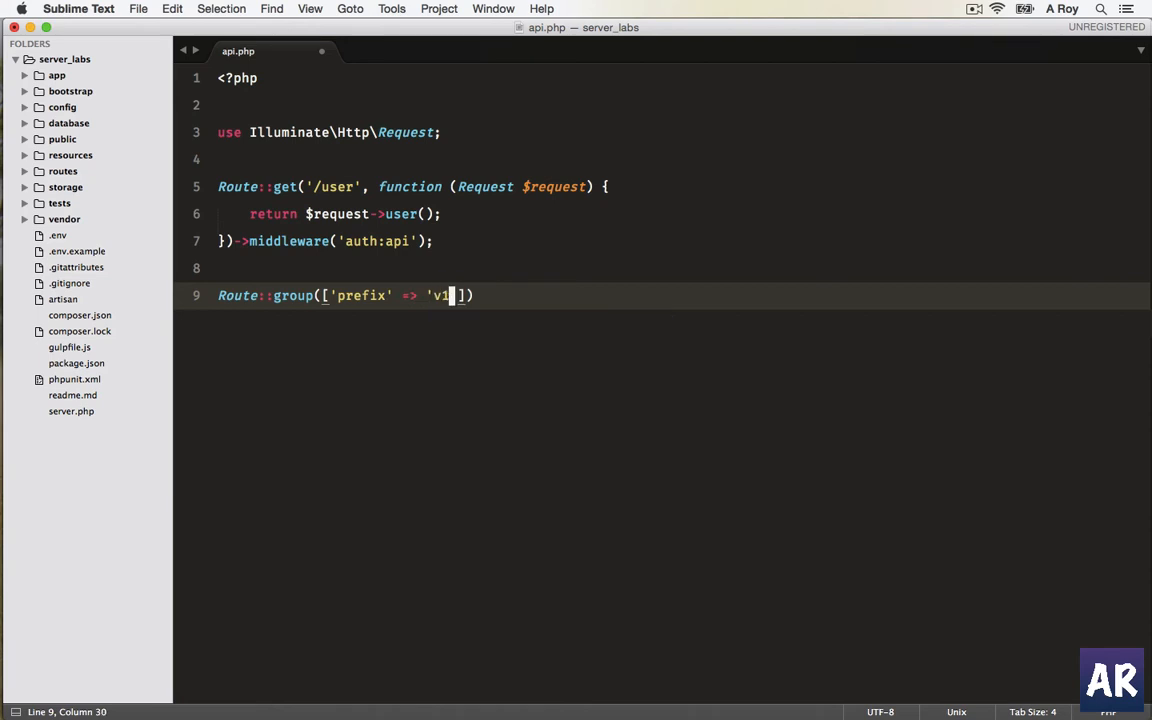
type(",")
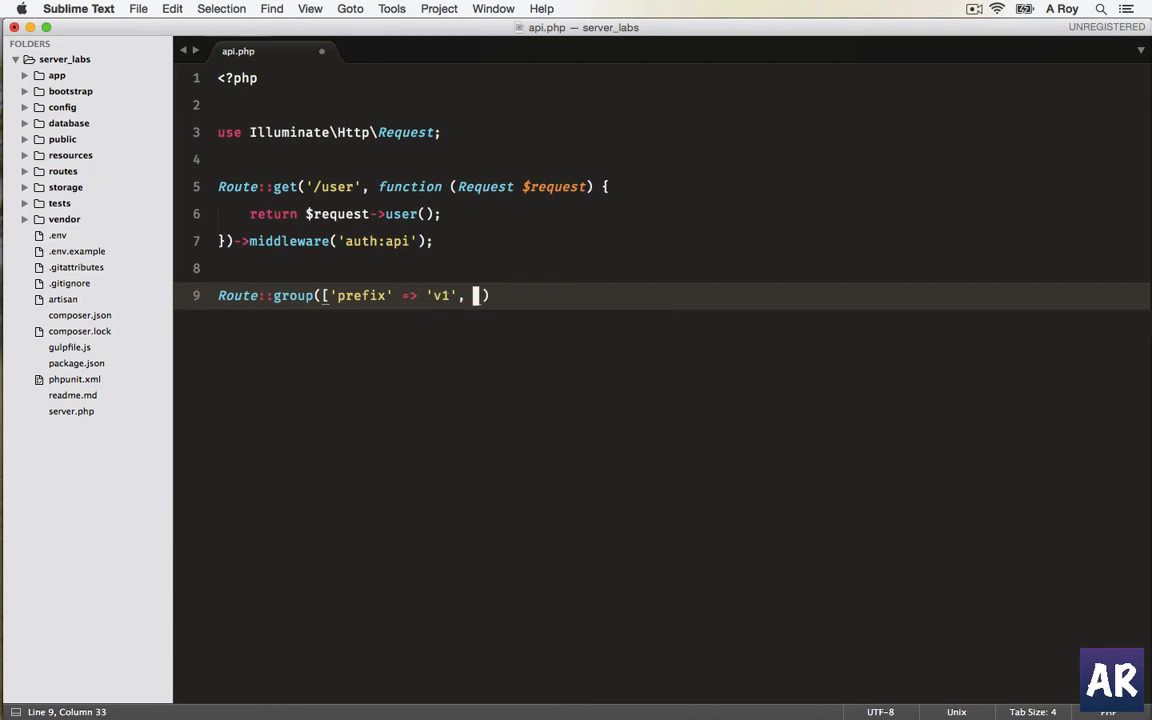
type("'middleware' =")
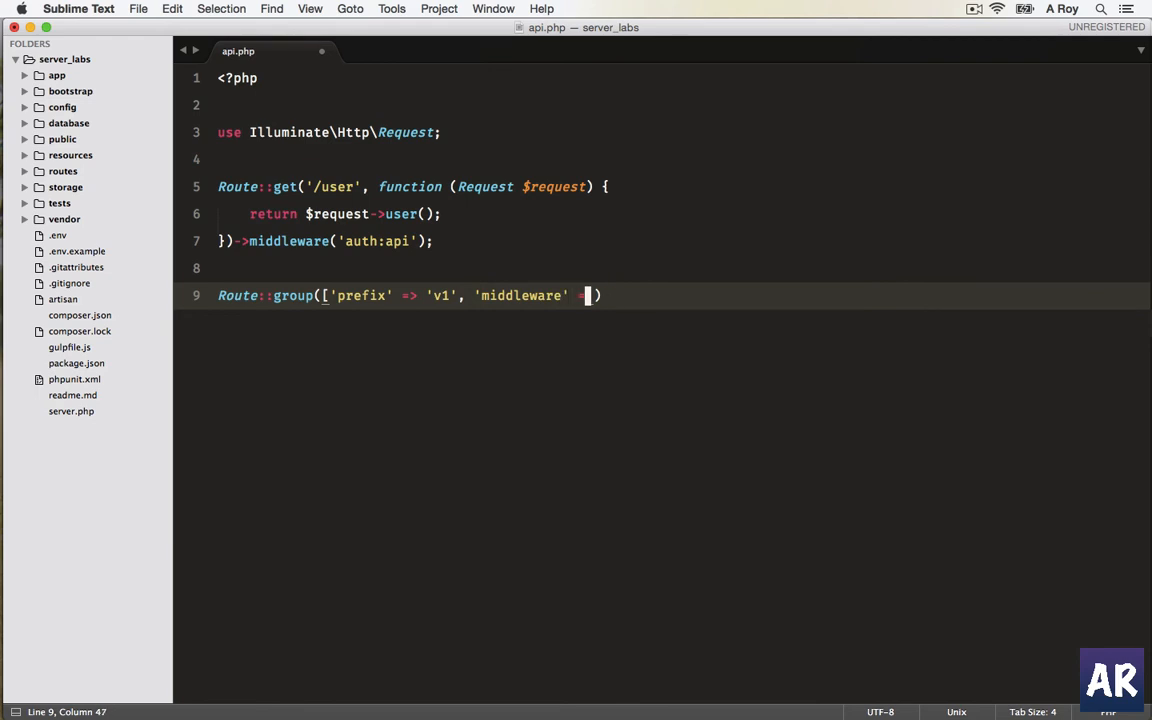
type("'")
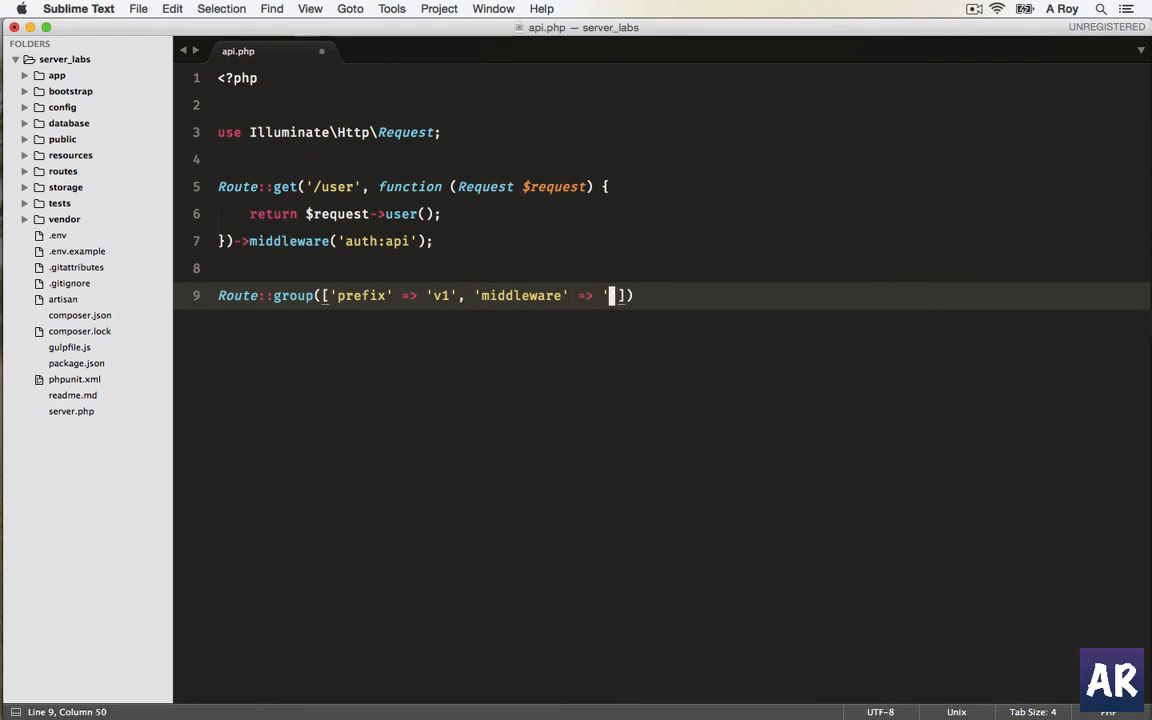
type("auth:api")
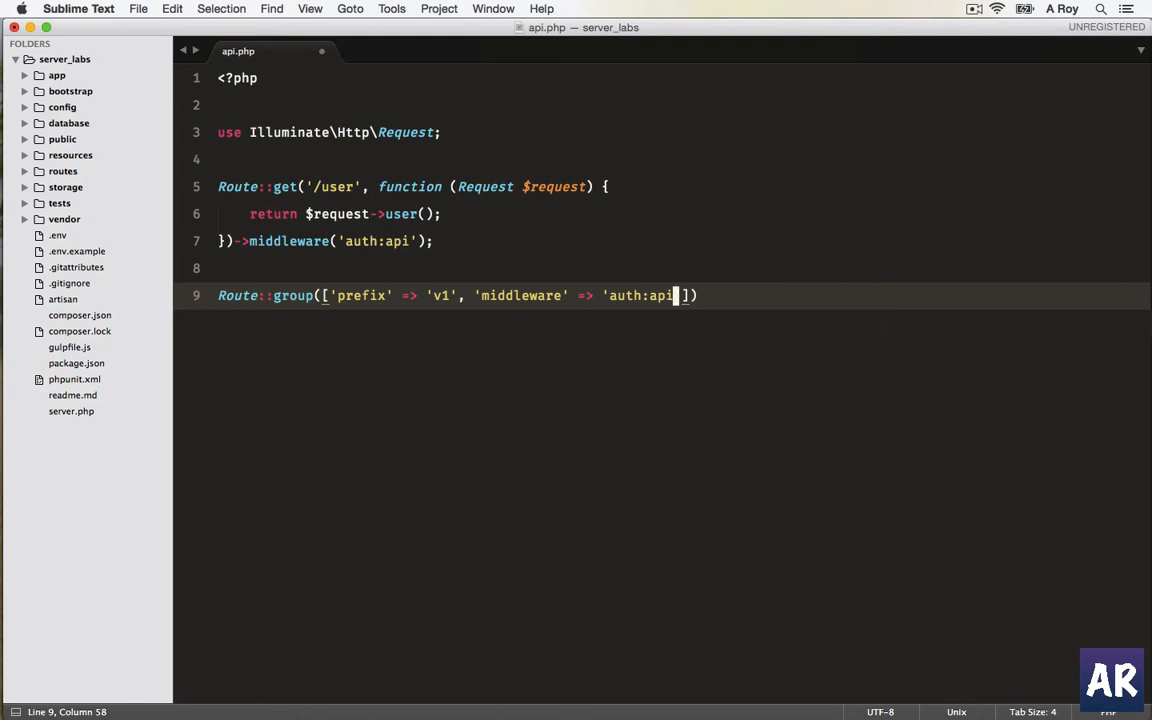
type("], function (")
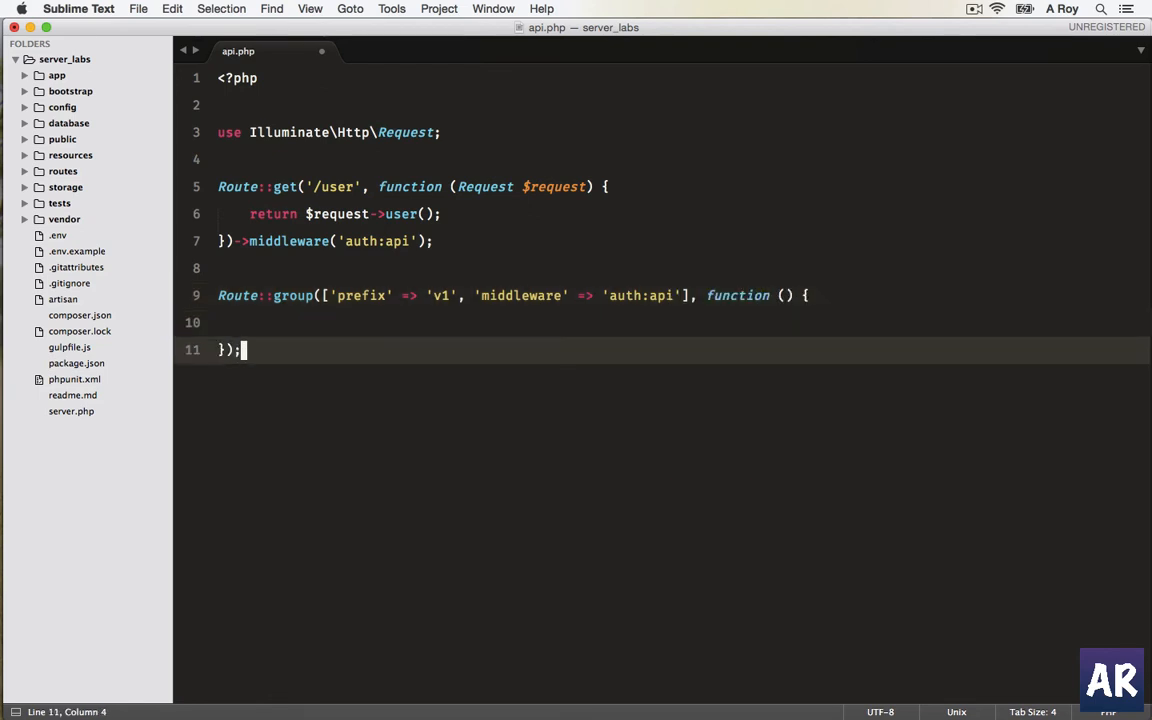
Inside the group, route GET 'user-list' to UserController@getUserList.
type("Route::get(''")
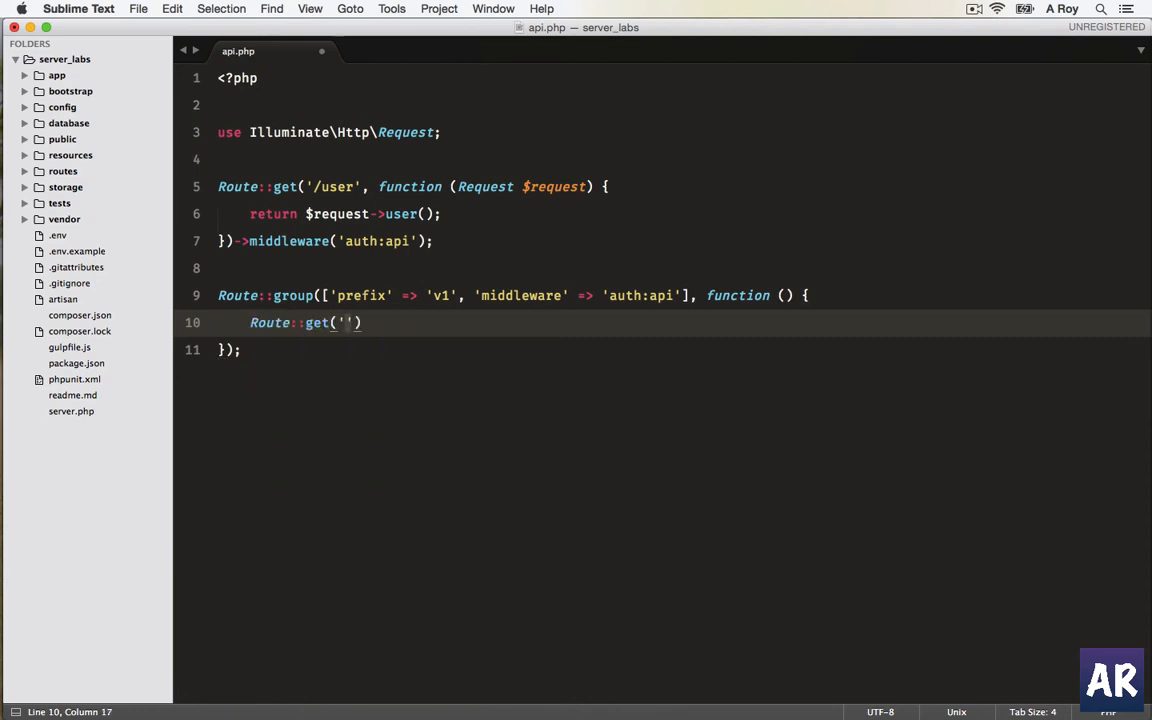
type("user-list")
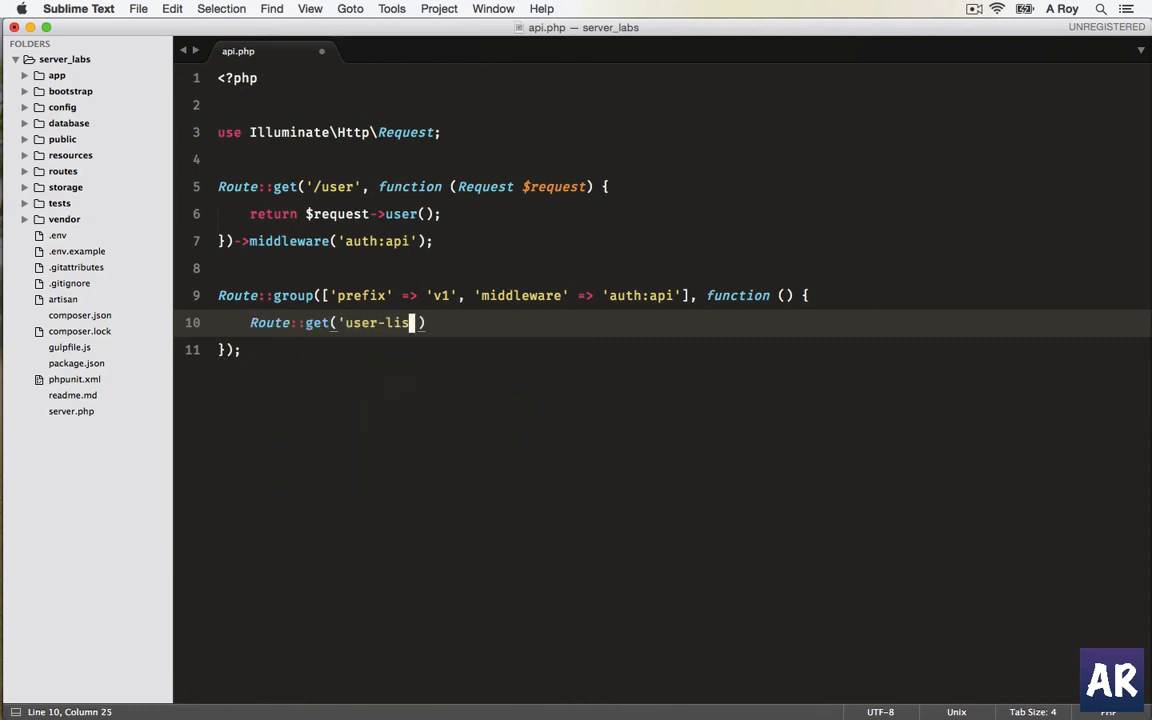
type("t', ''")
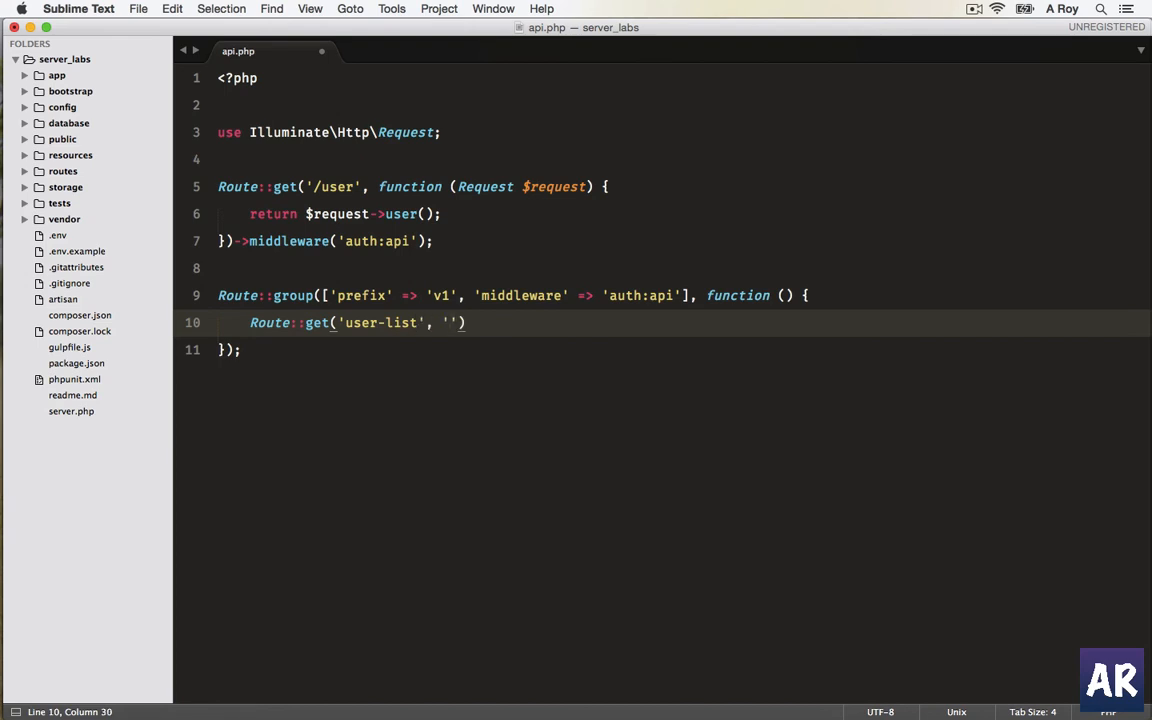
type("UserController")
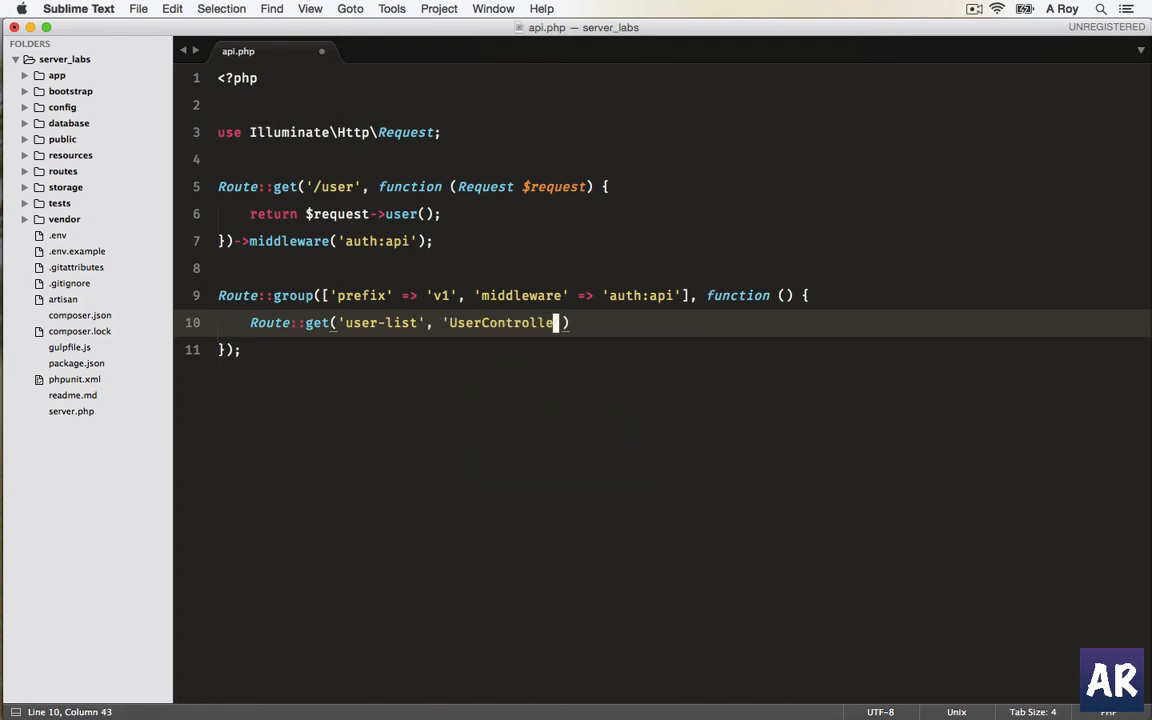
type("@getU")
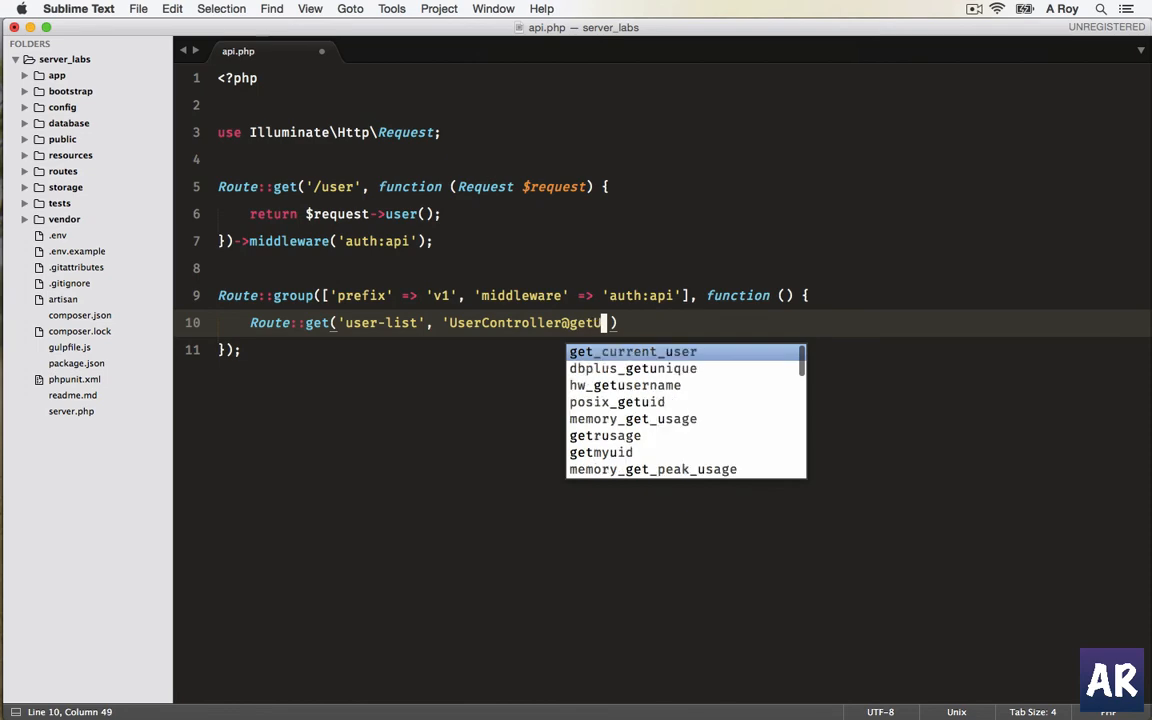
type("serList');")
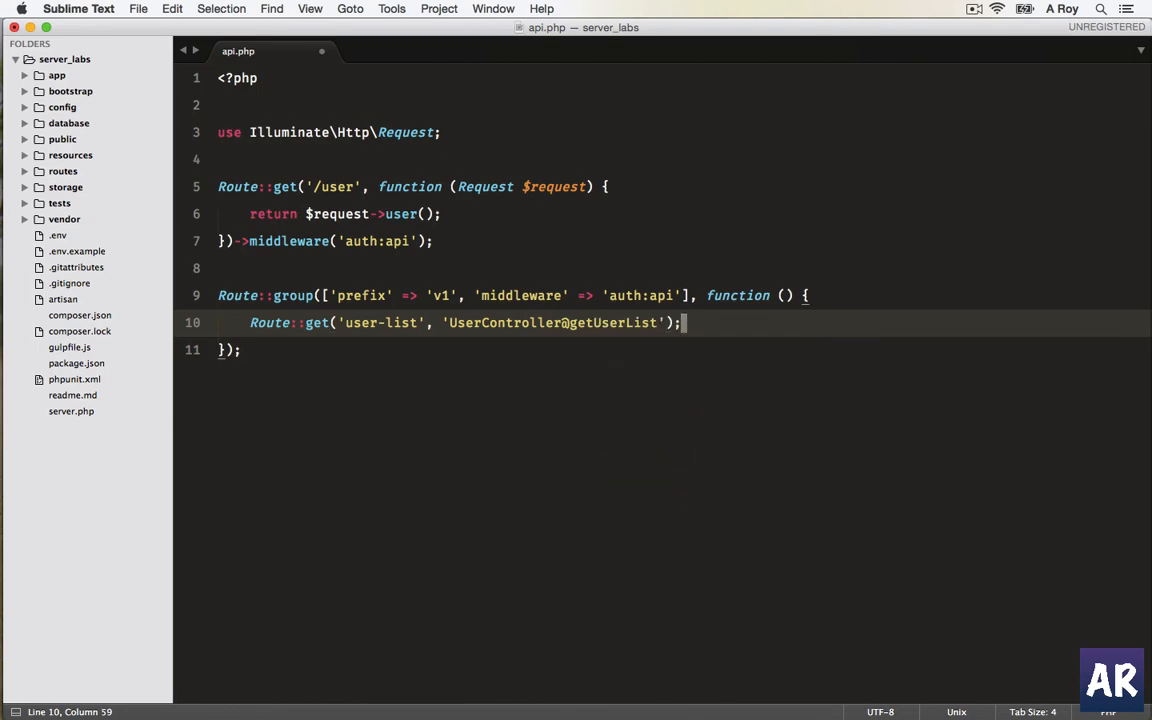
Expand app/Http in the sidebar to reach the controllers folder.
type("UserContr")
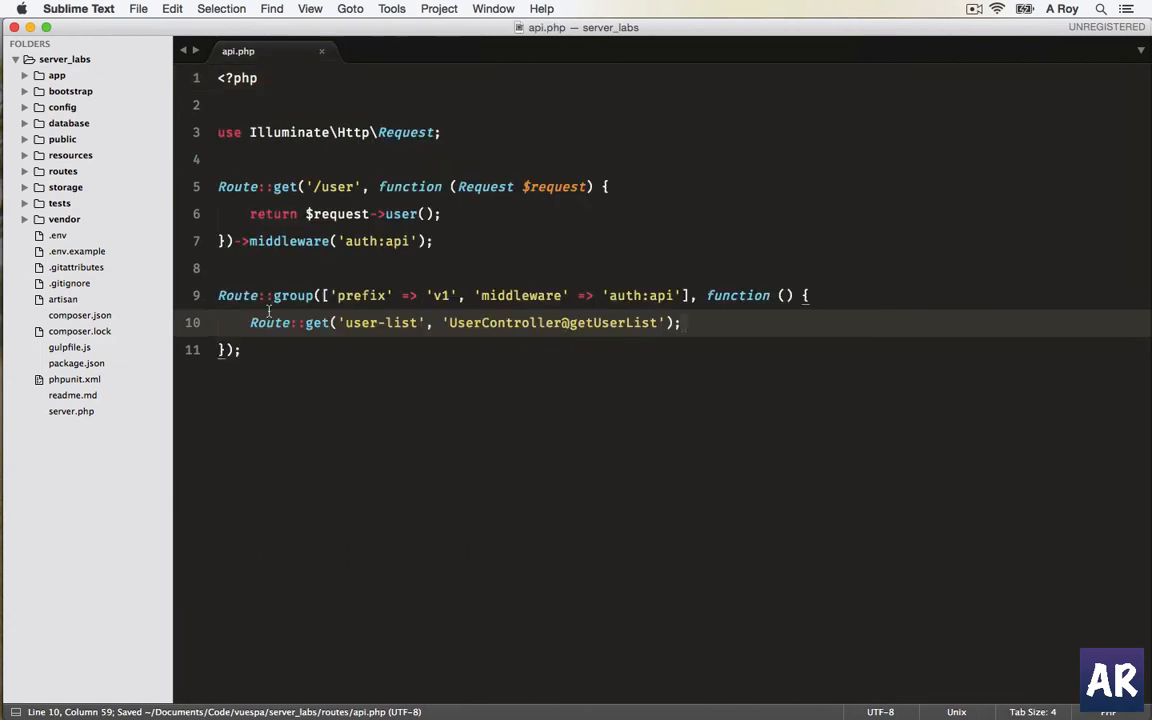
left_click(57, 75)
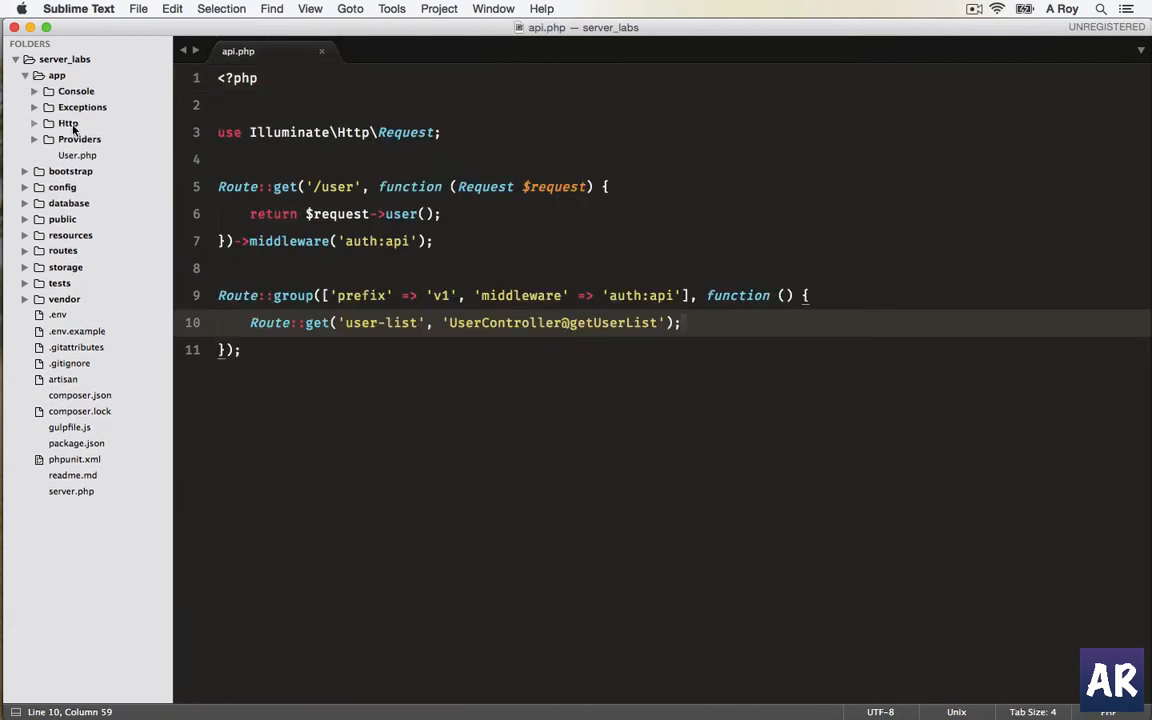
left_click(34, 123)
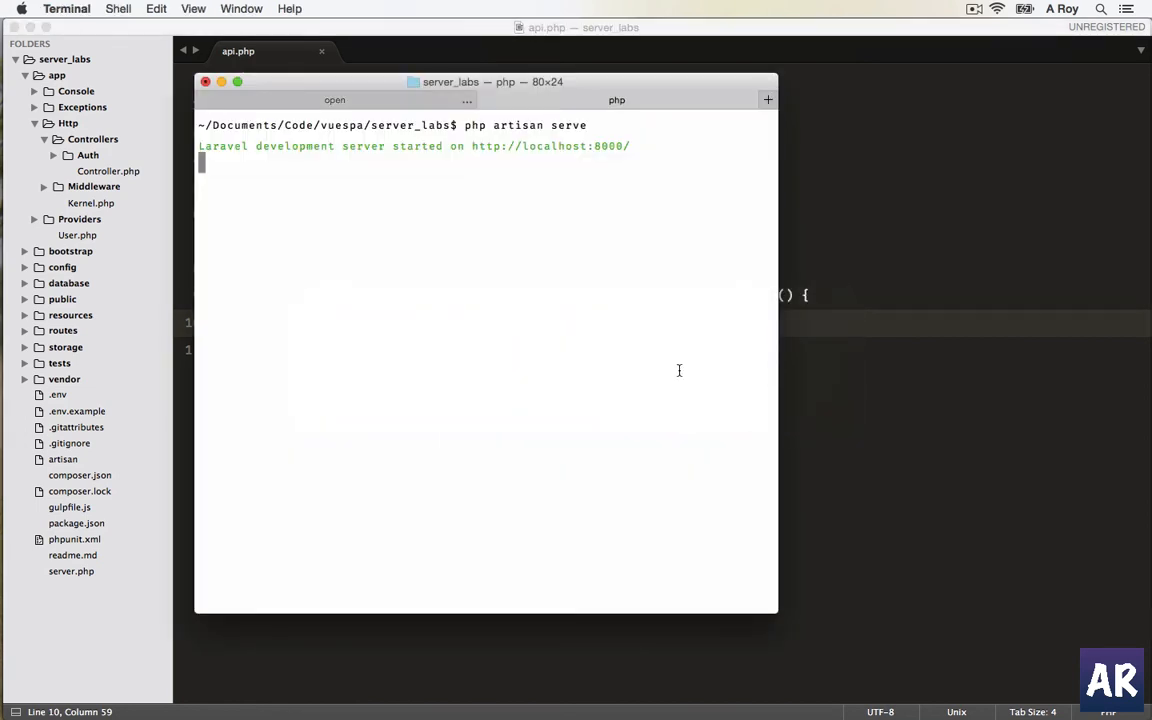
Run php artisan make:controller UserController in a new Terminal tab.
left_click(767, 99)
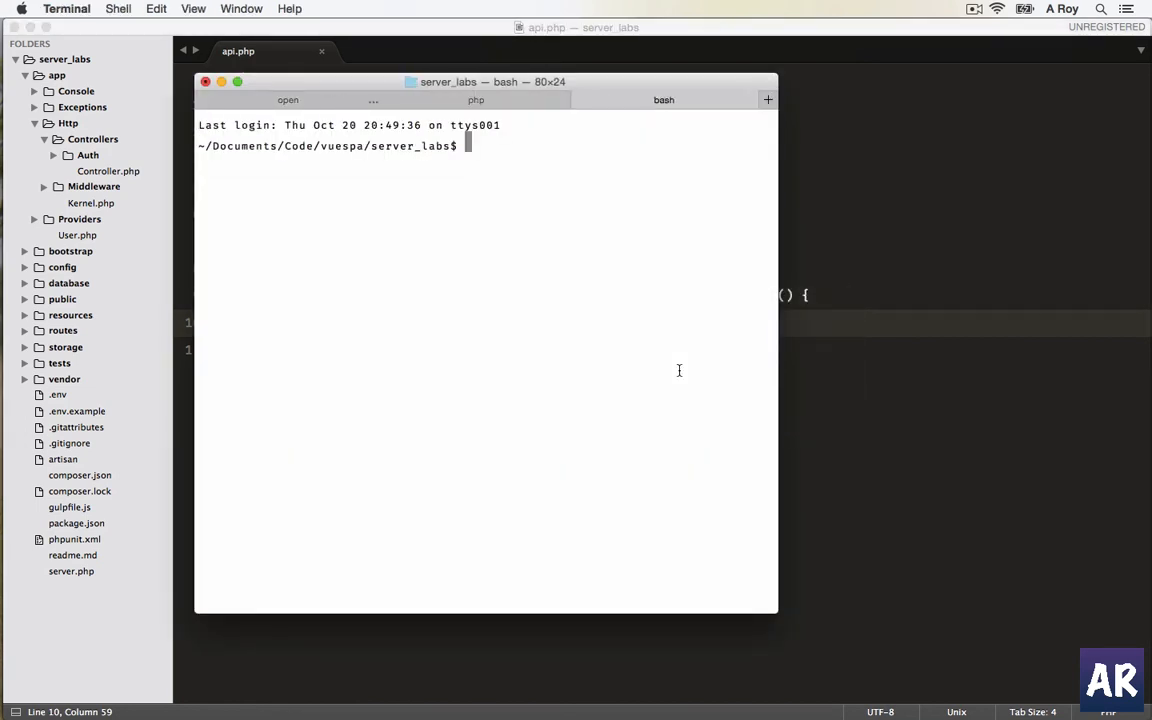
type("php artisan")
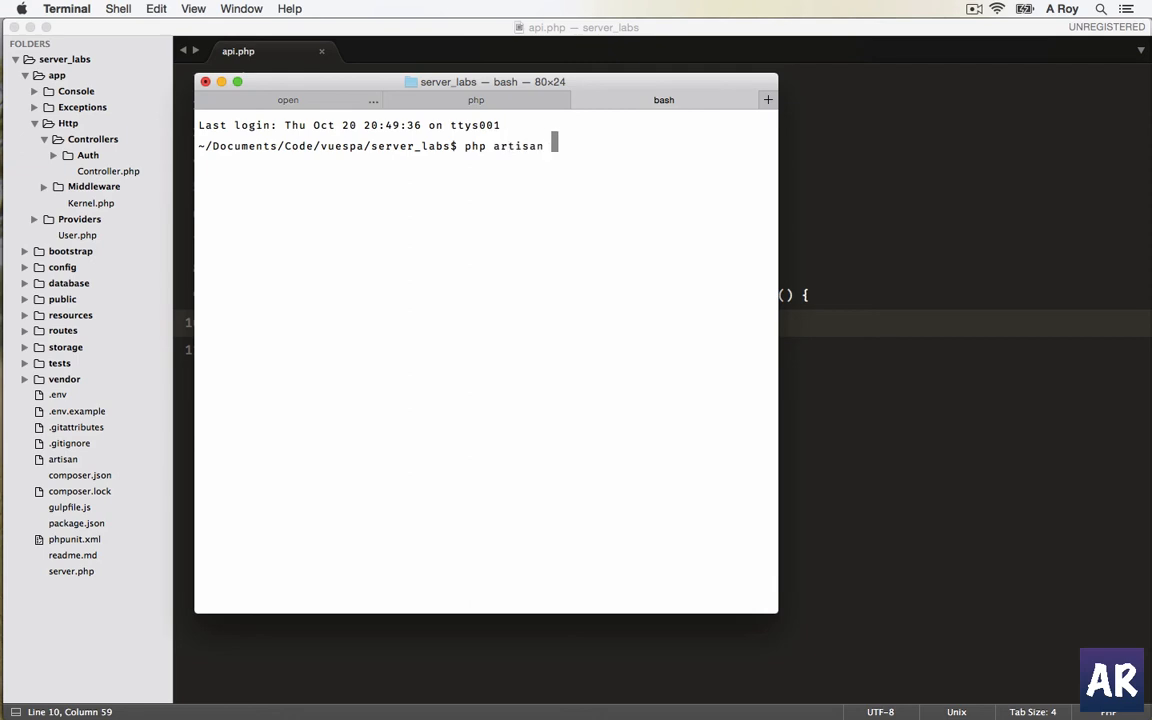
type("make:c")
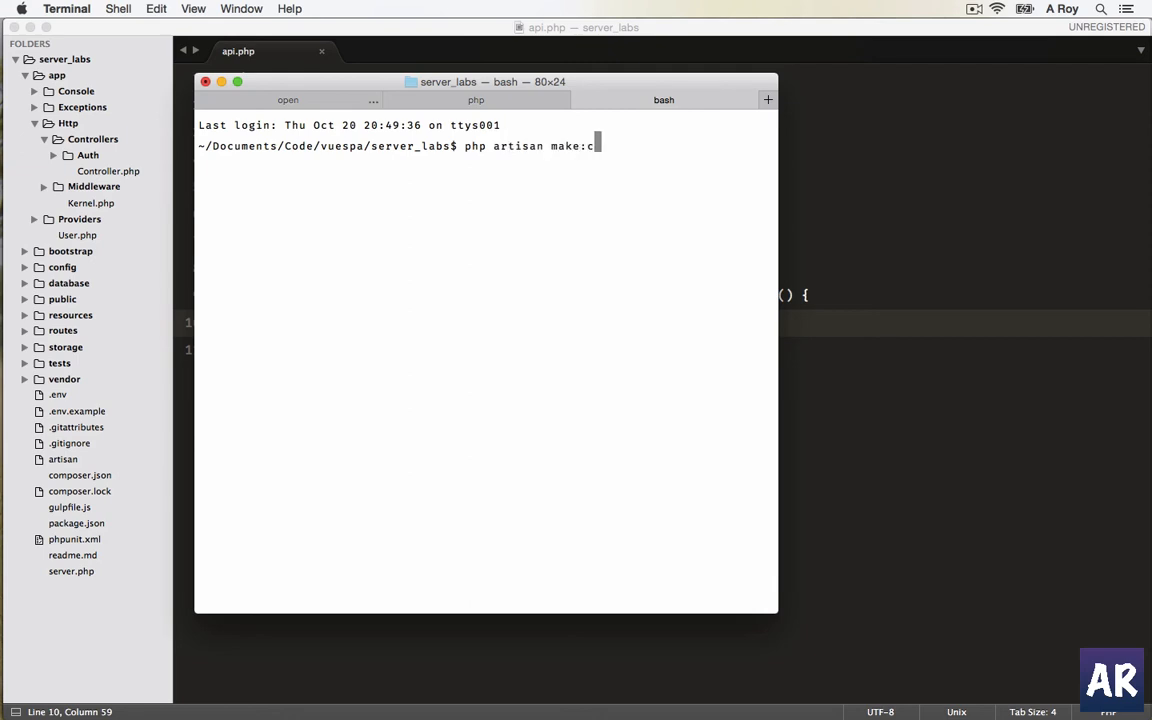
type("ontroller UserContro")
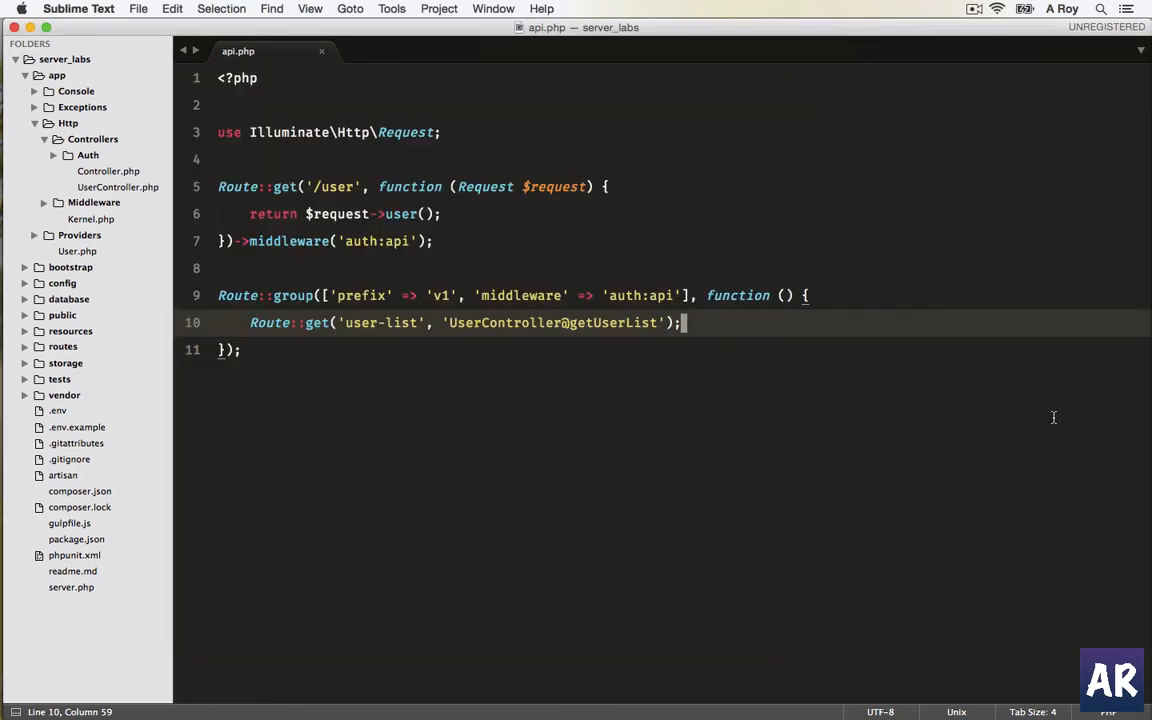
Open UserController.php, begin a public getUserList function, and save api.php.
left_click(117, 187)
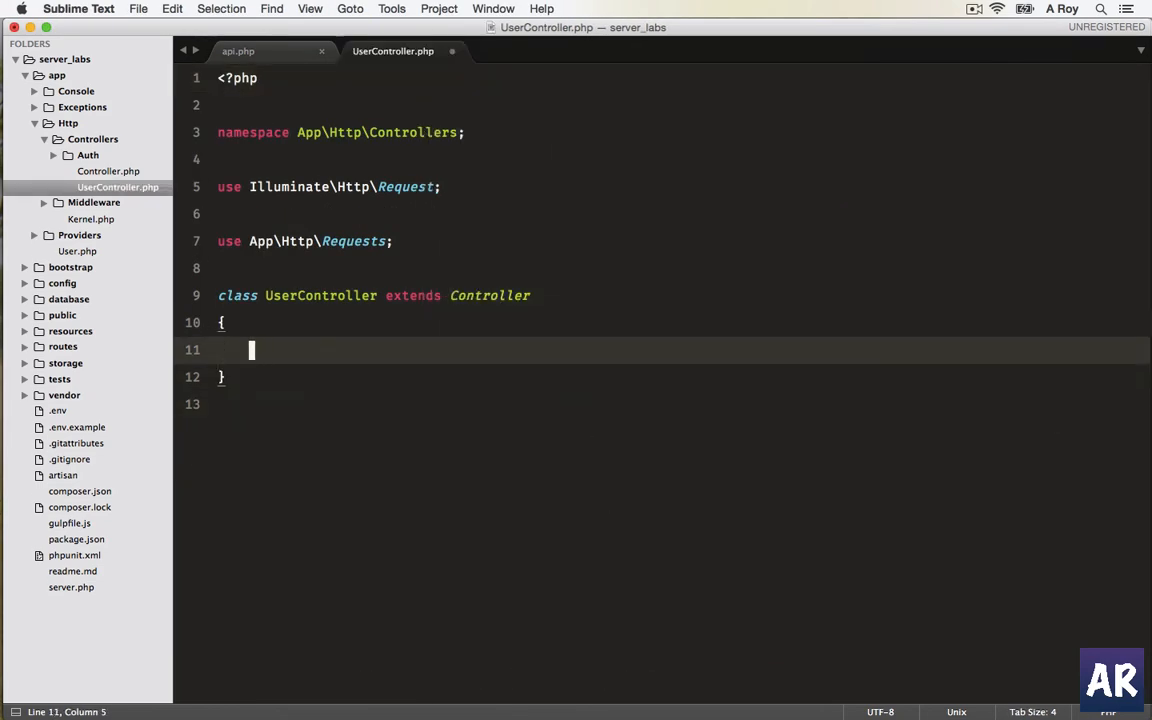
type("amp")
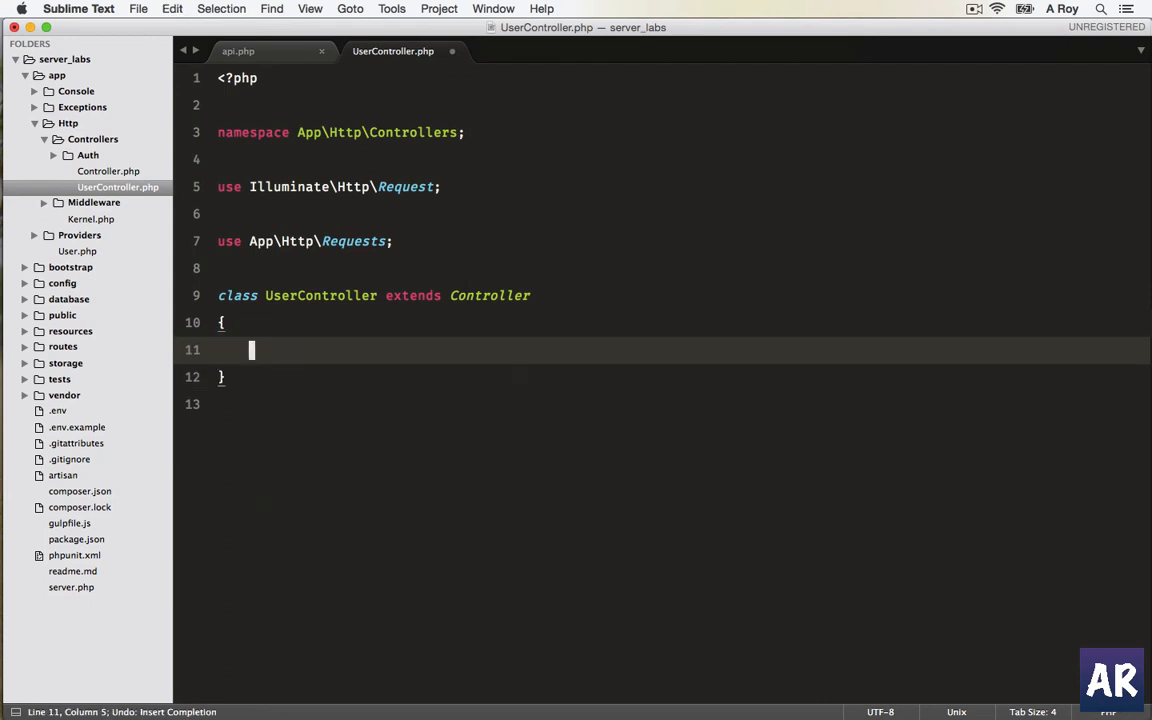
type("public funct")
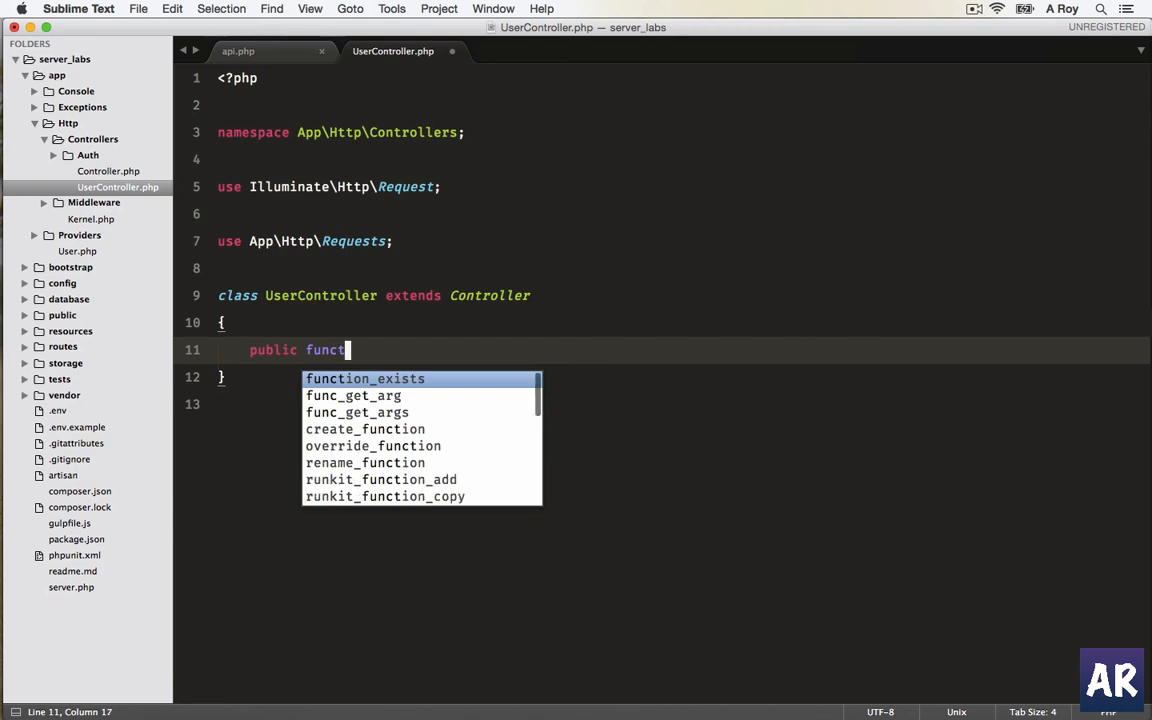
left_click(238, 51)
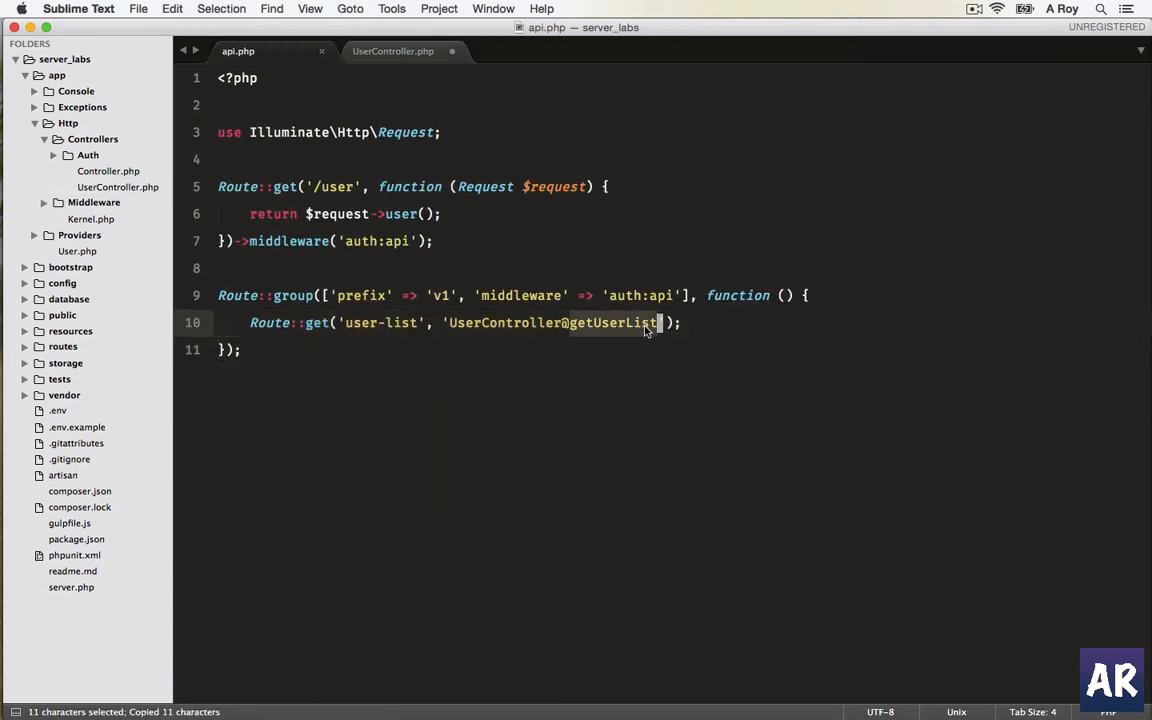
key("cmd+s")
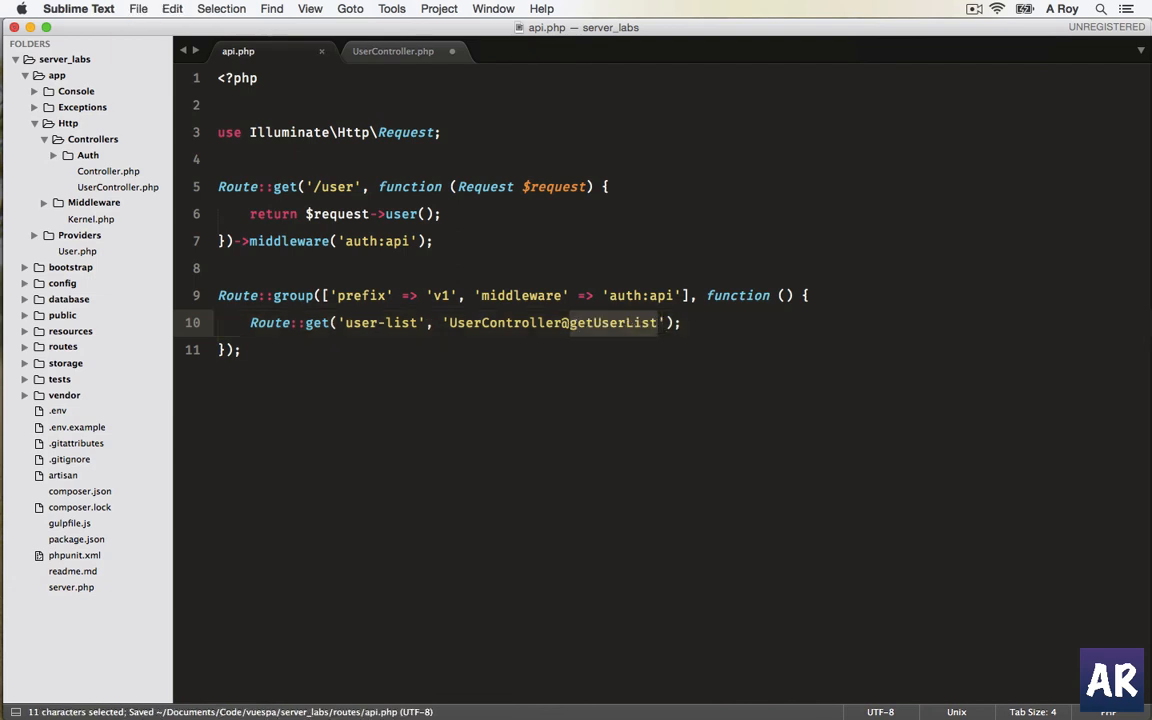
left_click(393, 51)
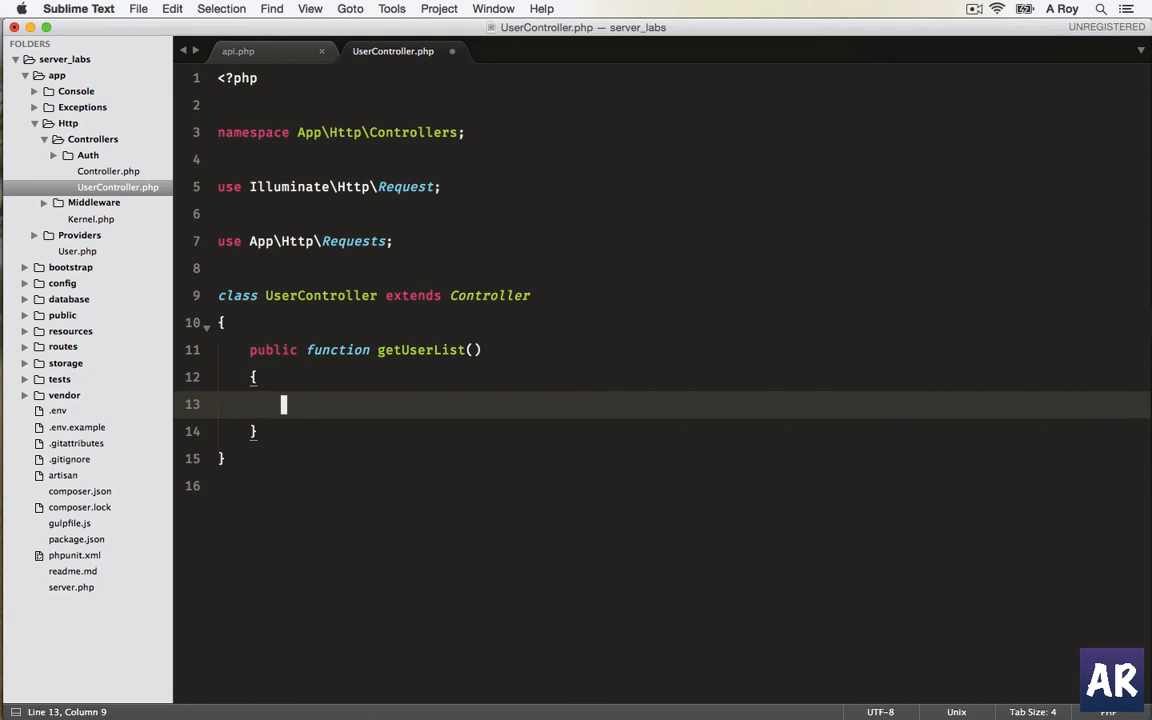
Write getUserList to fetch User::all() and return it via response.
type("return")
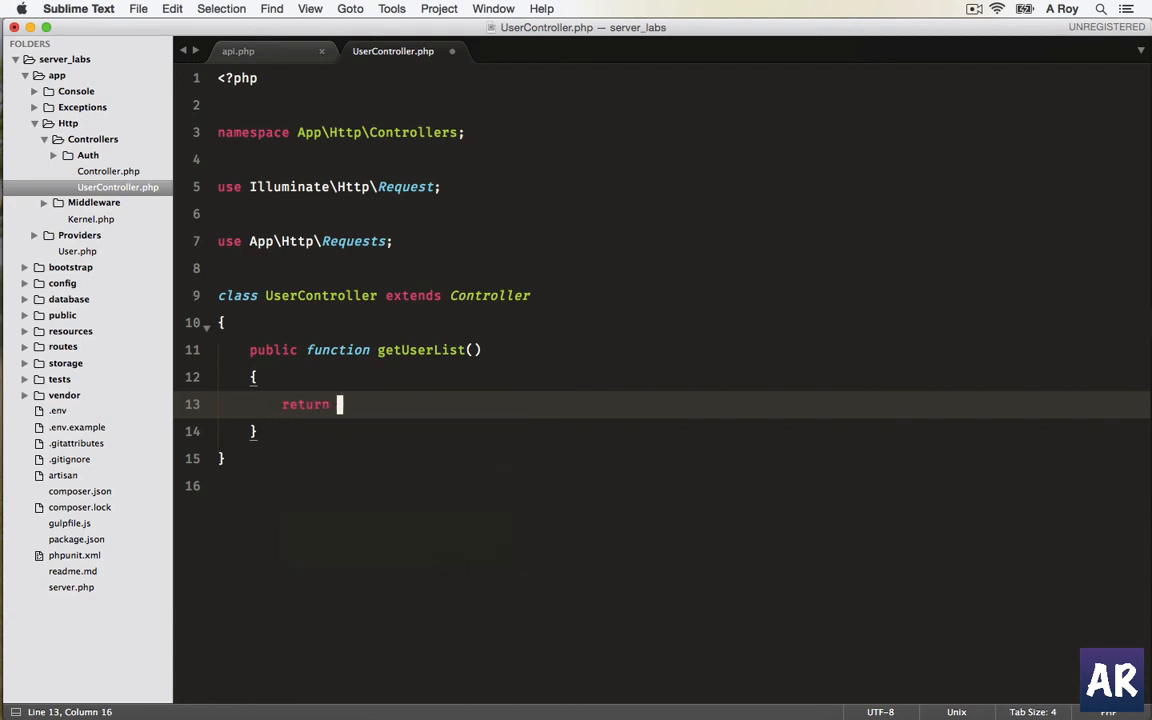
type("response(['data")
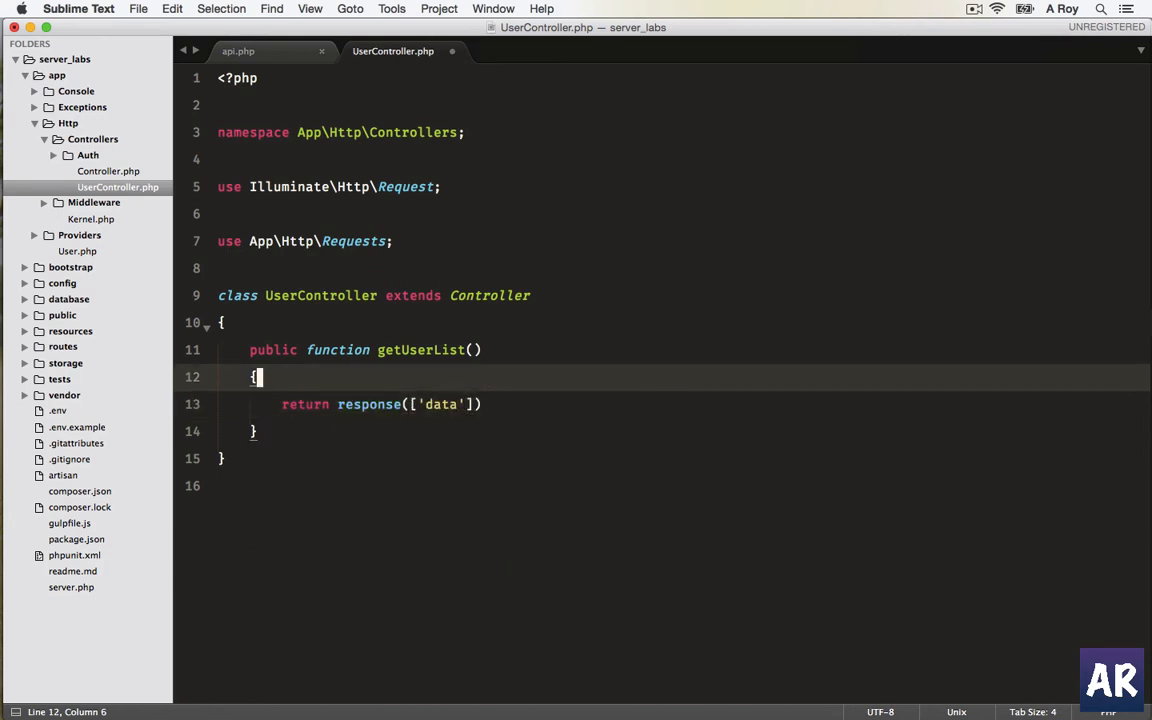
type("$data =")
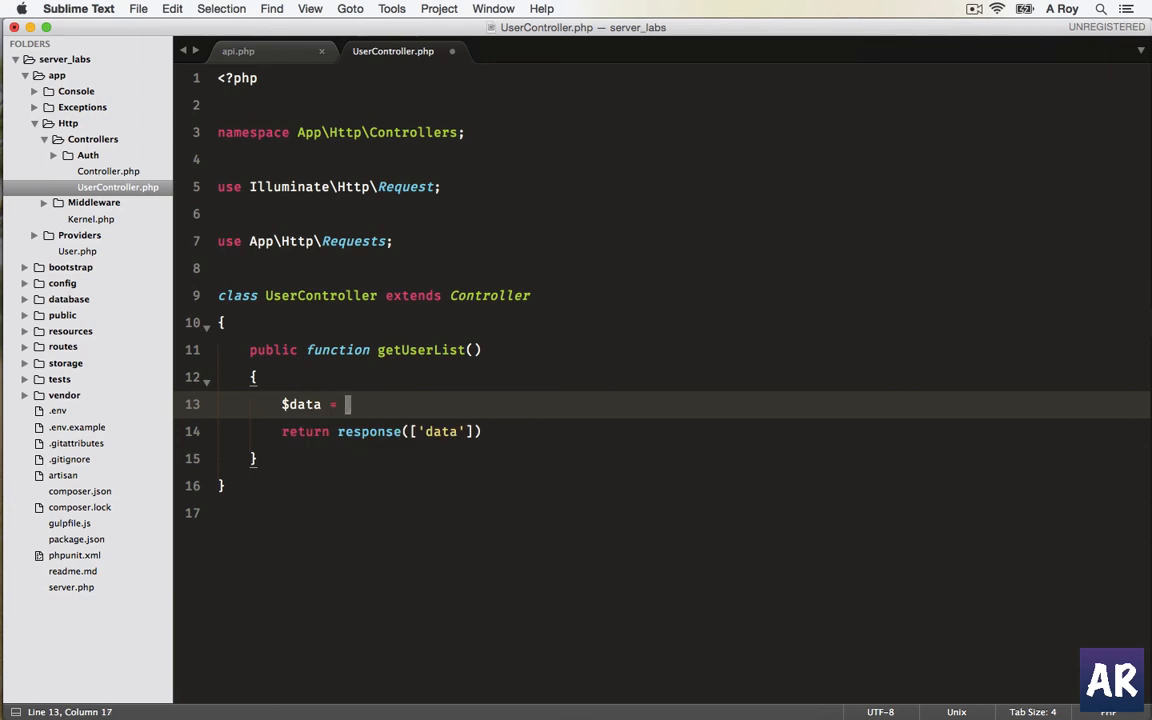
type("User")
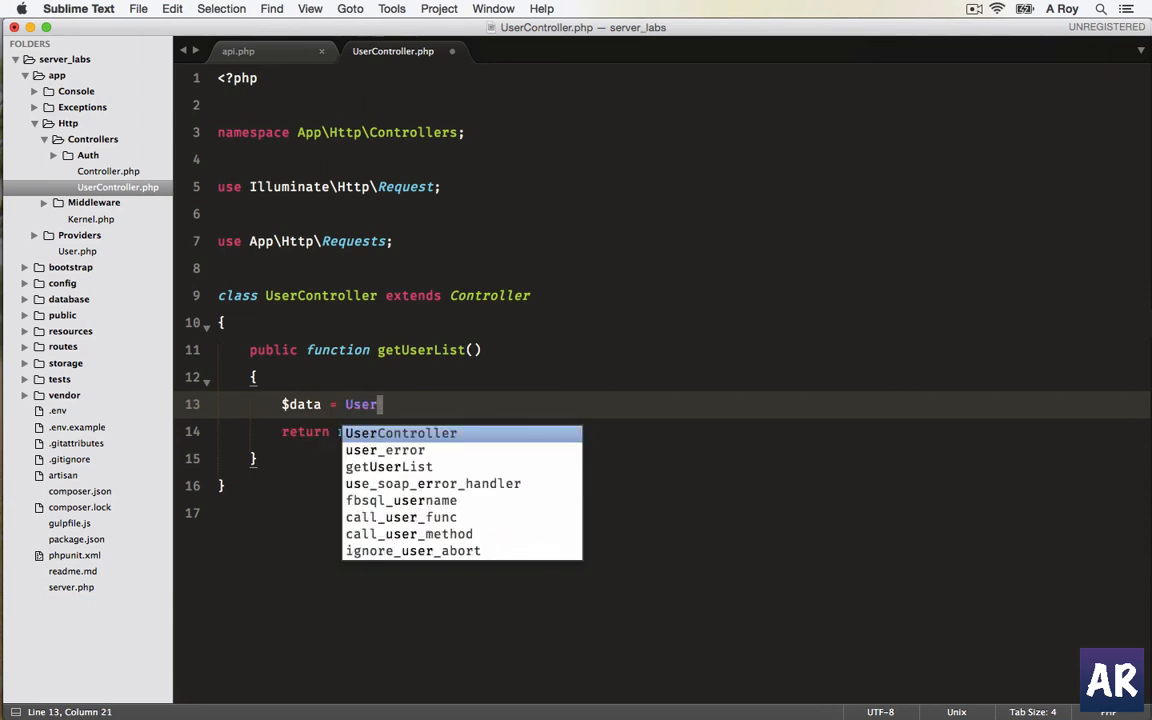
type("::all();")
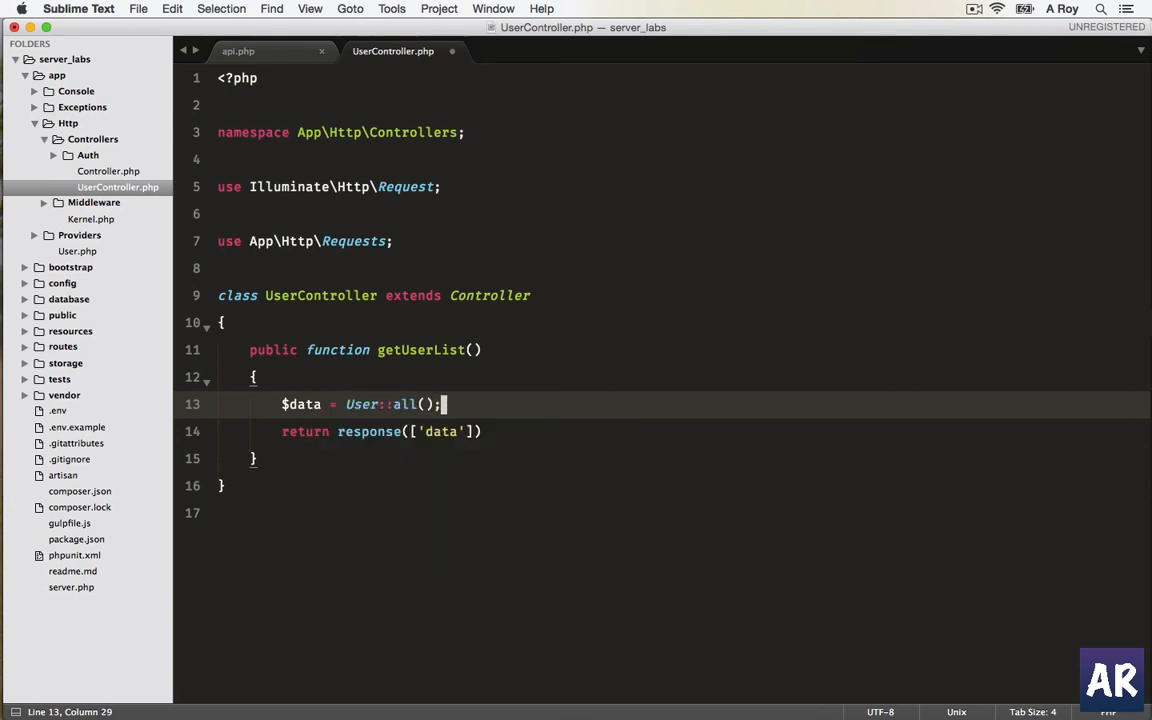
key("backspace")
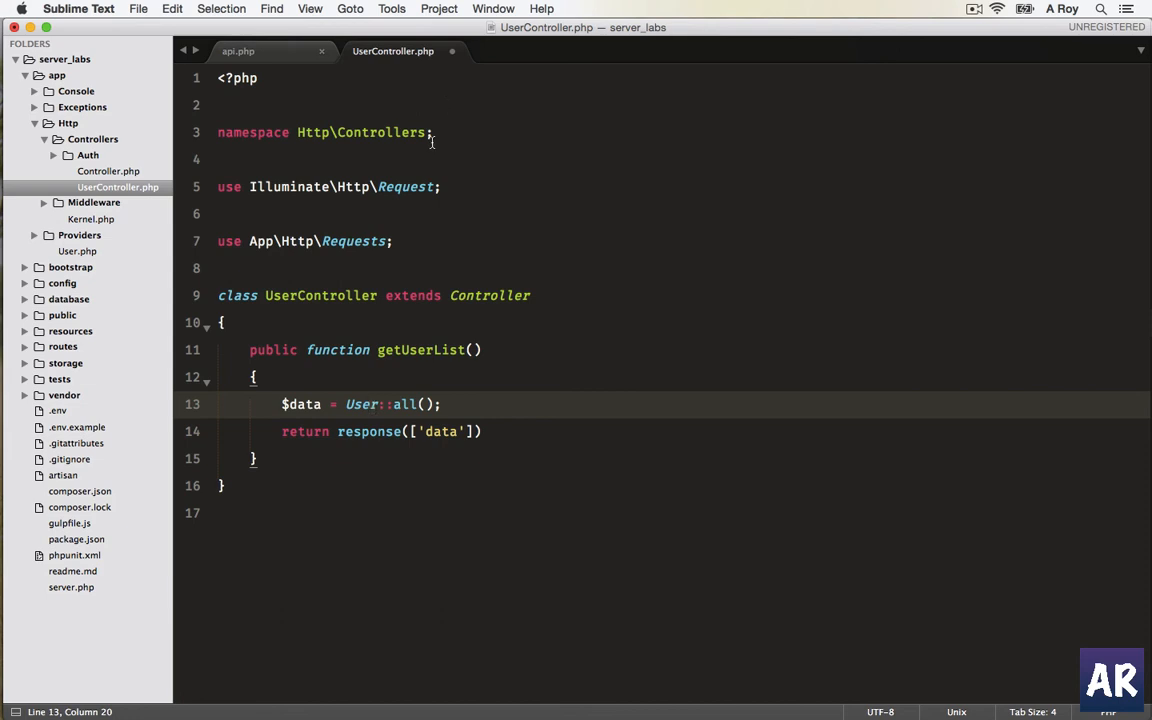
mouse_move(388, 347)
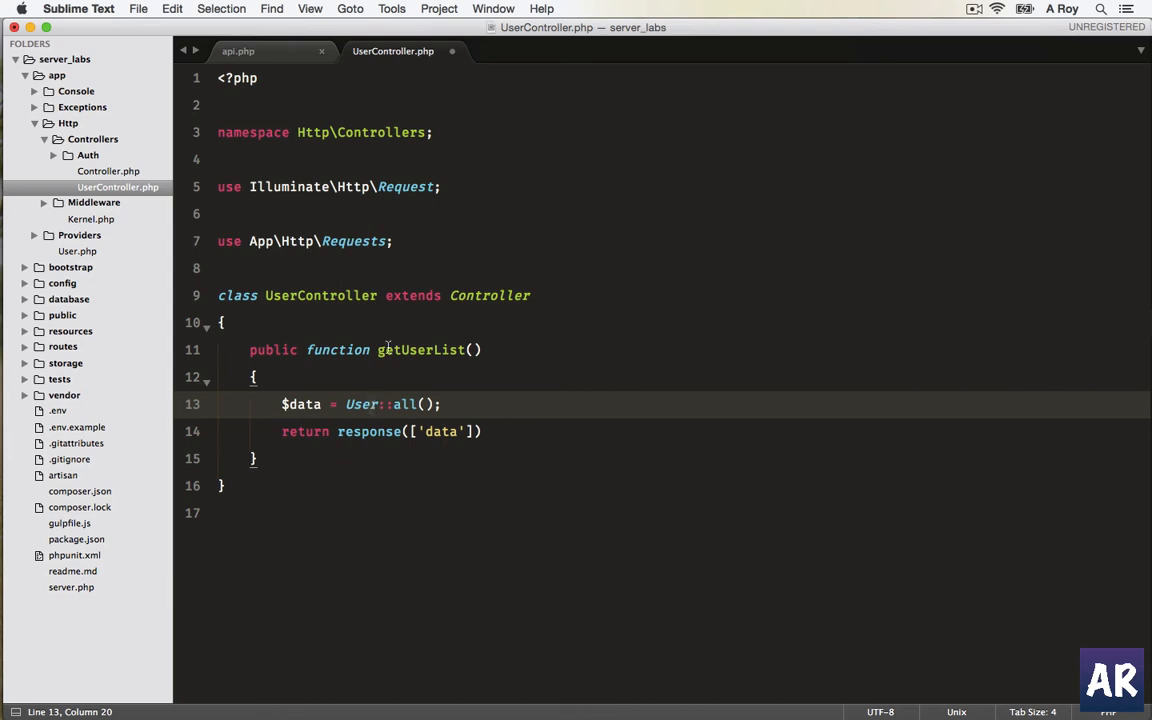
Import App\User and return ['data' => users] with status 200.
left_click(258, 377)
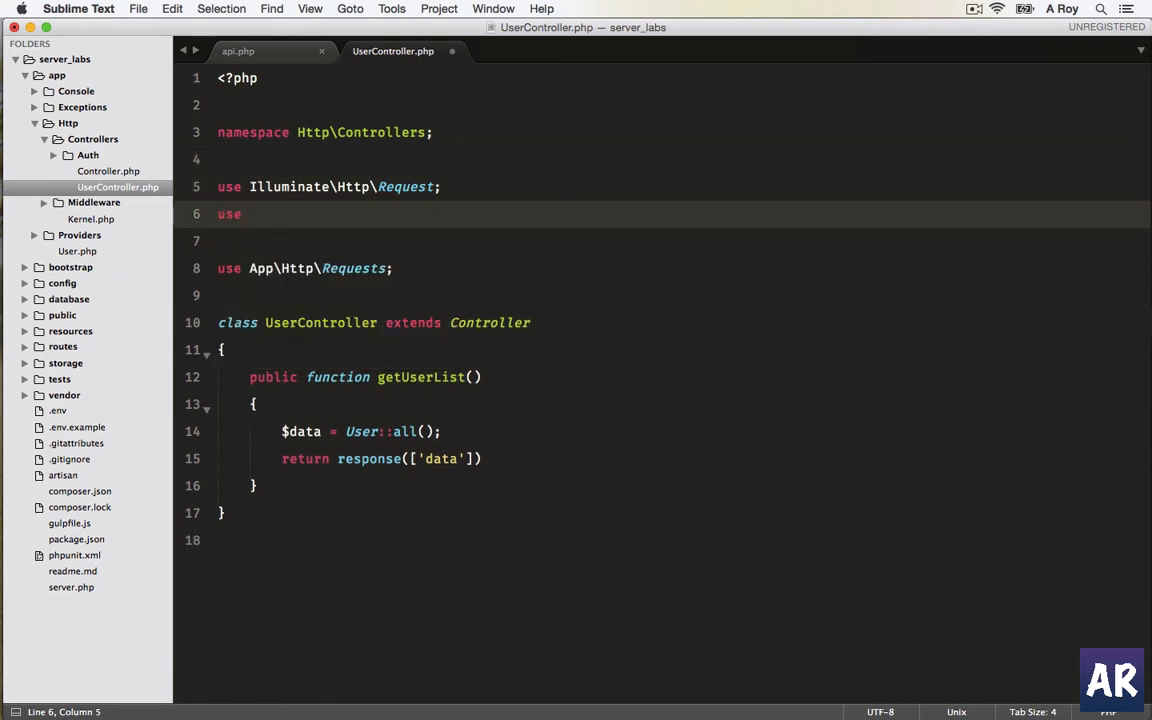
type("App\\User;")
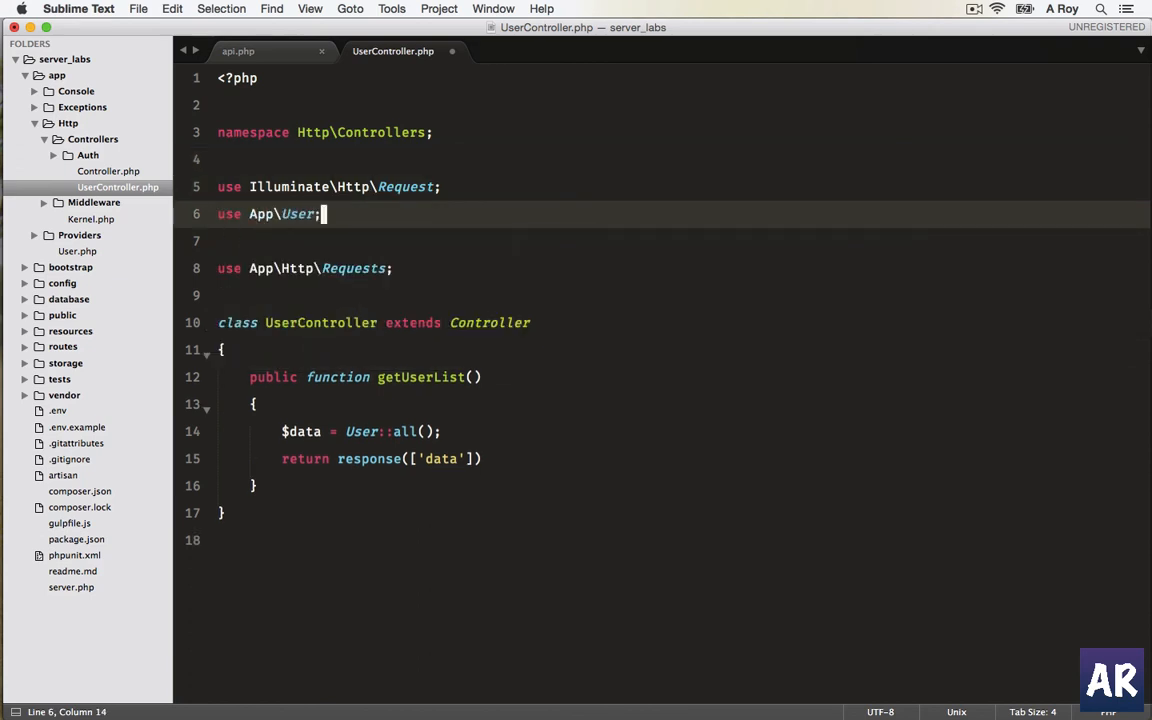
left_click(322, 458)
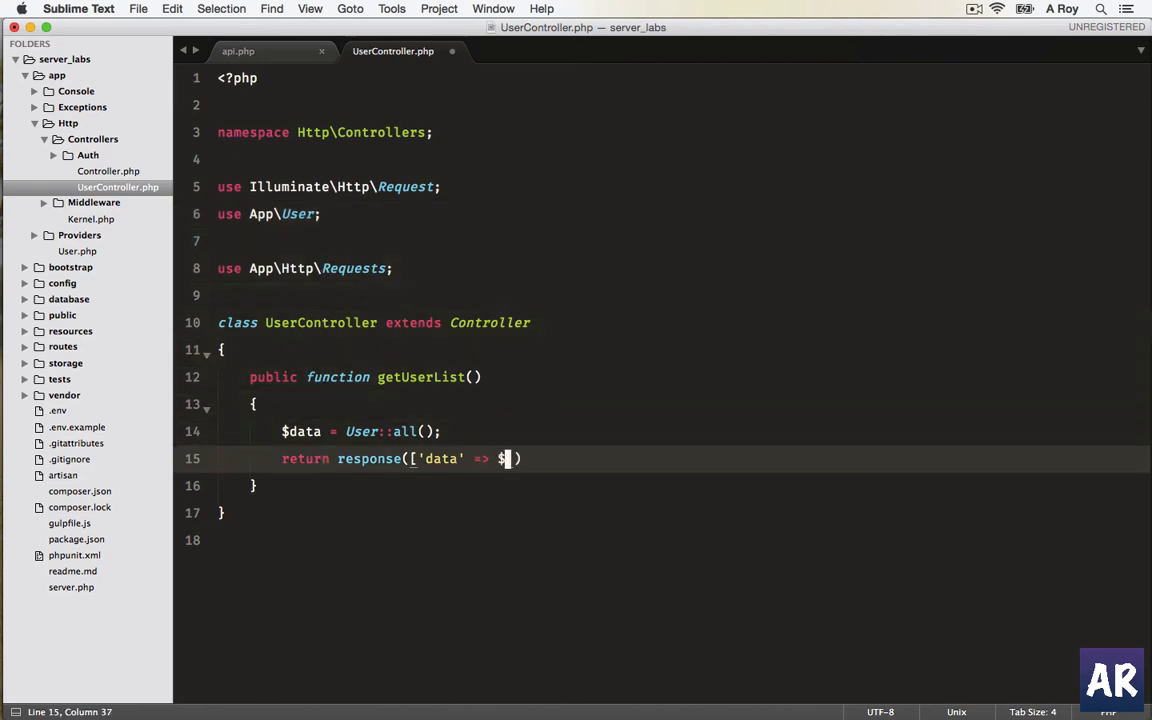
type("data], 200")
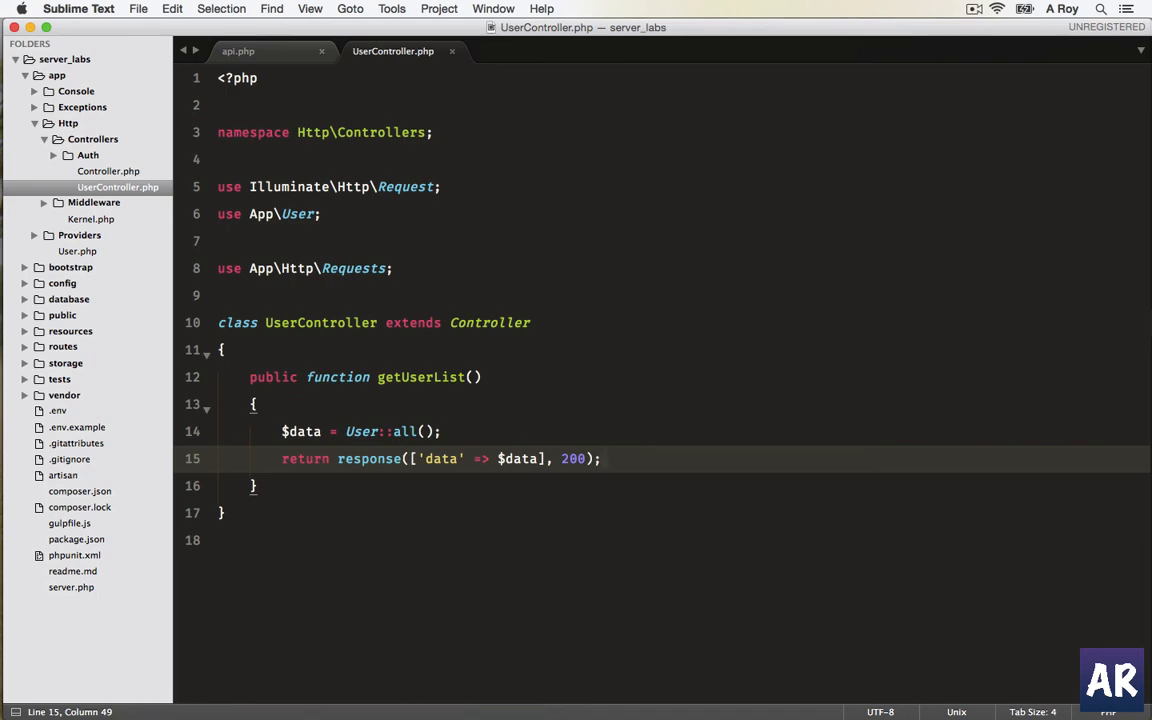
key("cmd+tab")
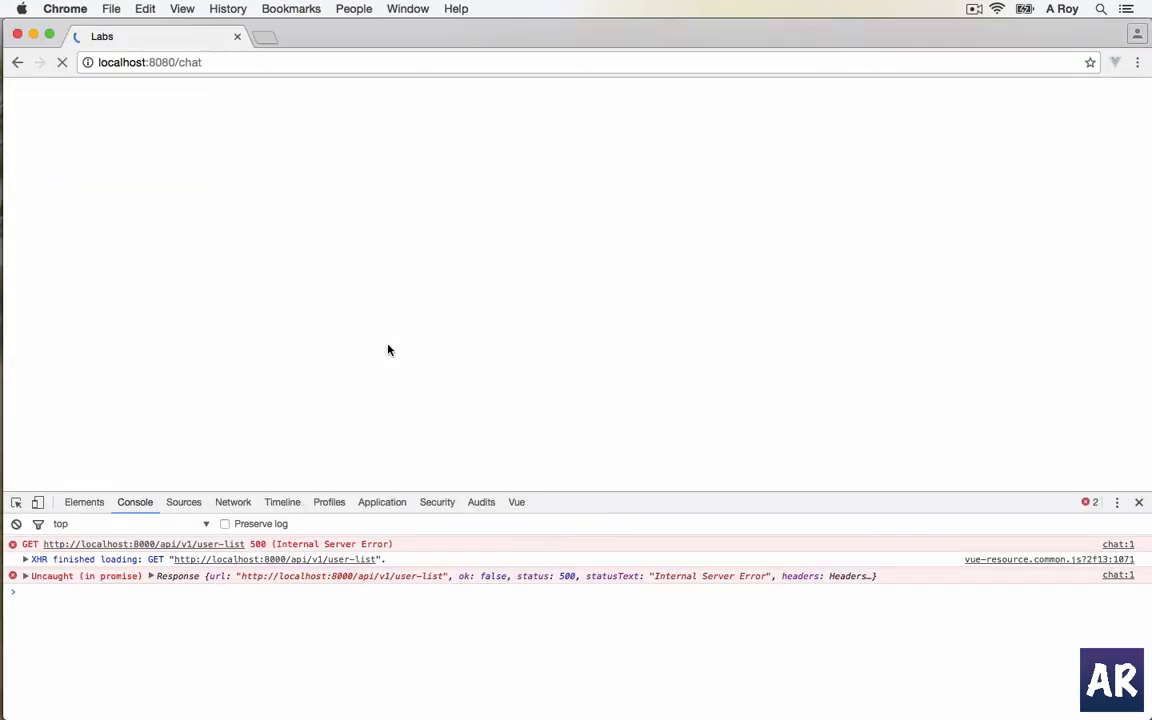
Reload localhost:8080/chat in Chrome and see the 500 Internal Server Error.
key("cmd+tab")
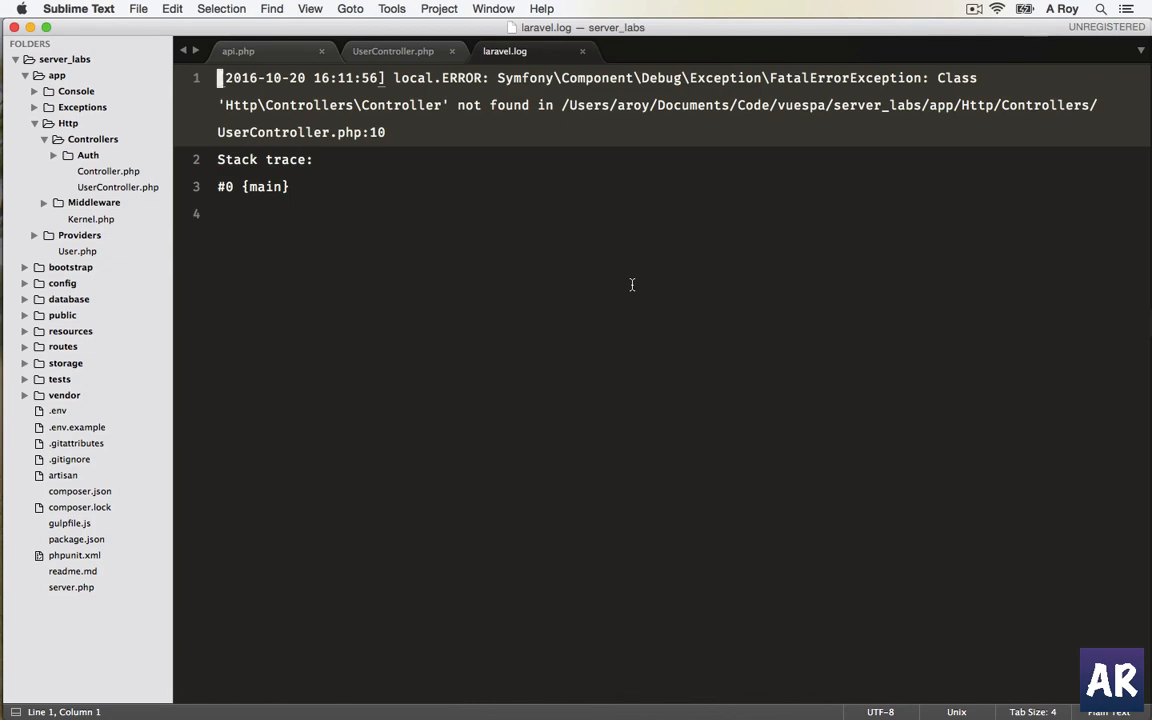
Compare UserController.php with Controller.php's namespace to find why Controller isn't found.
left_click(393, 51)
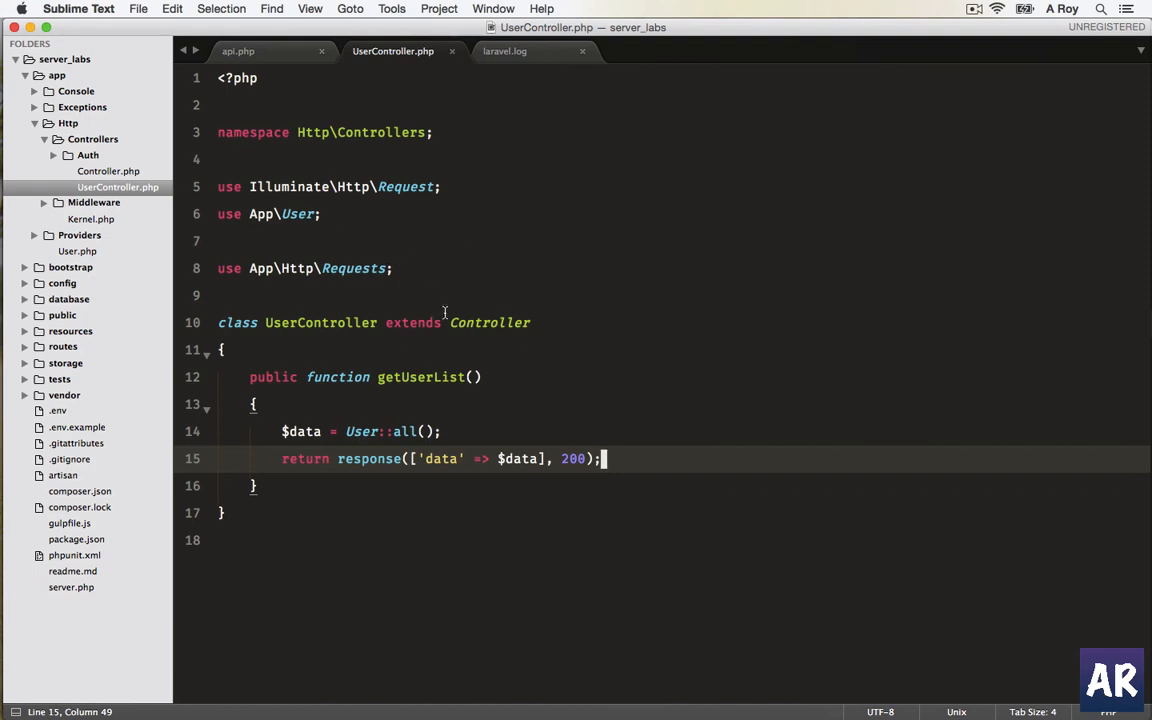
left_click(316, 322)
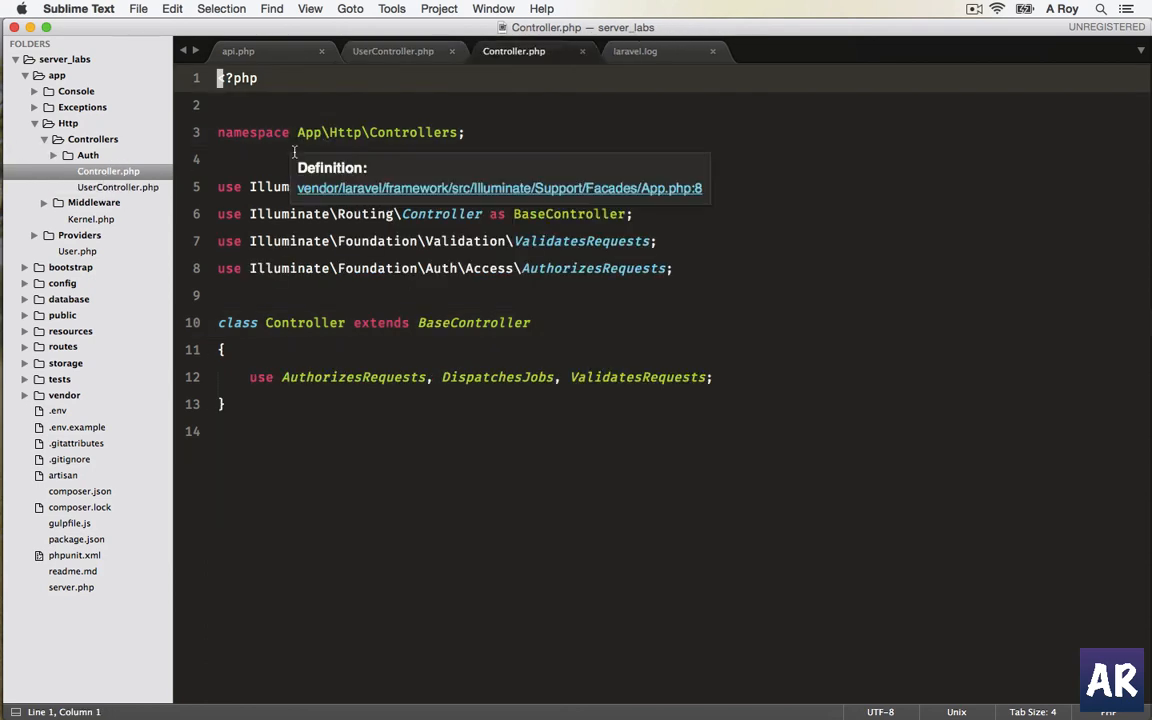
left_click(393, 51)
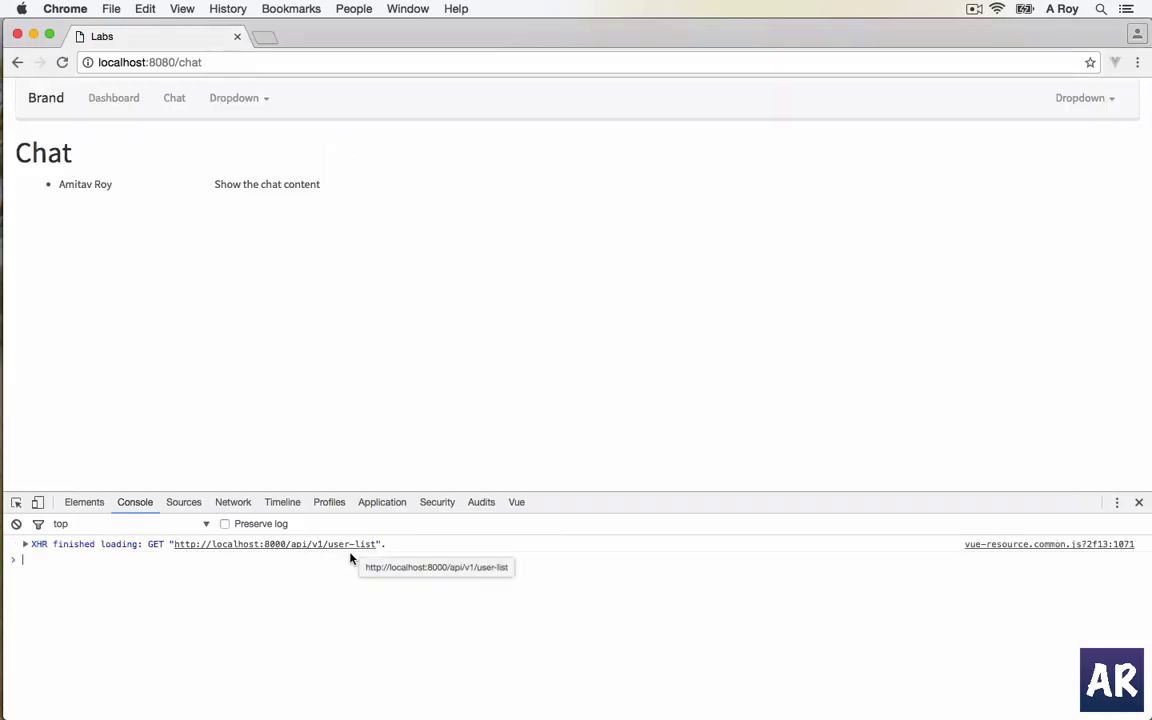
mouse_move(484, 459)
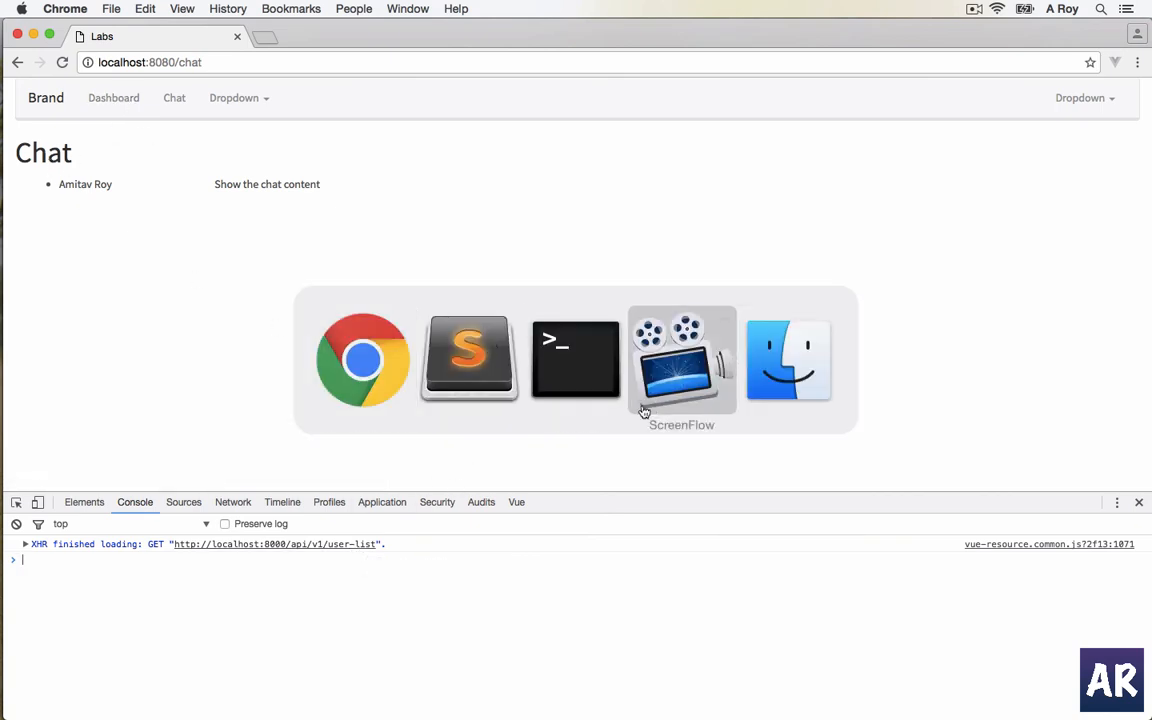
left_click(575, 360)
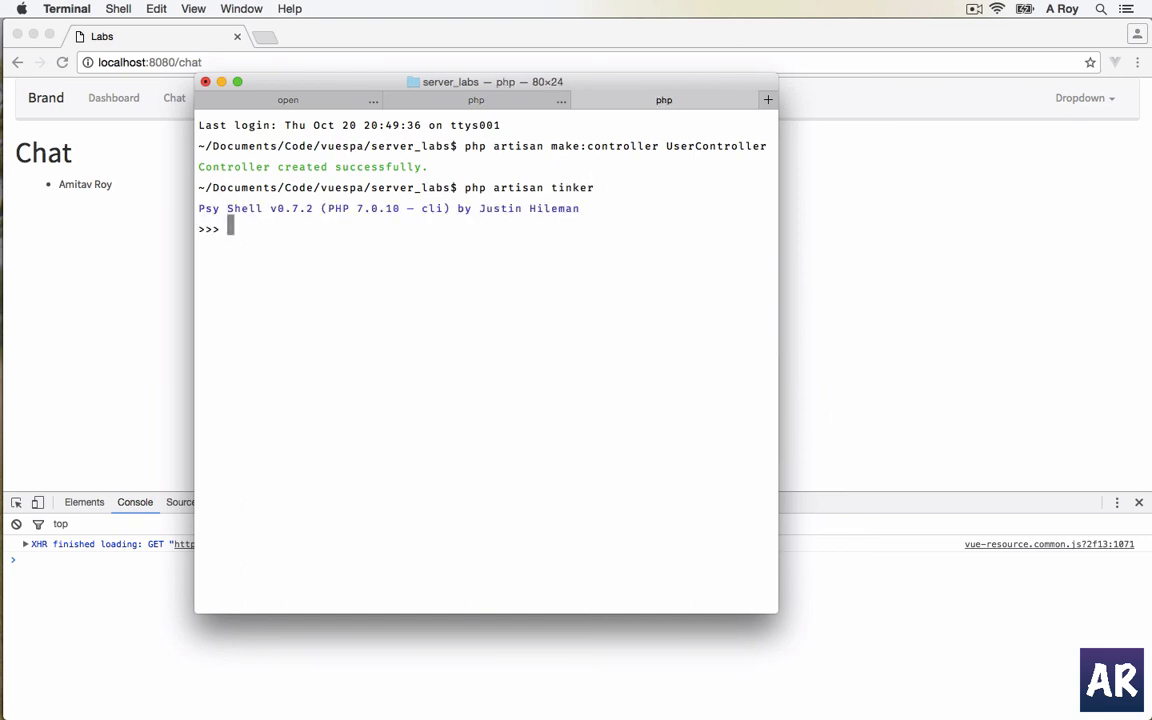
In tinker, run App\User::create with name 'Foo', an email and a bcrypt password.
type("App\\User::")
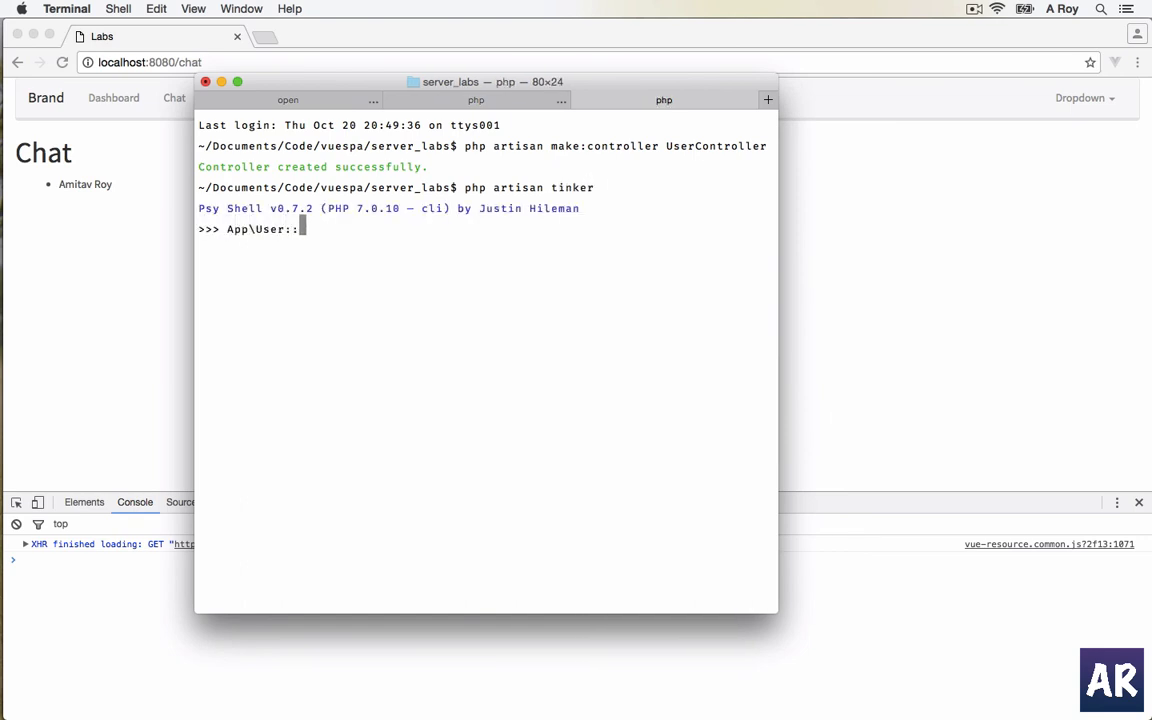
type("create([]);")
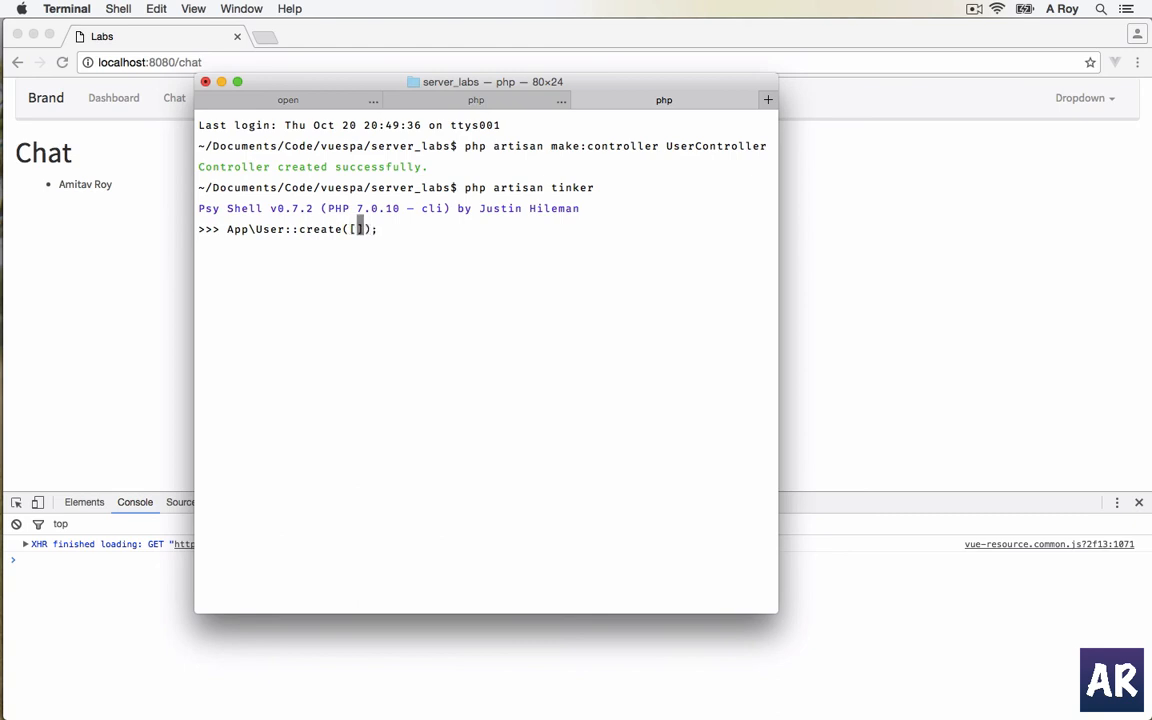
type("'name' => '")
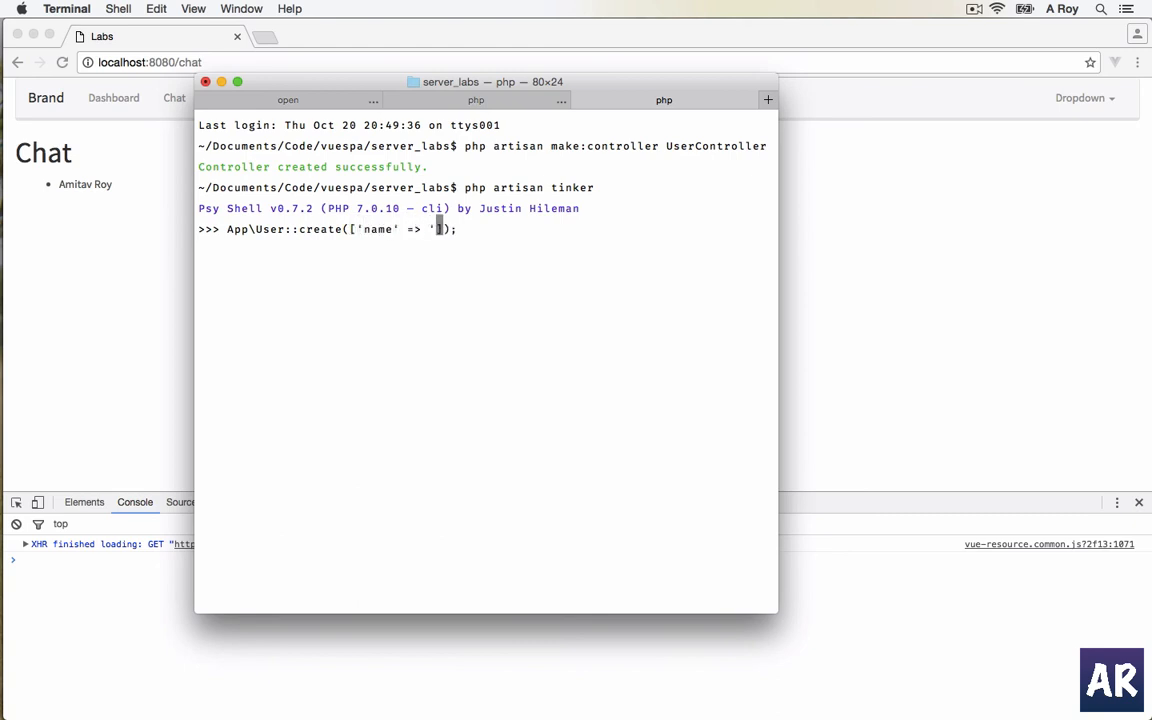
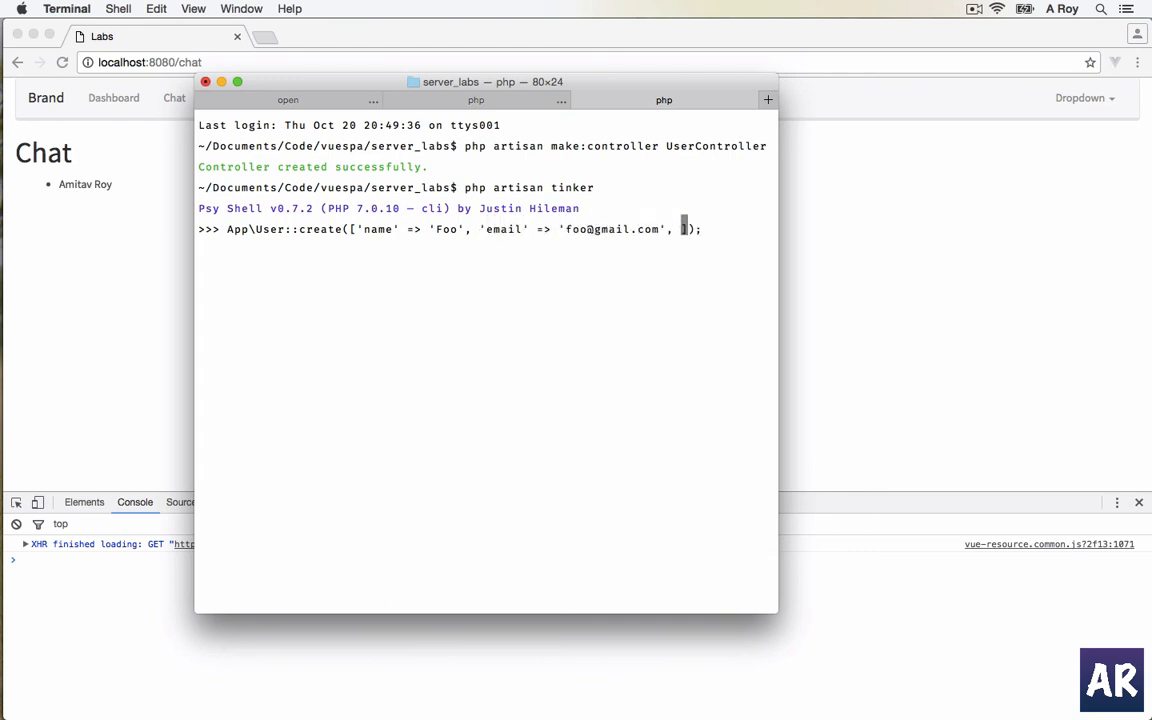
type("'password' =>")
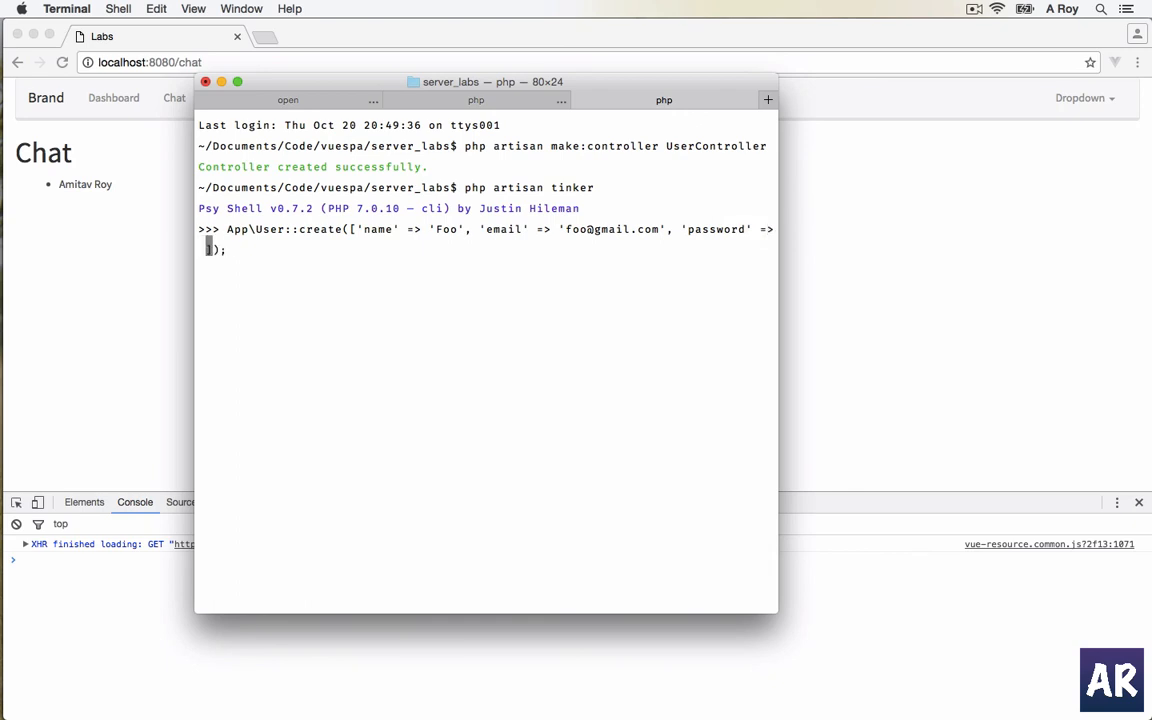
type("bcrypt")
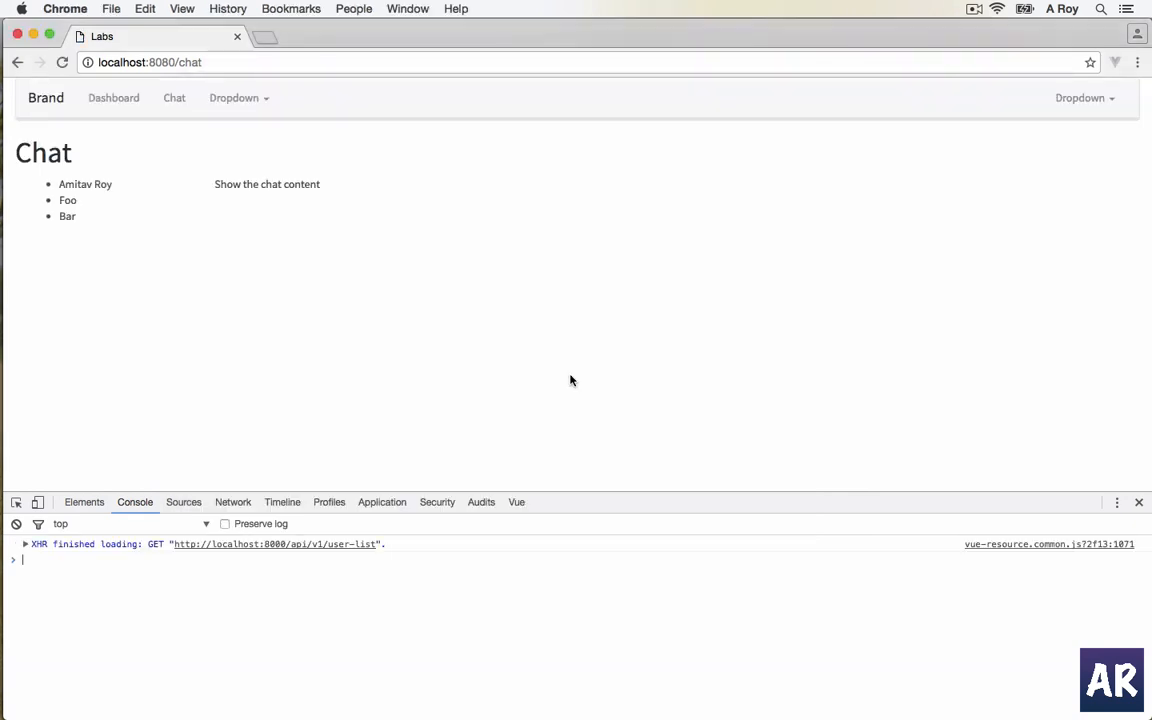
mouse_move(74, 234)
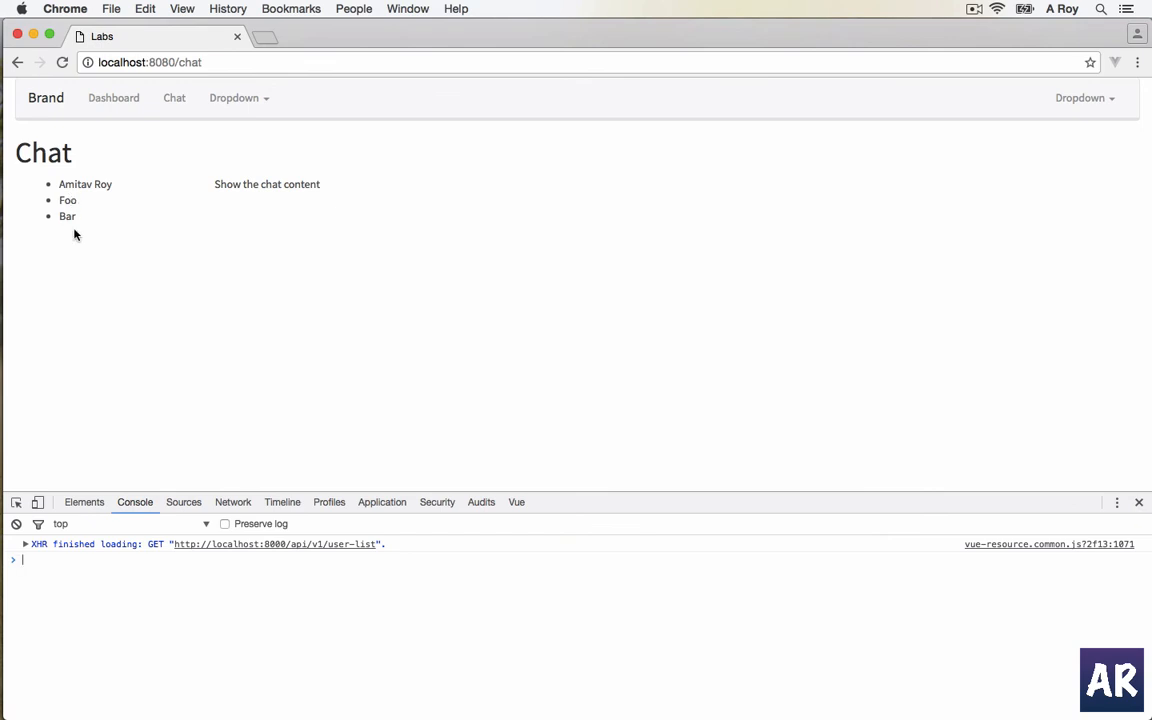
key("Cmd+Tab")
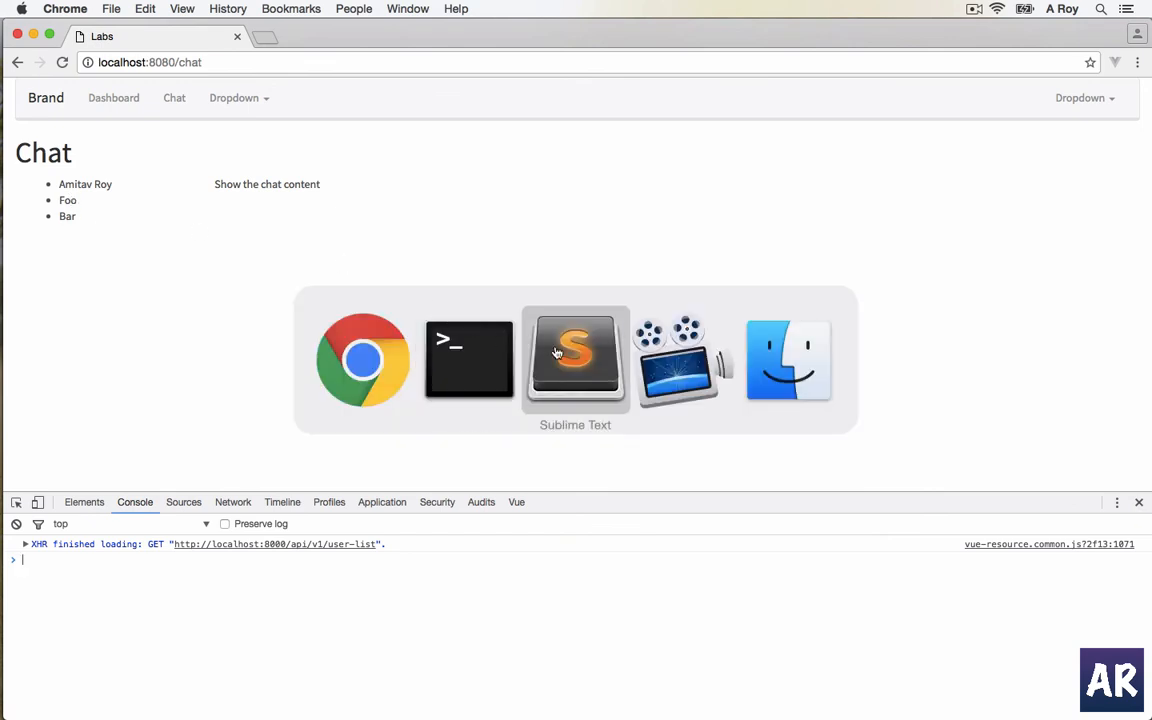
Make getUserList order users with orderBy('name', 'asc'), correcting the misspelled urderBy.
left_click(575, 358)
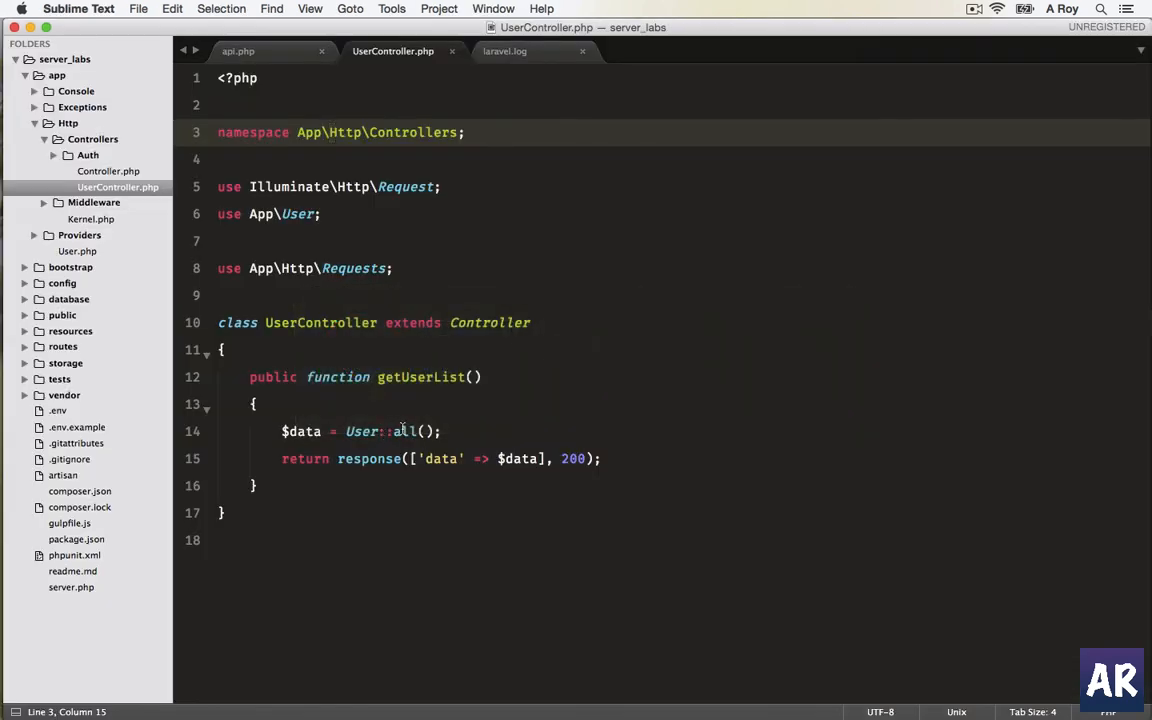
type("urder")
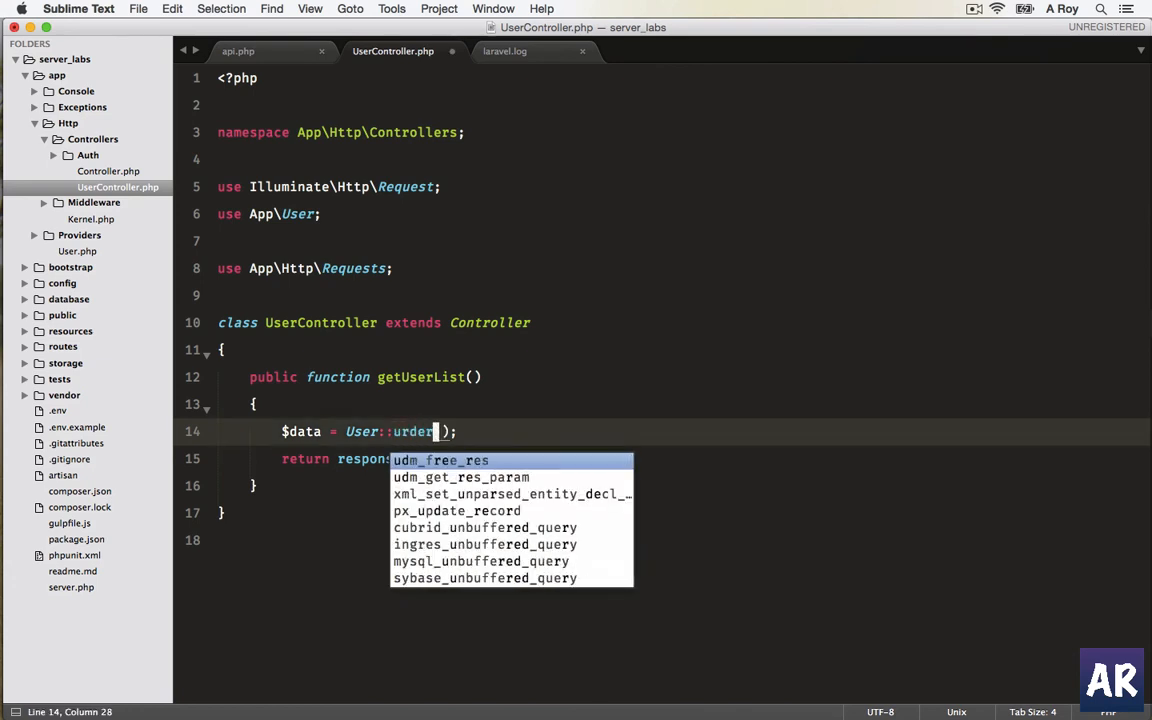
type("By('name")
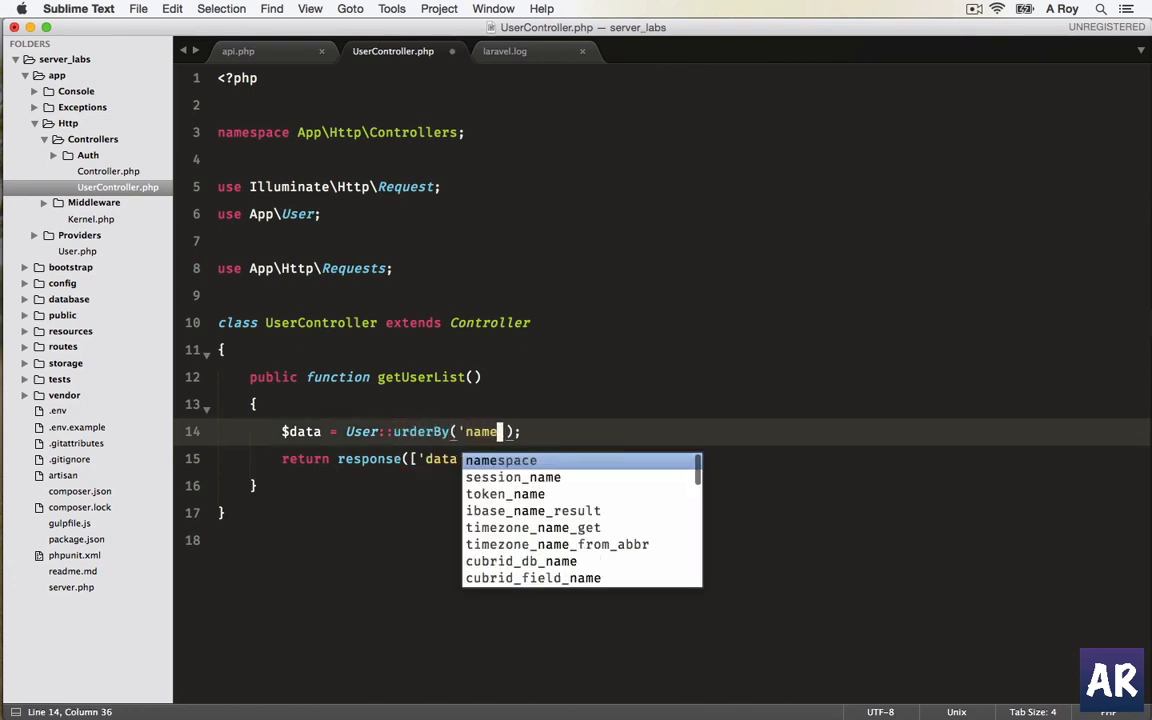
type(", 'asc'")
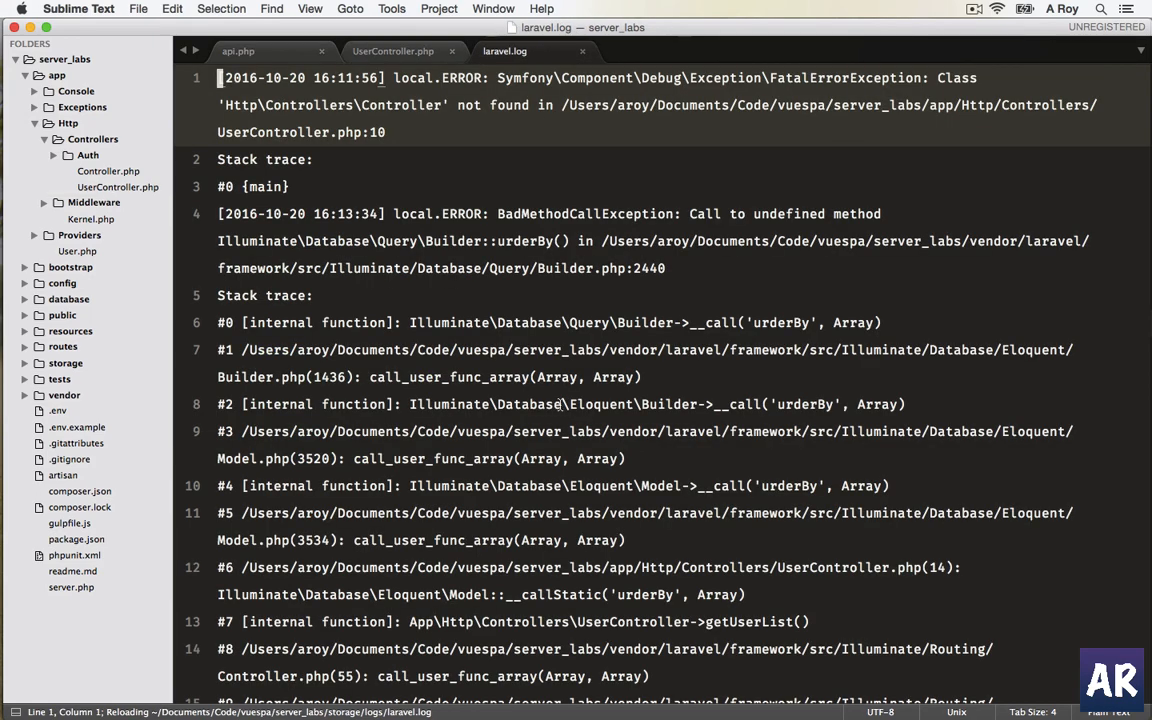
left_click(393, 51)
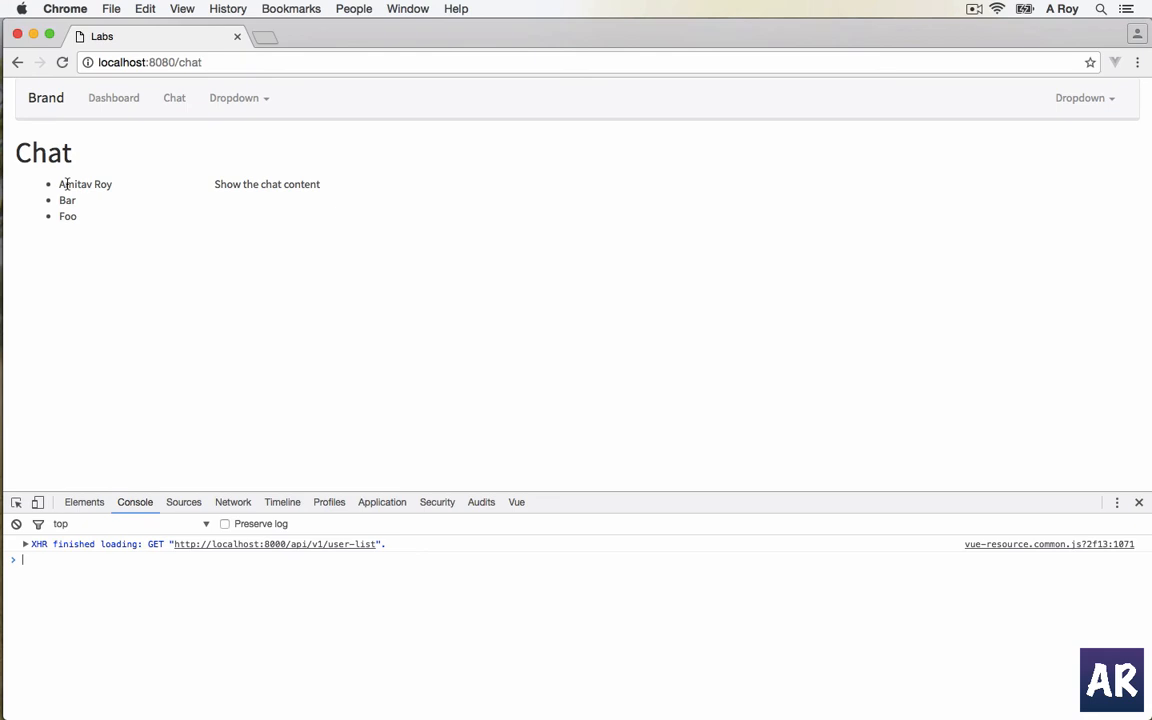
mouse_move(75, 270)
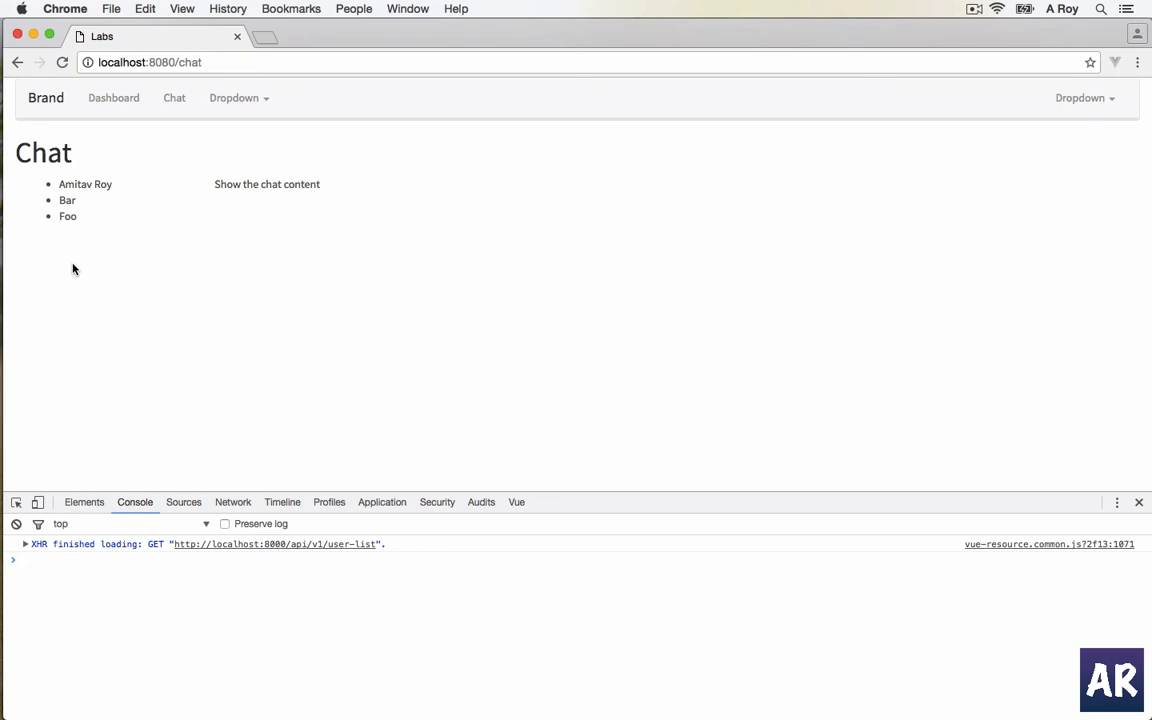
mouse_move(107, 242)
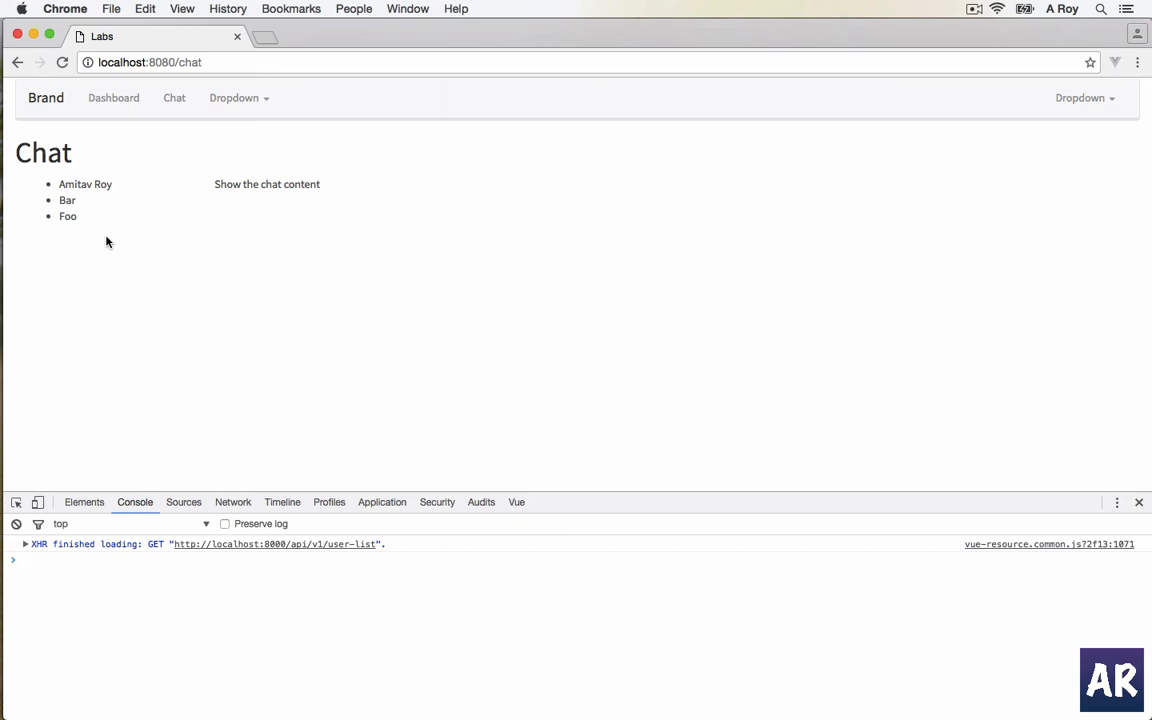
mouse_move(212, 302)
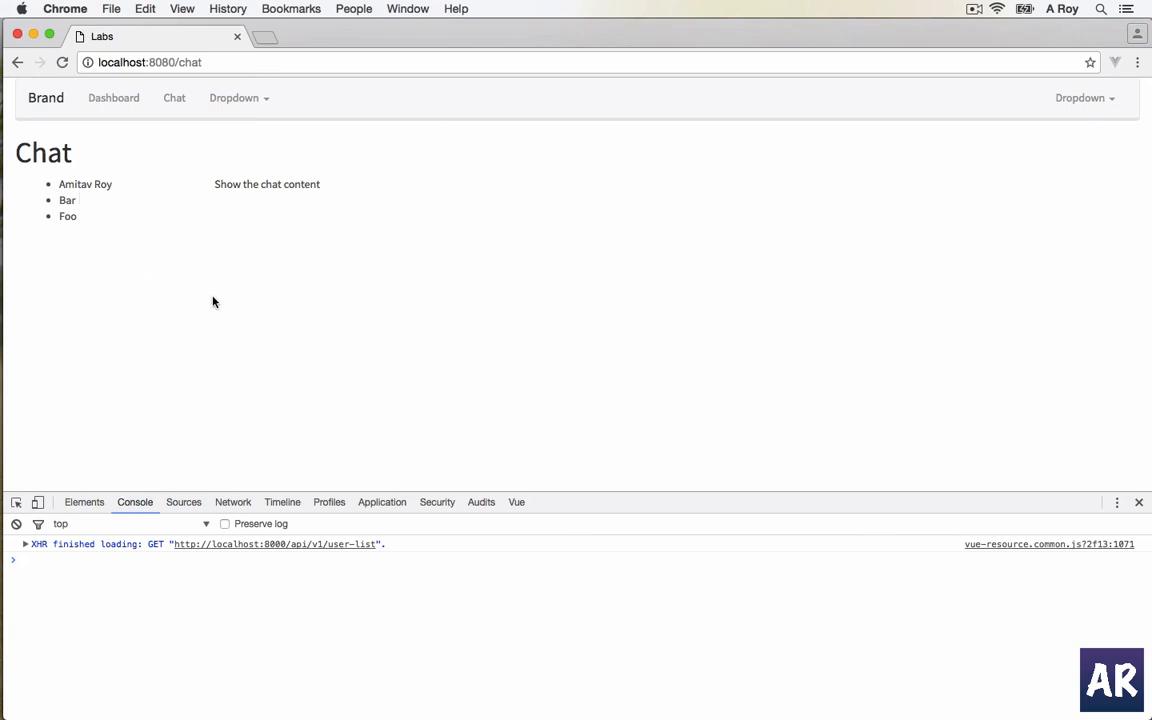
mouse_move(590, 296)
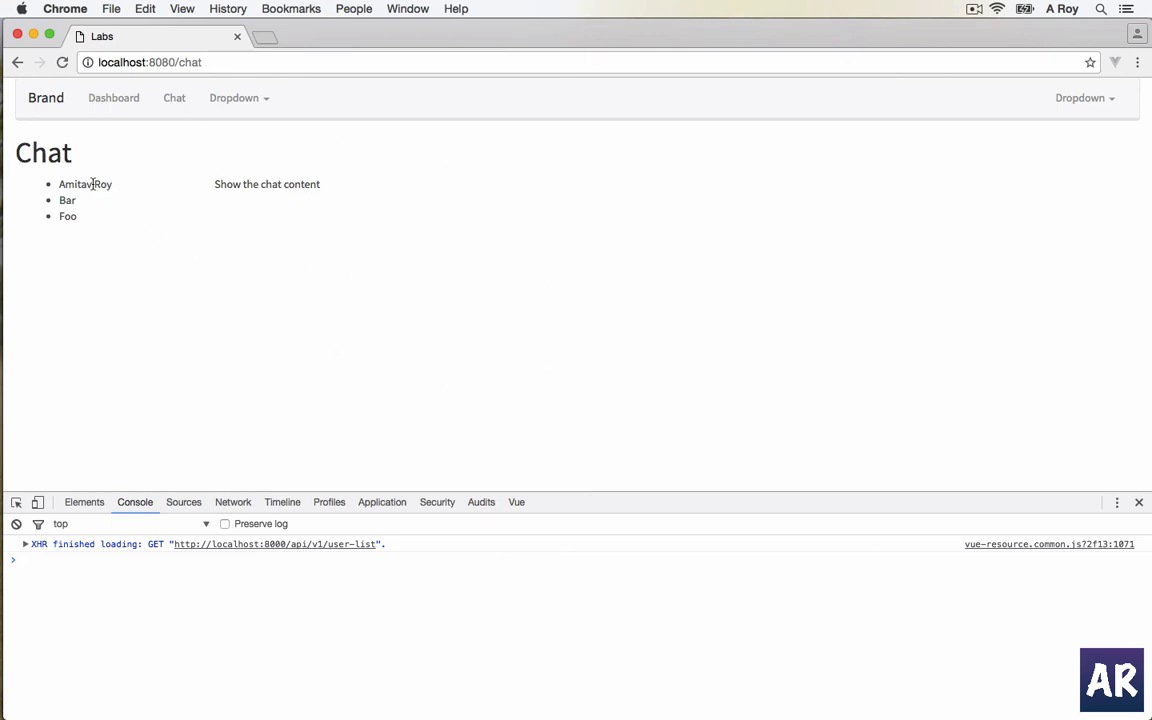
mouse_move(580, 327)
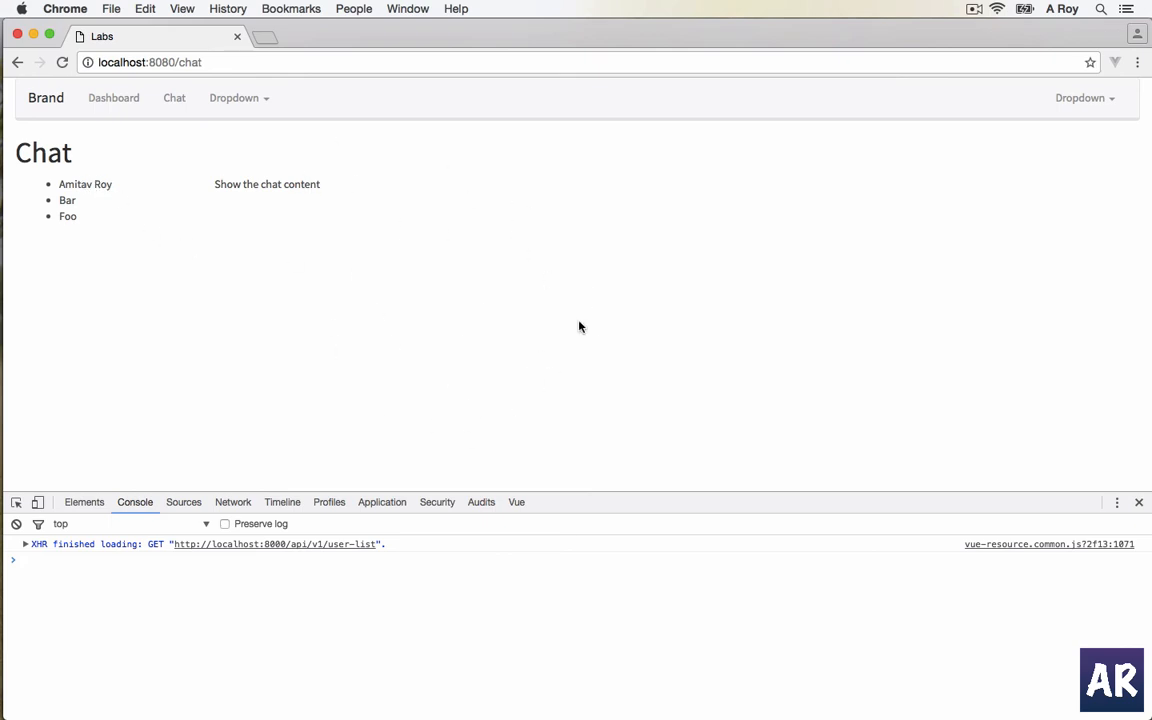
mouse_move(449, 453)
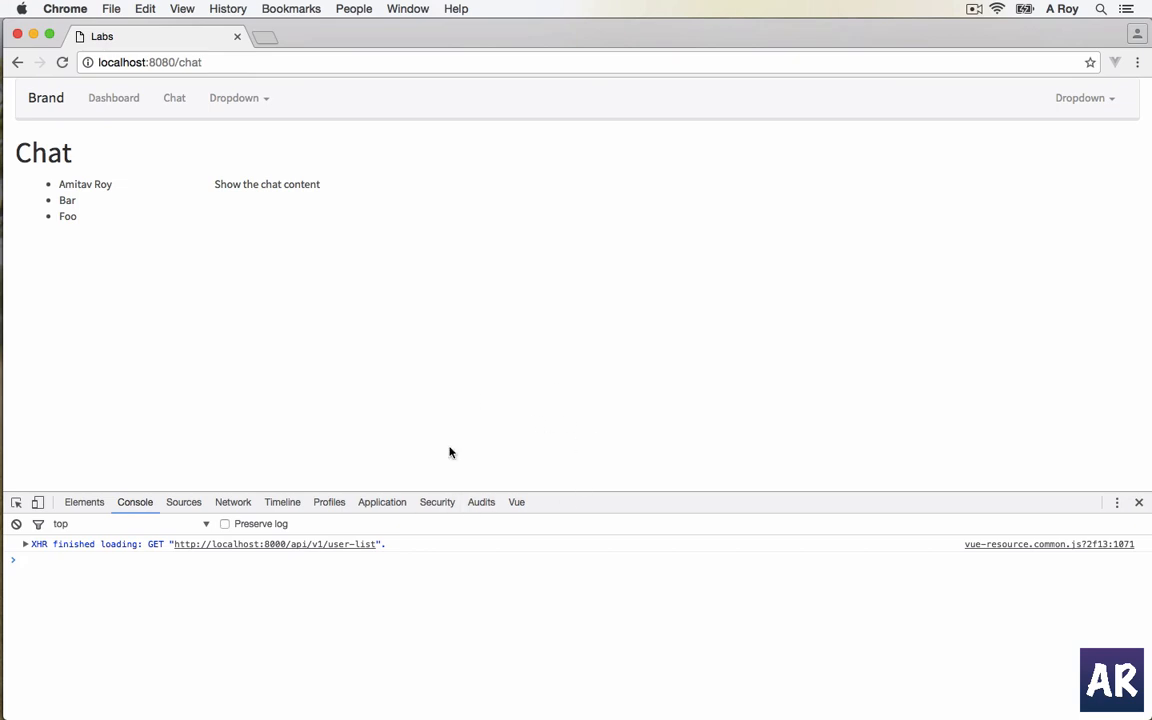
mouse_move(520, 369)
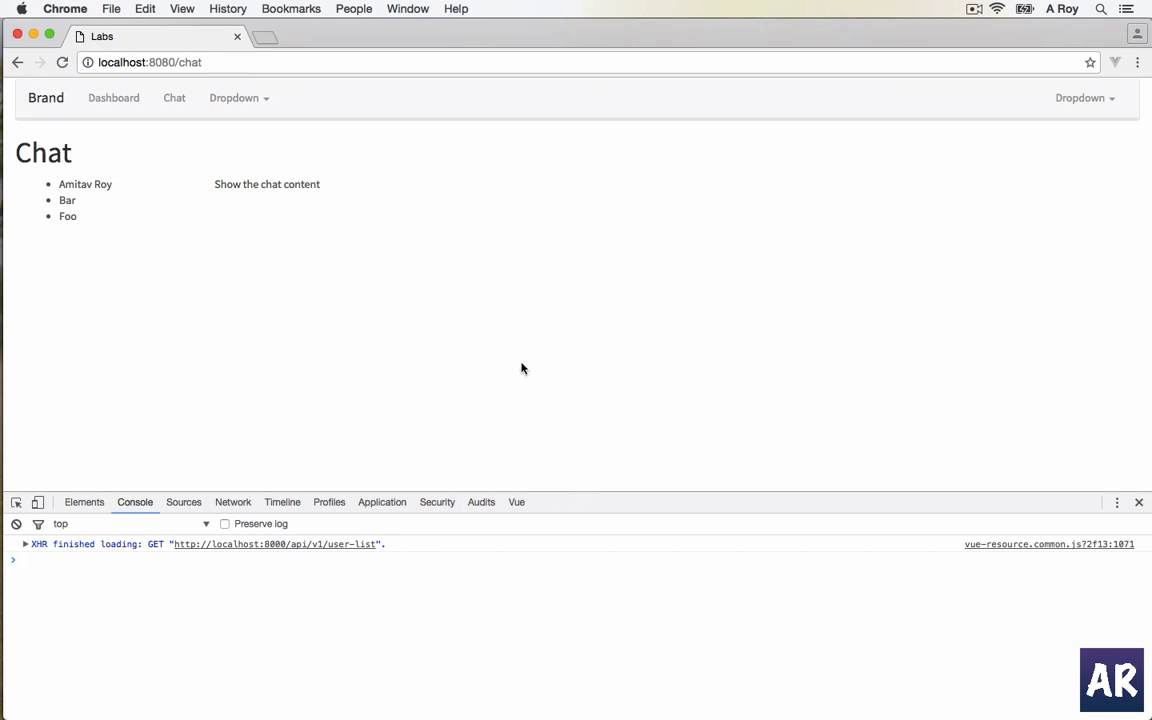